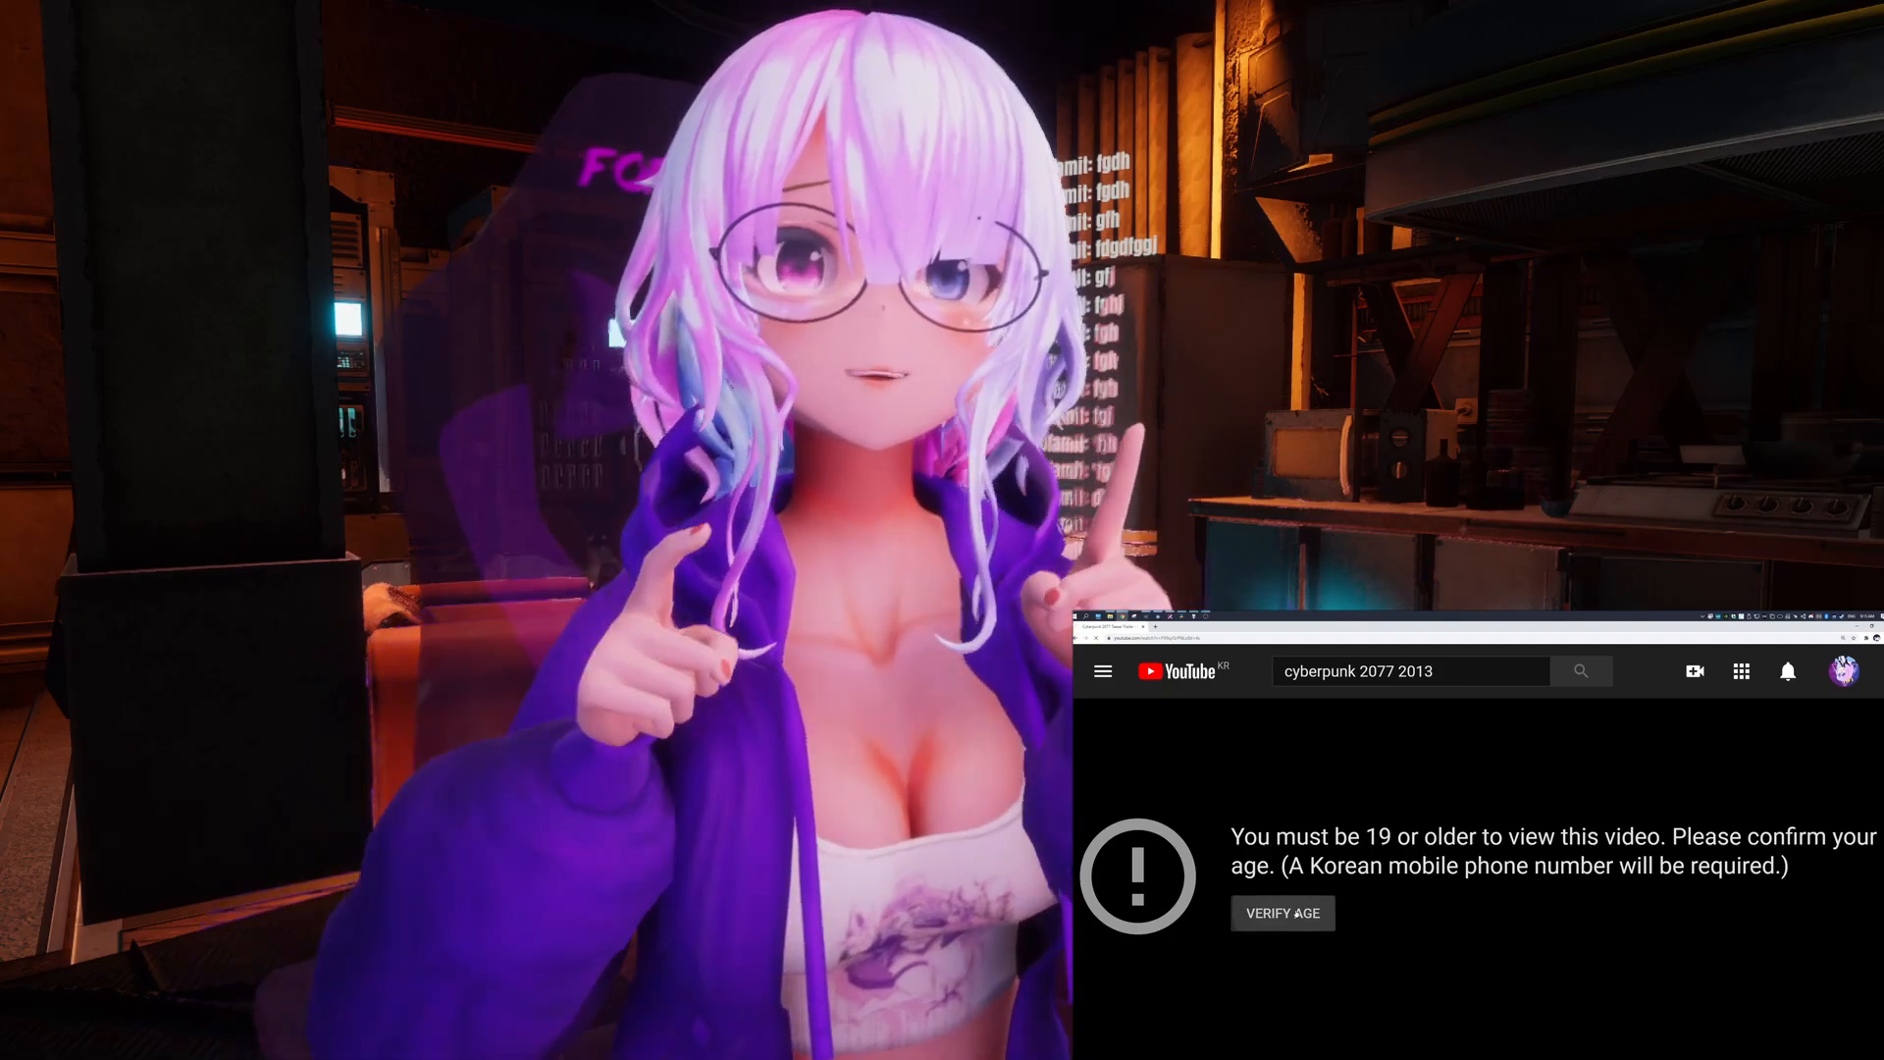
Step: Change the VMagicMirror Language dropdown from Japanese to English
click(1282, 913)
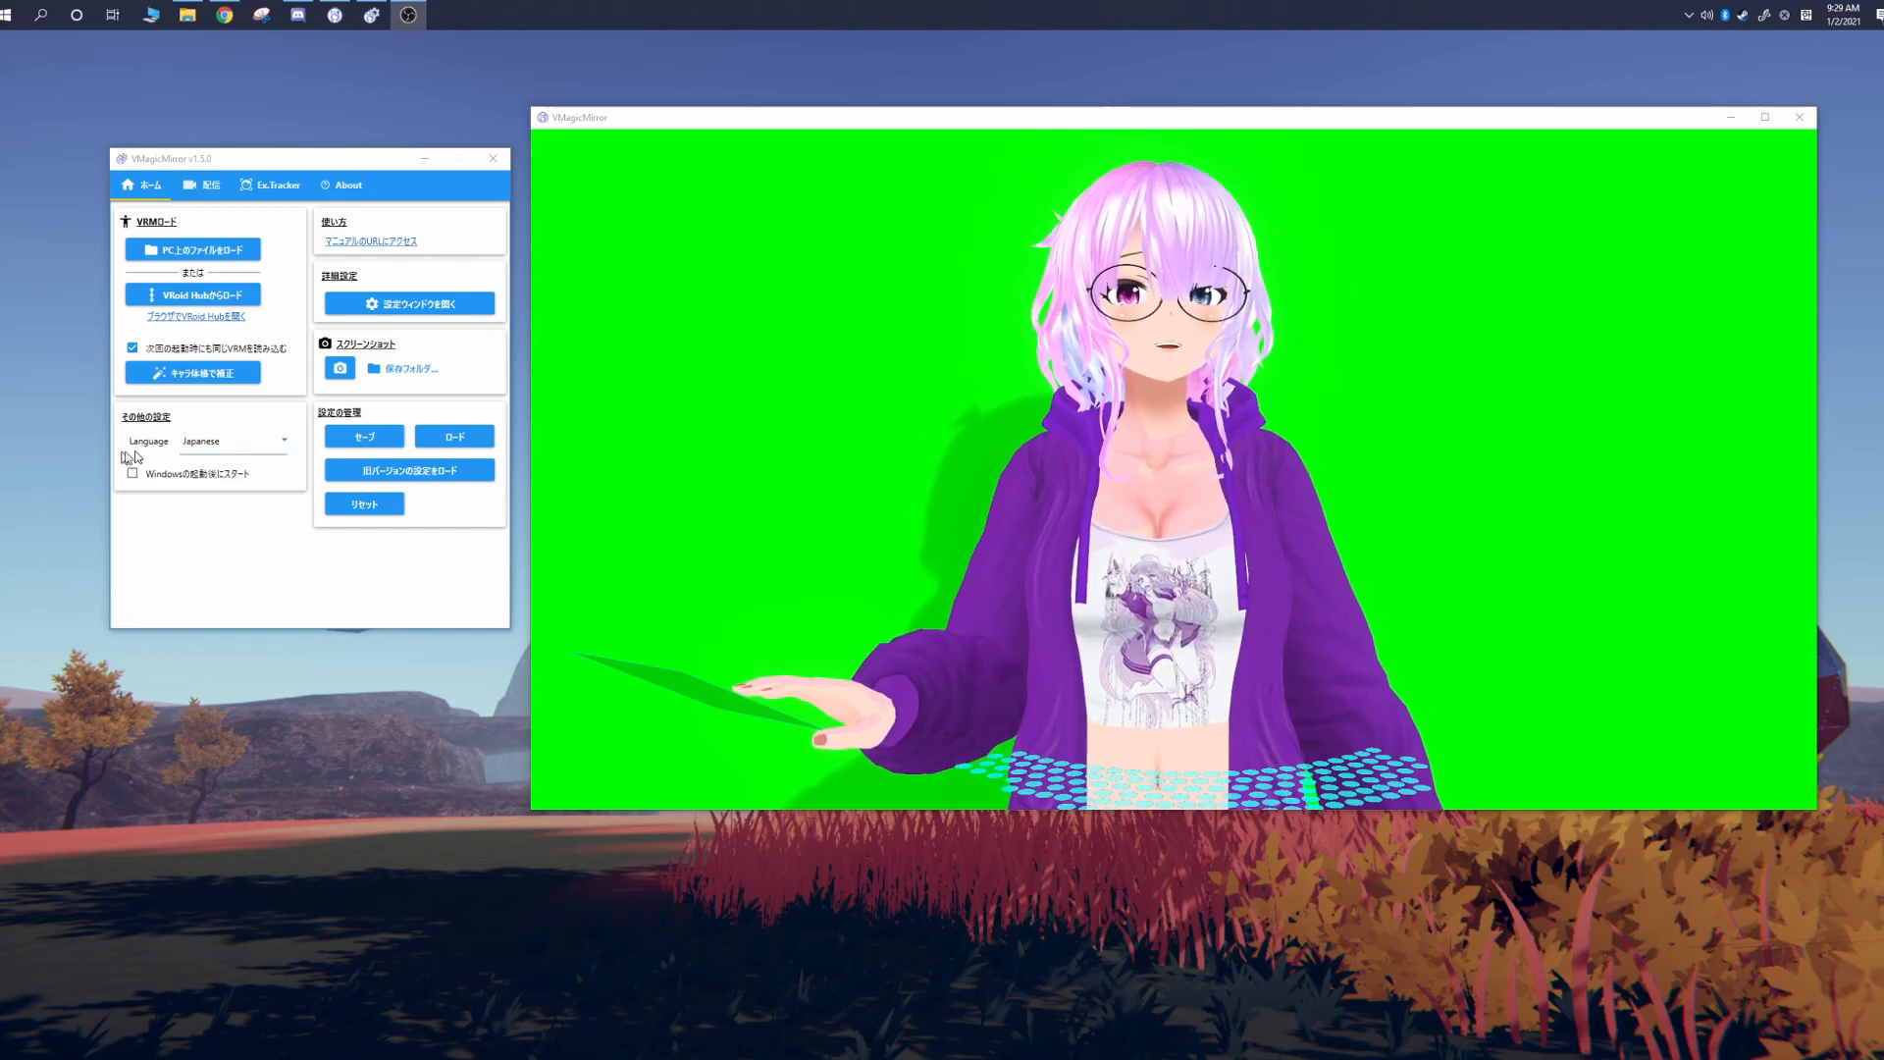
click(234, 441)
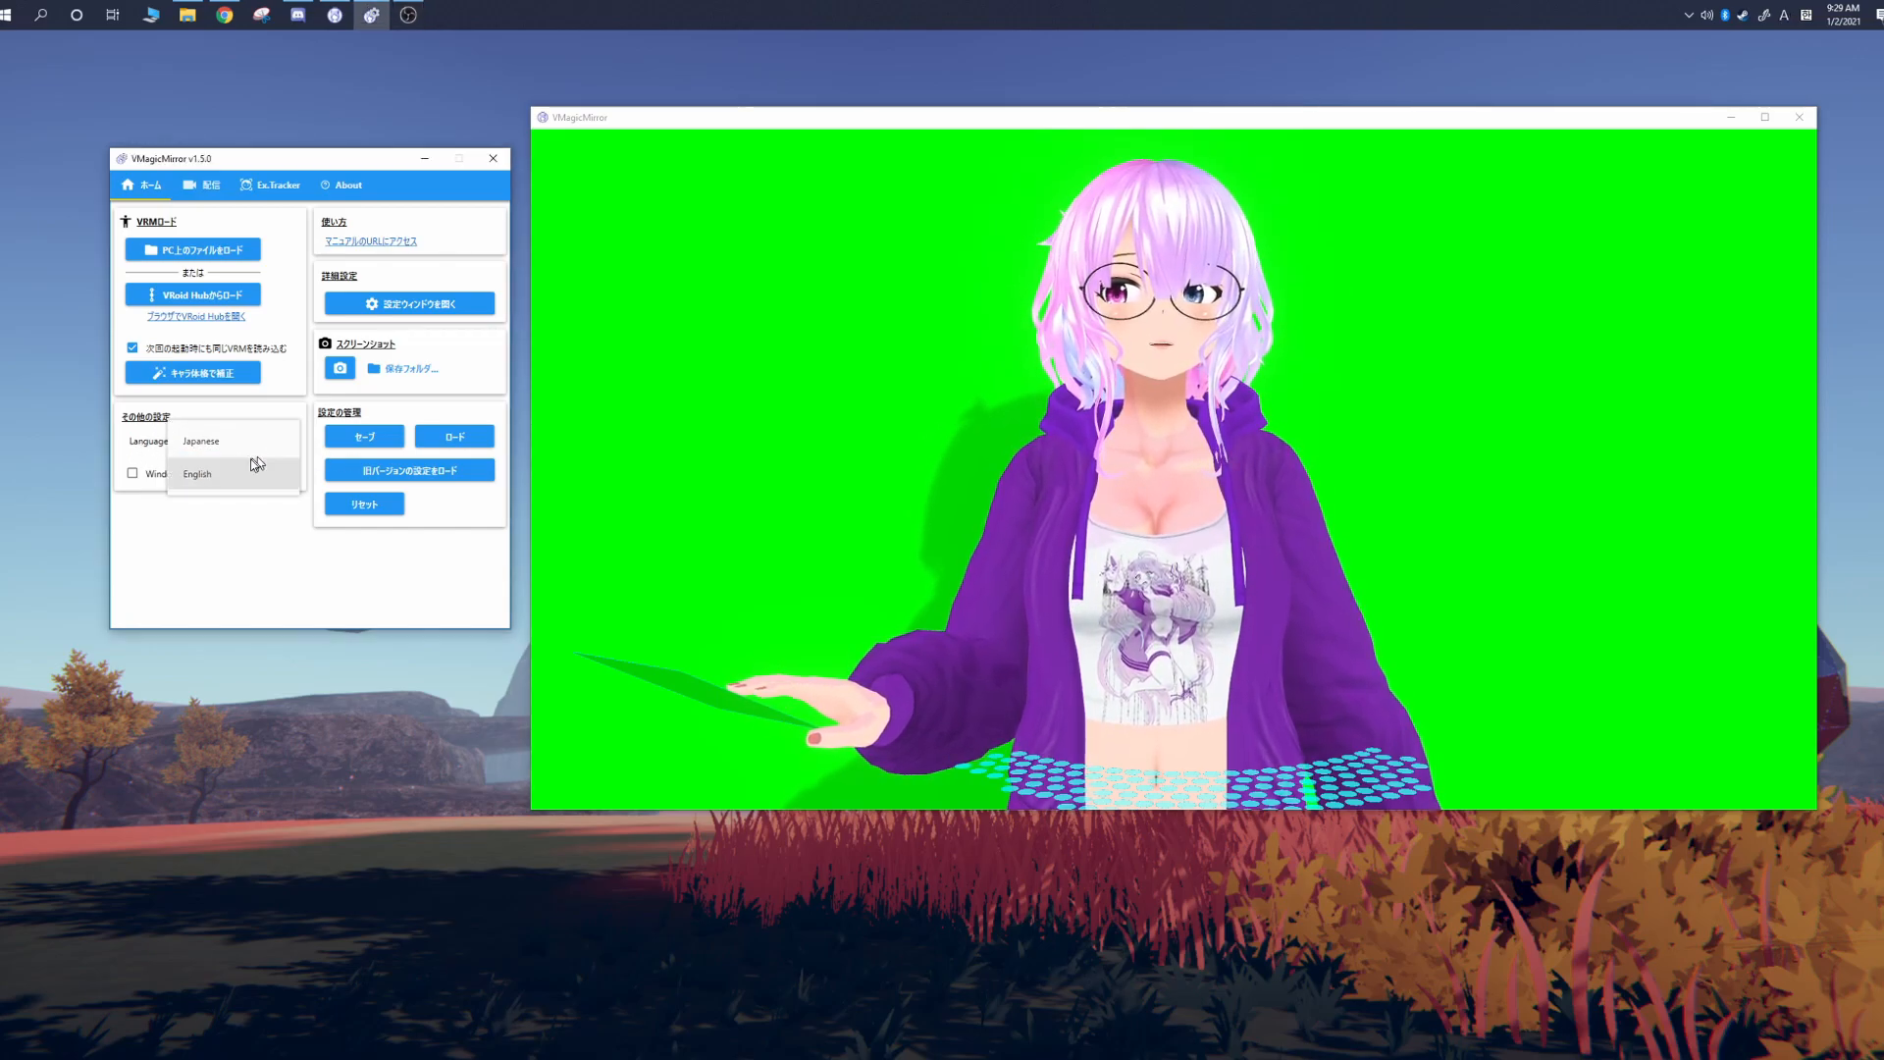
click(197, 474)
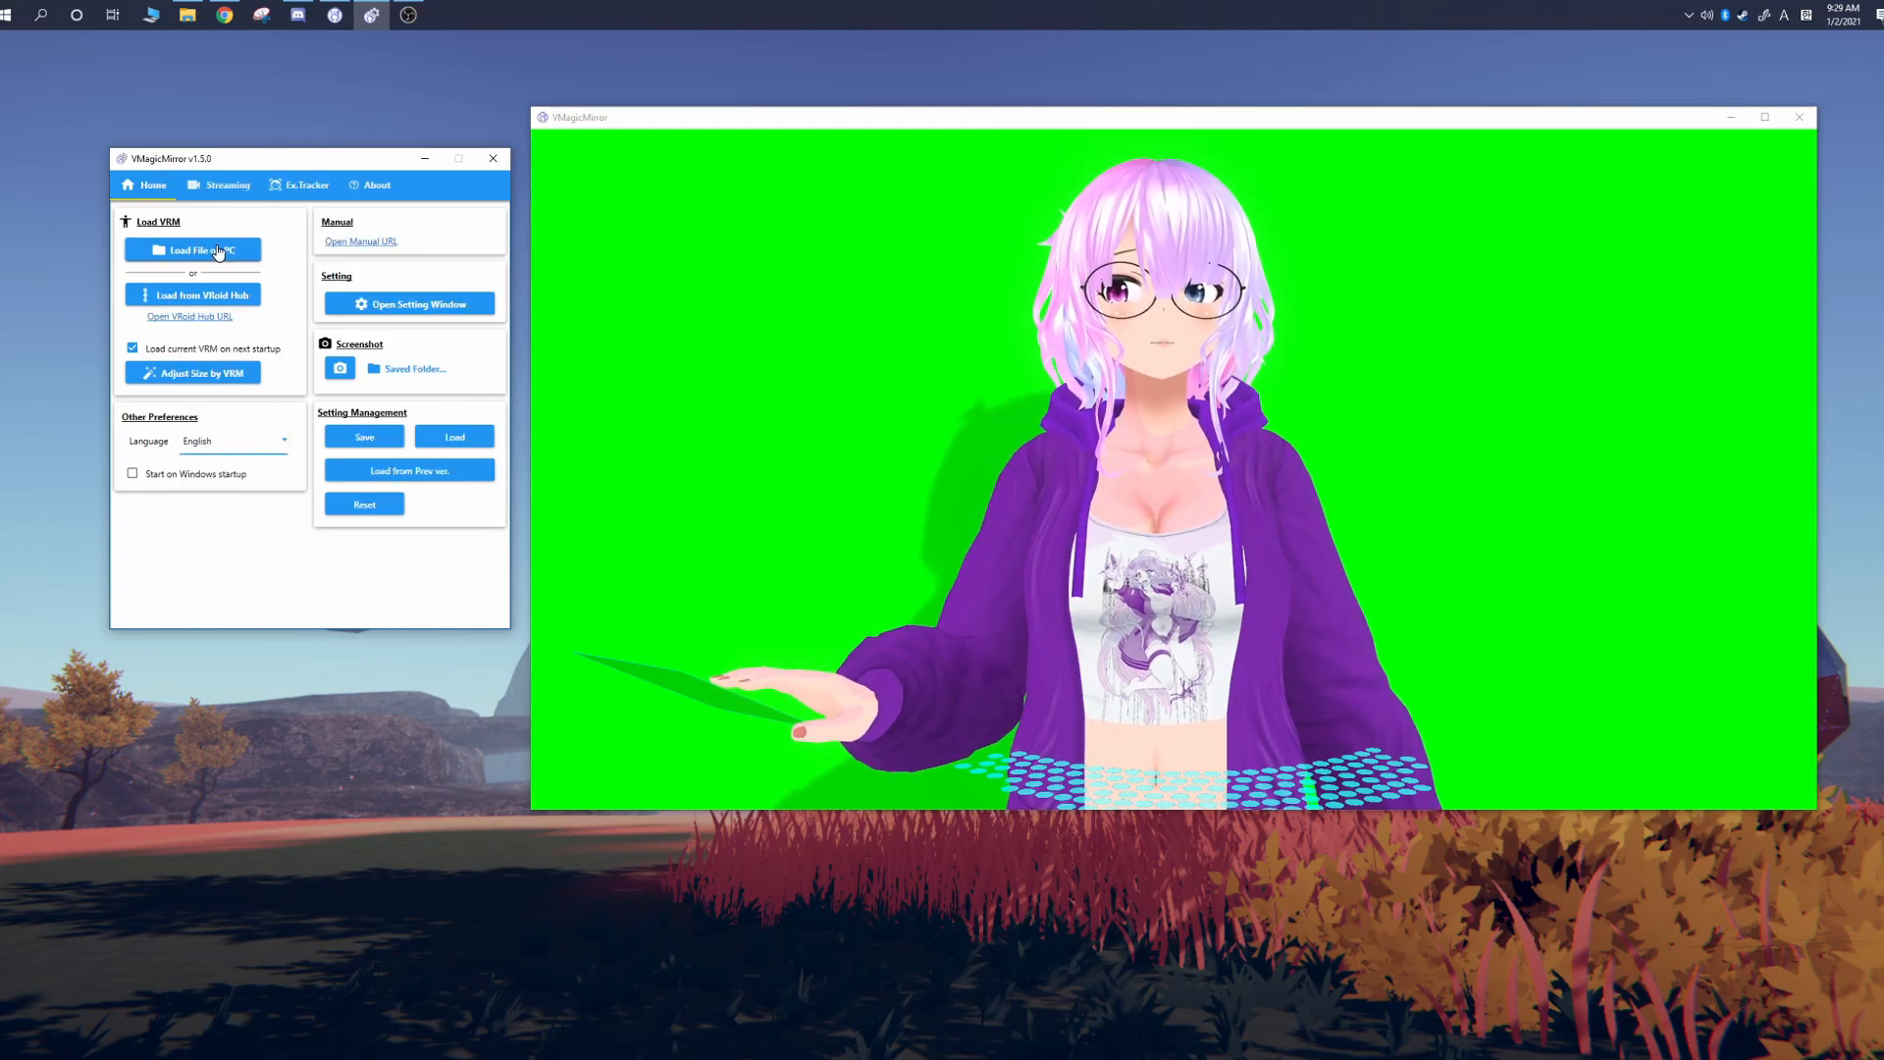
Step: Load default.vrm from the PC and accept its license prompt
click(192, 249)
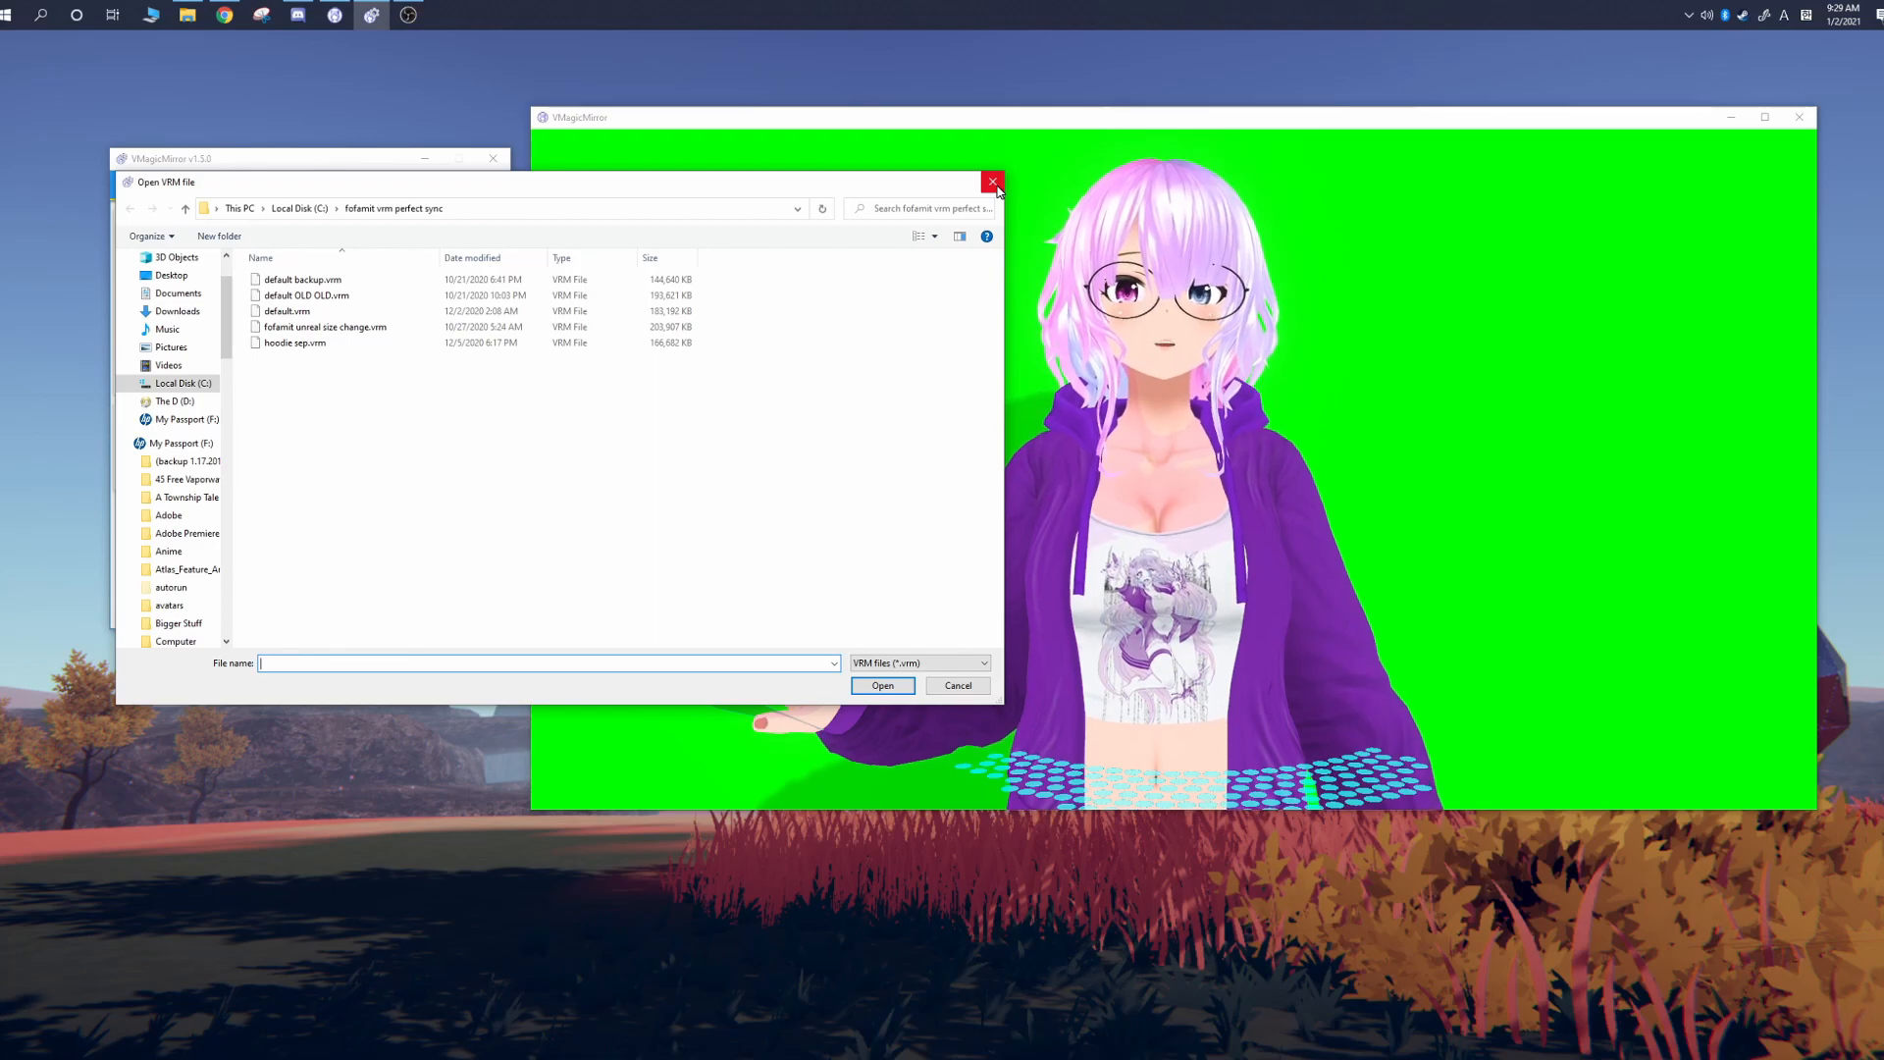
click(992, 181)
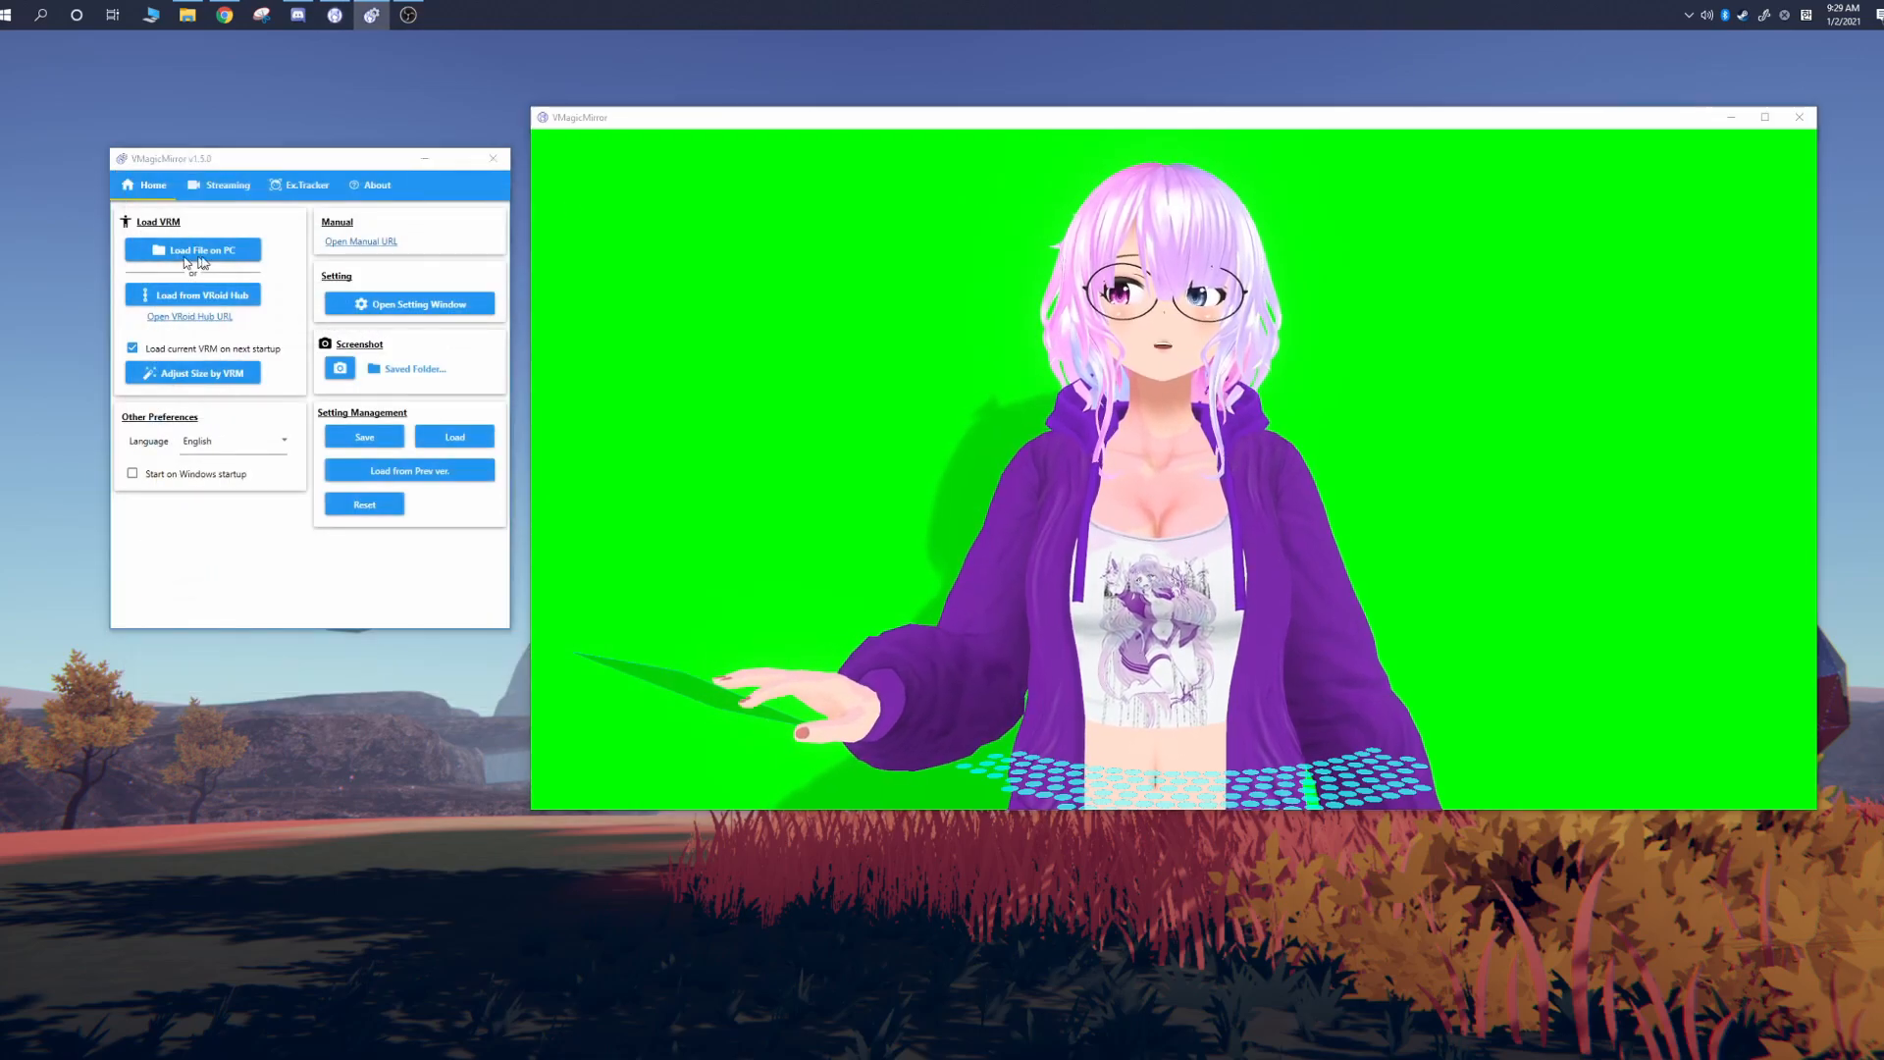
click(193, 250)
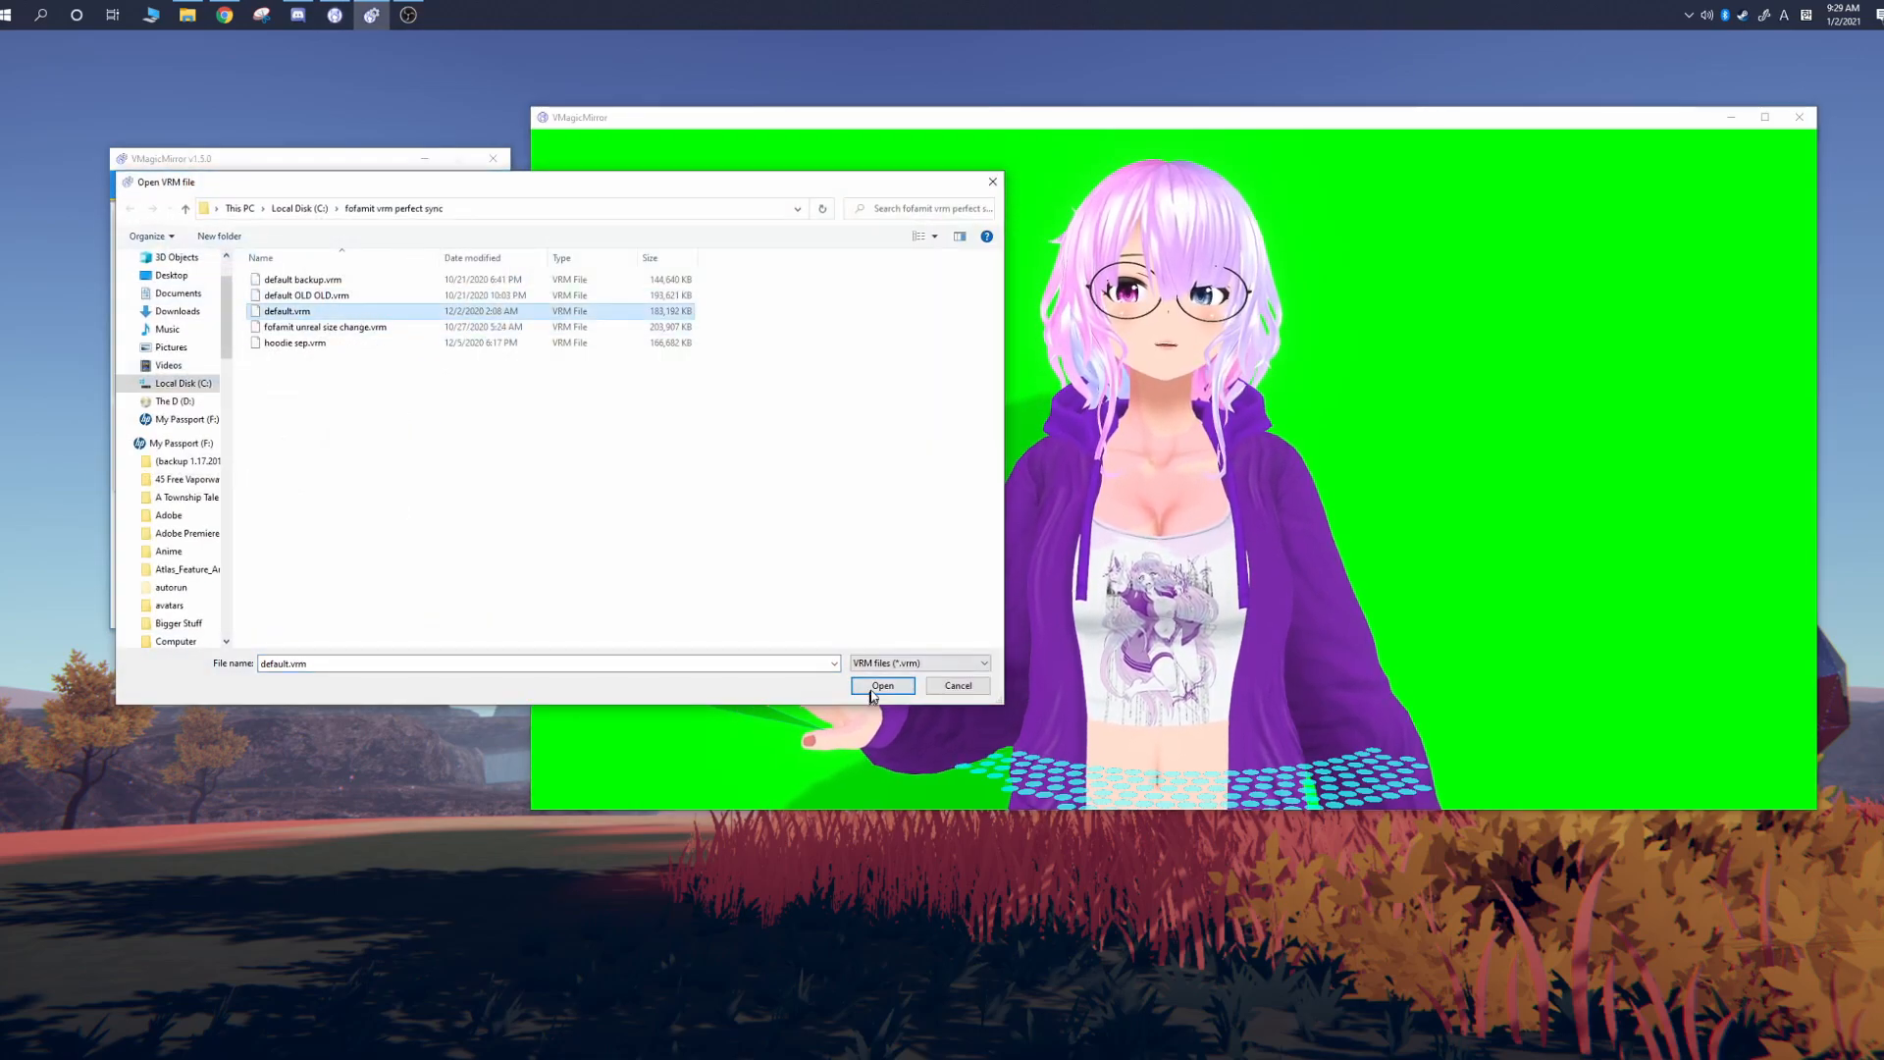
click(882, 685)
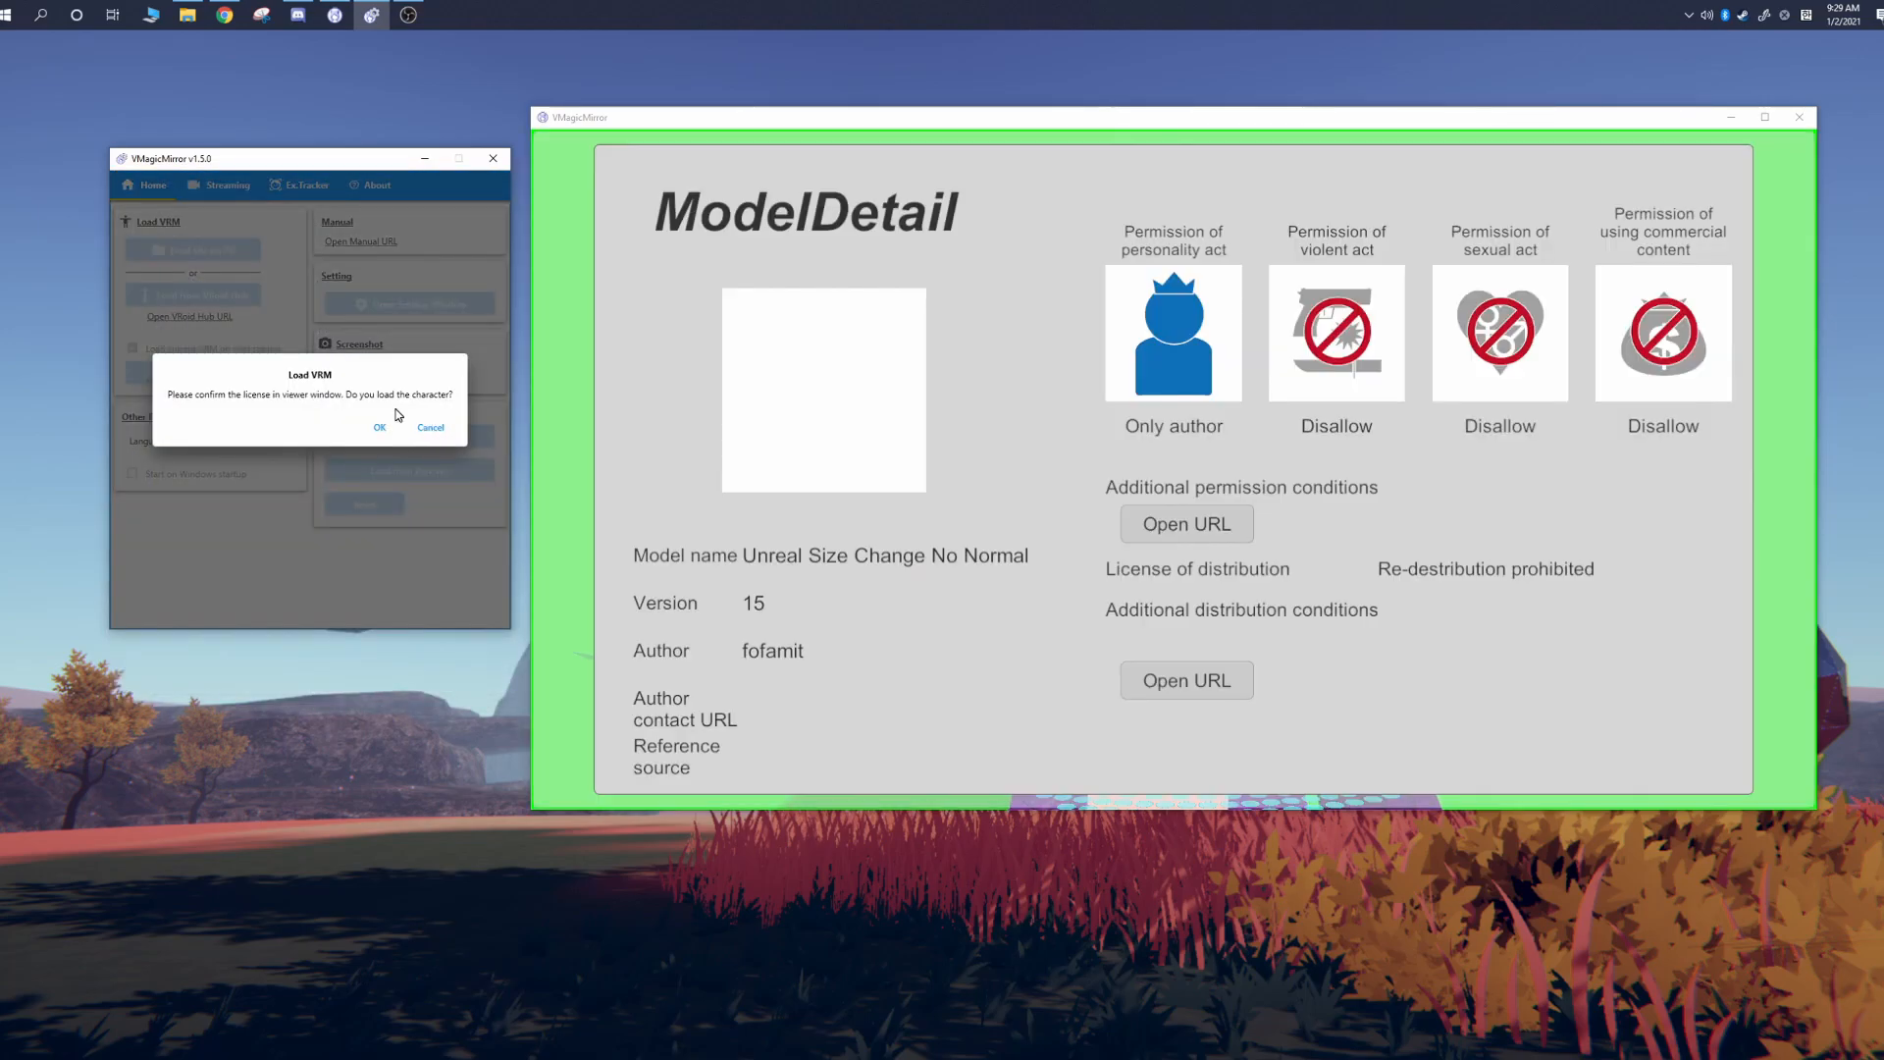
mouse_move(1695, 358)
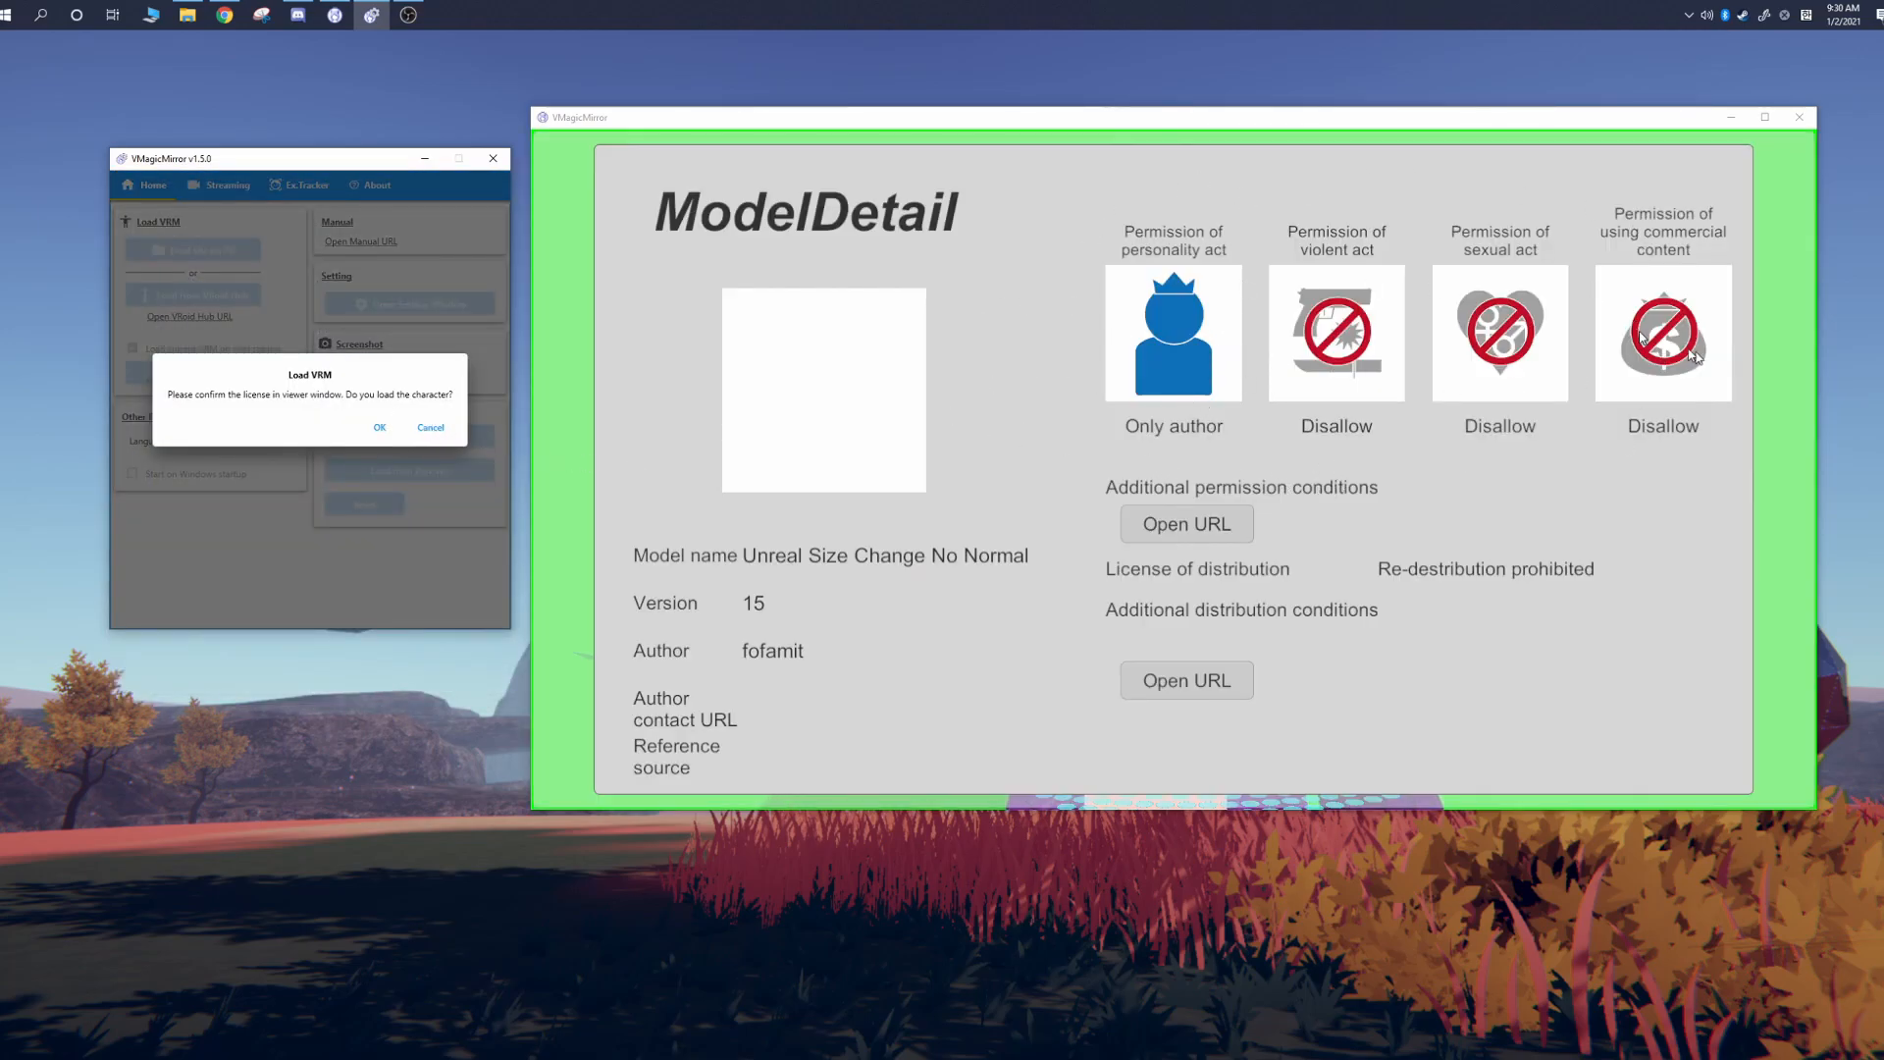
mouse_move(872, 355)
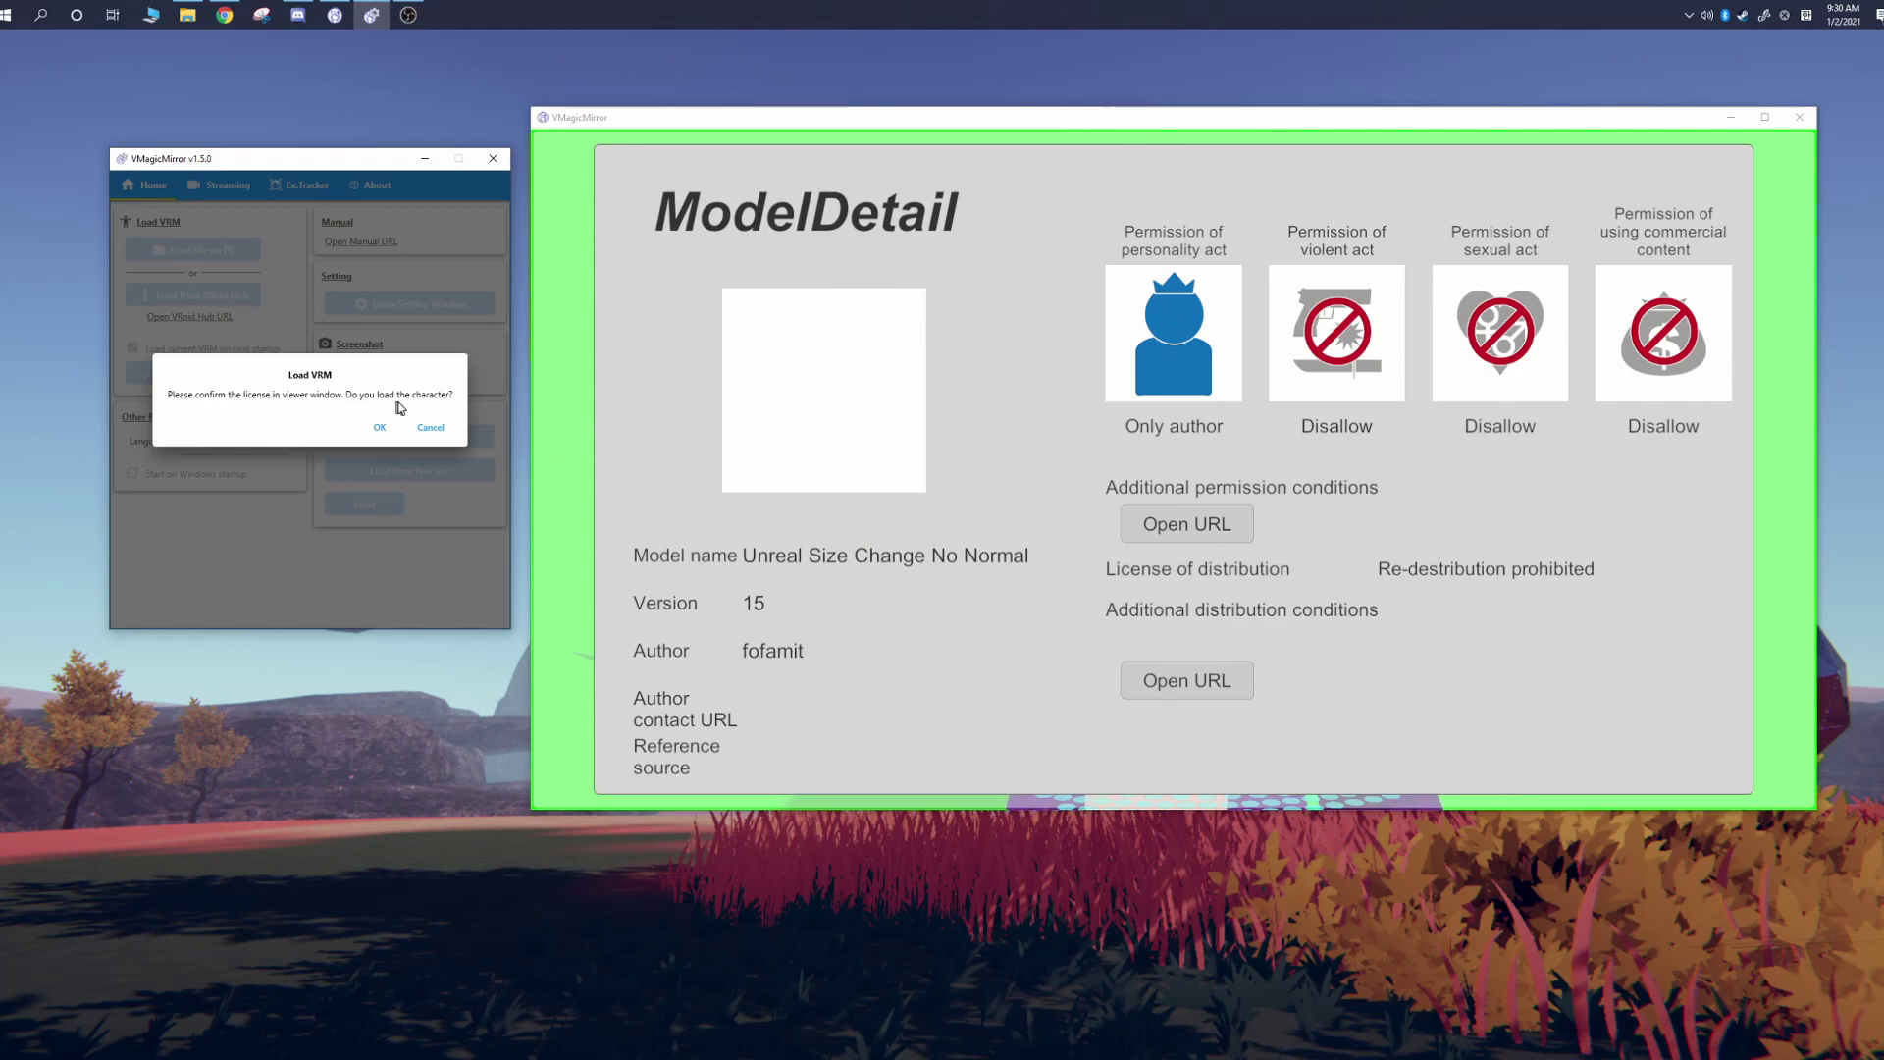
click(379, 427)
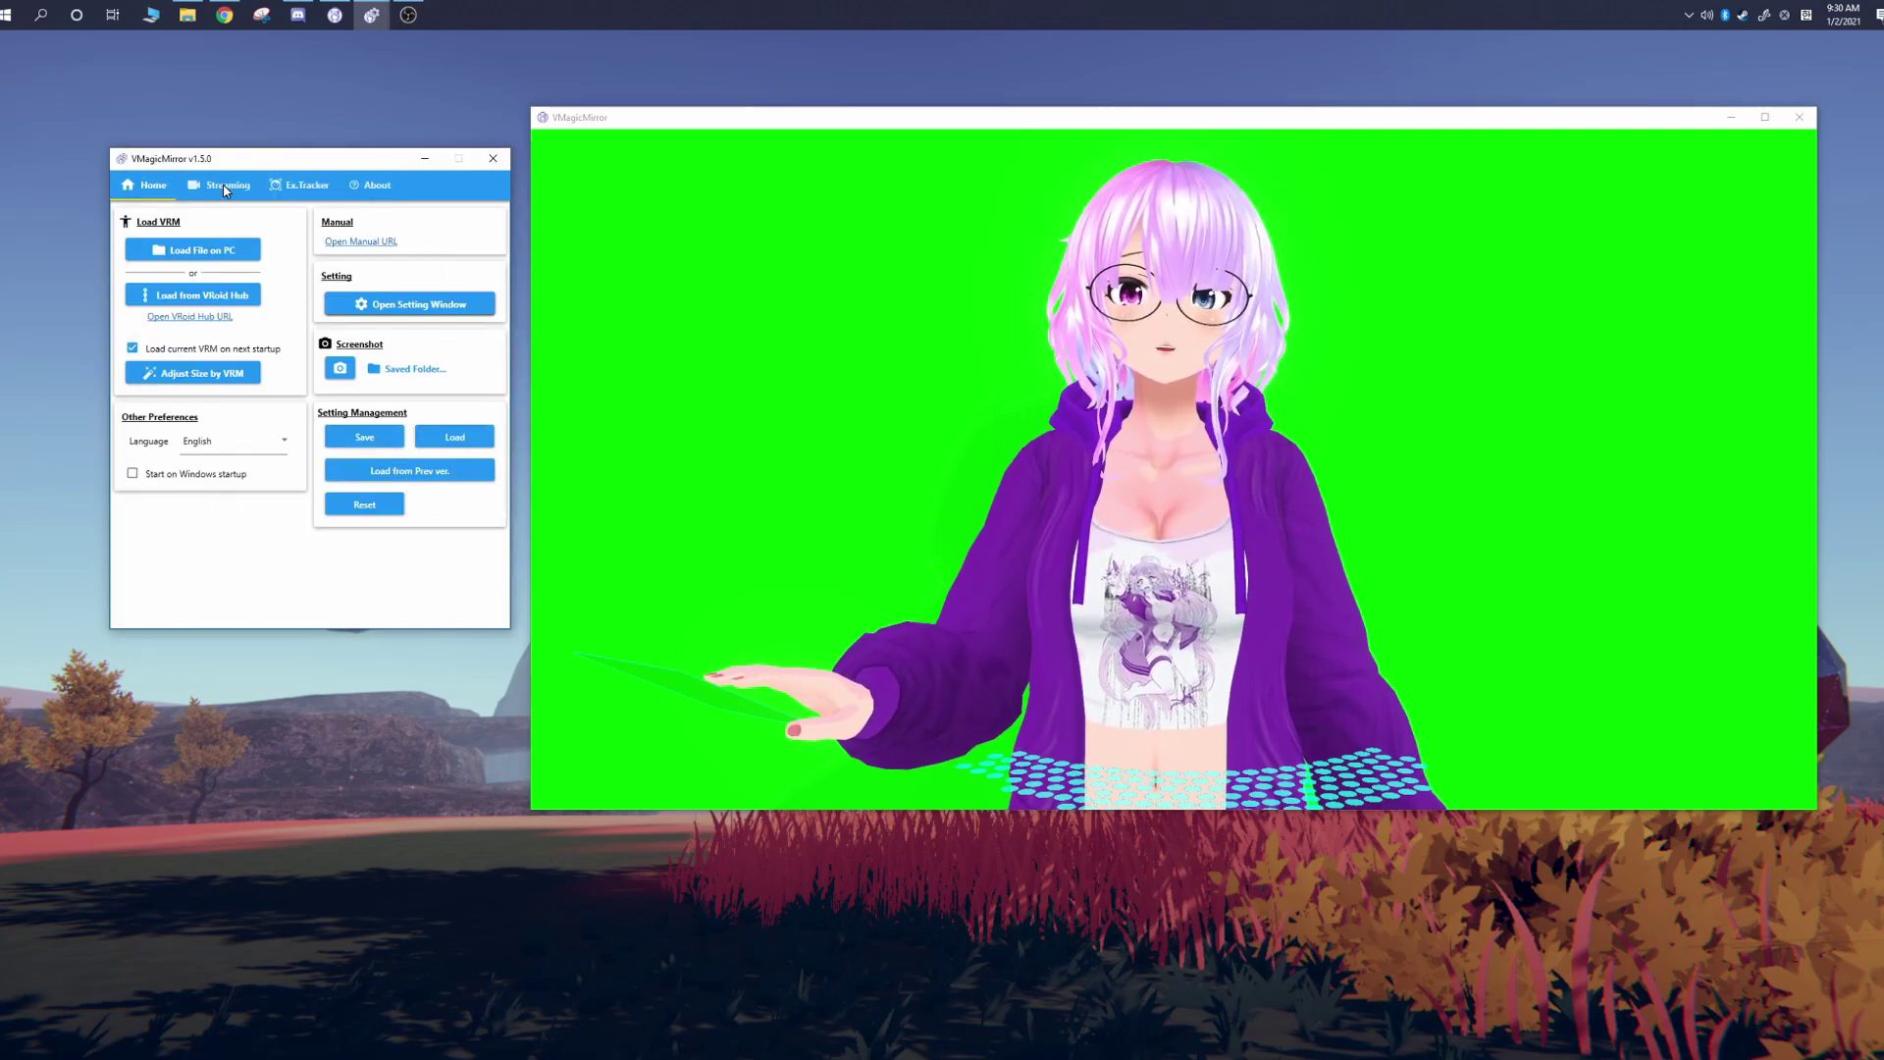
Step: Enable Free Camera Mode on the Streaming tab and store the view in Quick Save slot 1
click(227, 185)
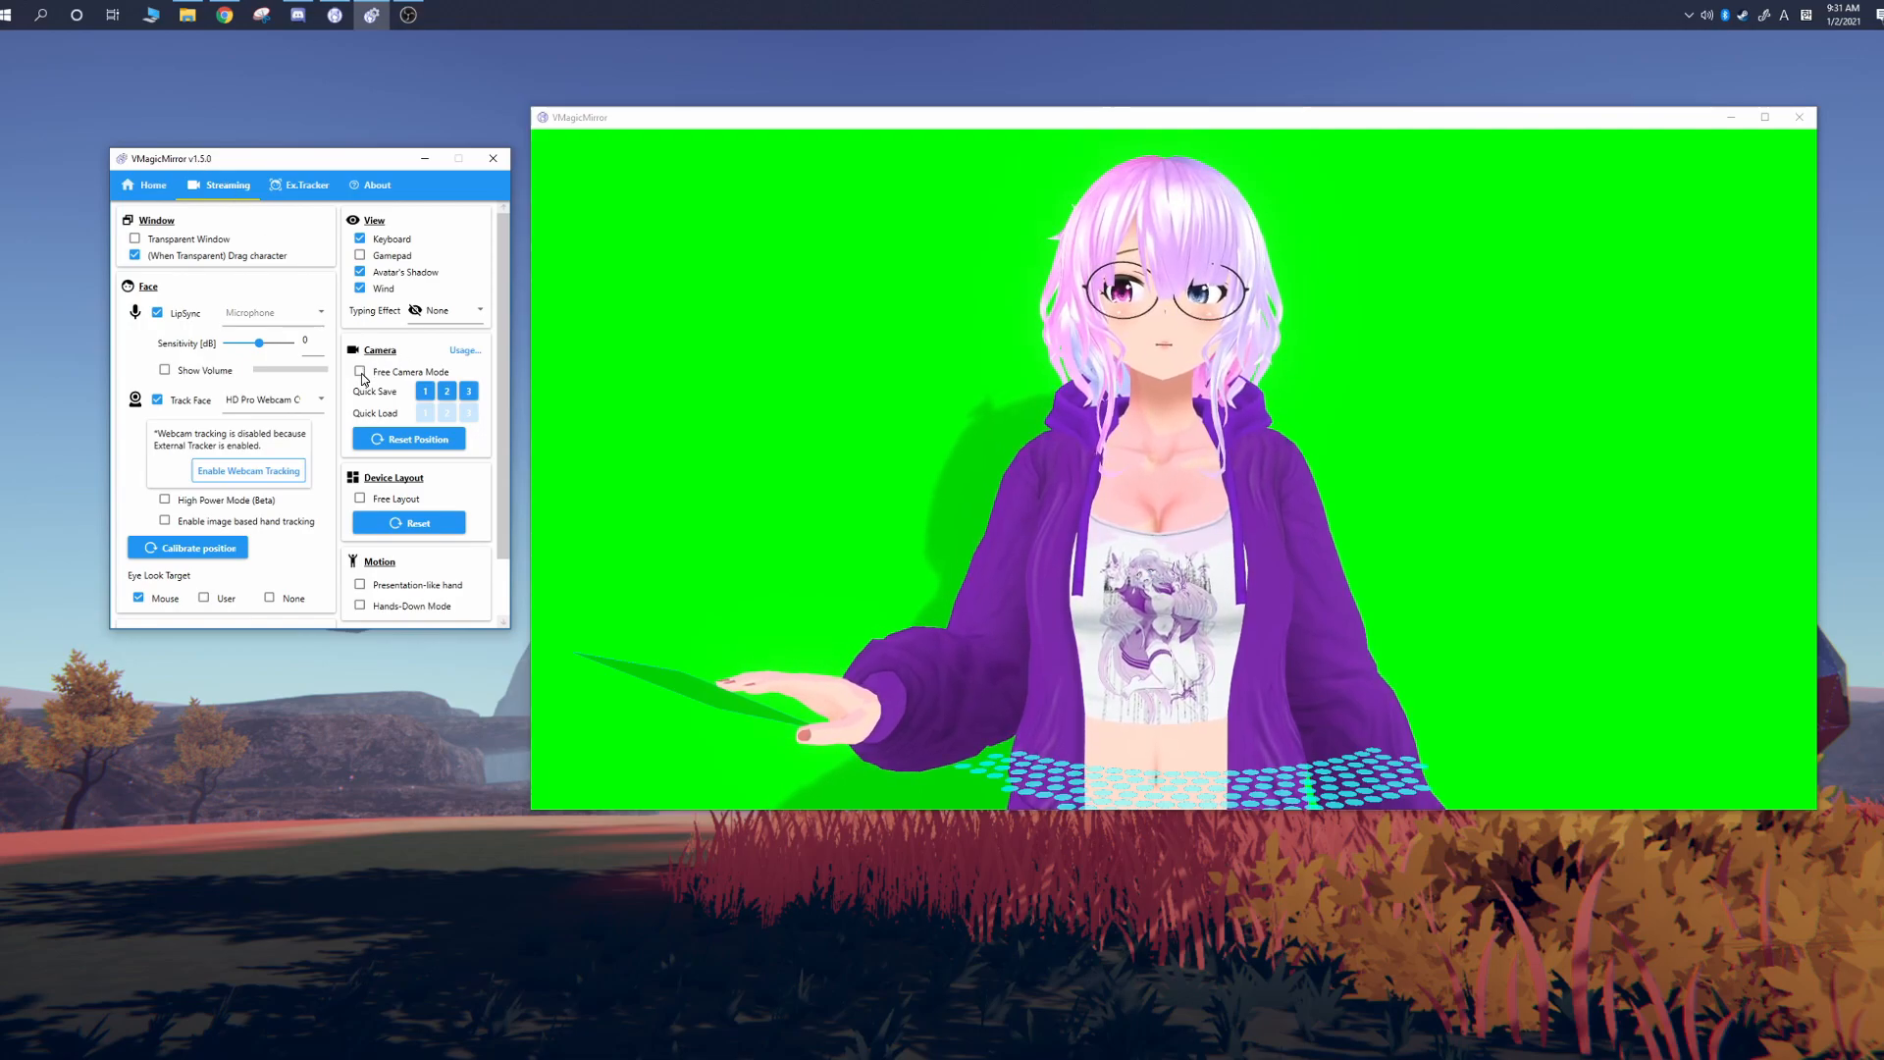
click(359, 372)
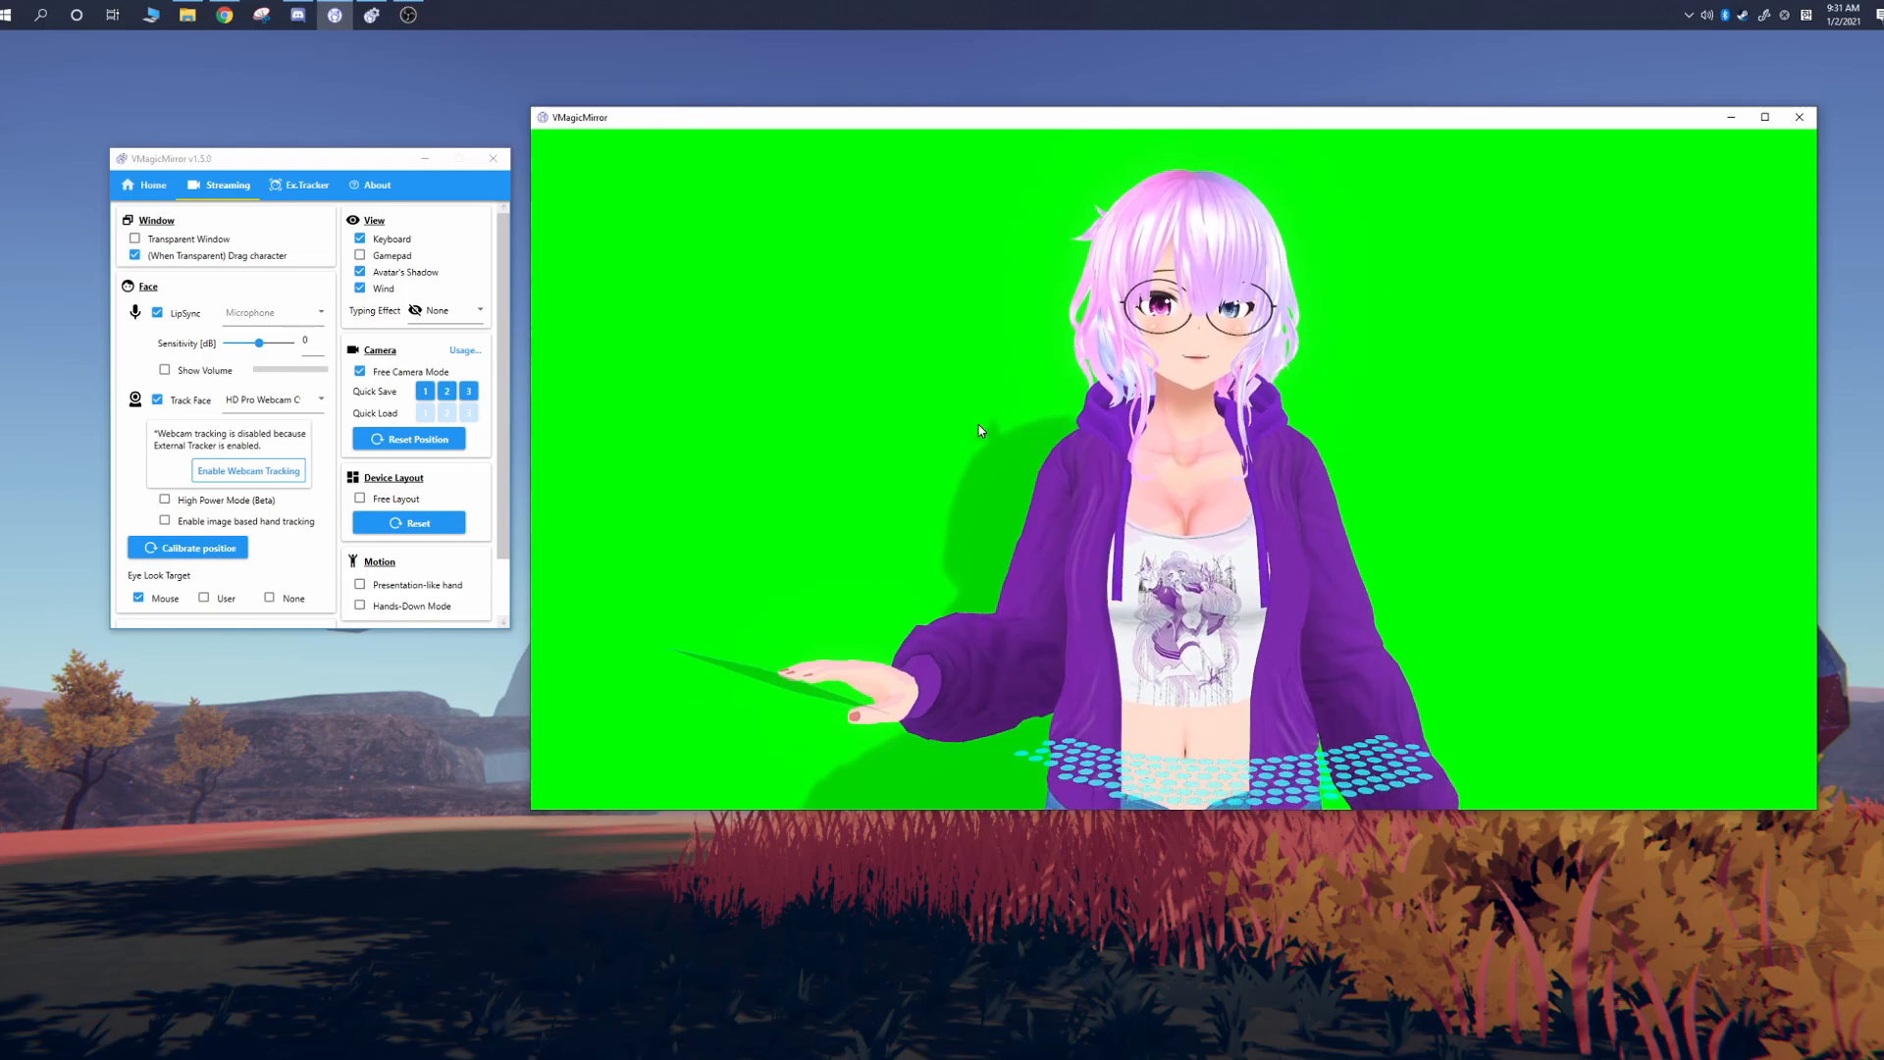
click(425, 390)
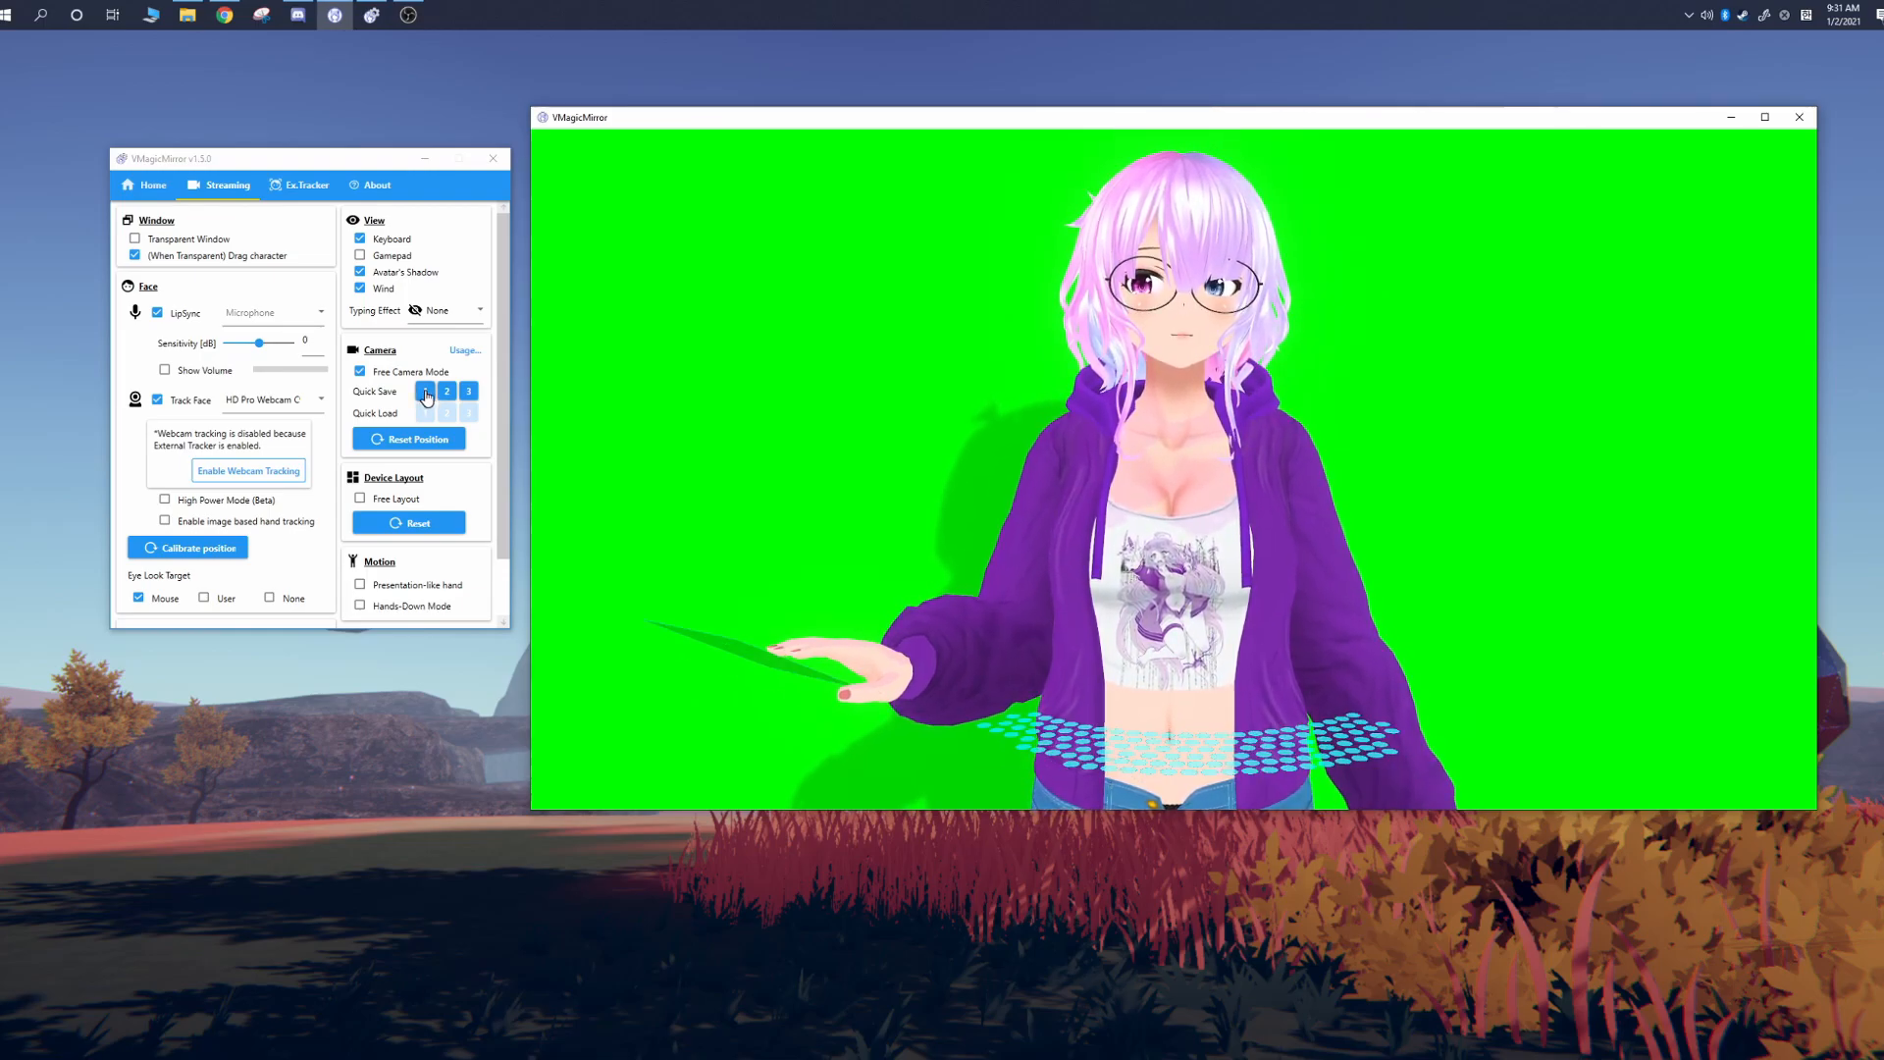
click(425, 413)
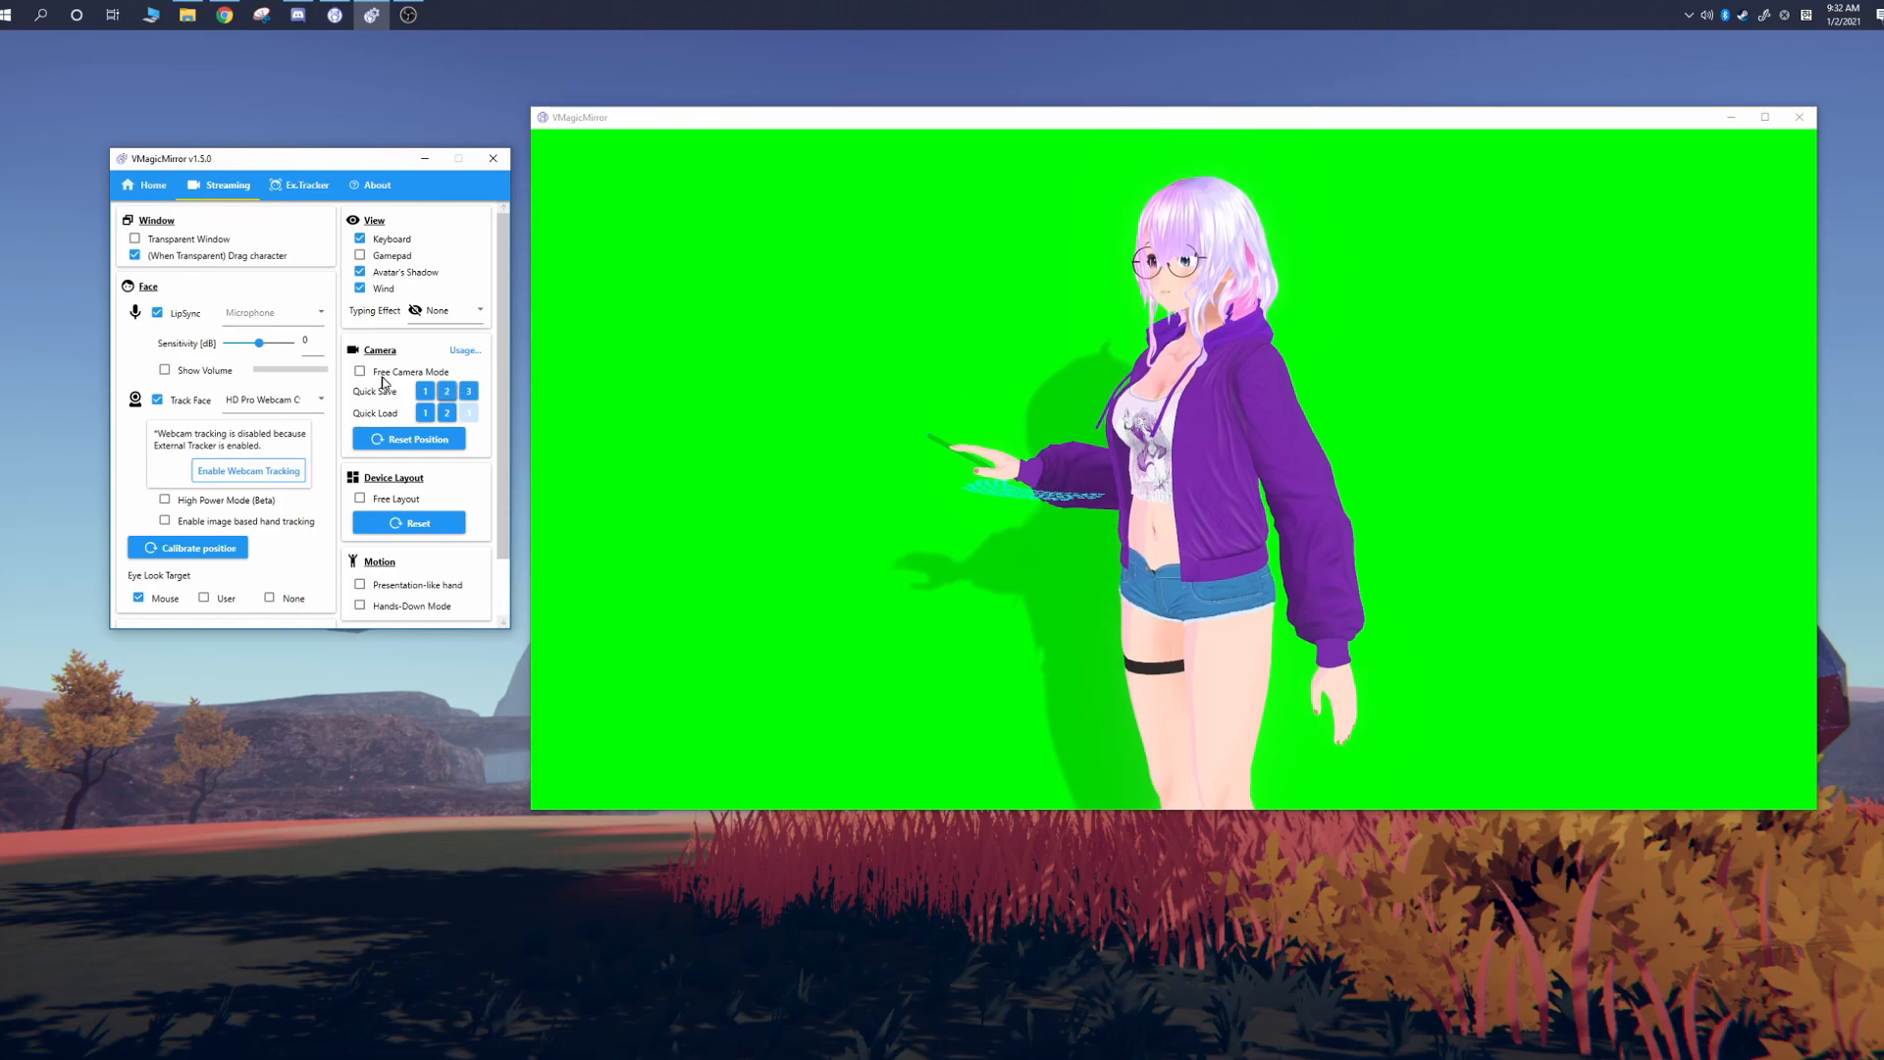
Step: Recall the first saved camera angle with Quick Load
click(425, 412)
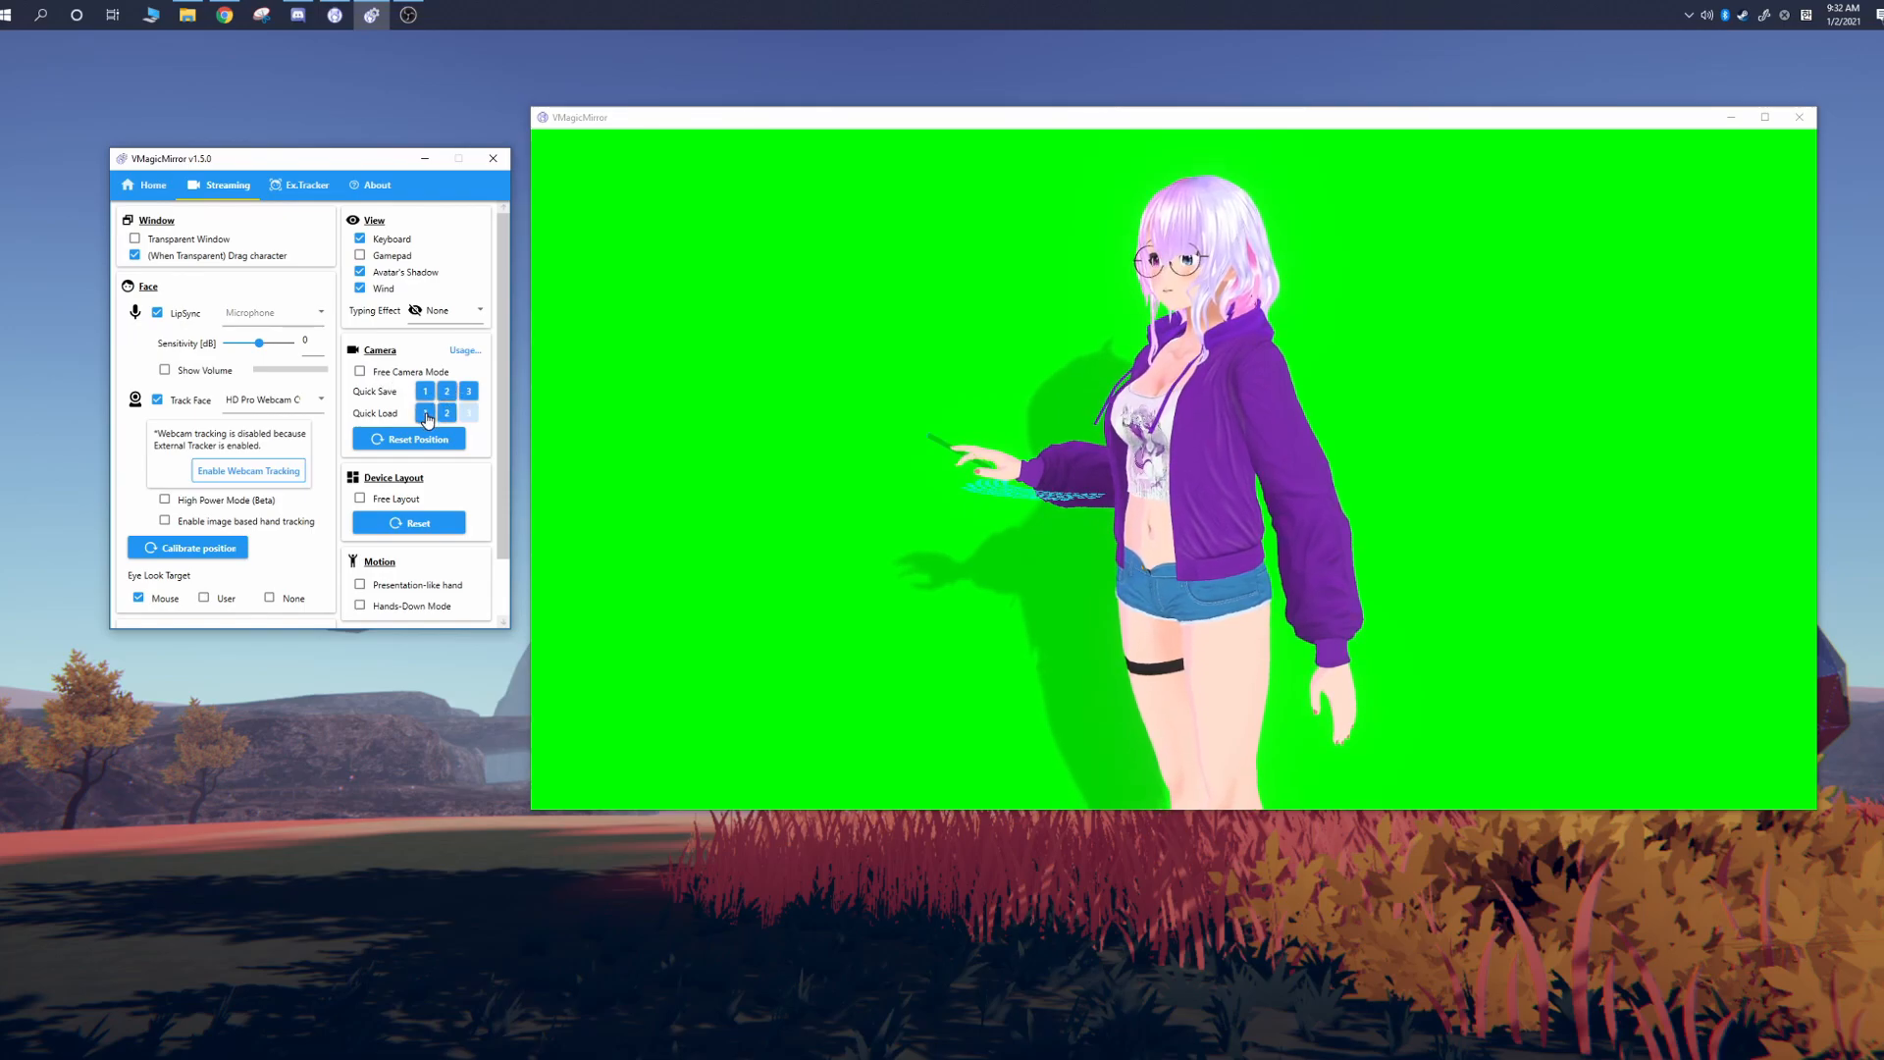
click(424, 413)
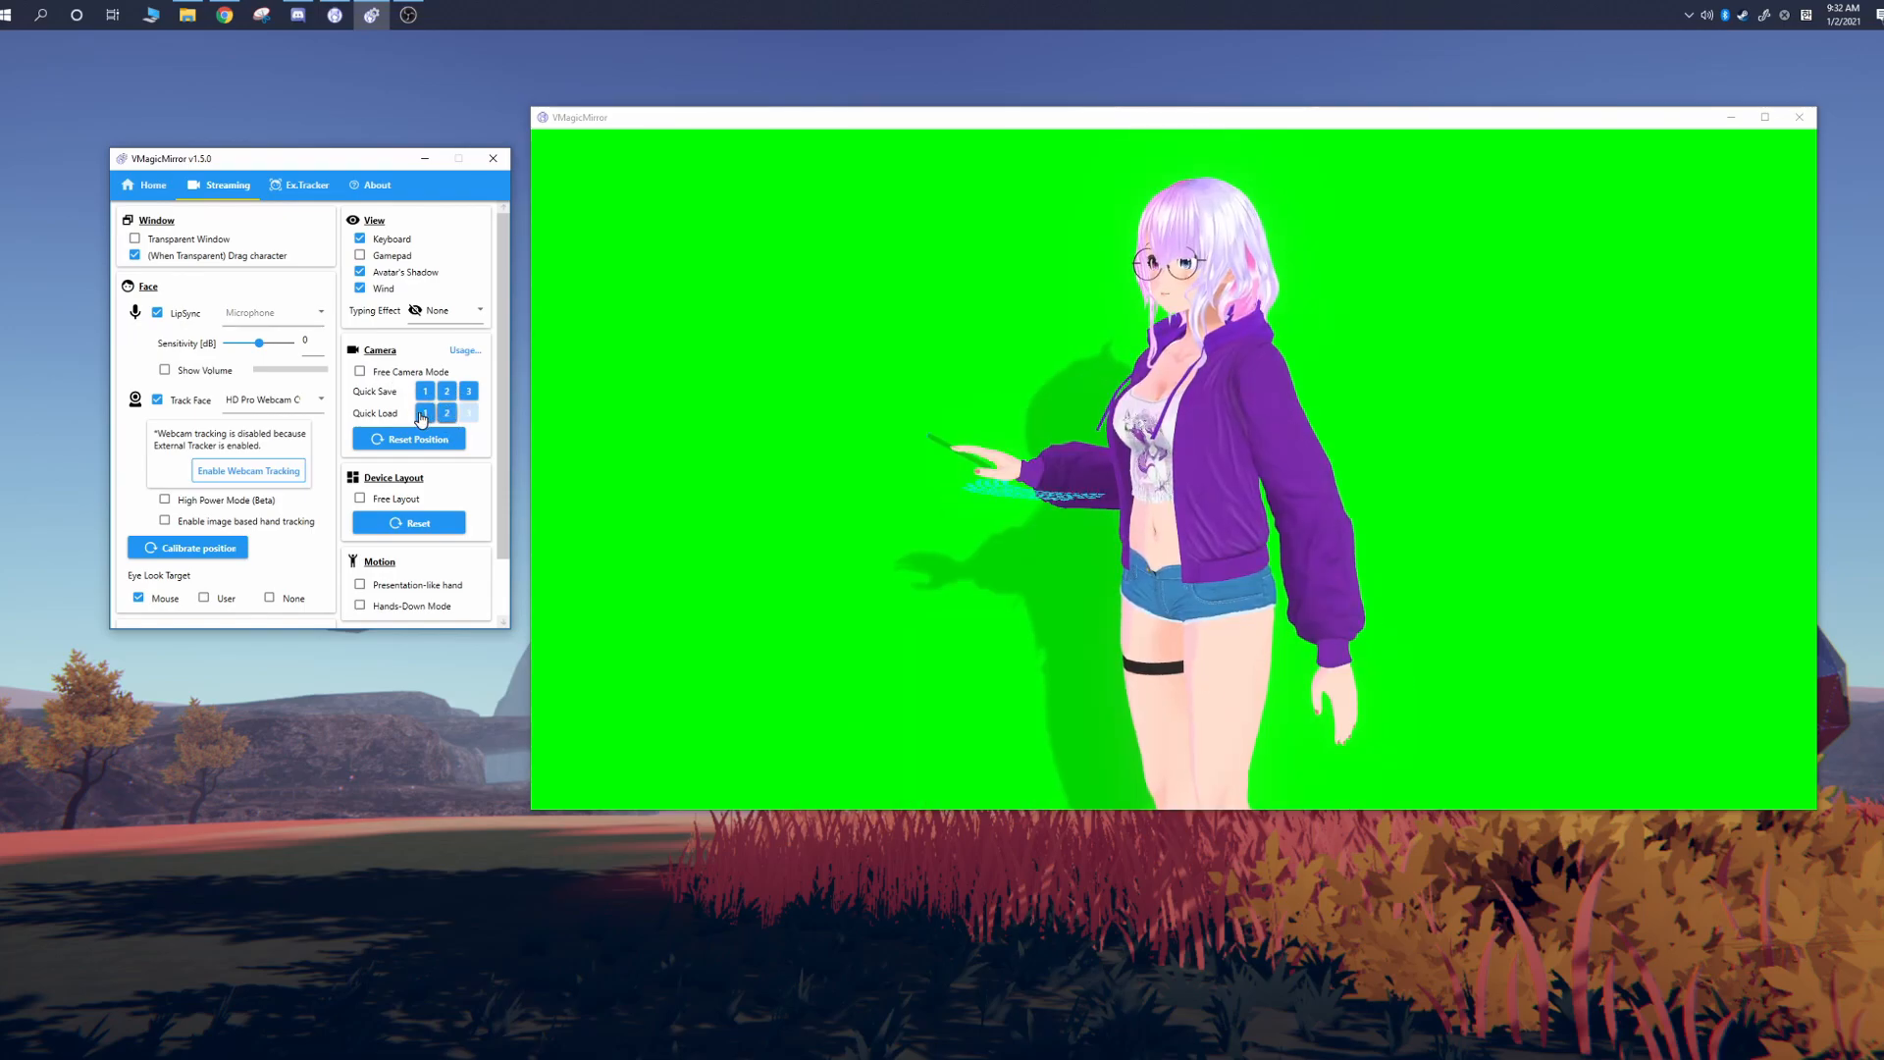
click(423, 413)
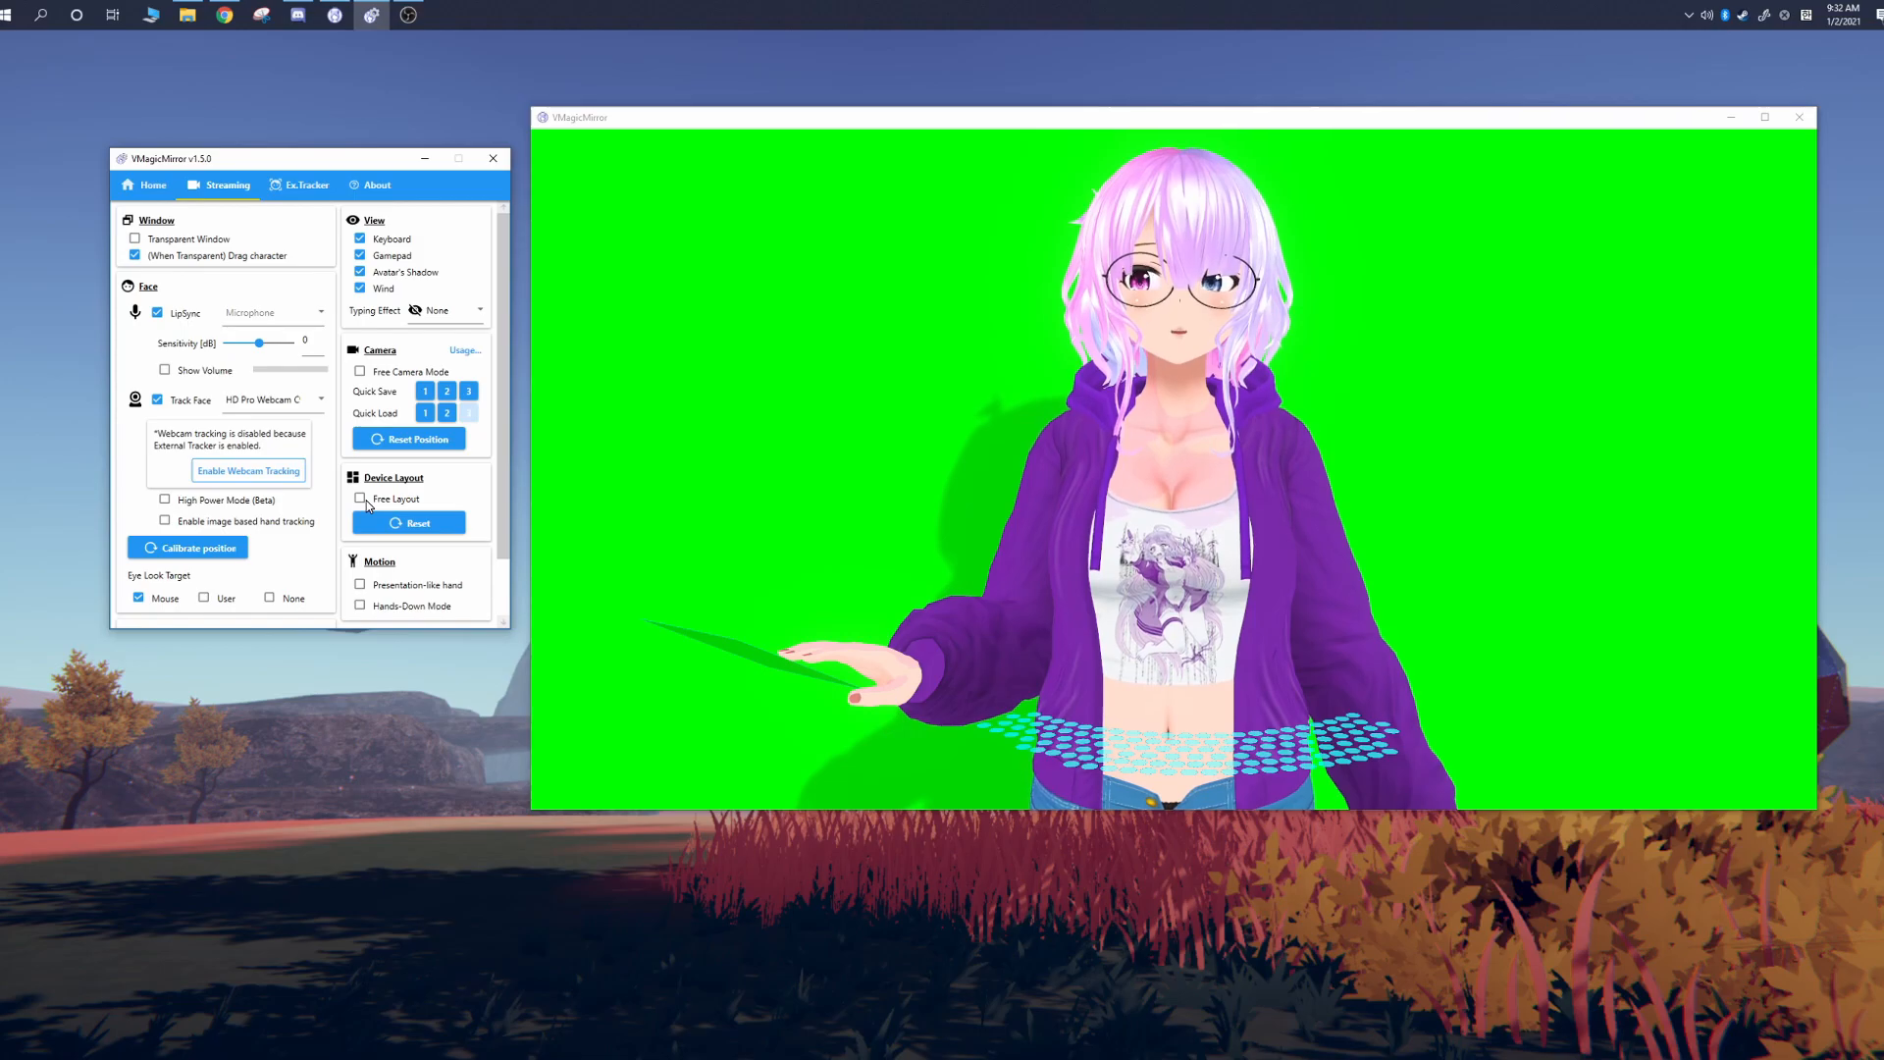
Step: Try Free Layout for the gamepad, switch it off, then hide the gamepad
click(360, 499)
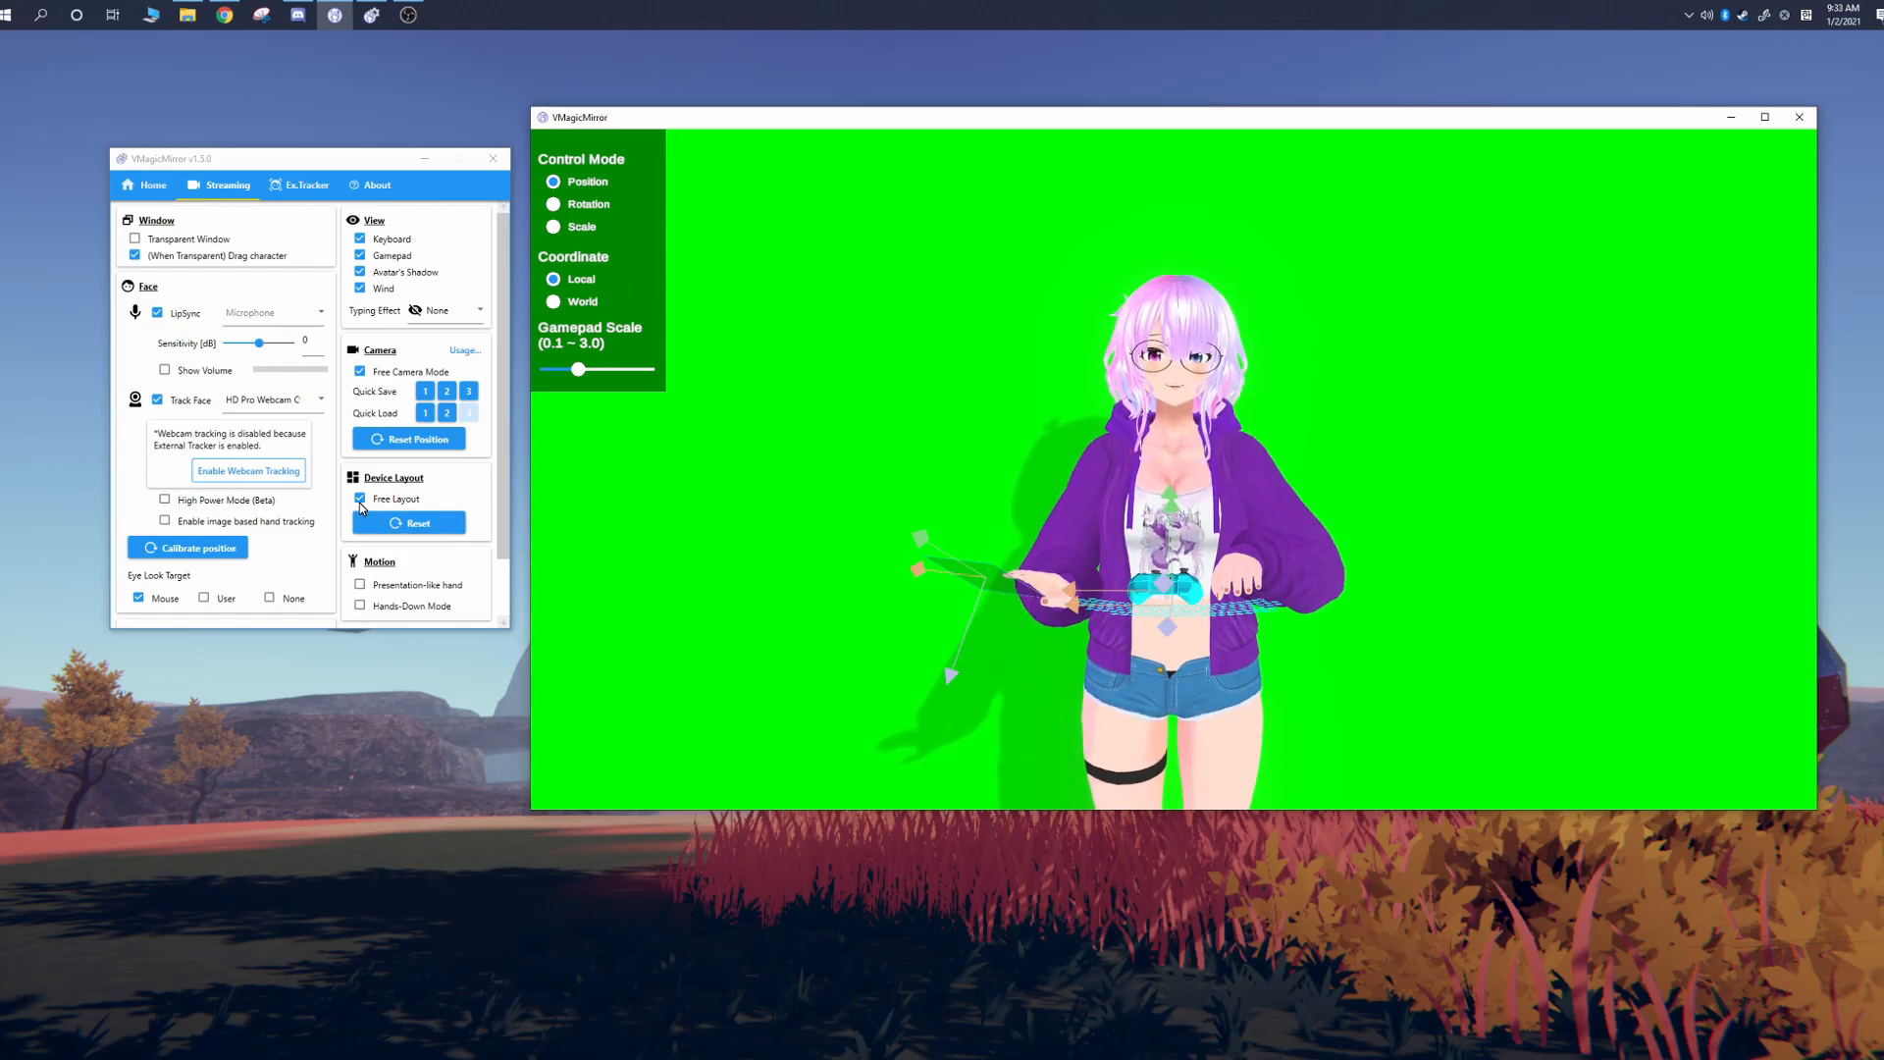
click(359, 499)
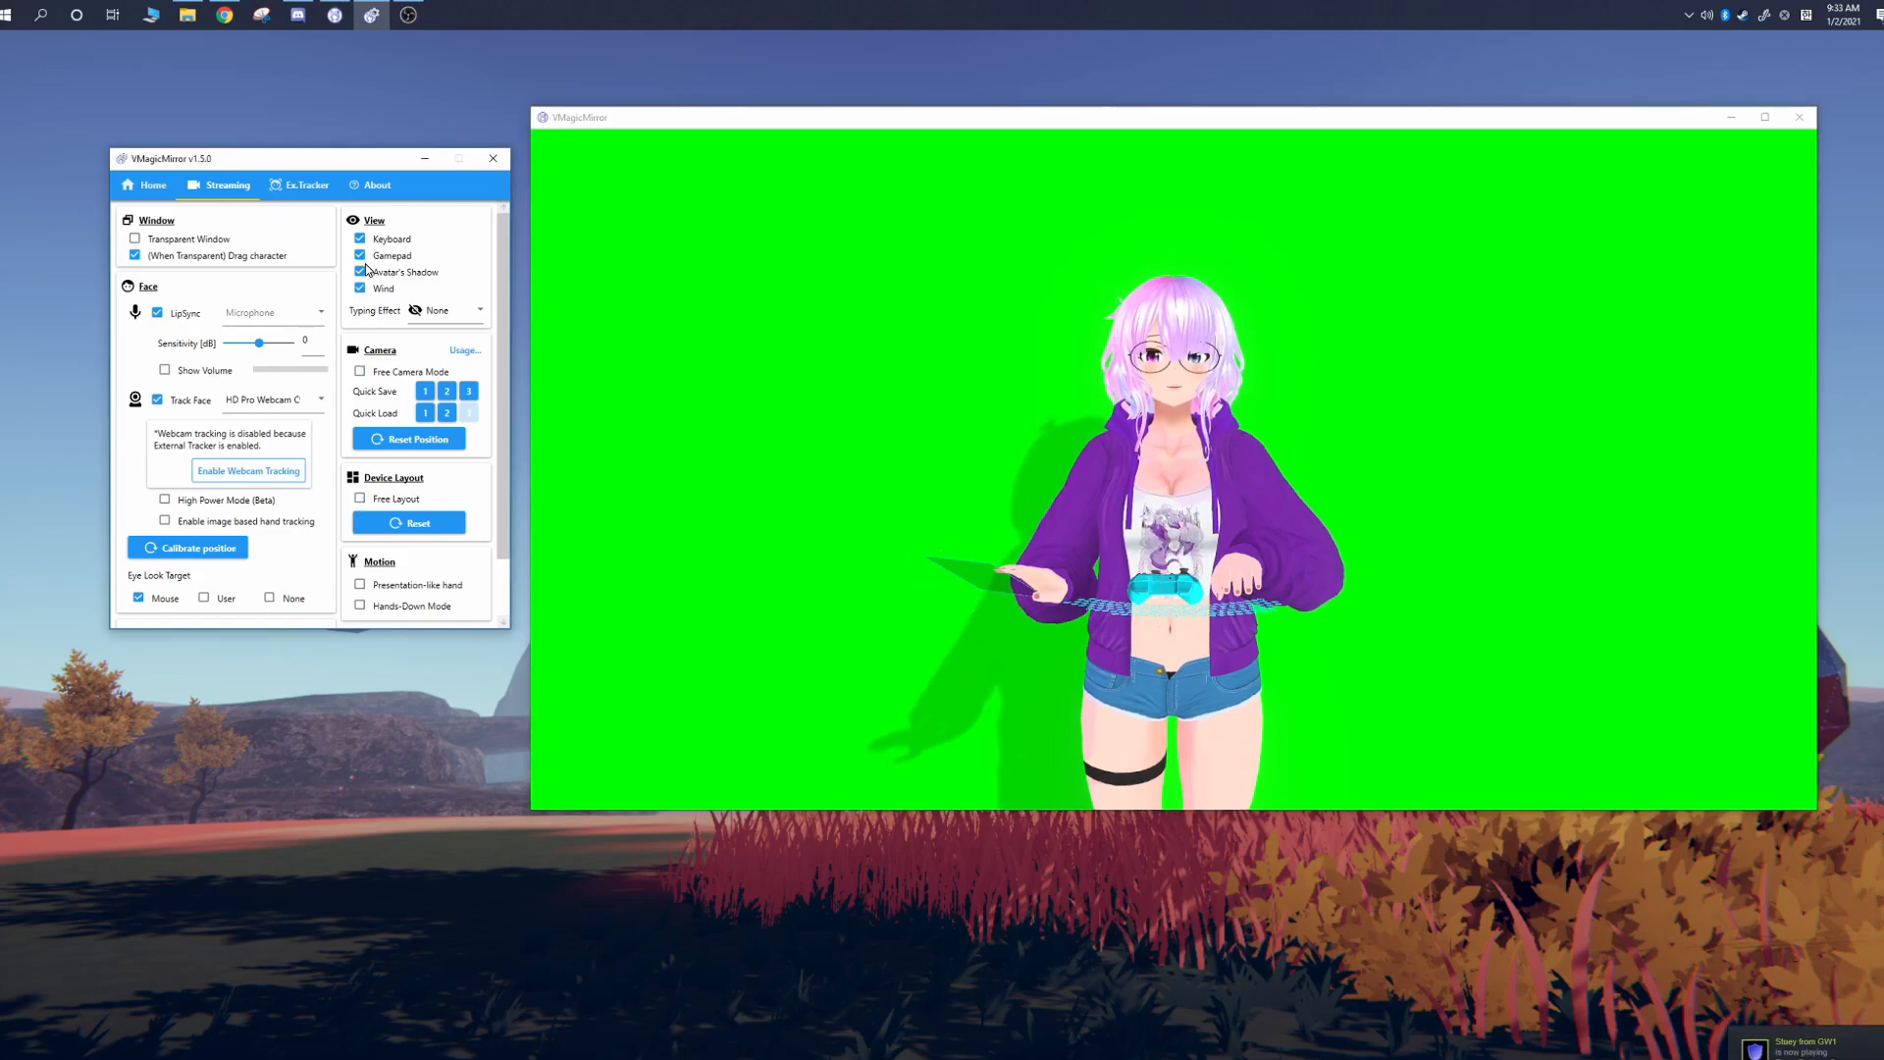
click(425, 413)
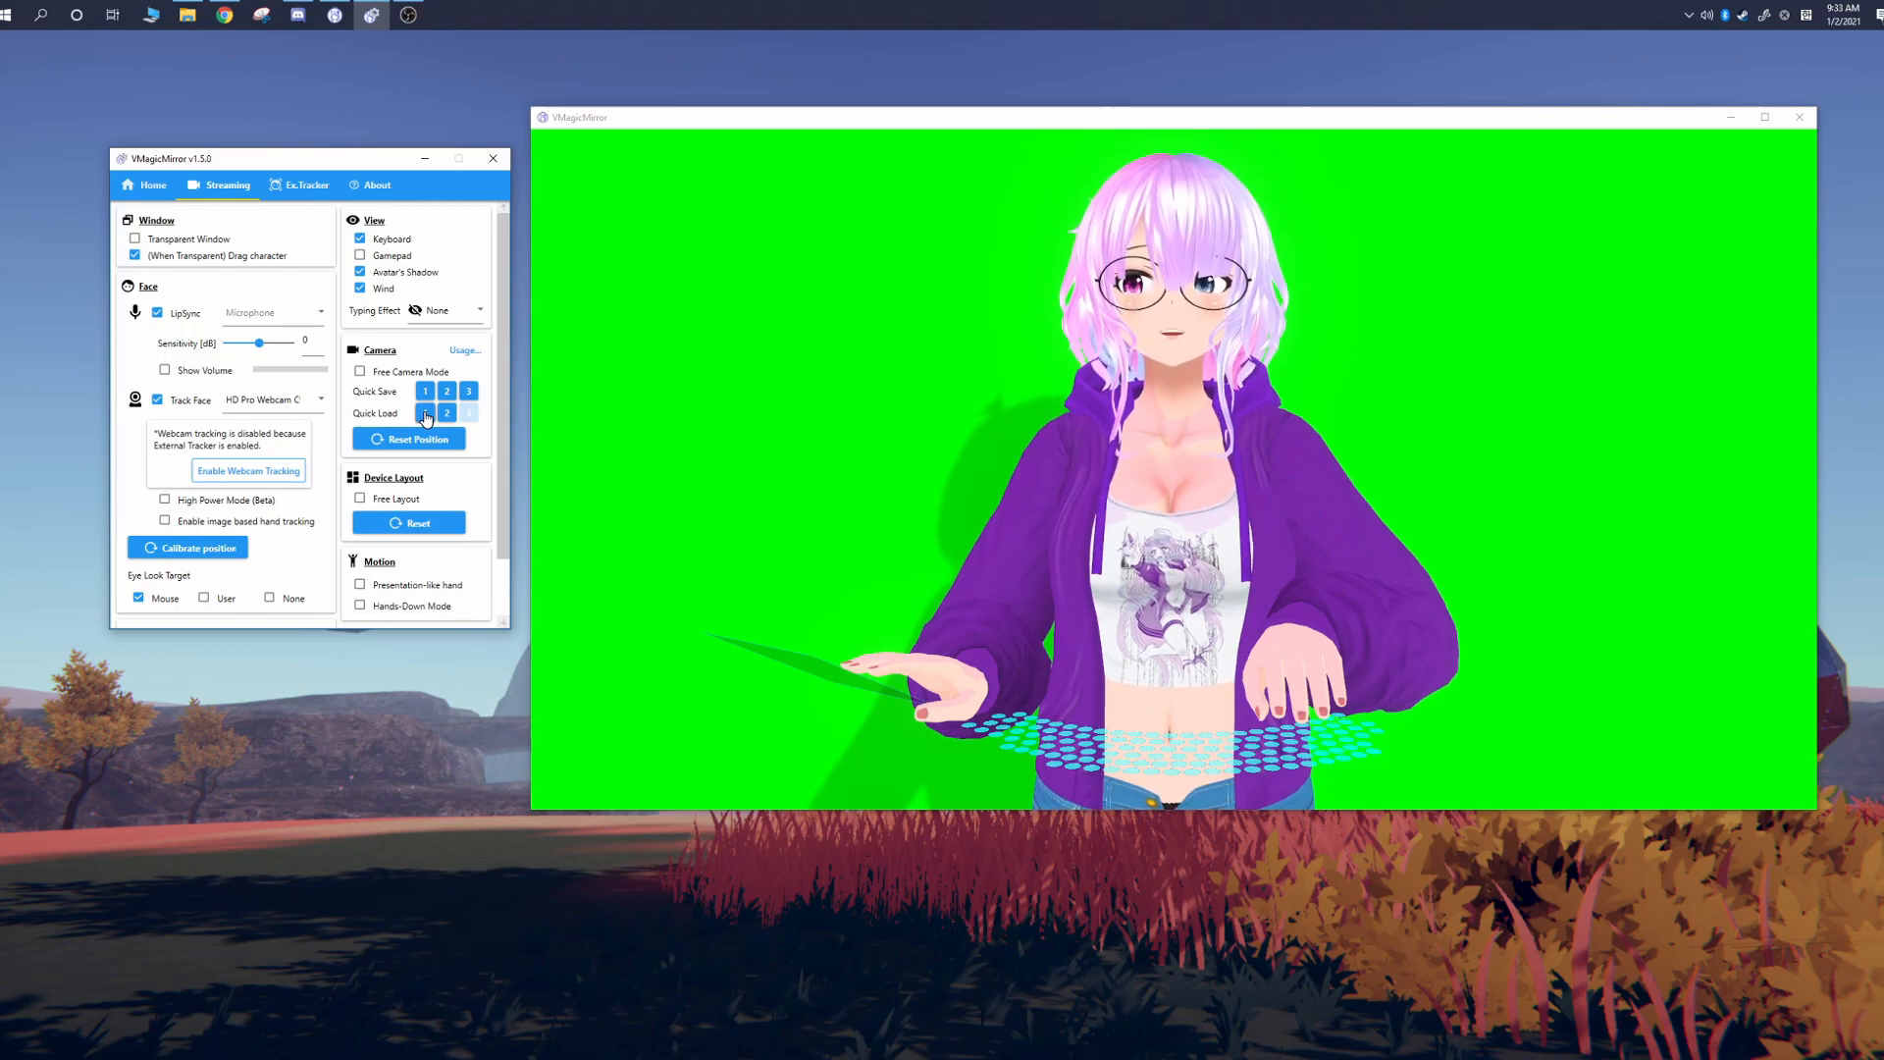
Step: Set lip sync to Microphone (2- Yeti Stereo Microphone) and turn on Show Volume
scroll(down, 3)
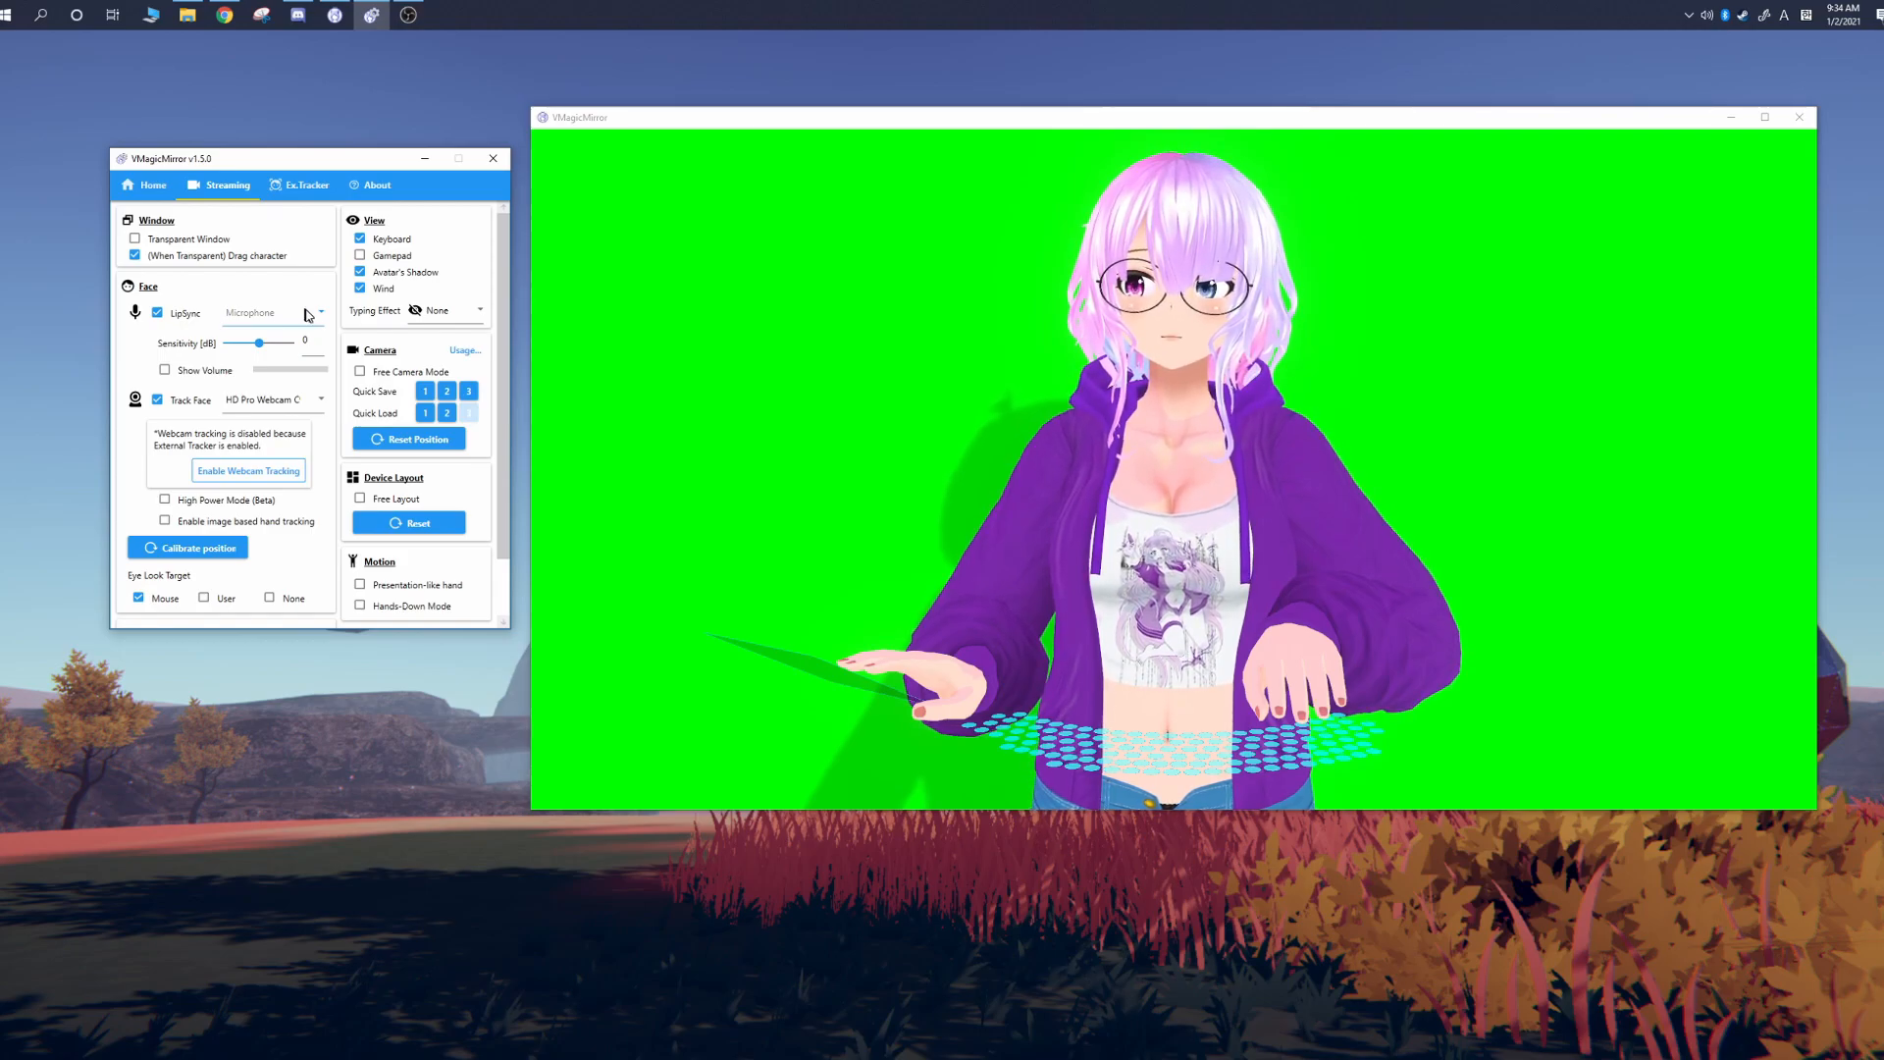
click(274, 313)
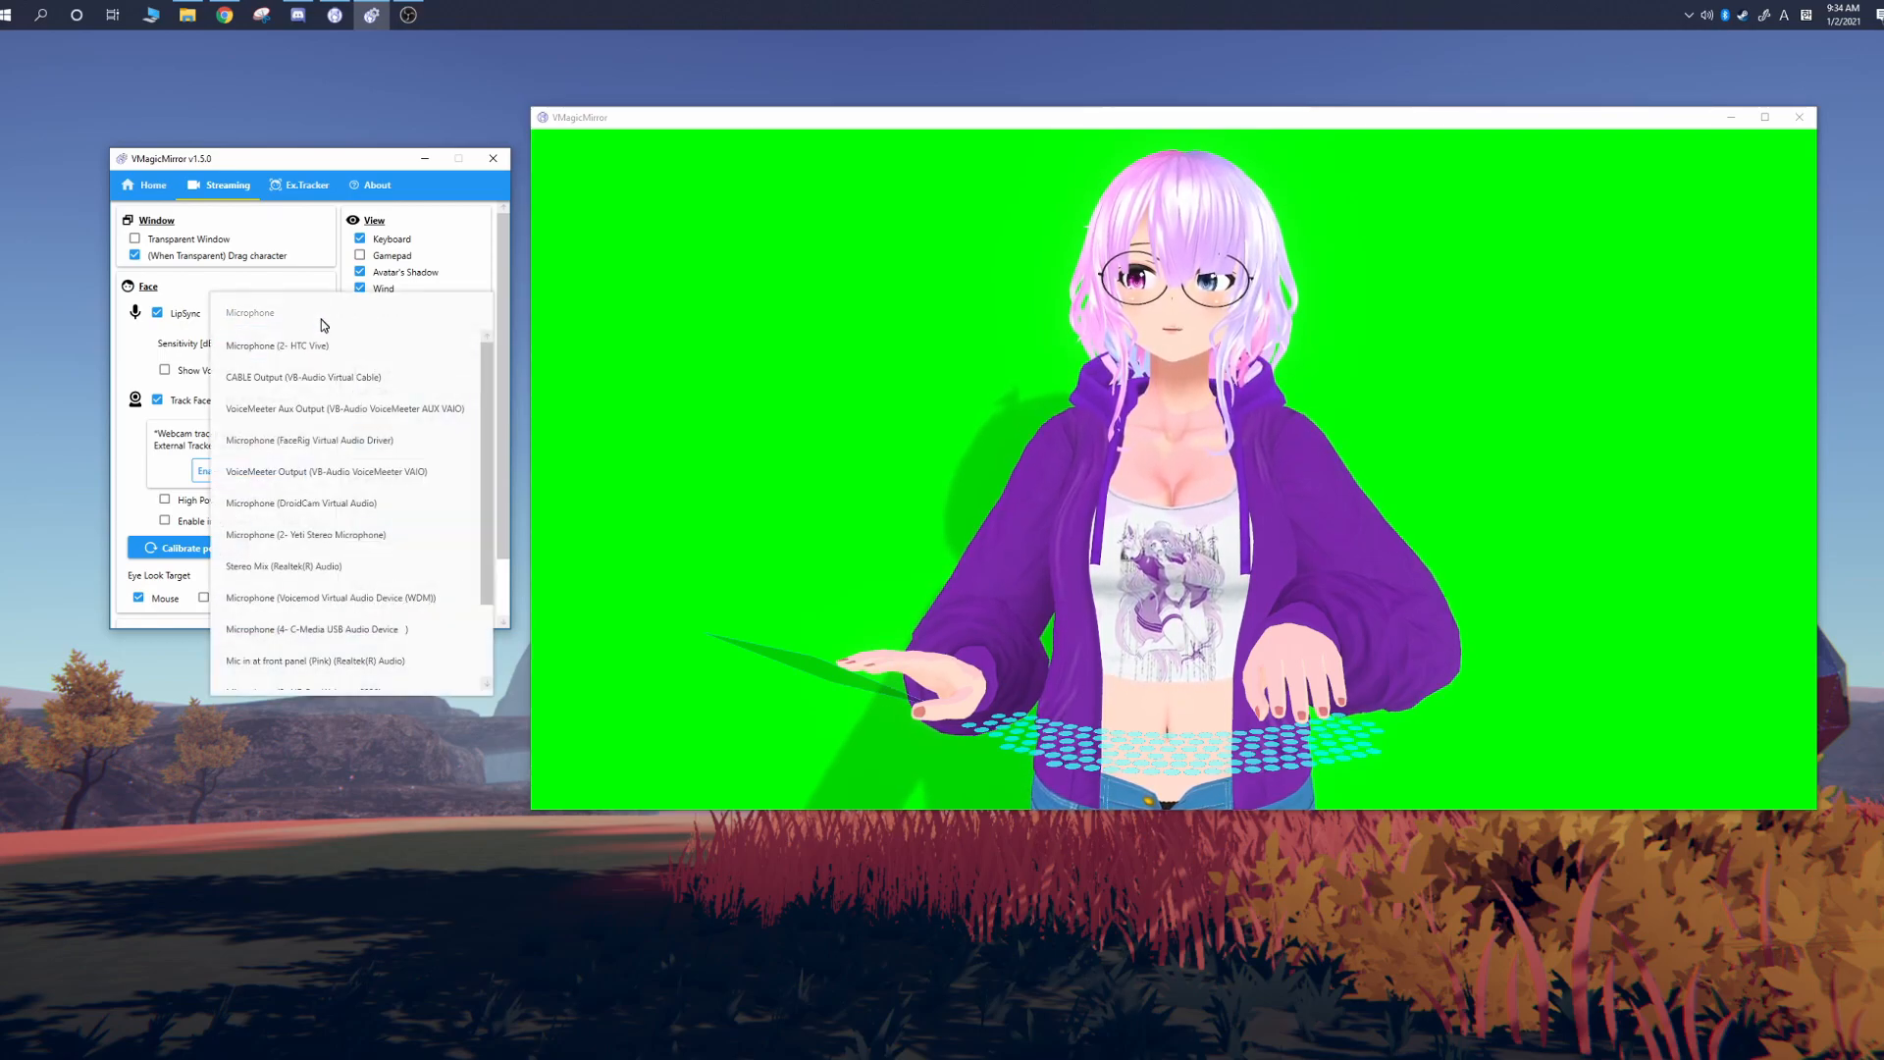
scroll(down, 3)
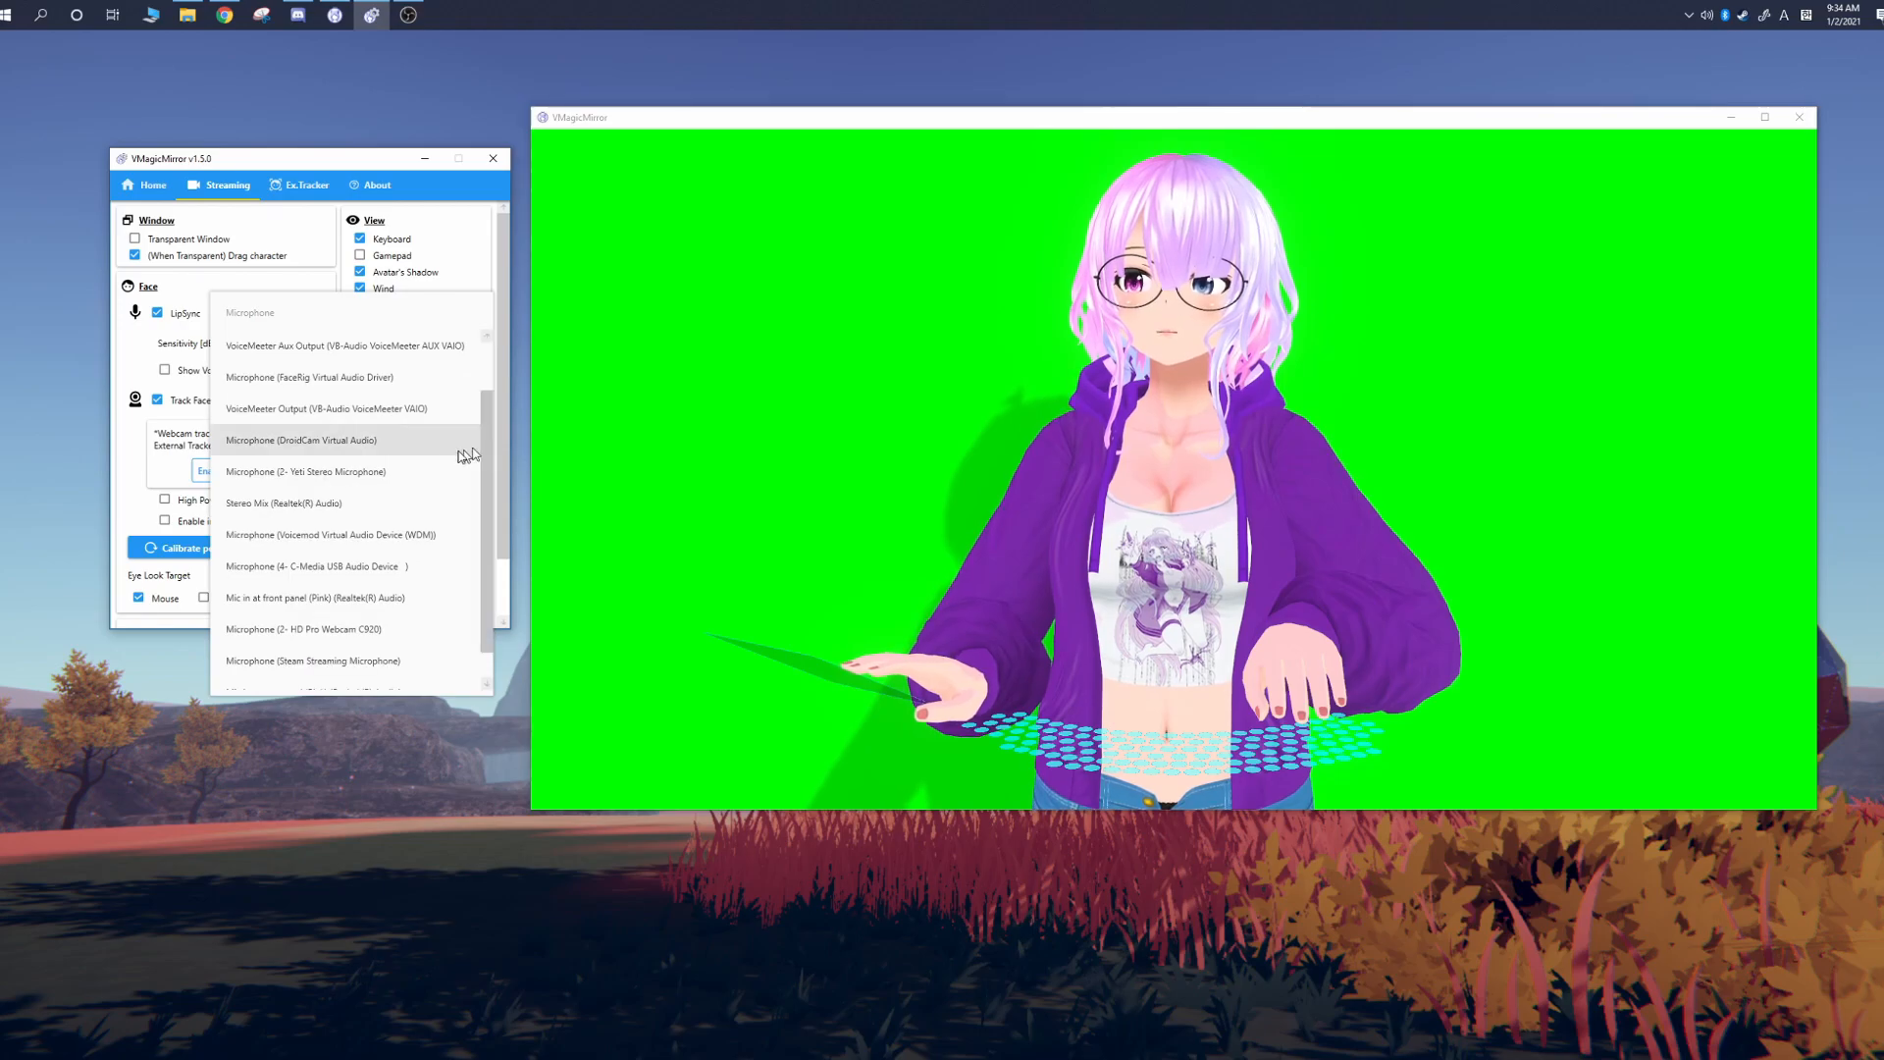
click(305, 471)
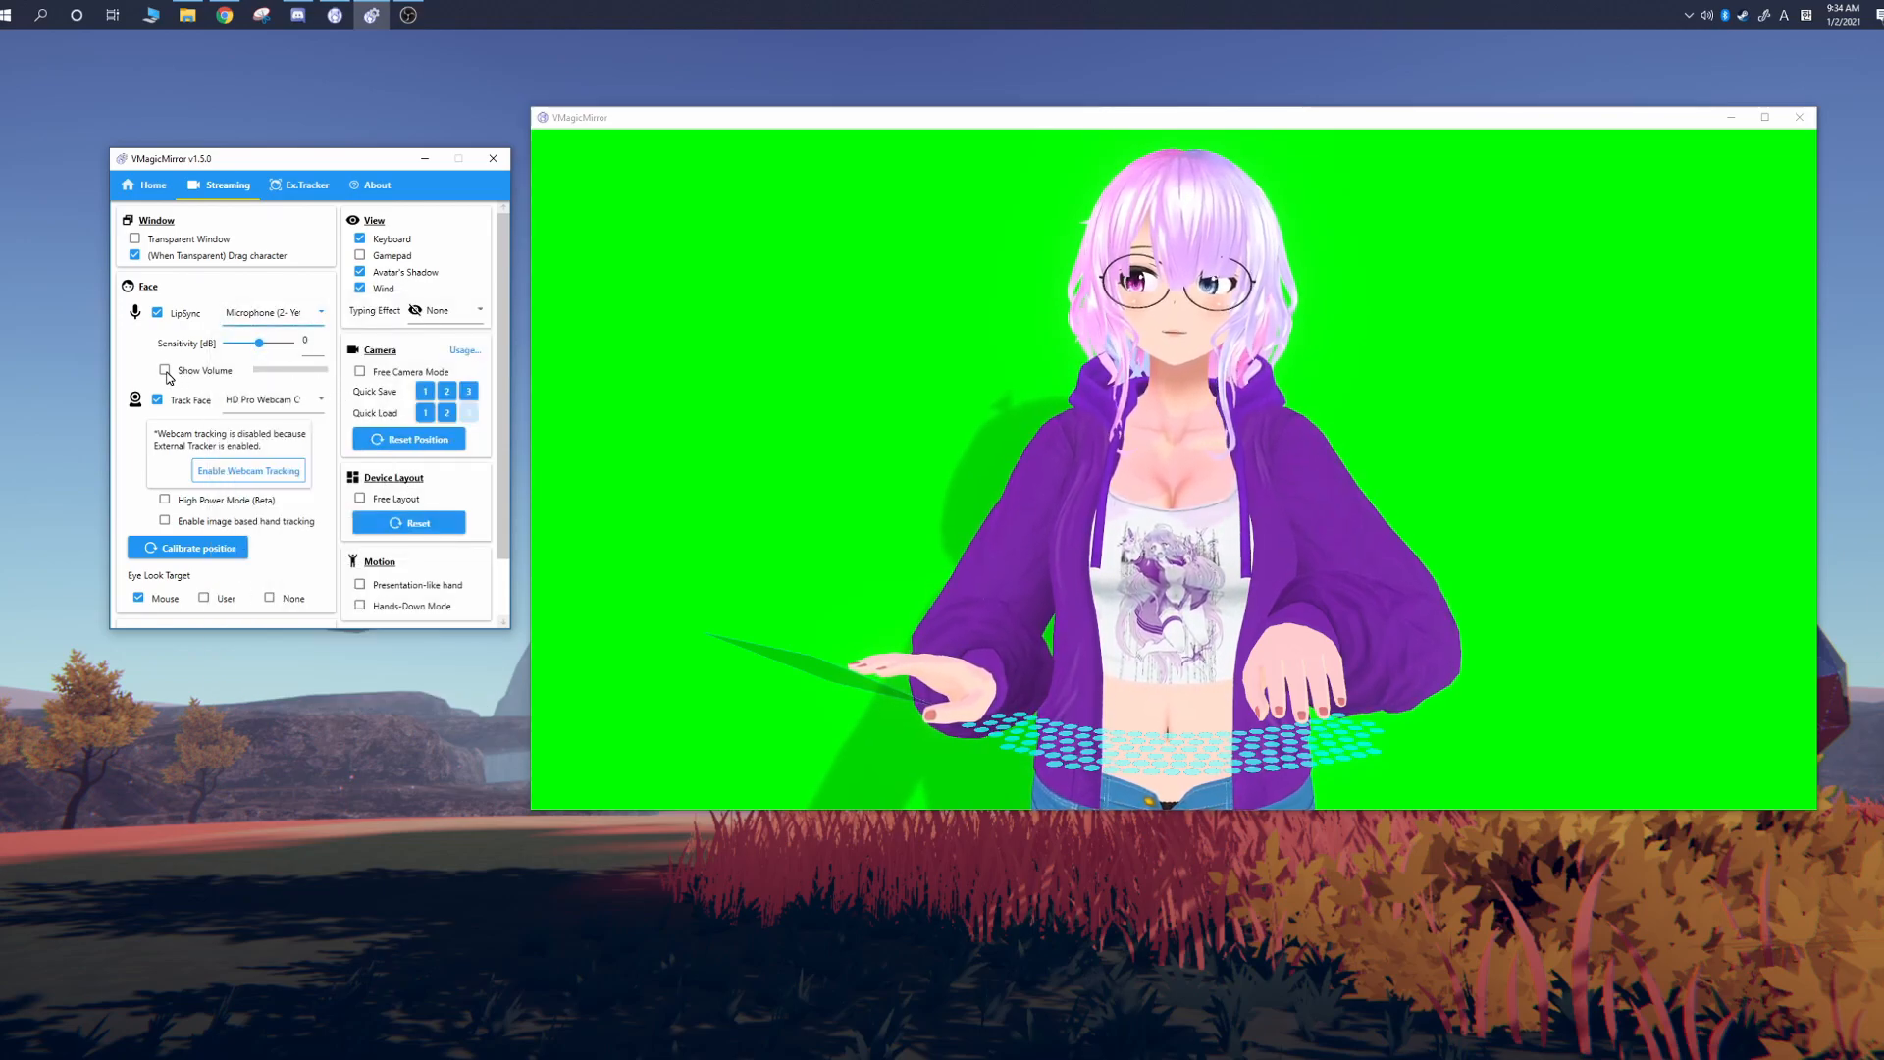
click(163, 370)
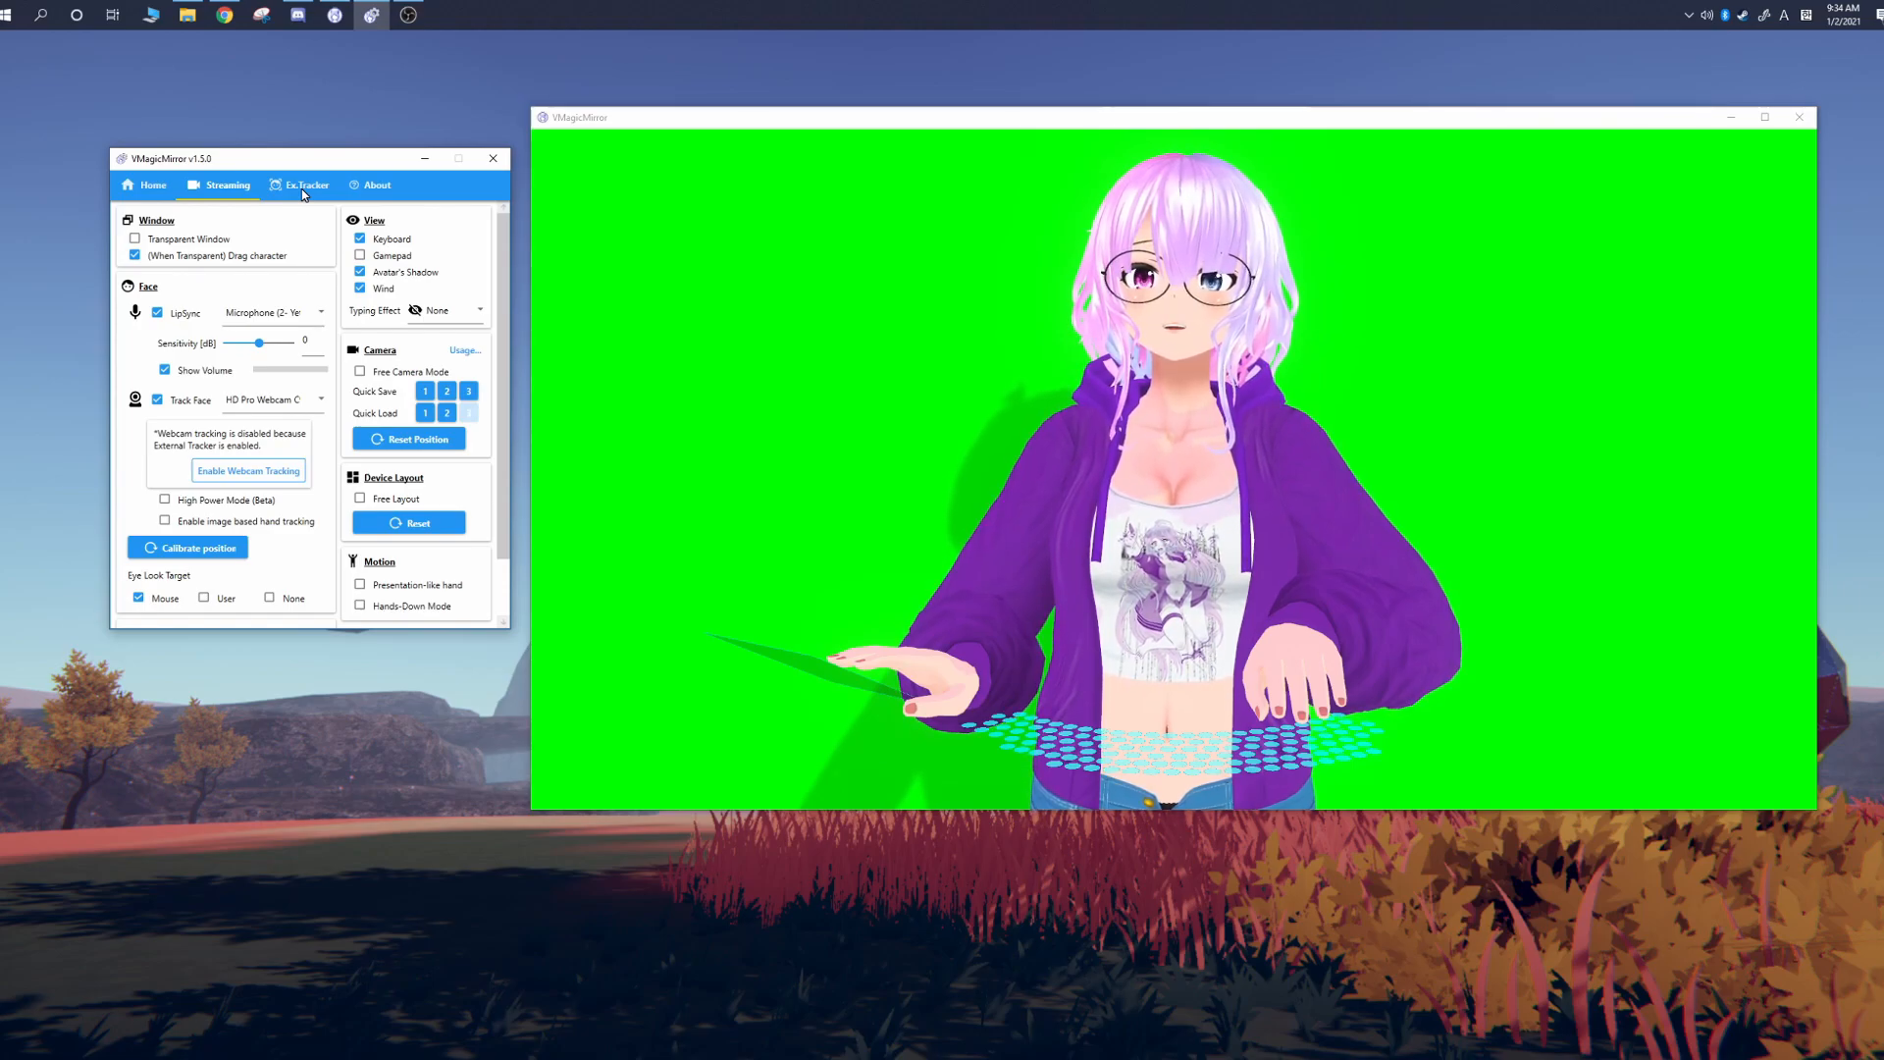
Step: Raise the lip sync sensitivity slider to 9 dB
drag(242, 342, 264, 343)
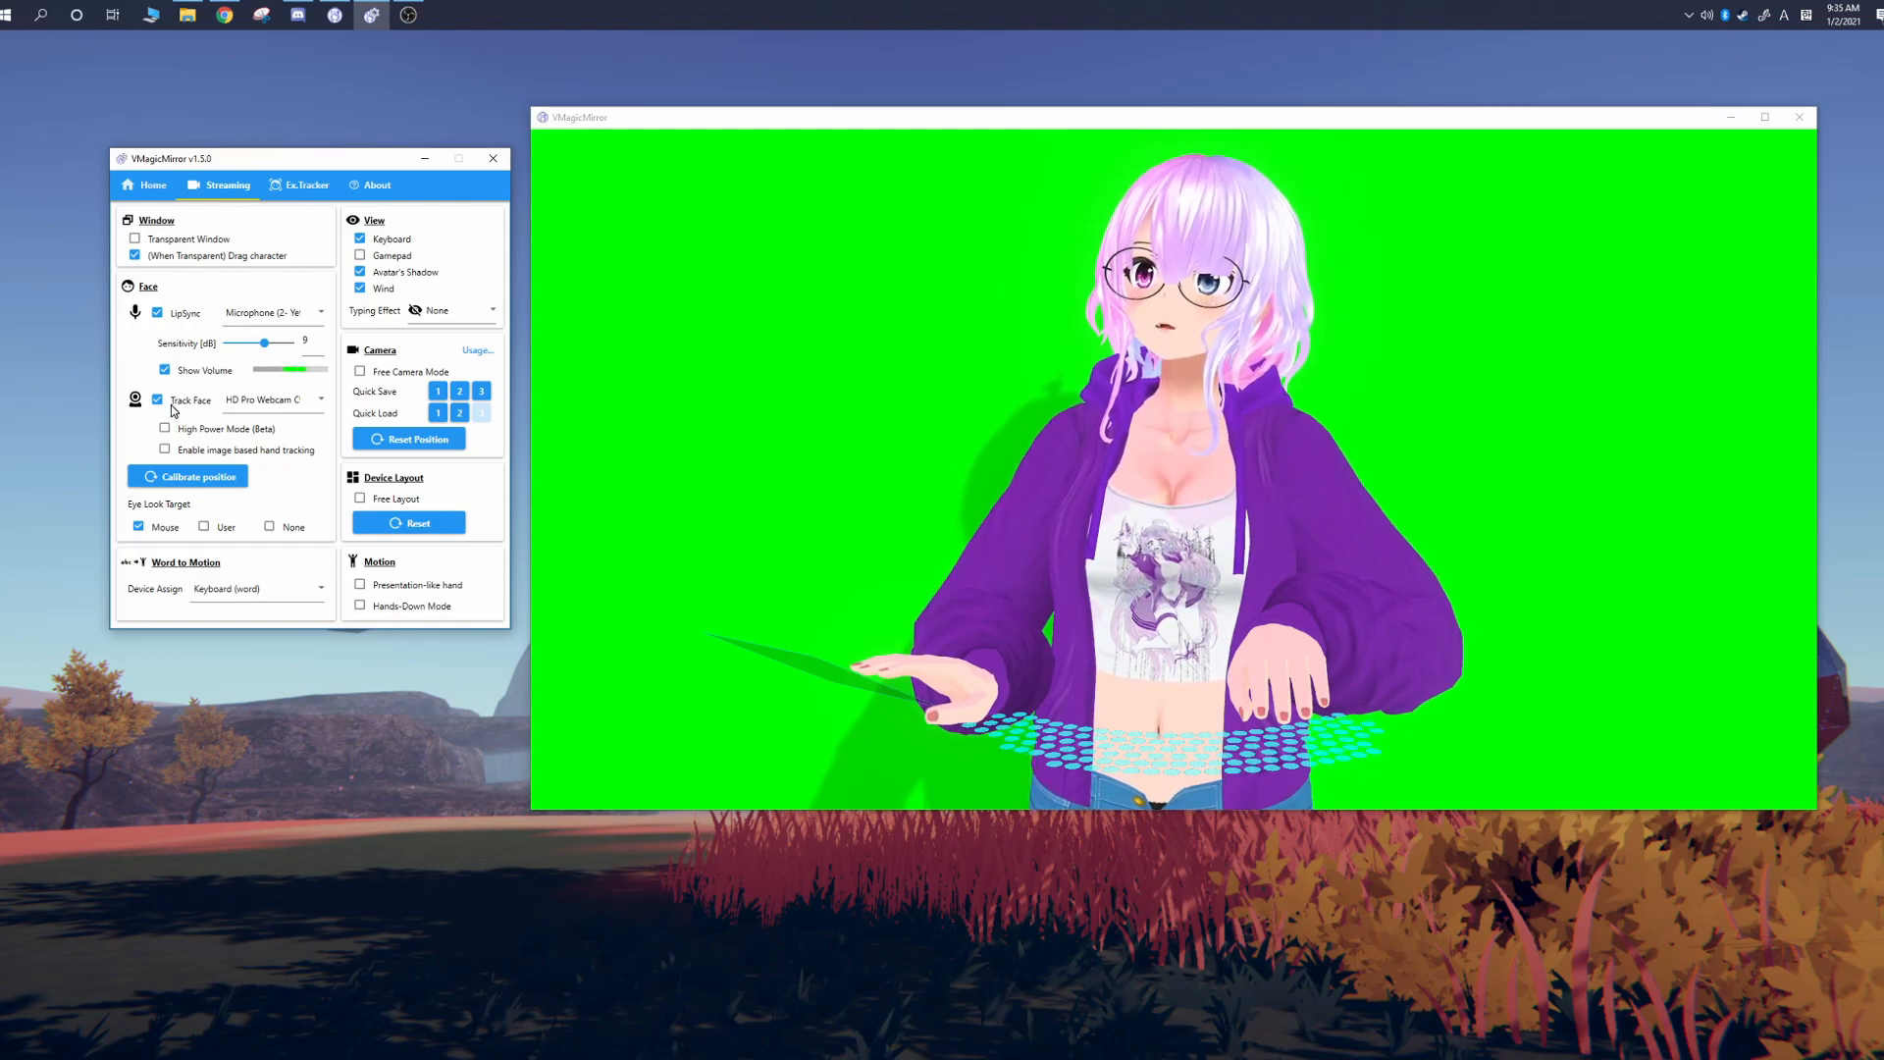
Step: Keep HD Pro Webcam for face tracking and enable High Power Mode (Beta)
click(319, 399)
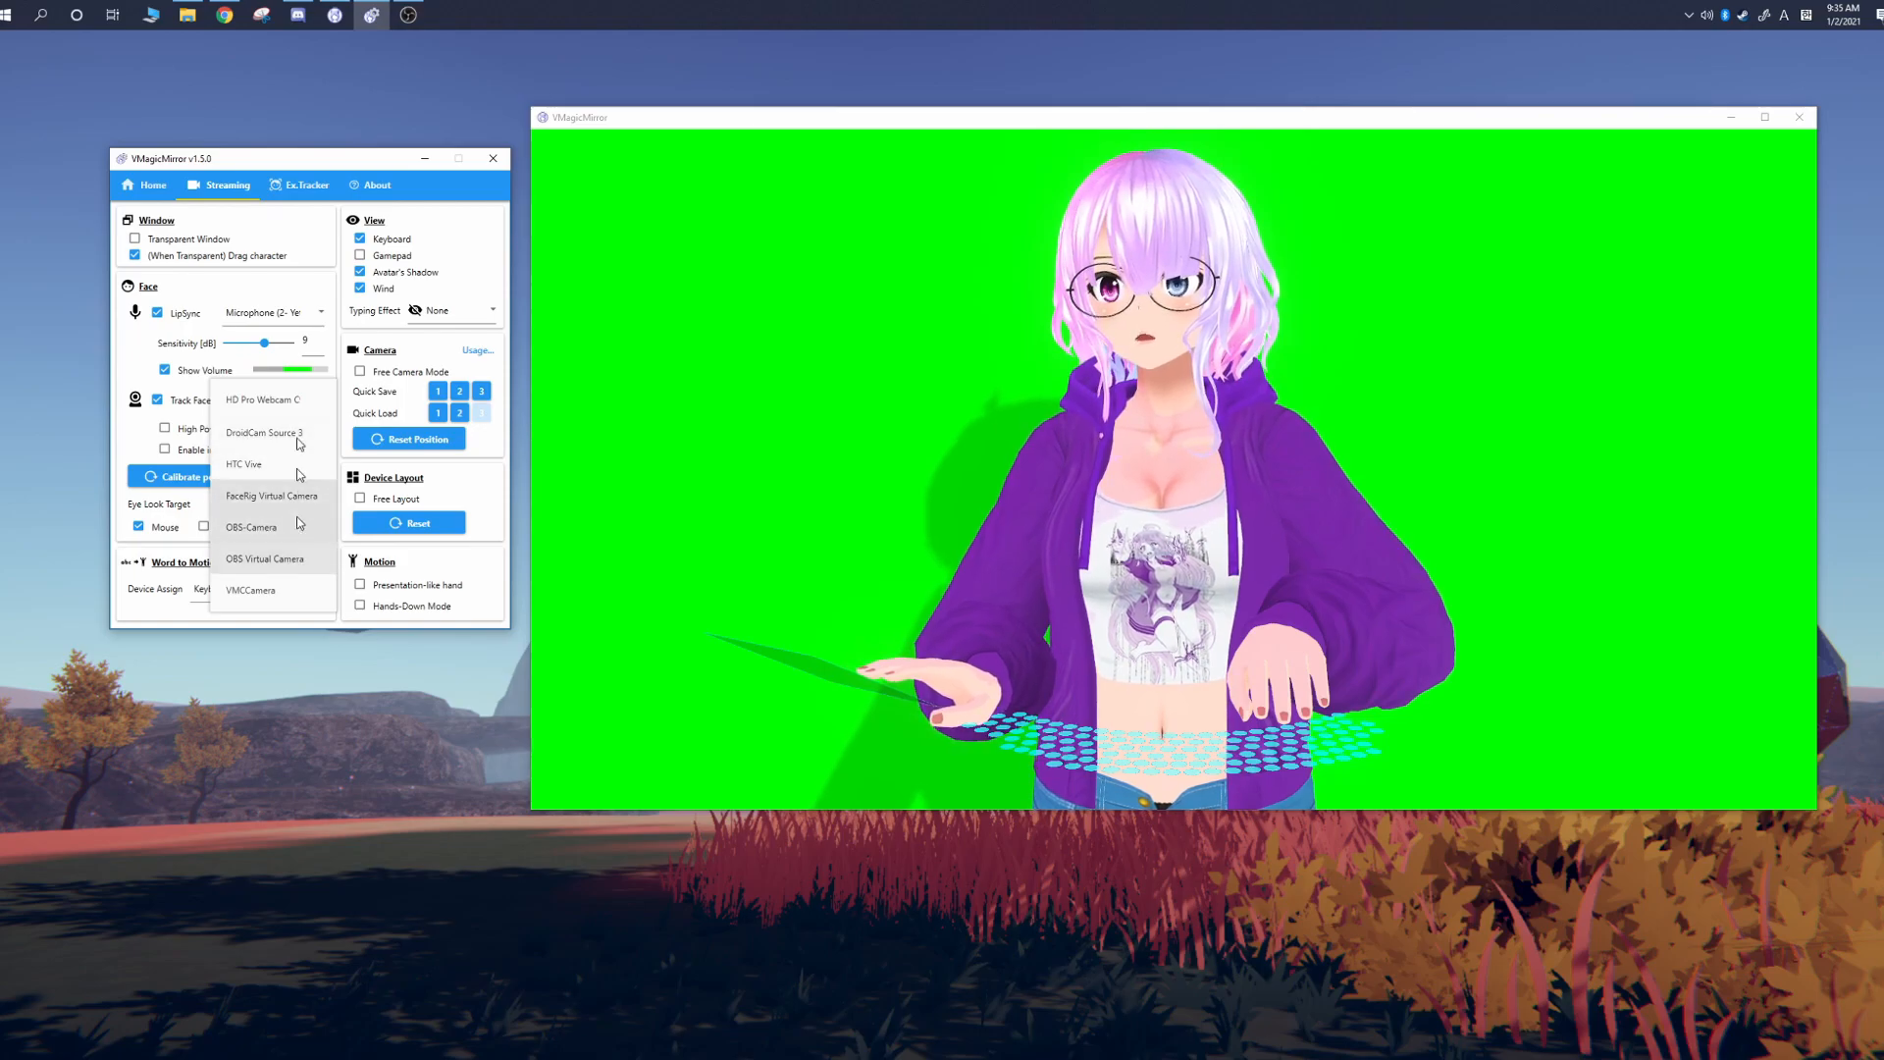
click(262, 399)
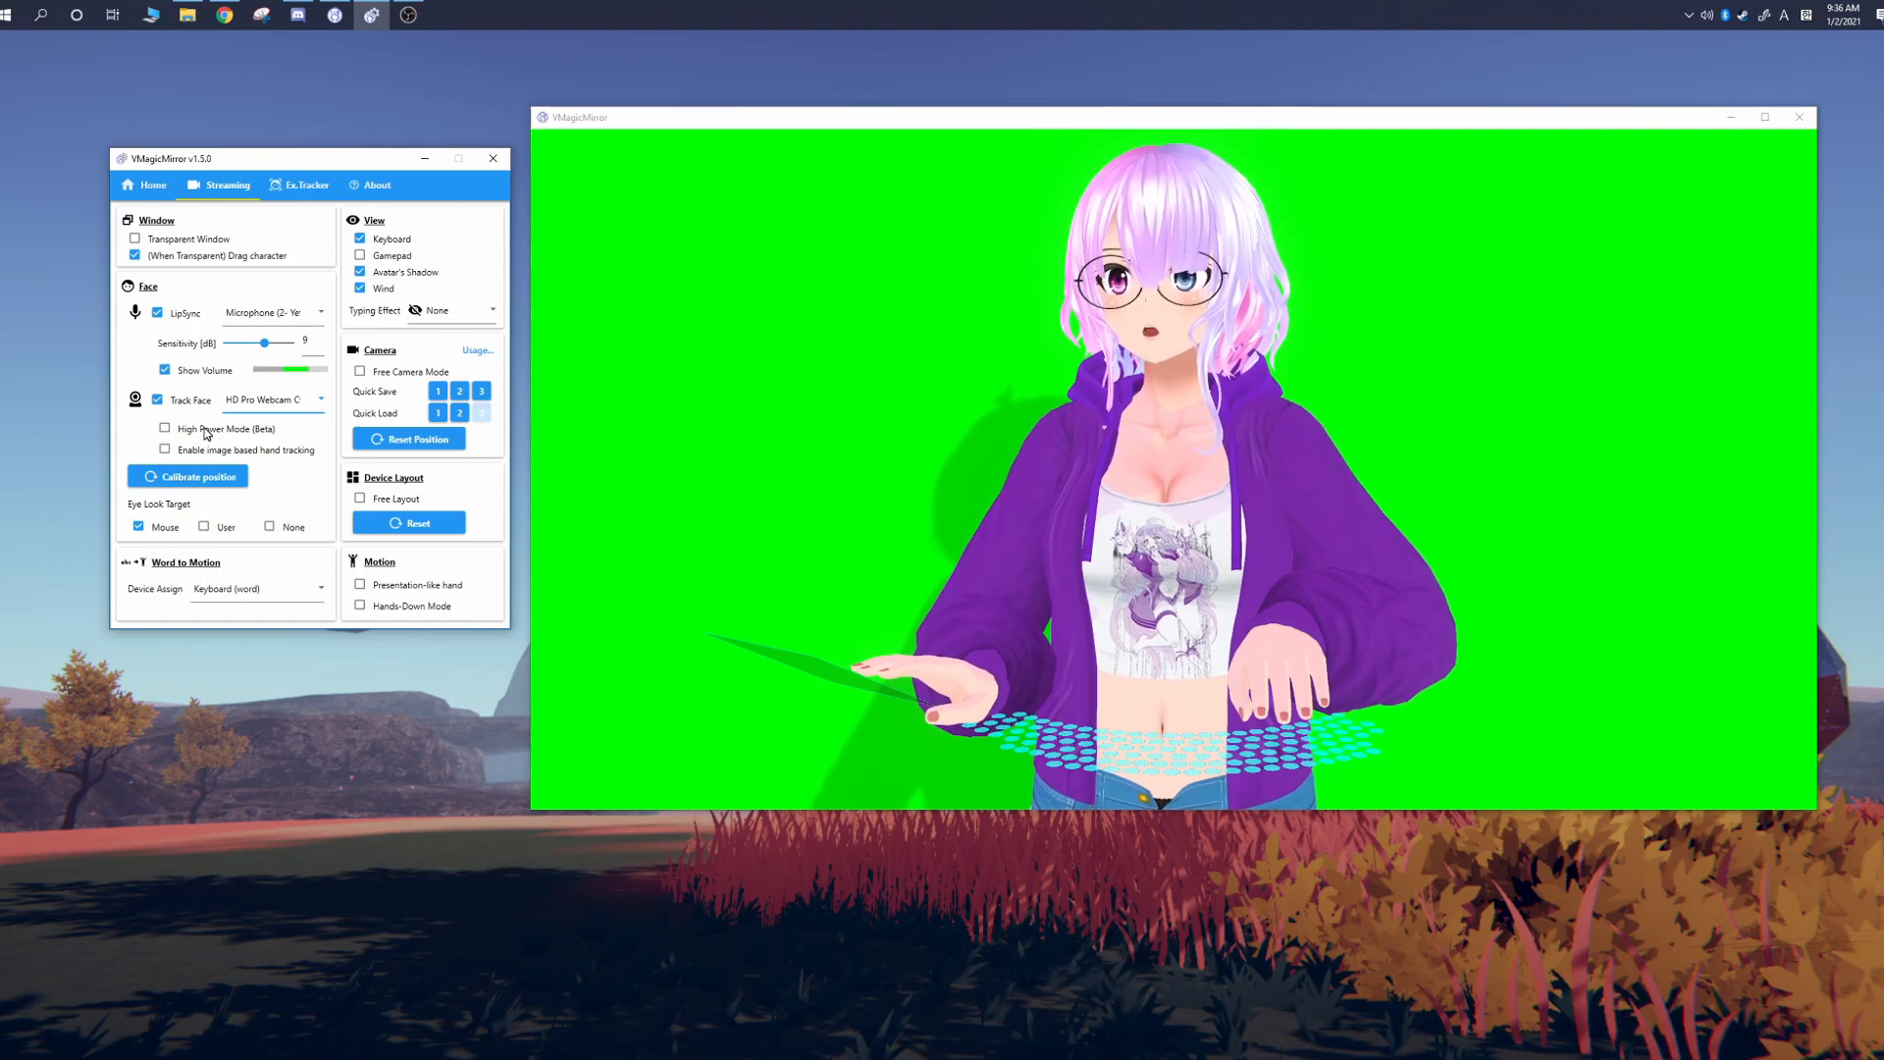
click(165, 427)
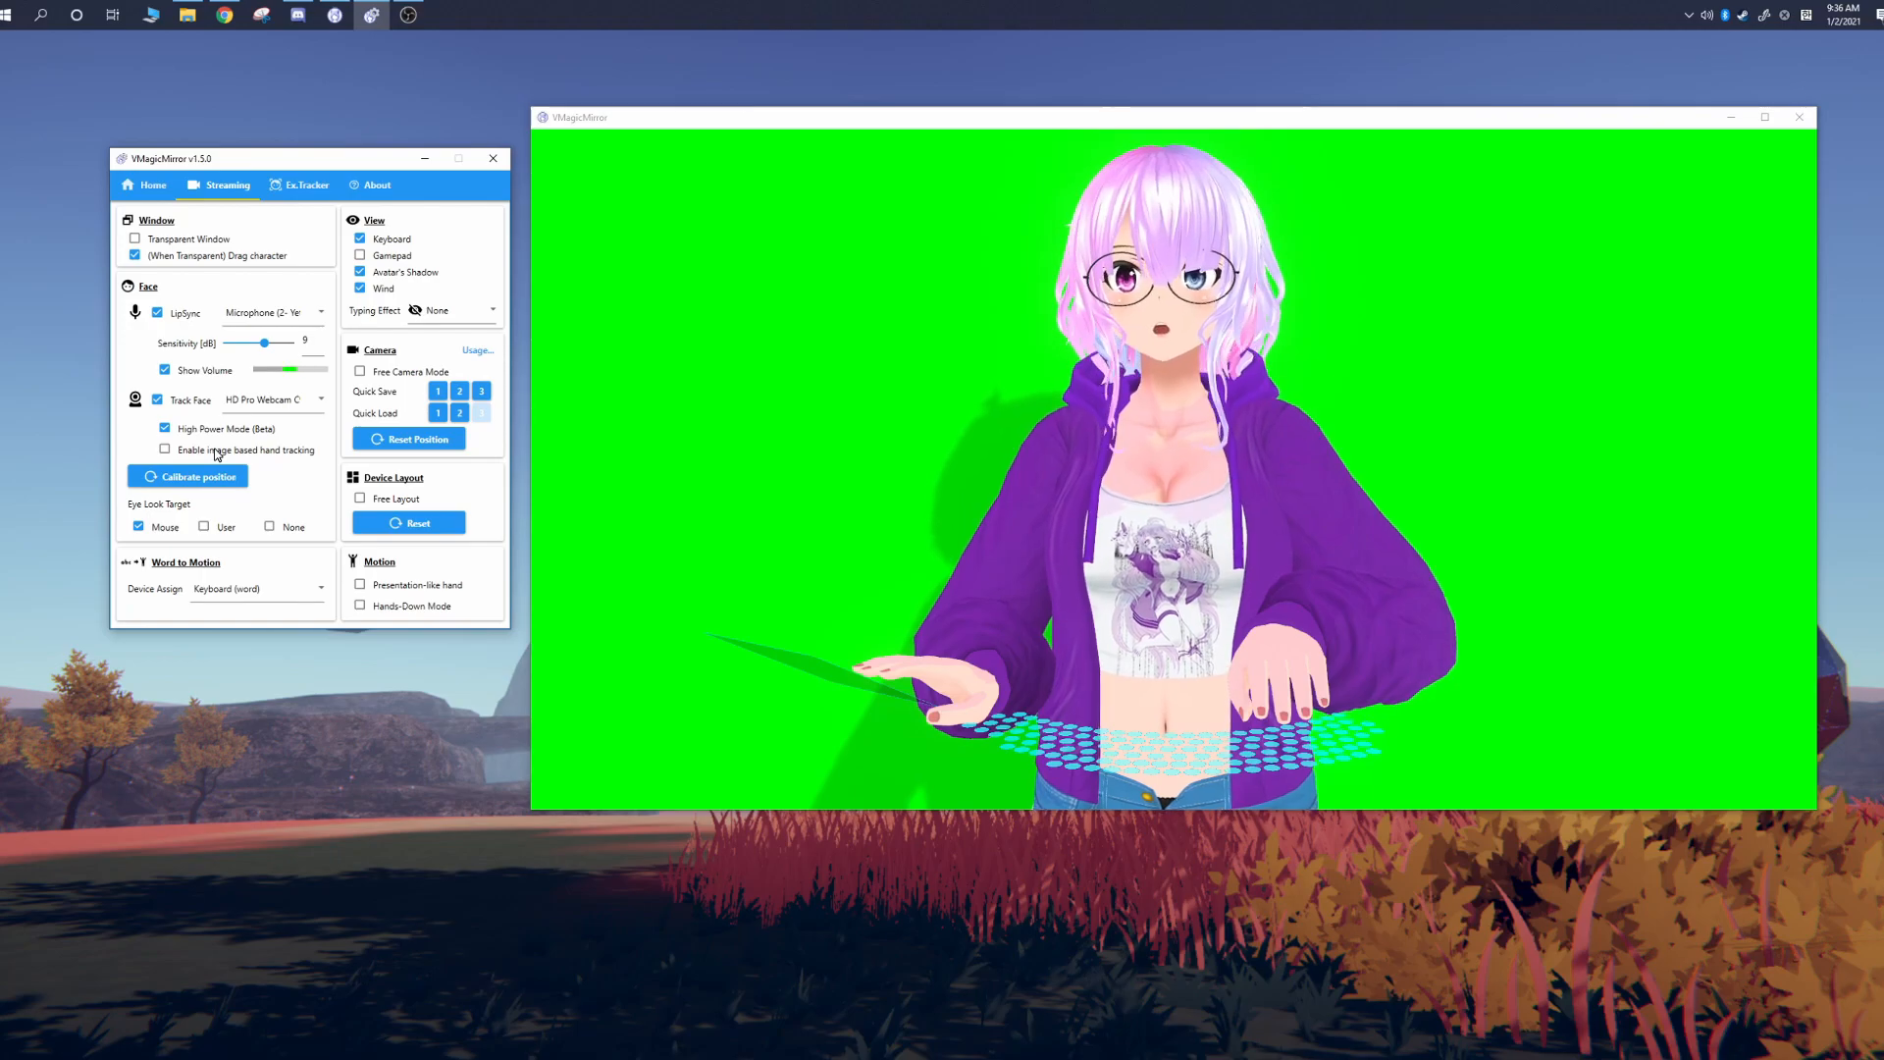
click(165, 449)
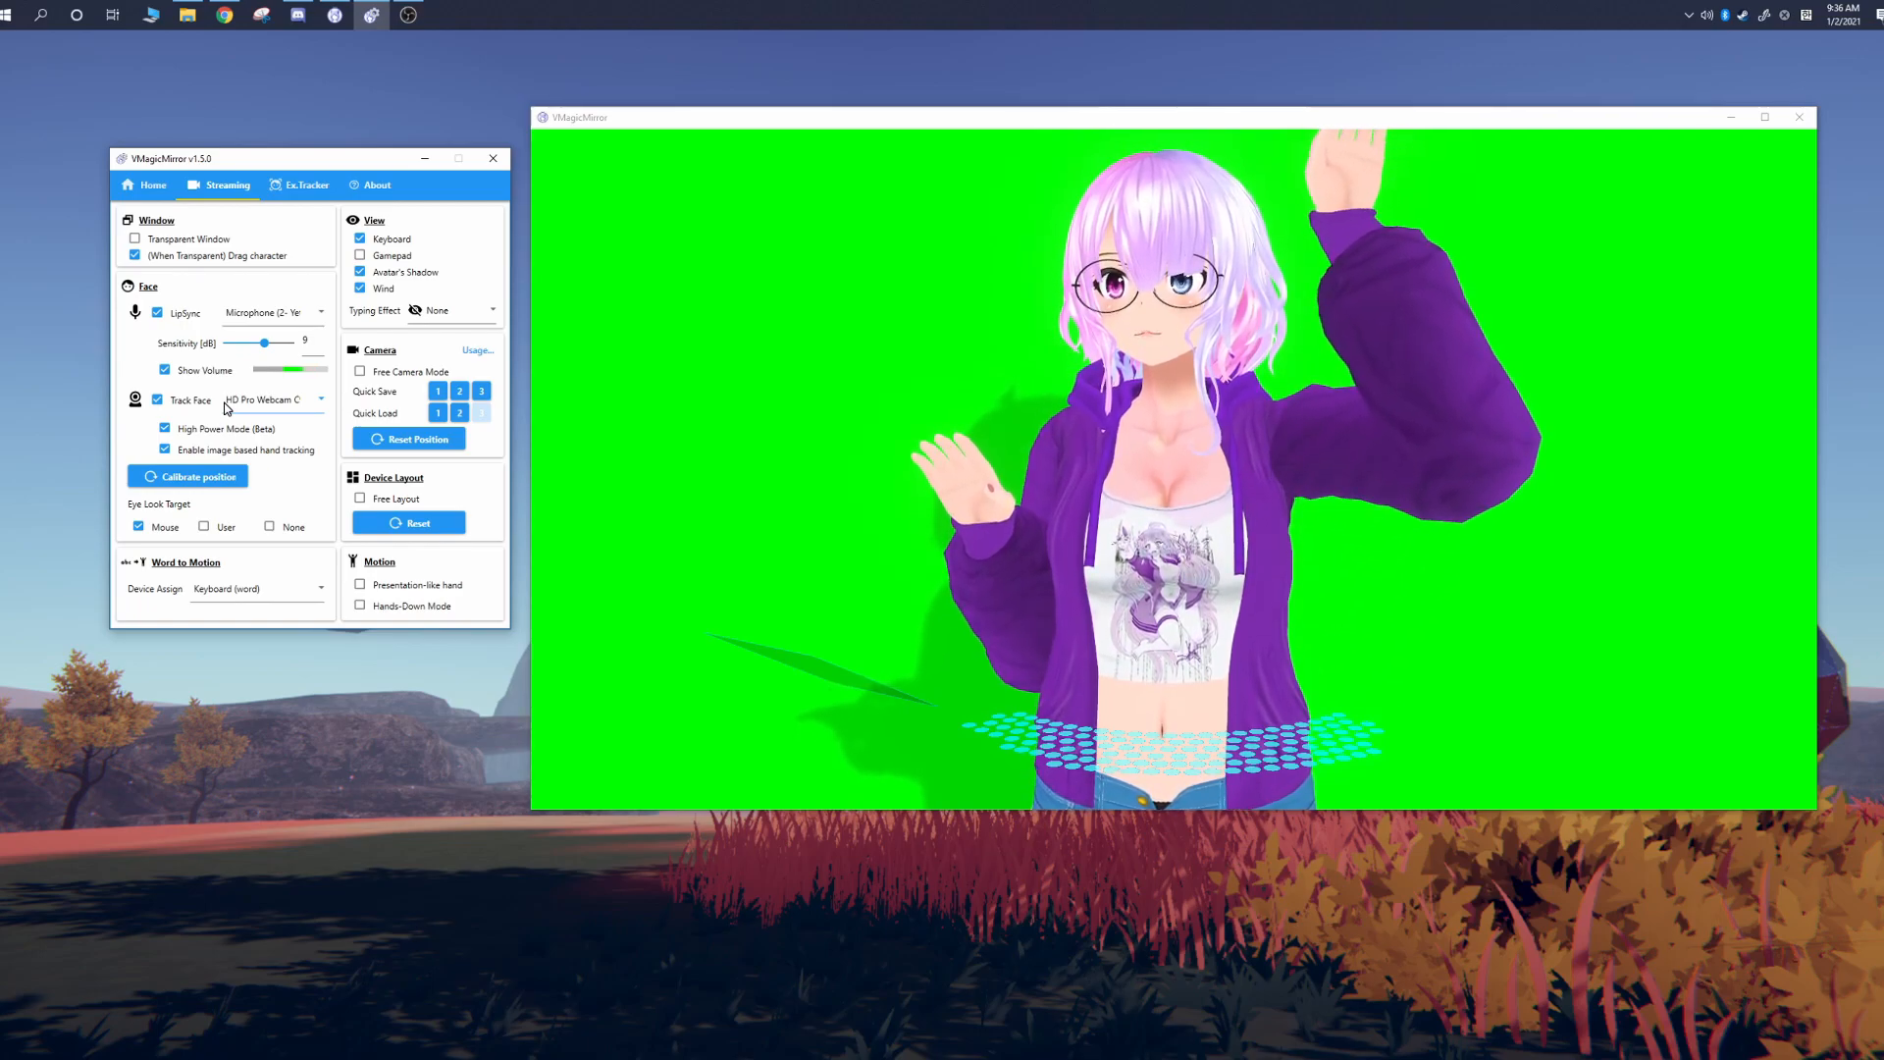
click(163, 450)
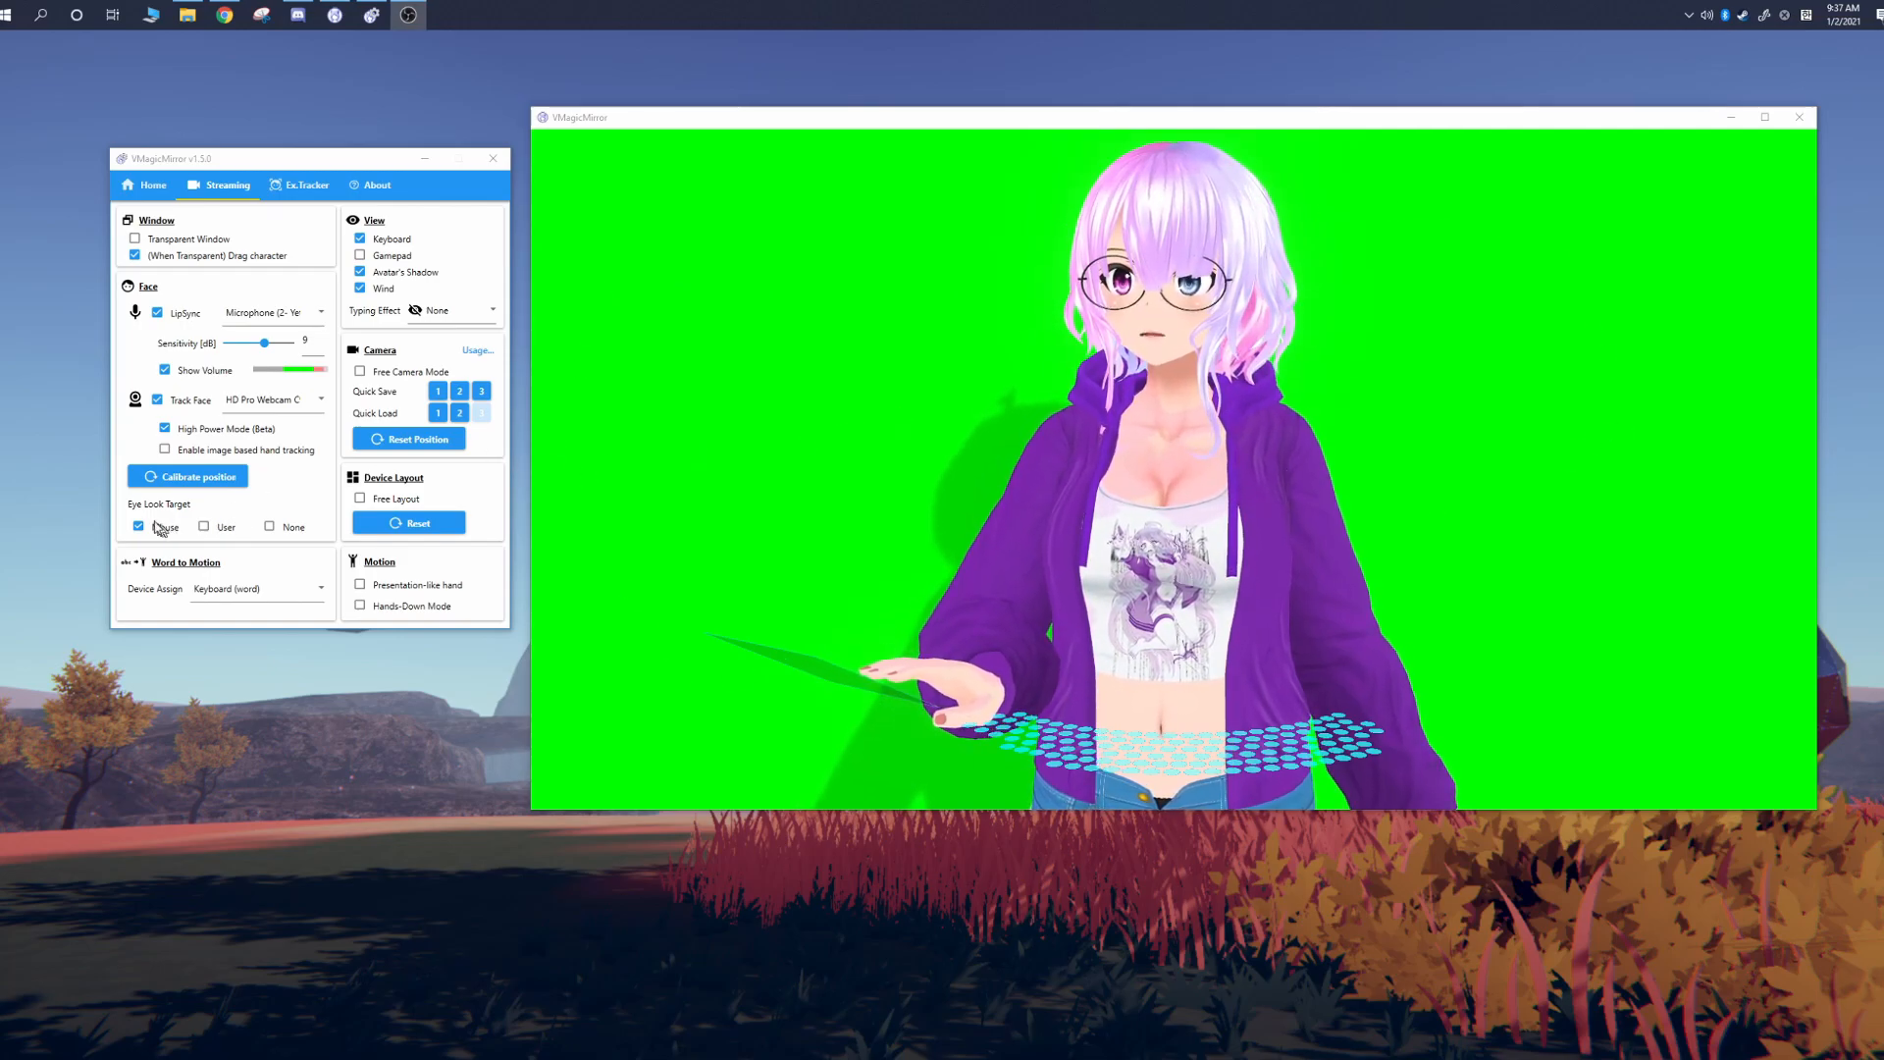
click(138, 526)
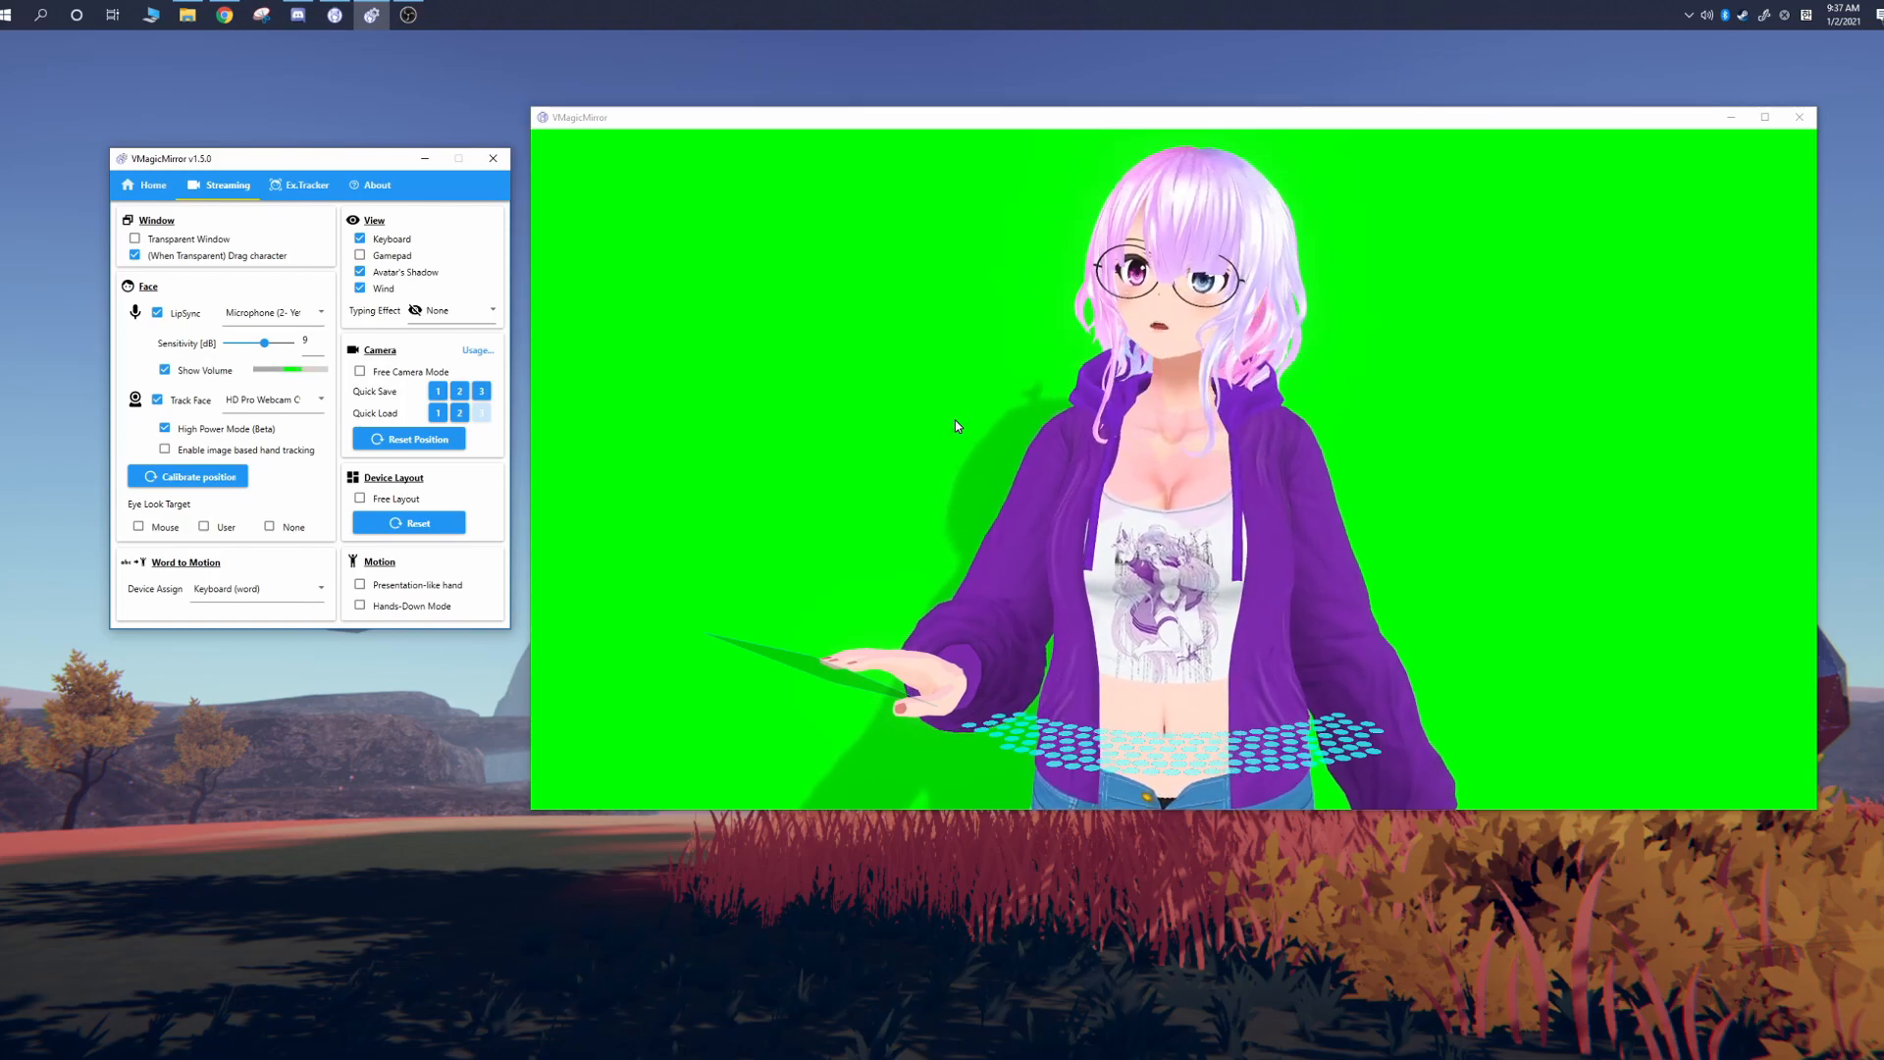
click(203, 527)
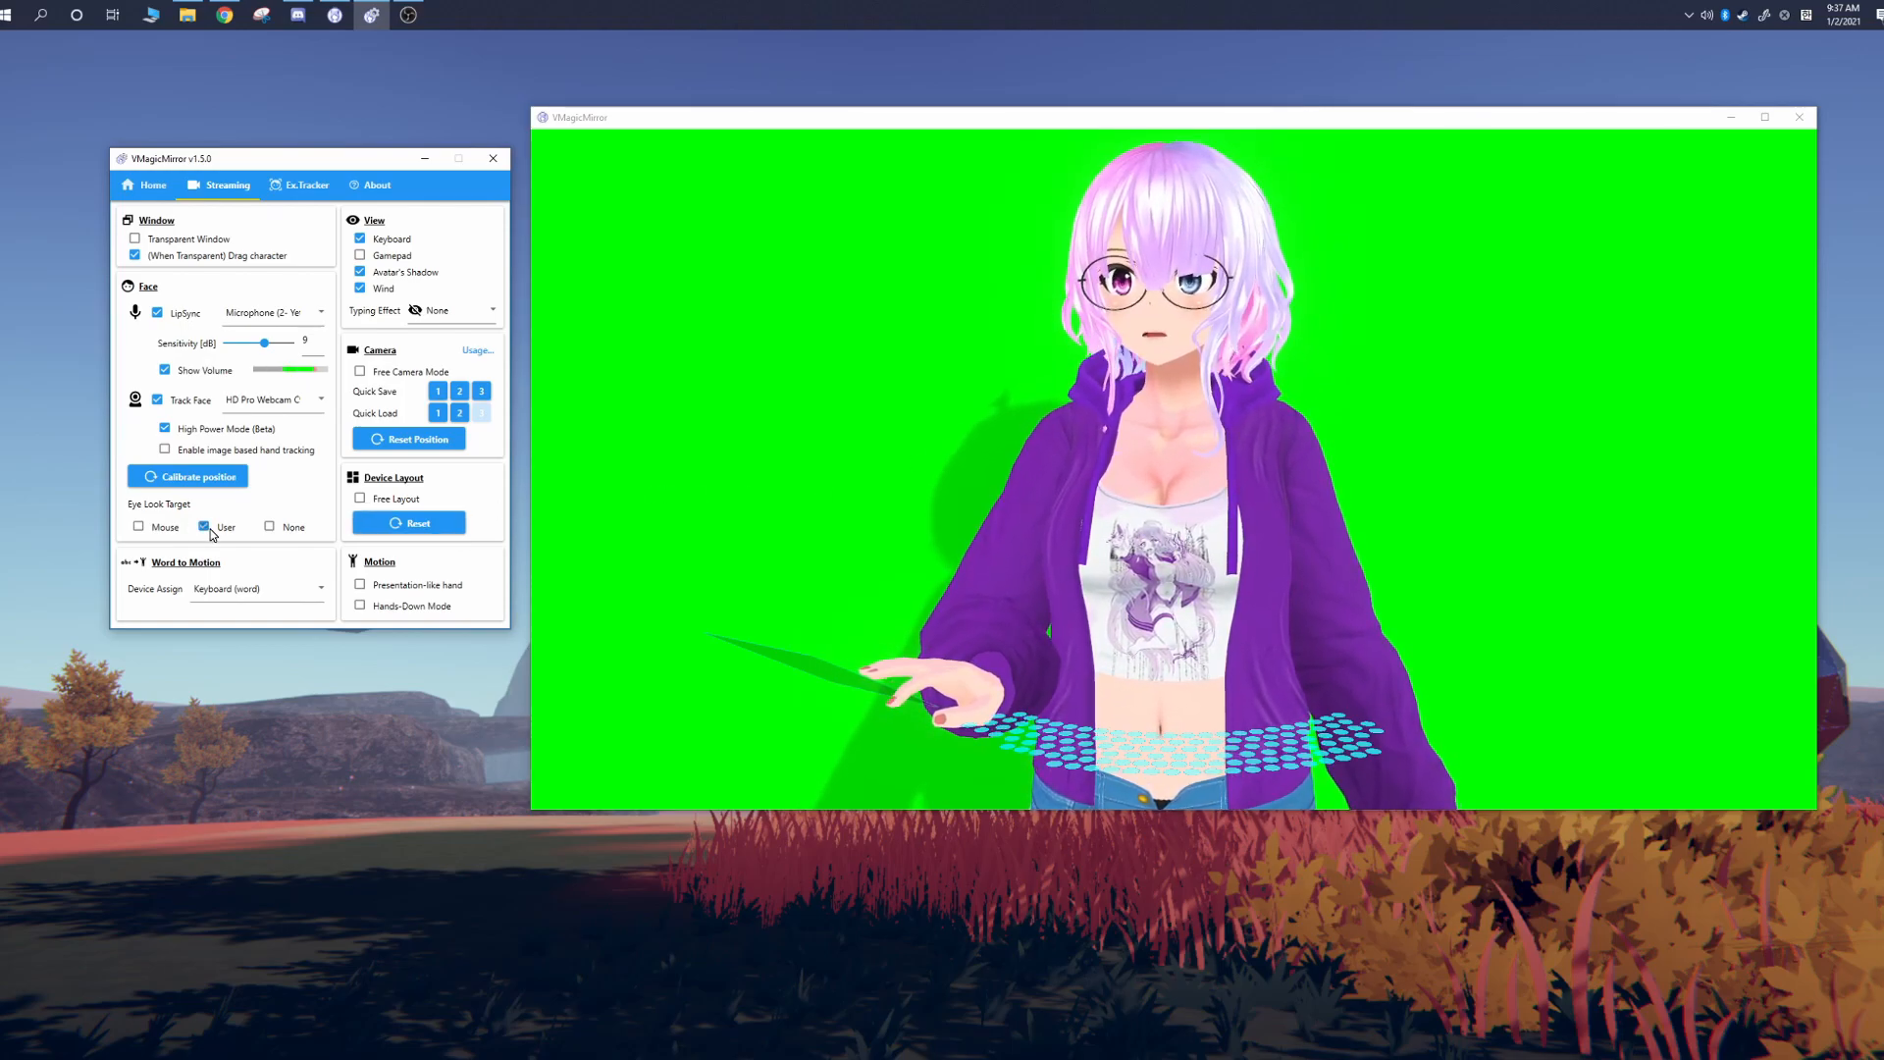
click(138, 527)
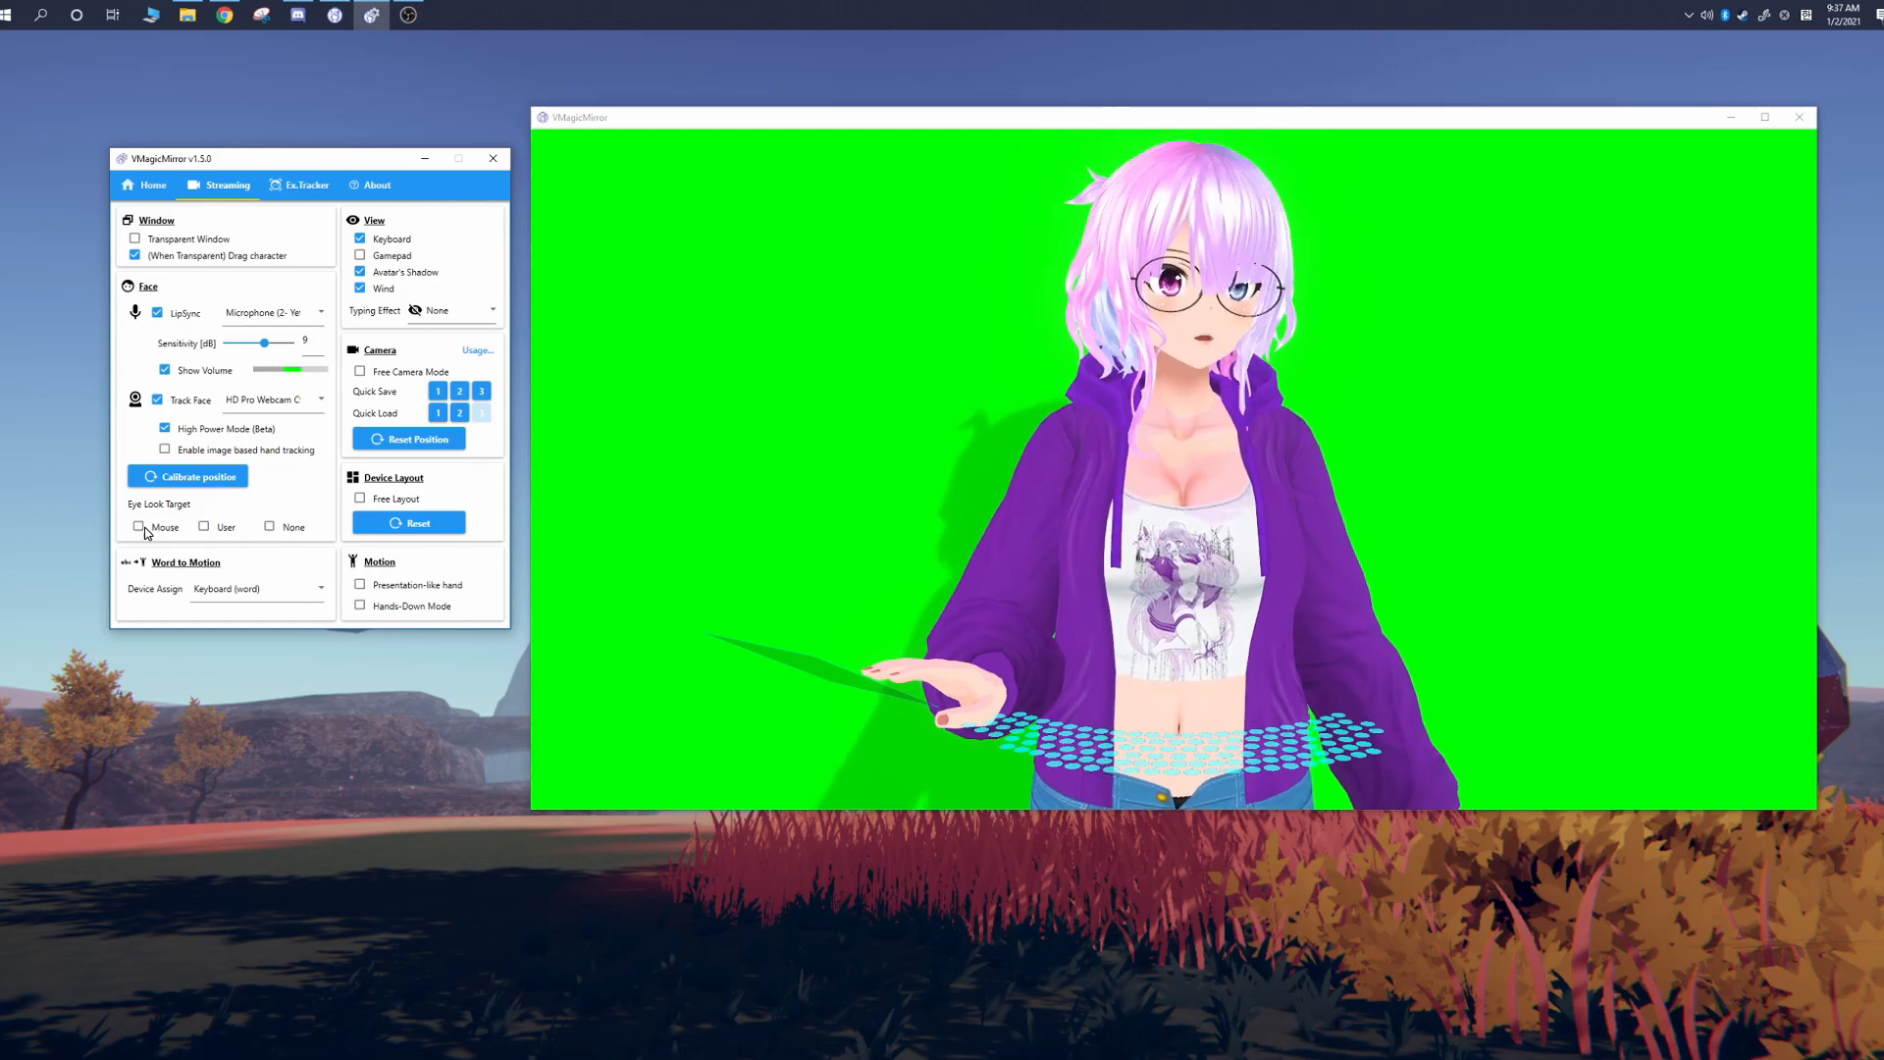
click(139, 527)
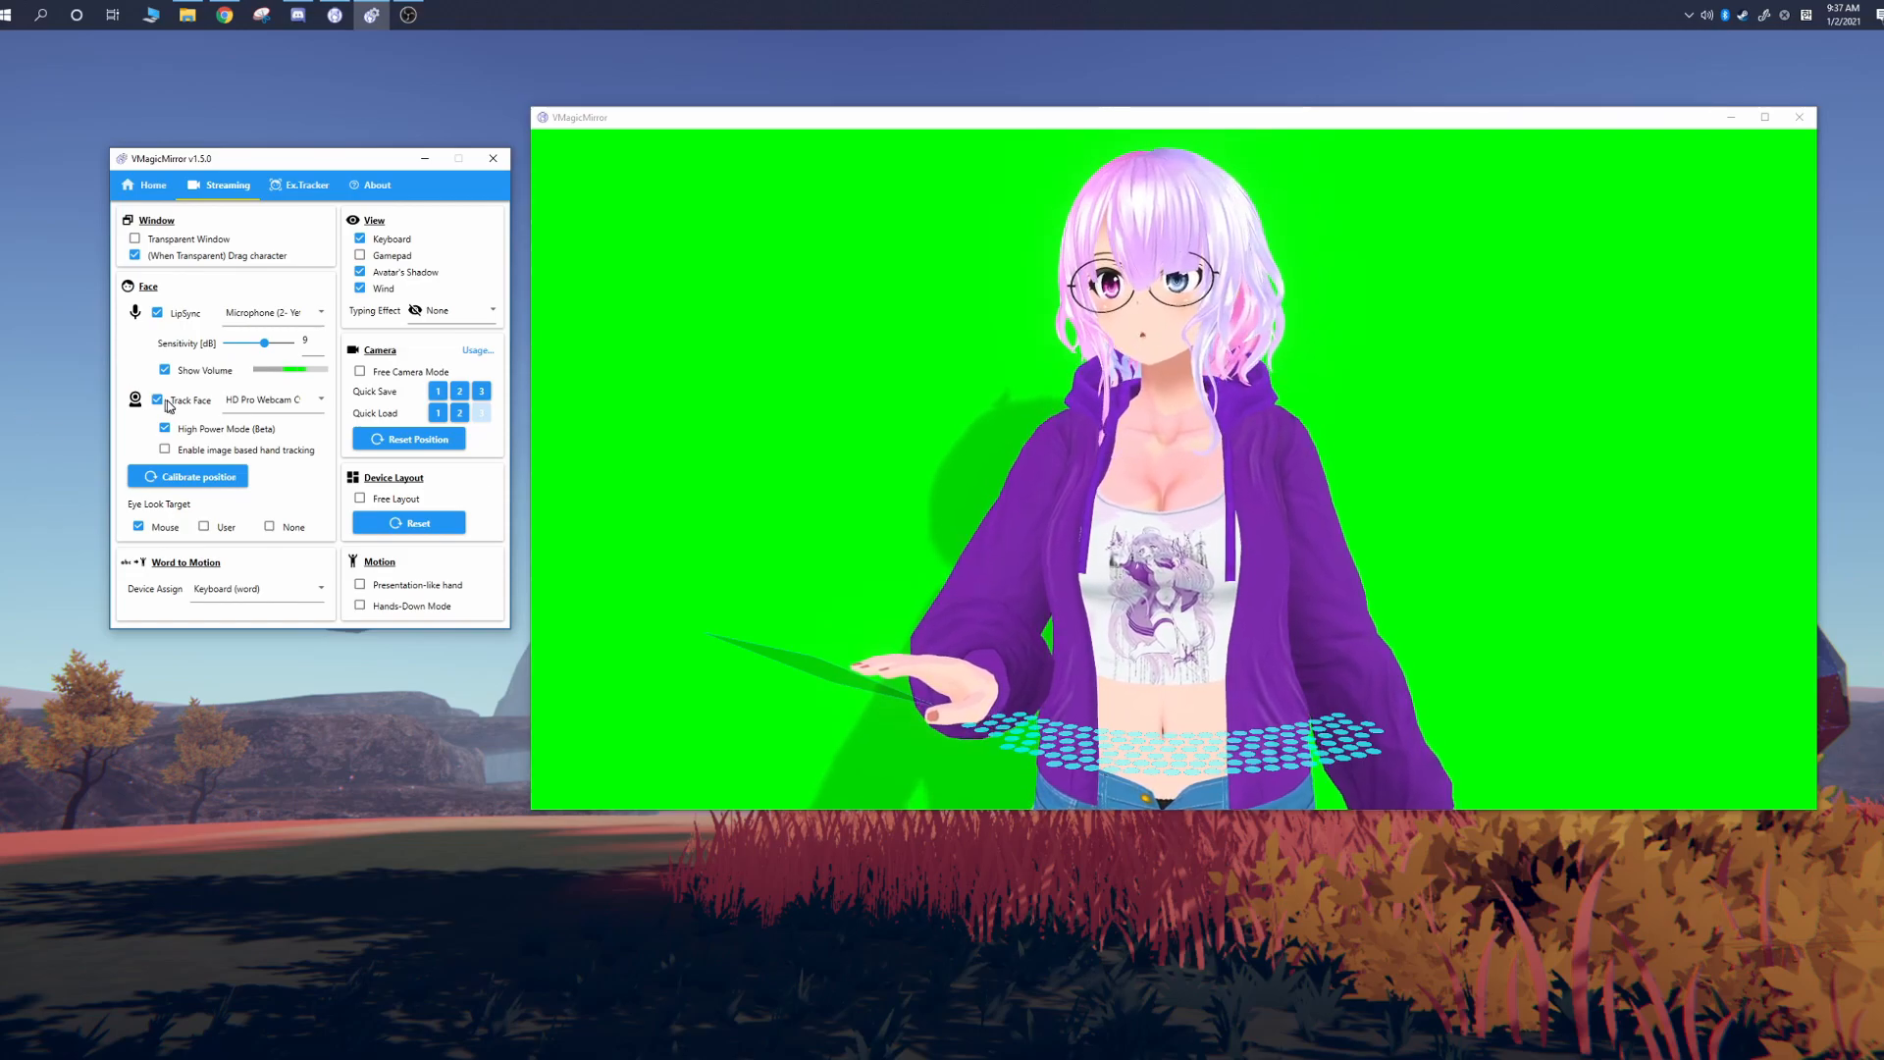
click(157, 400)
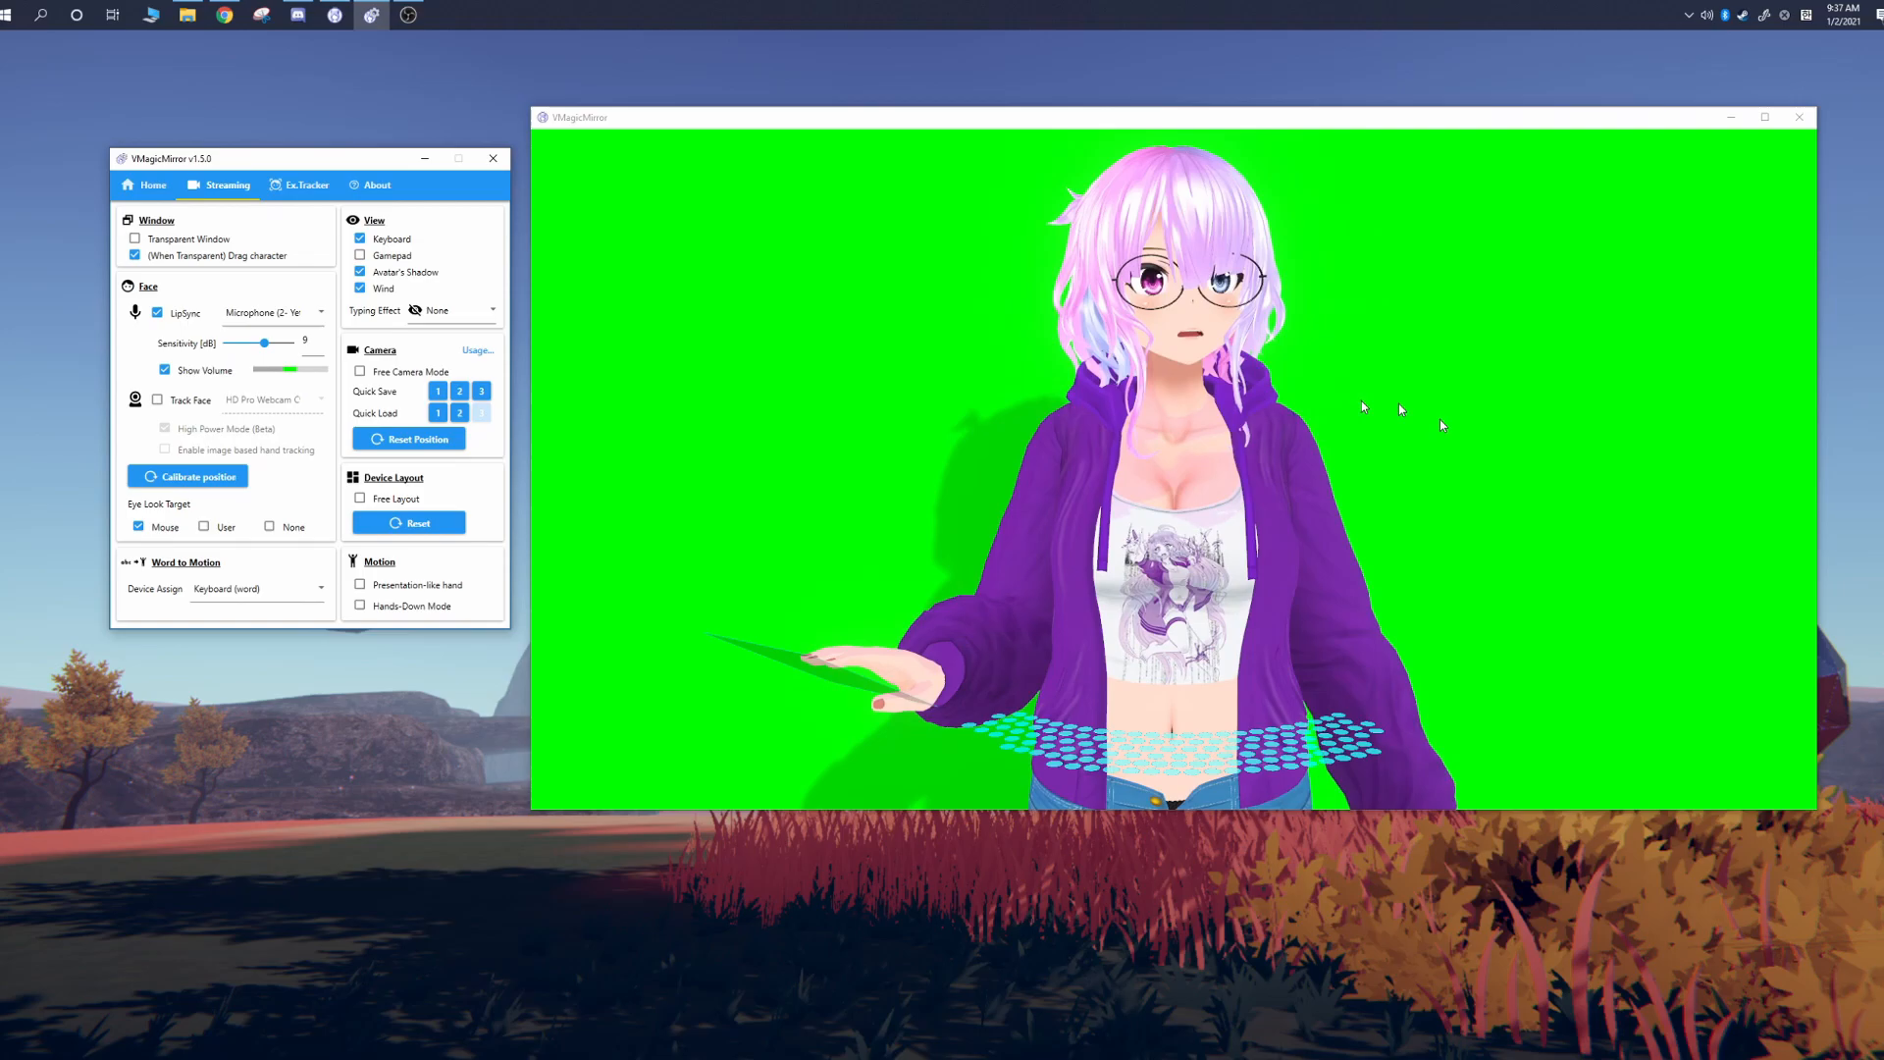
click(158, 399)
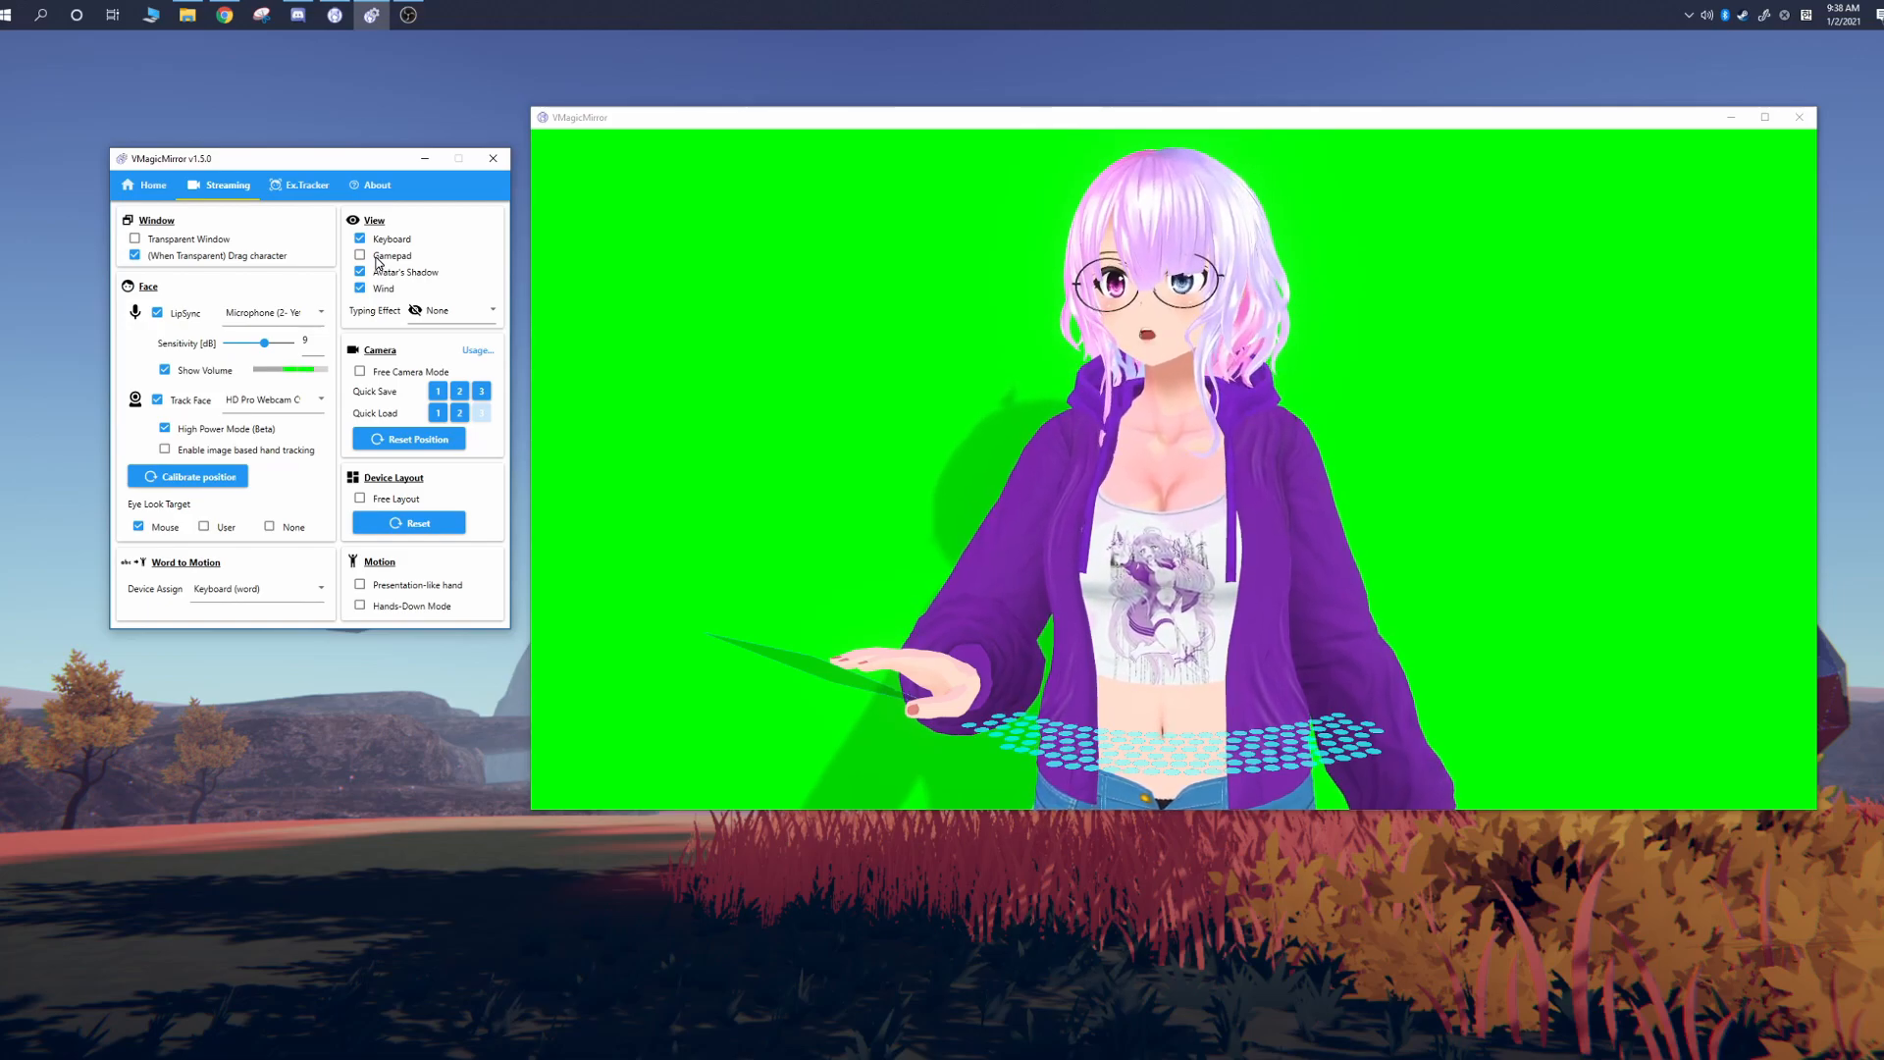
click(360, 256)
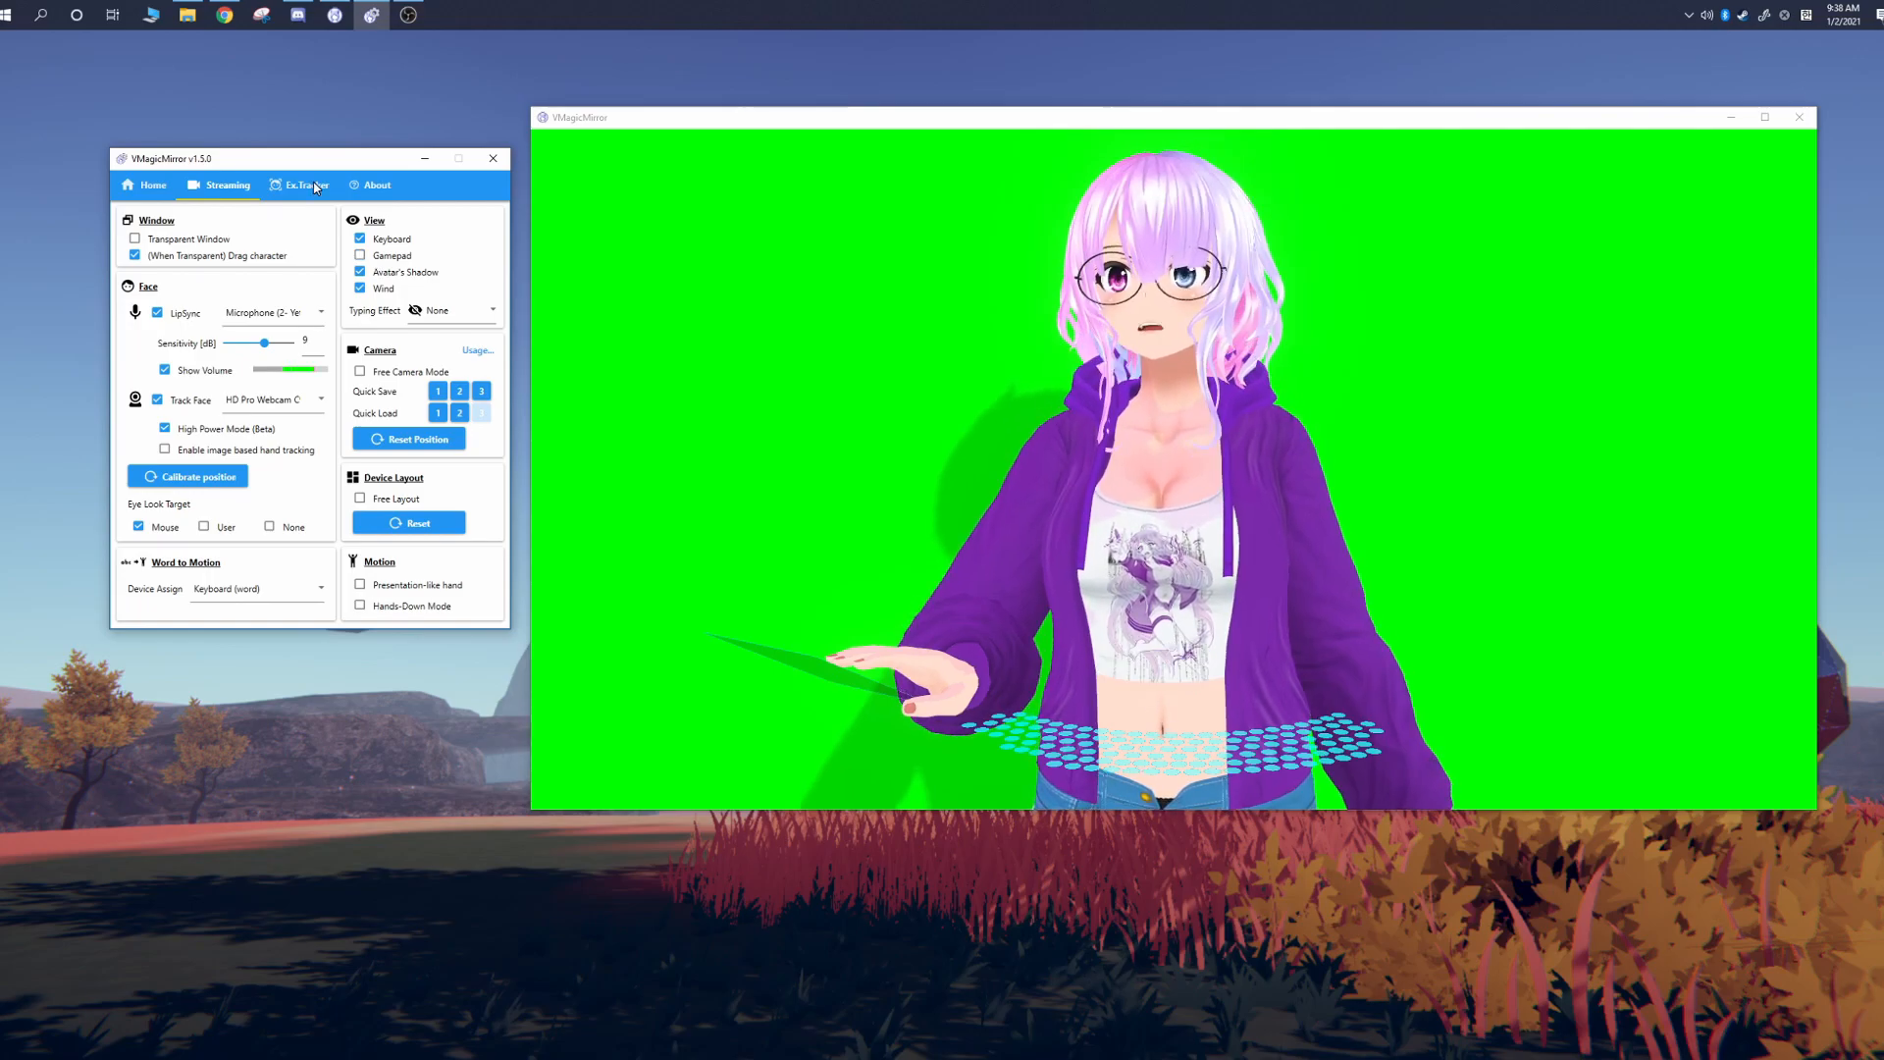
Step: Enable the External Tracker with iFacialMocap on the Ex.Tracker tab
click(304, 184)
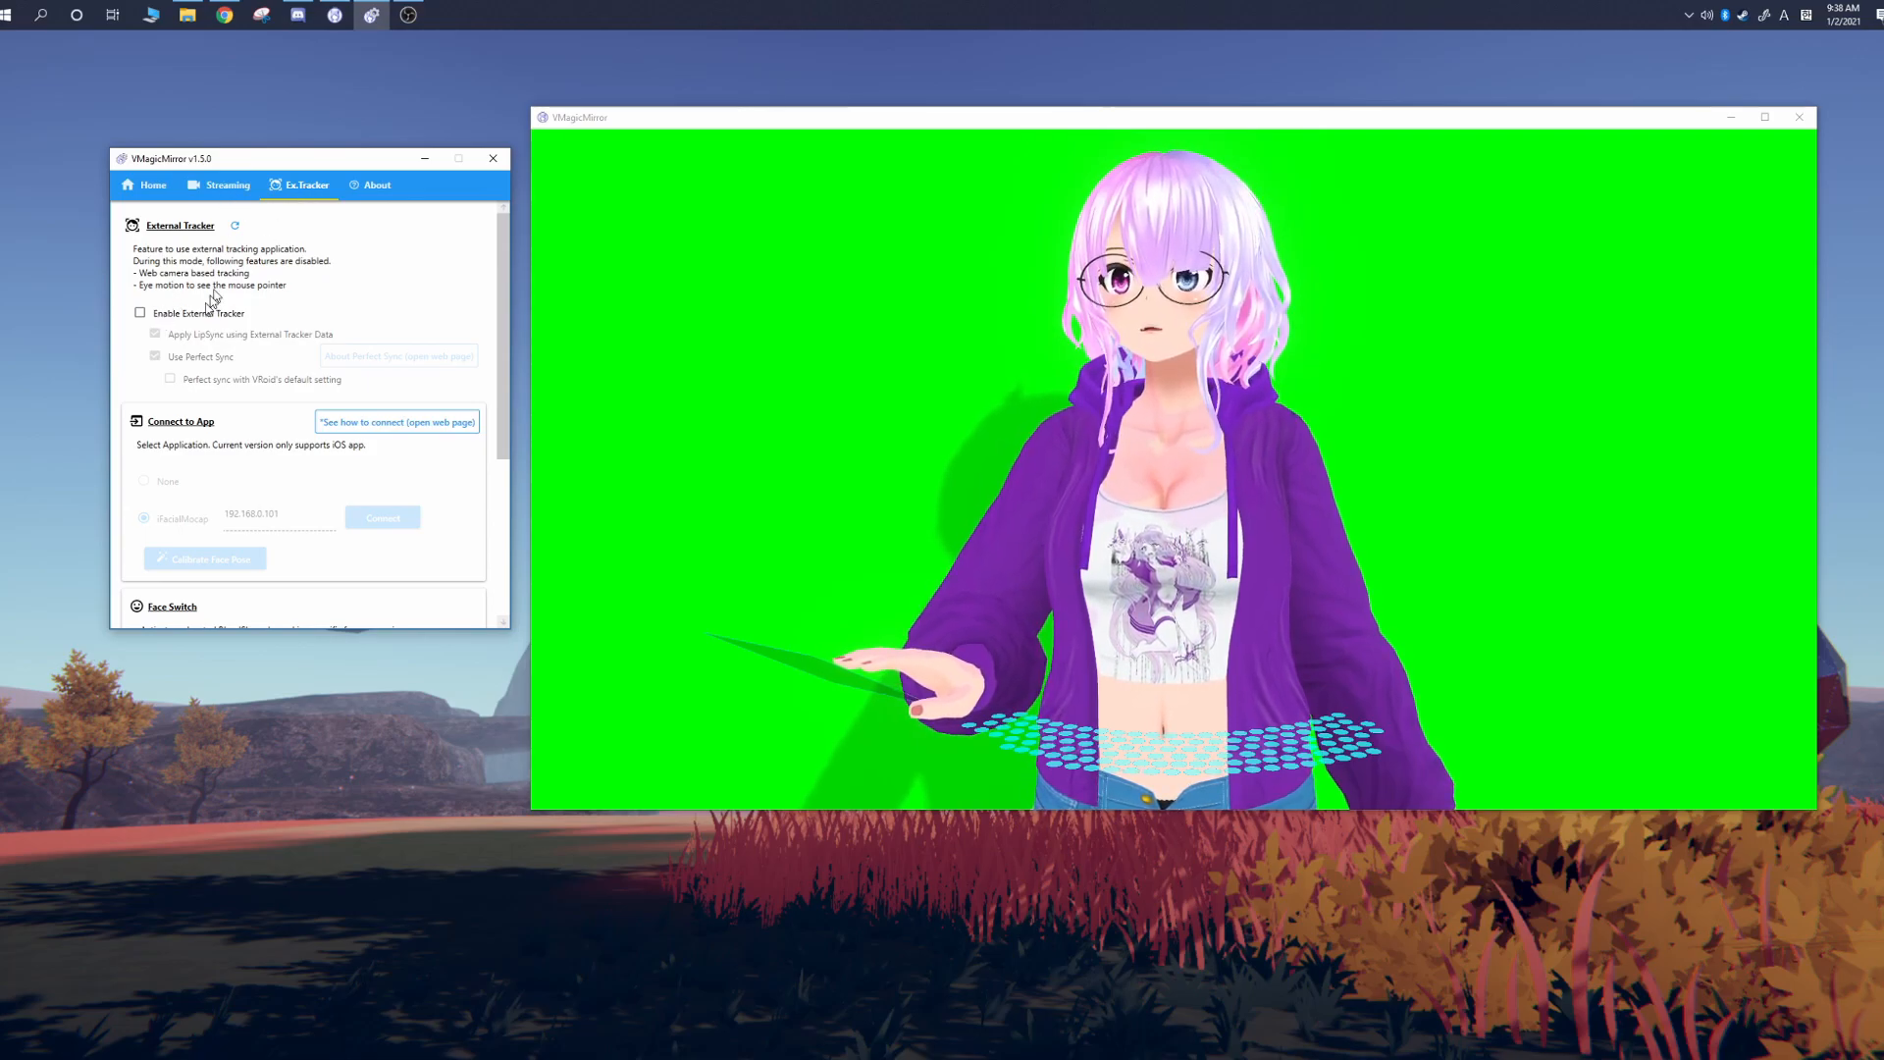
click(141, 313)
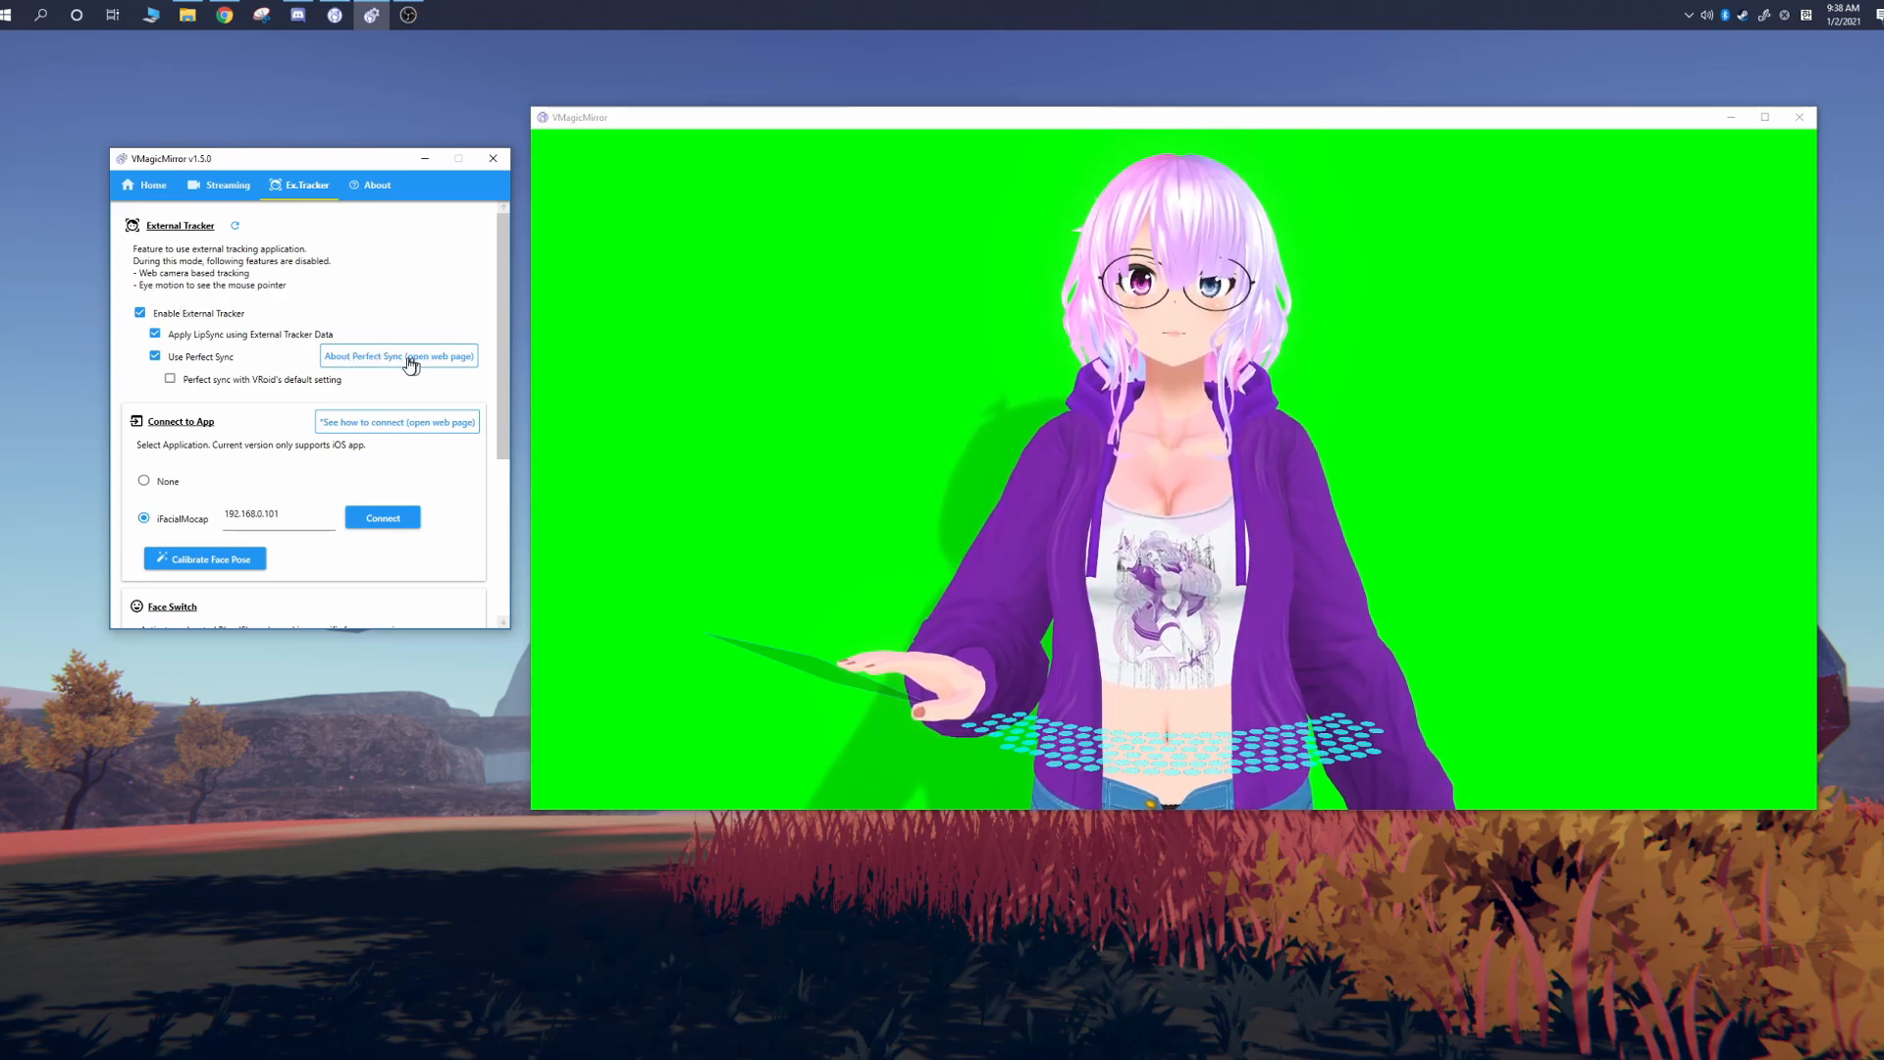
scroll(down, 3)
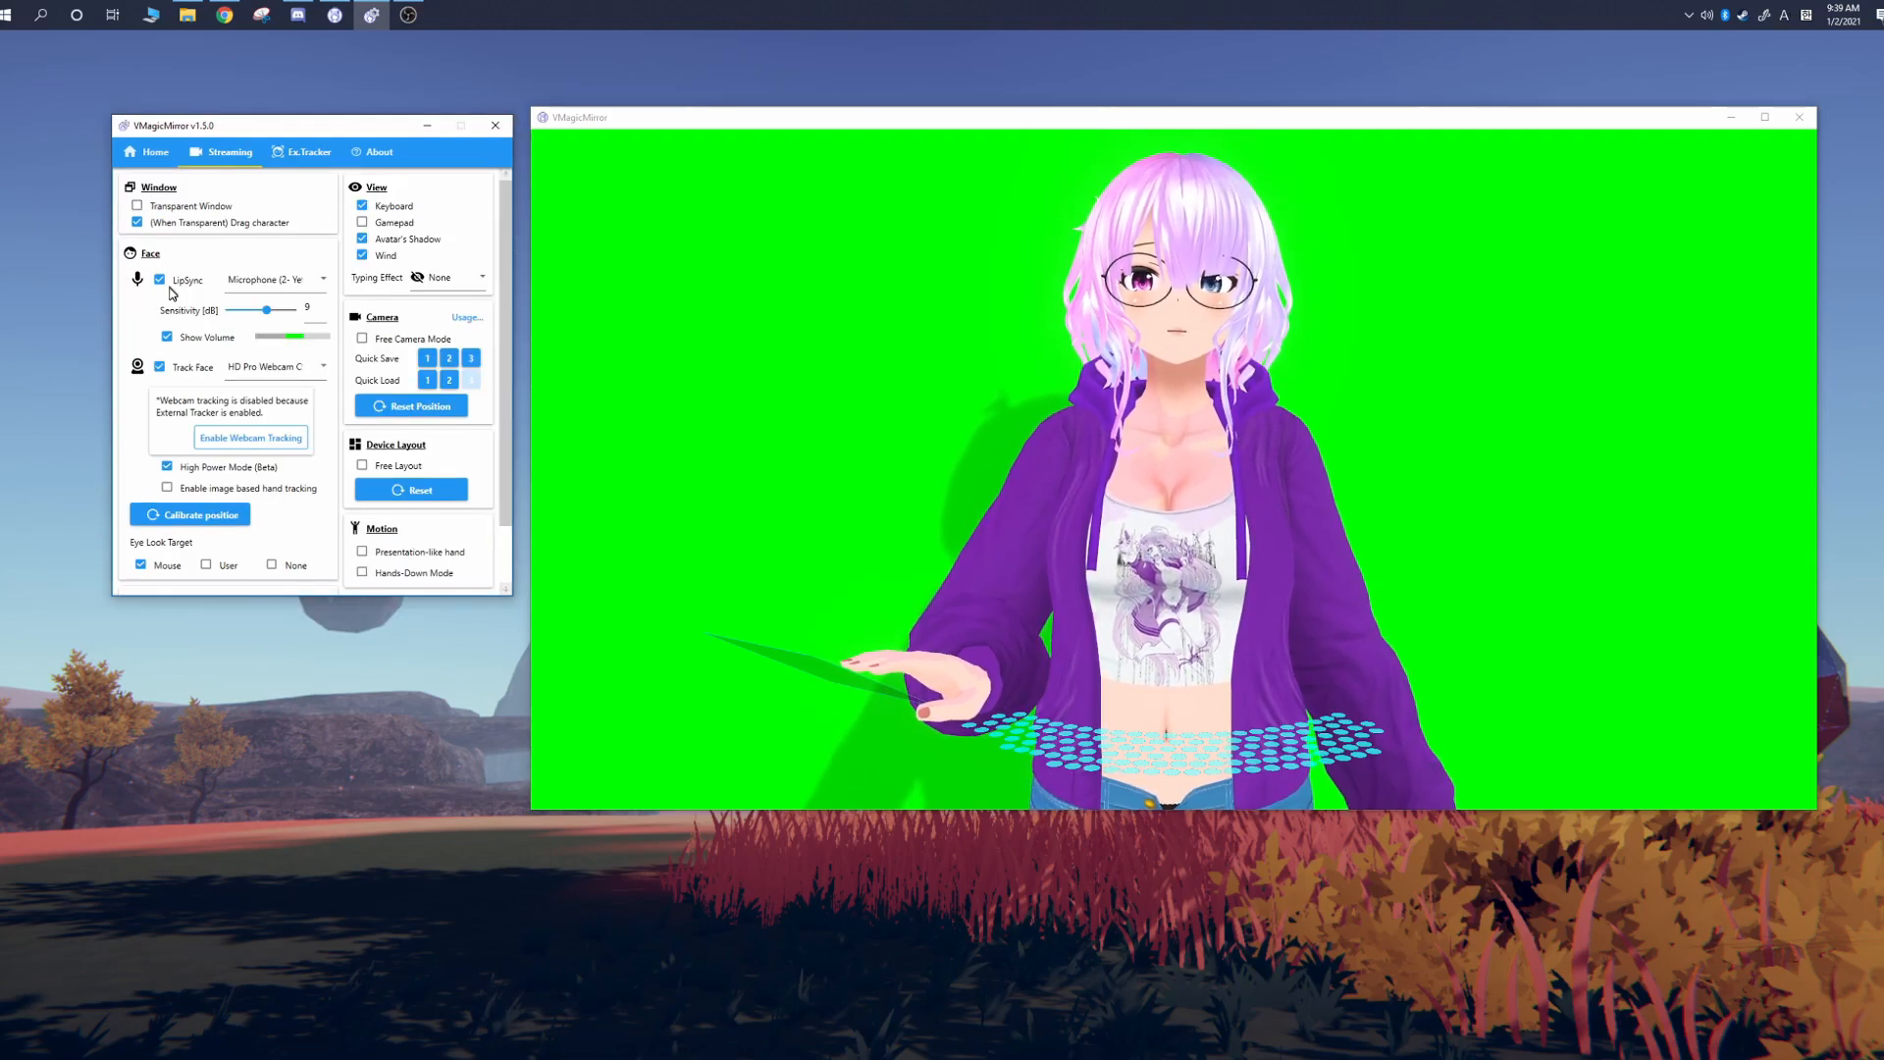
Step: Turn off LipSync and Track Face, and tick Transparent Window
click(160, 280)
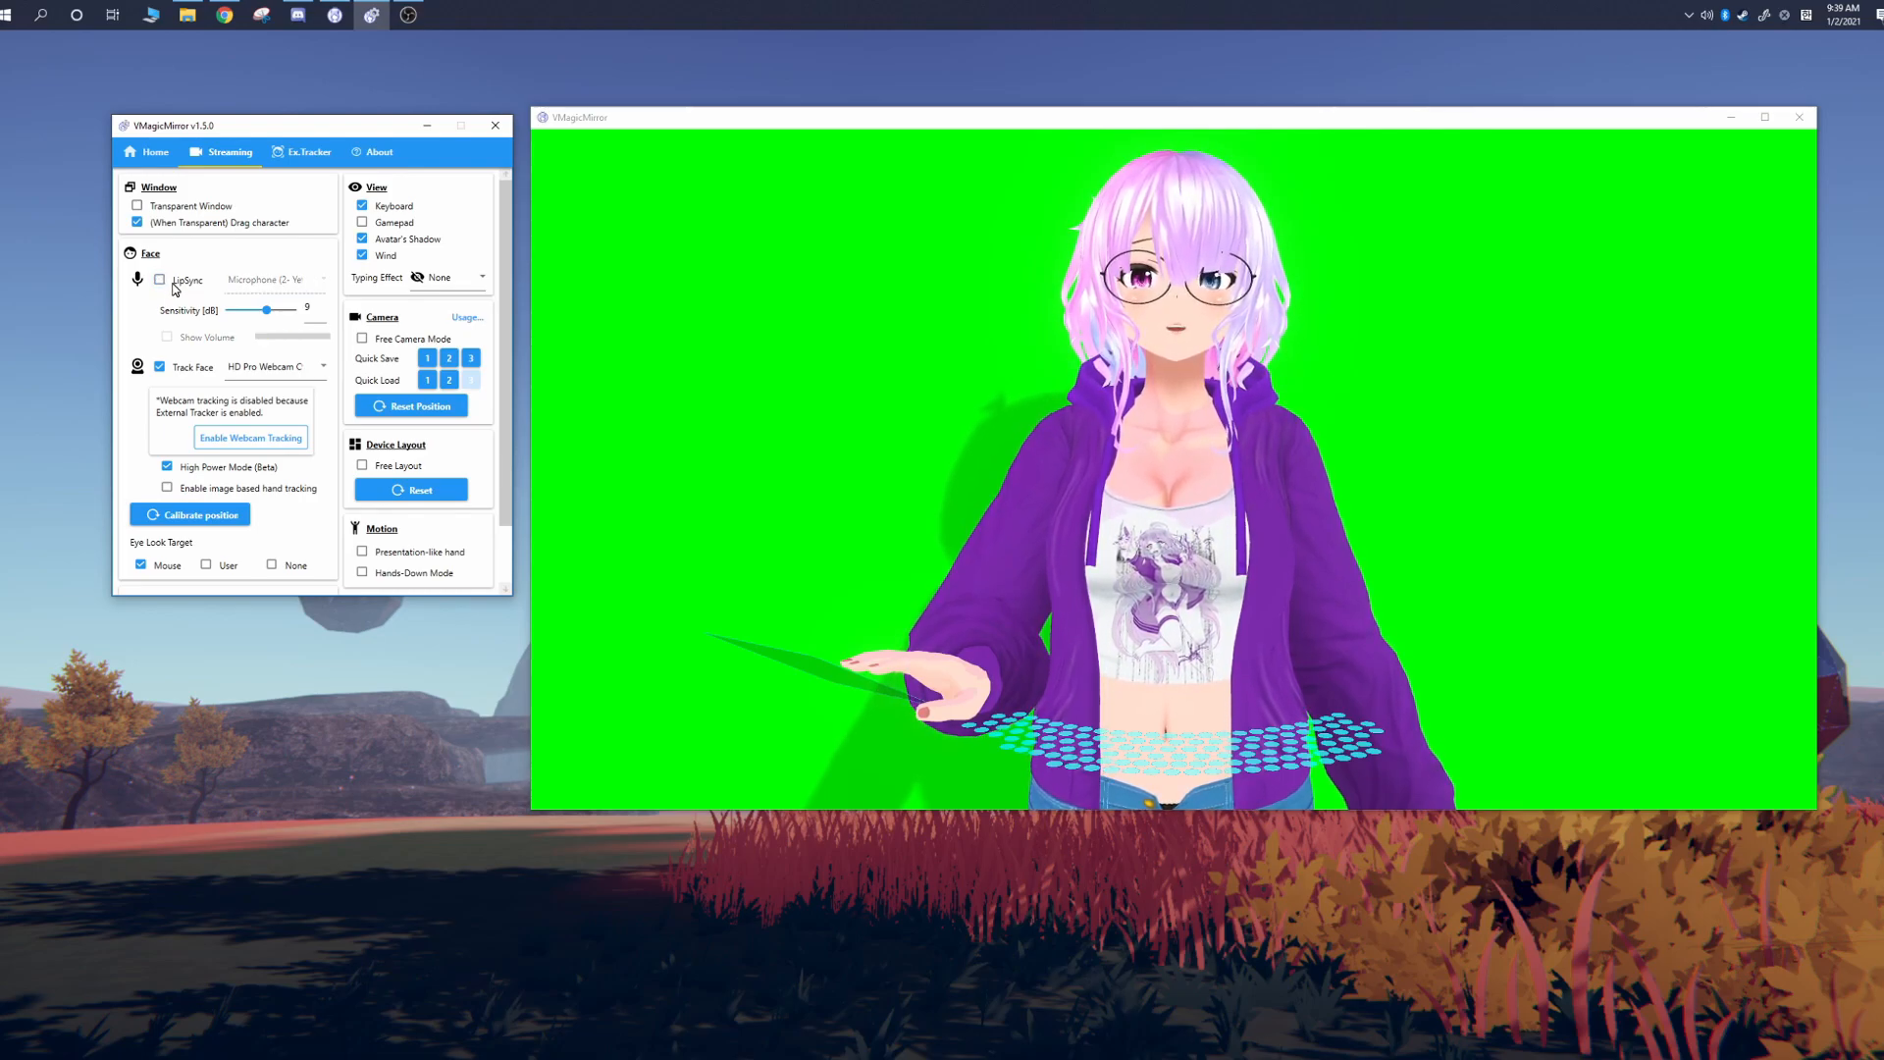
click(159, 366)
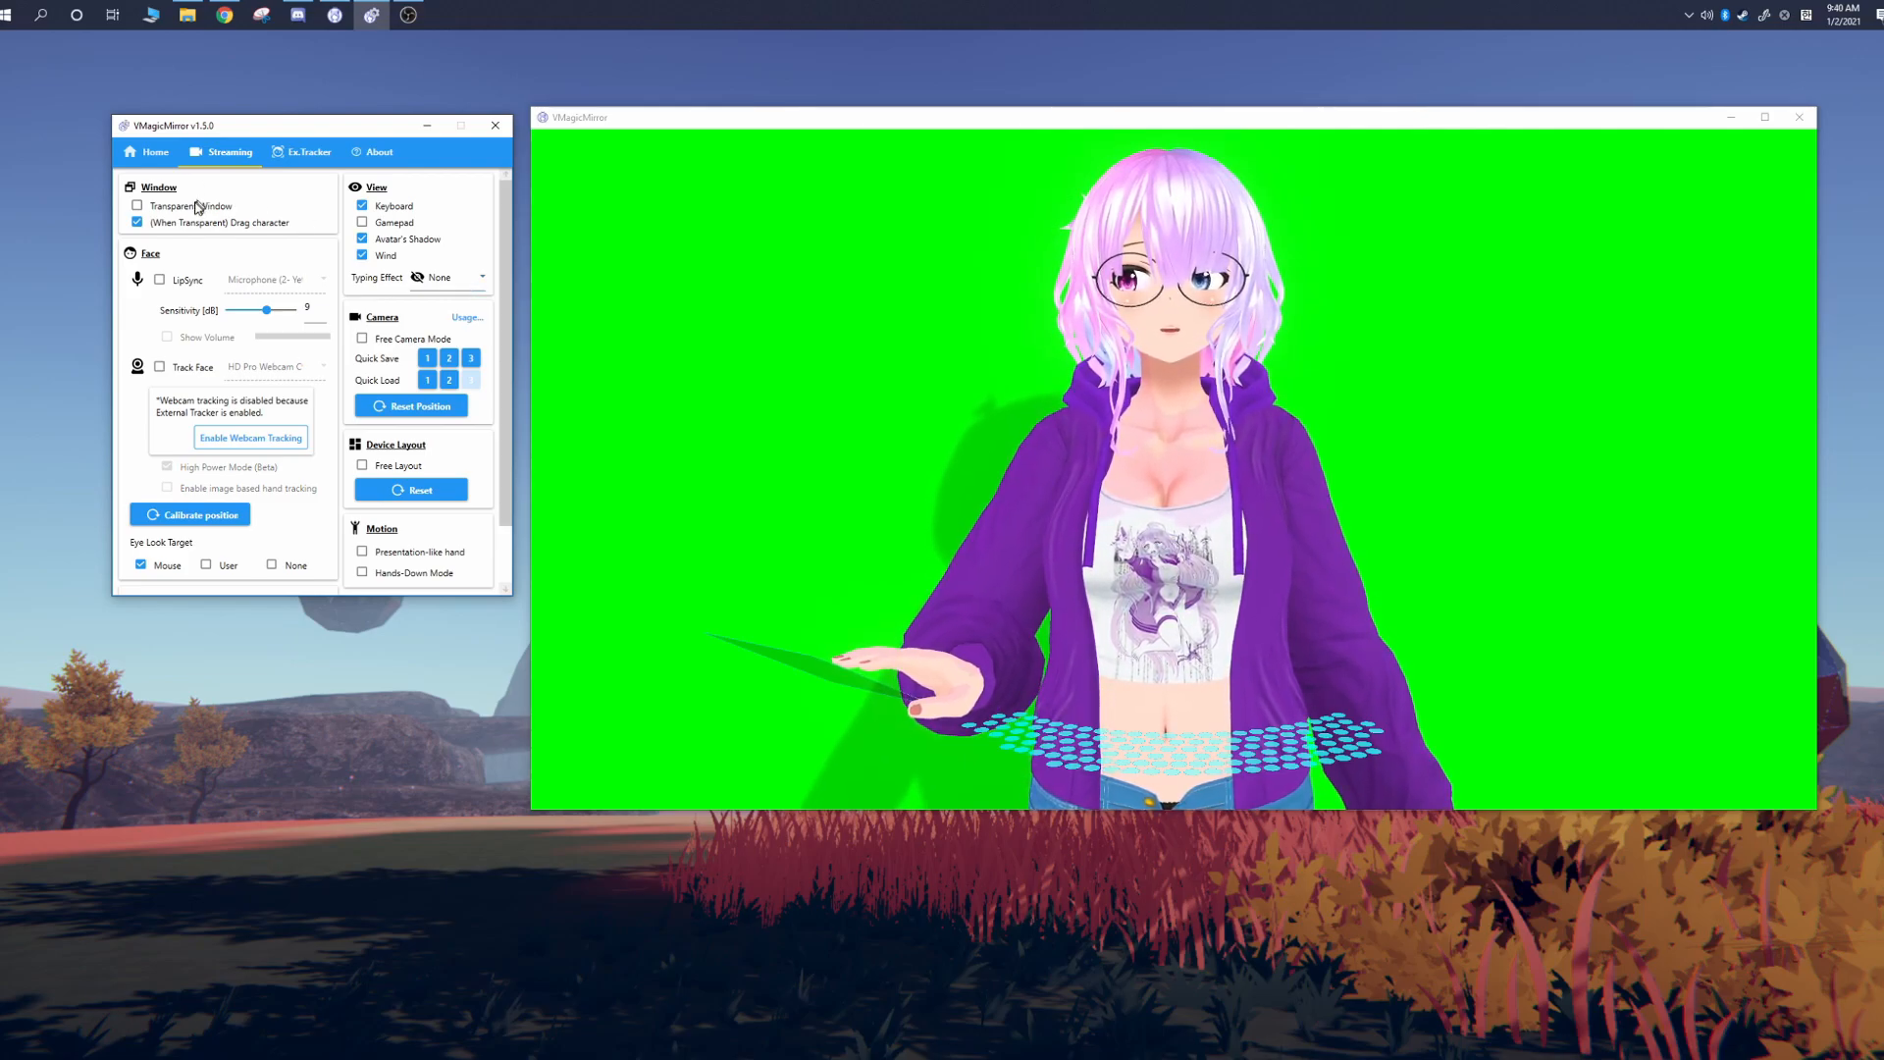
click(136, 206)
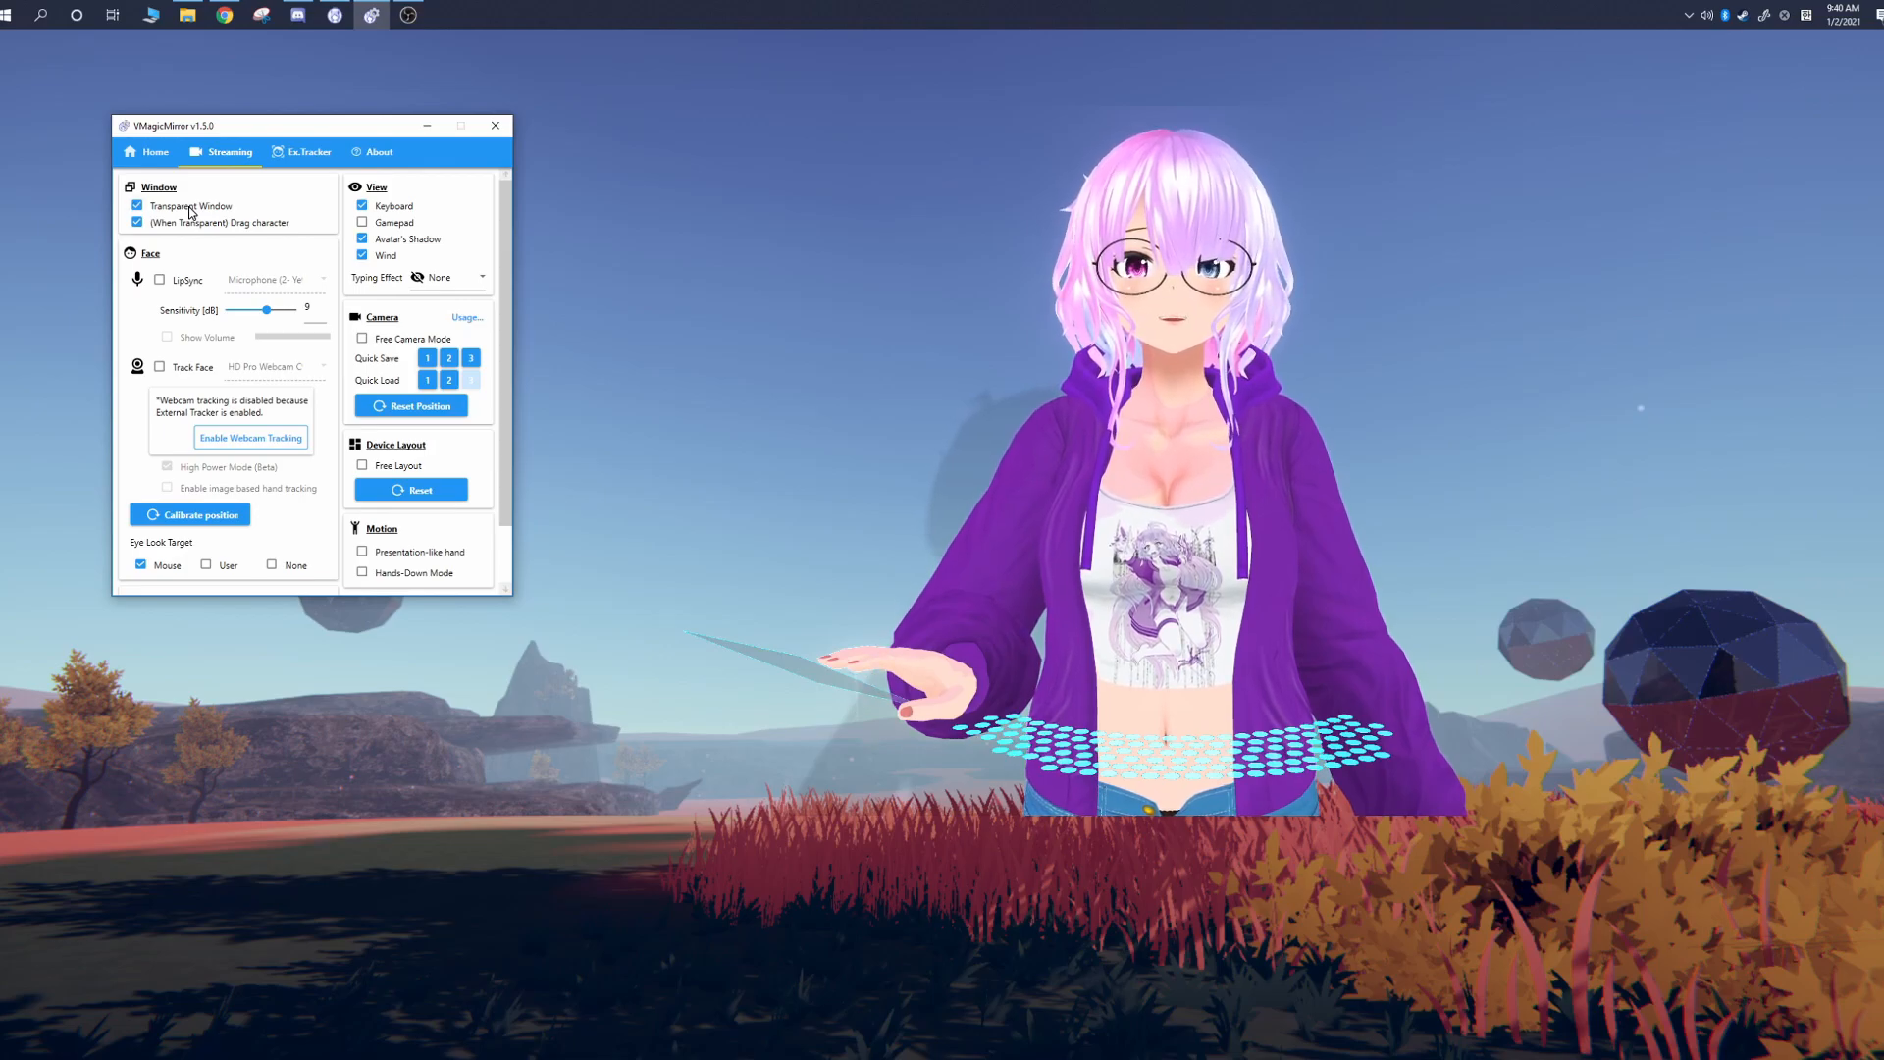
mouse_move(922, 217)
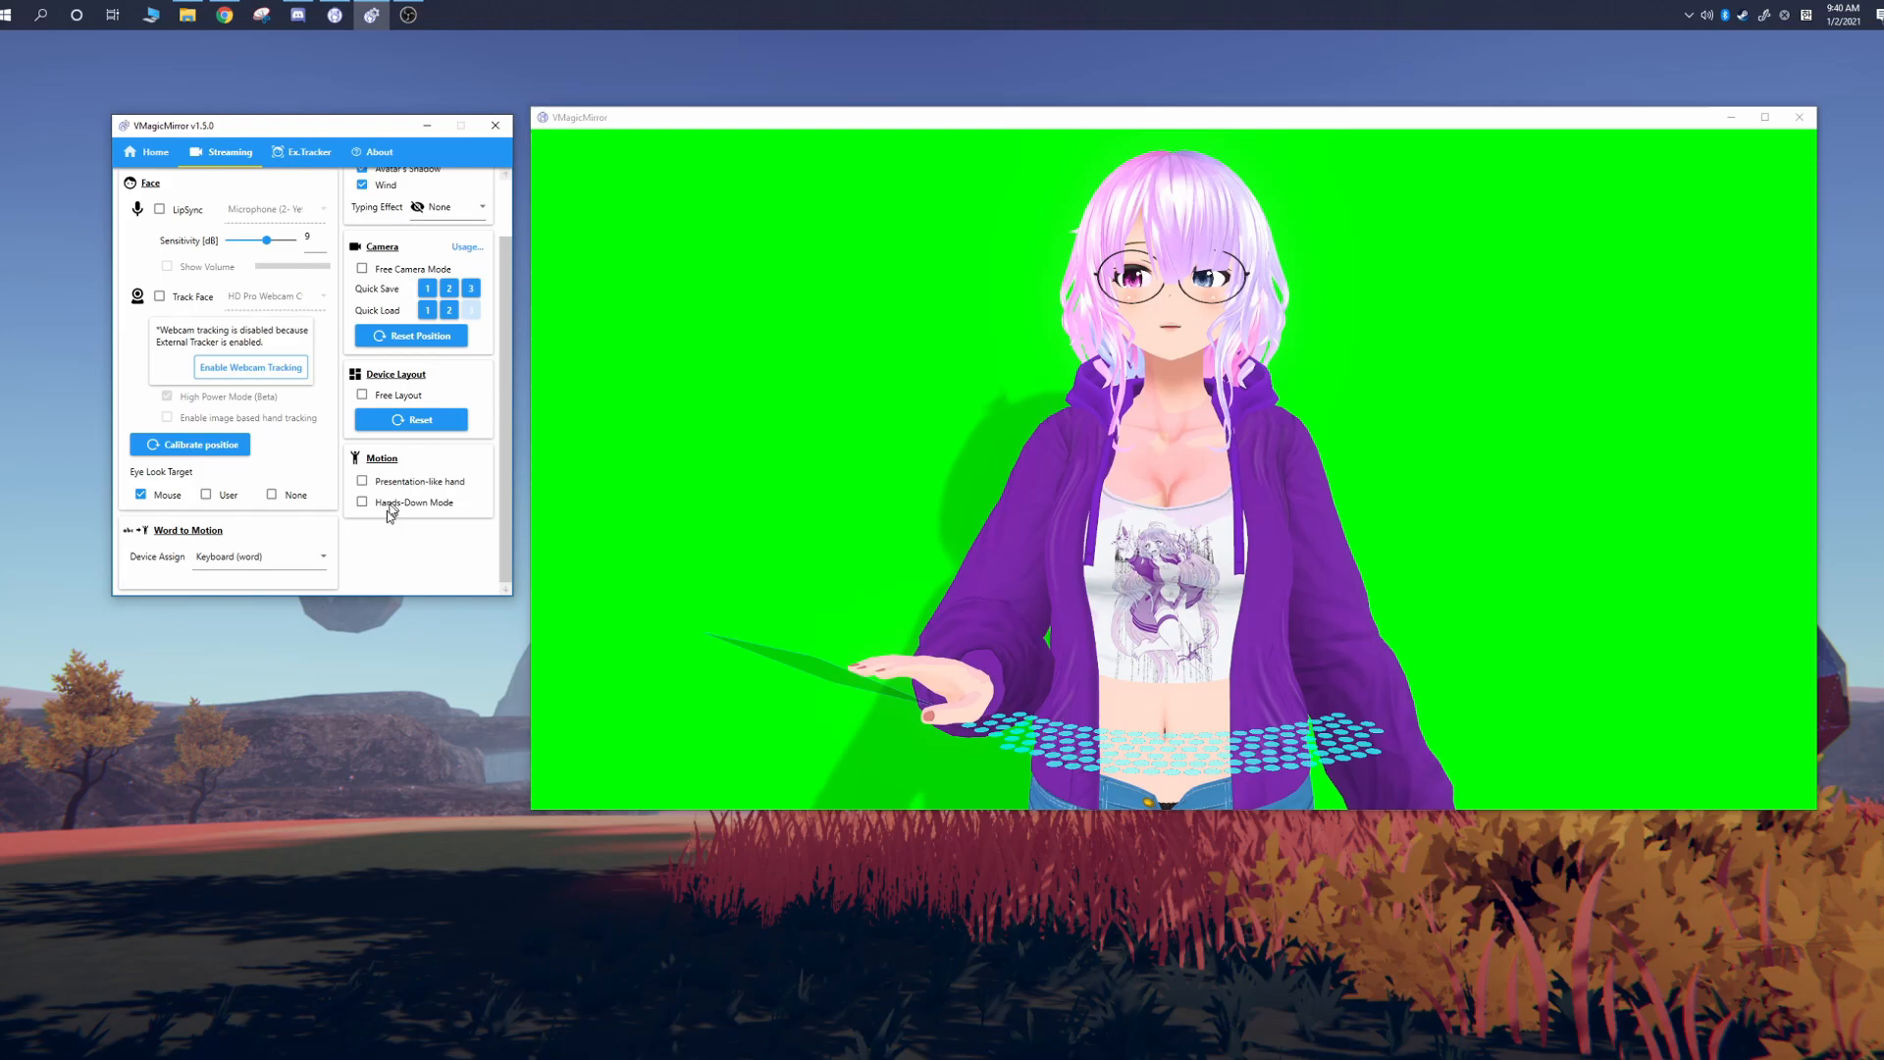
Step: Try Presentation-like hand while rotating the view, turn it off, and return Home
click(361, 481)
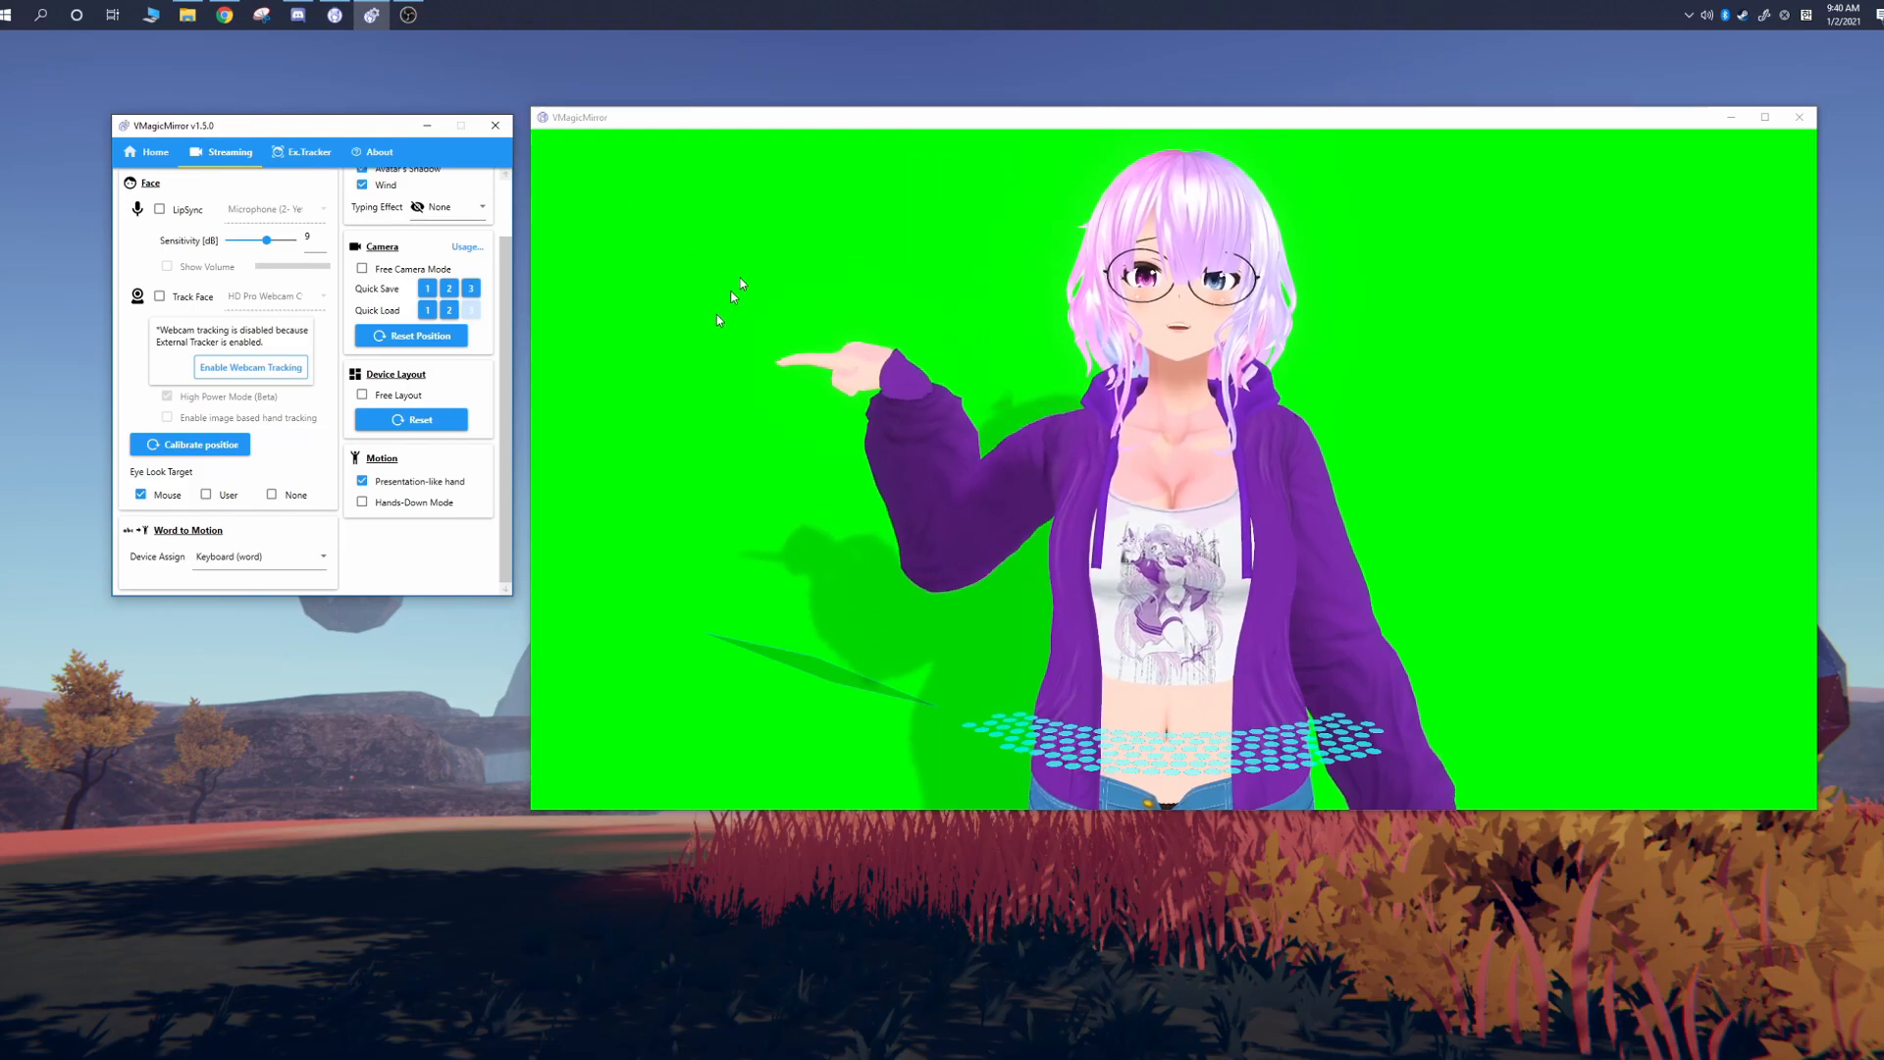
click(449, 310)
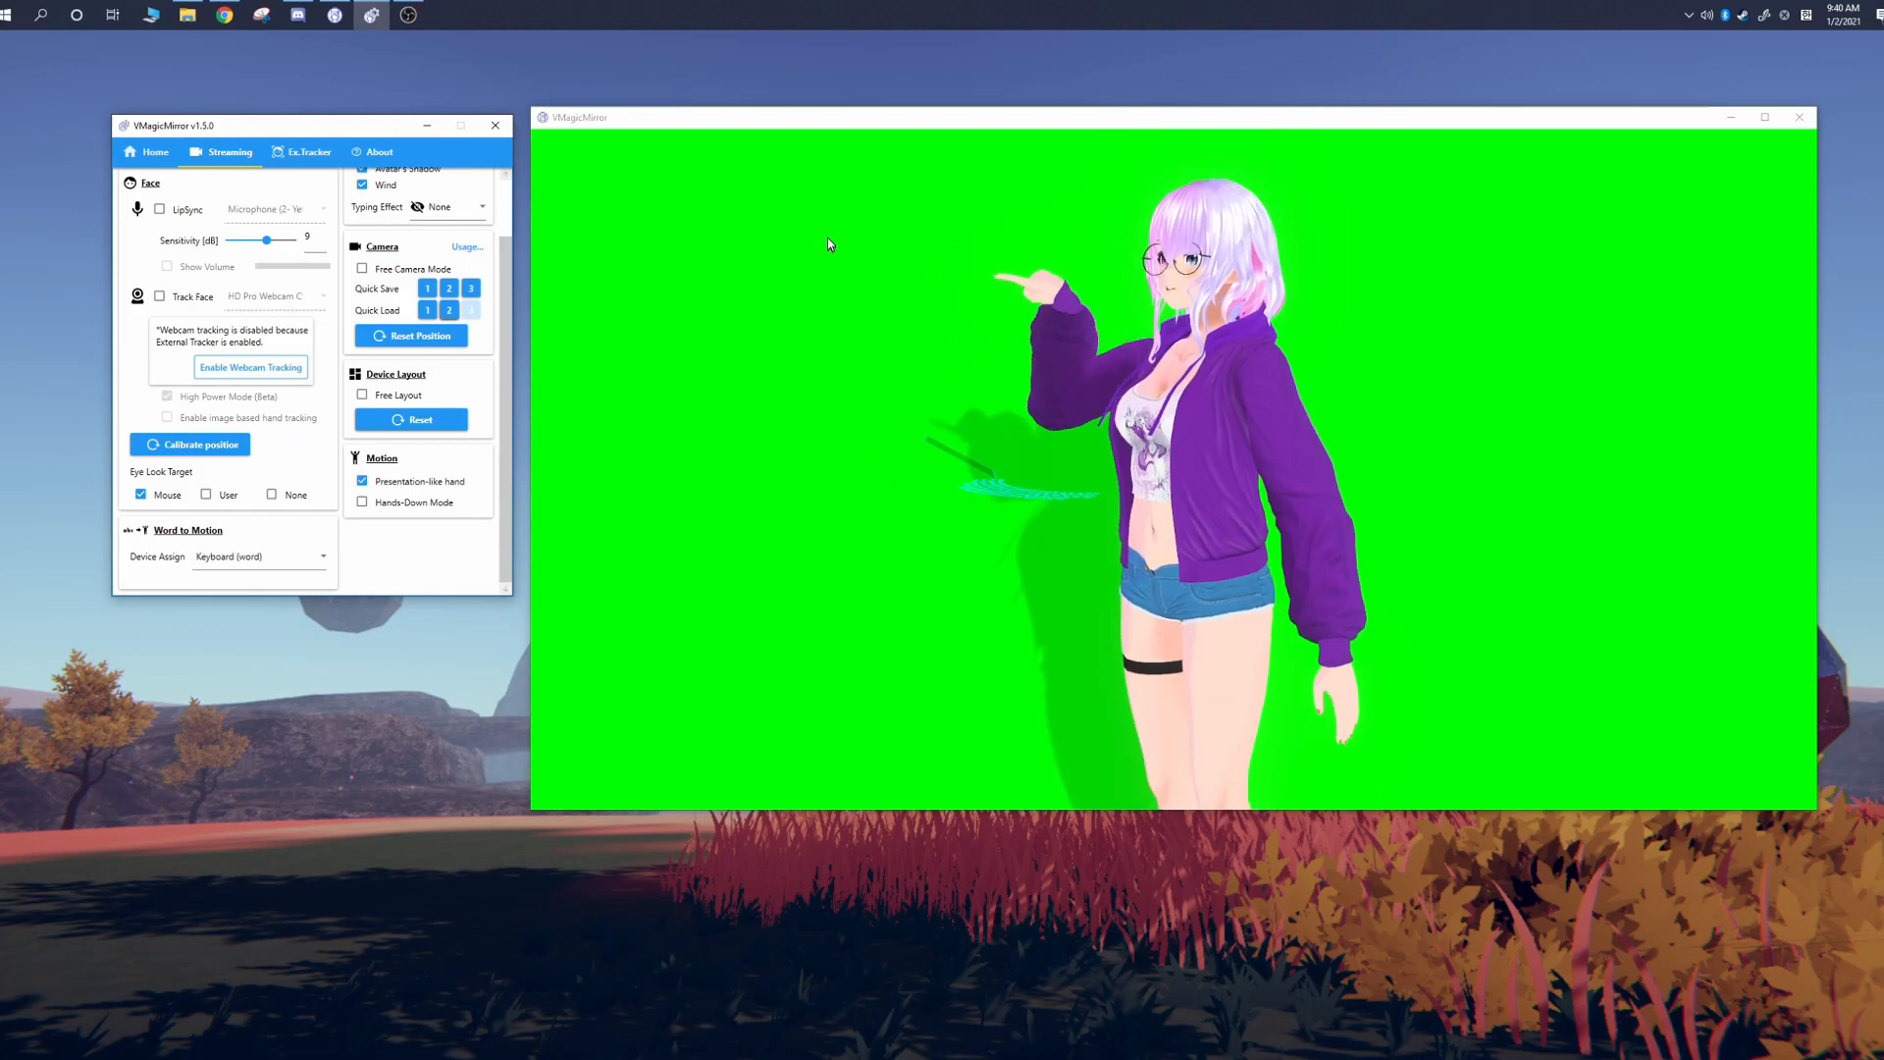
click(362, 481)
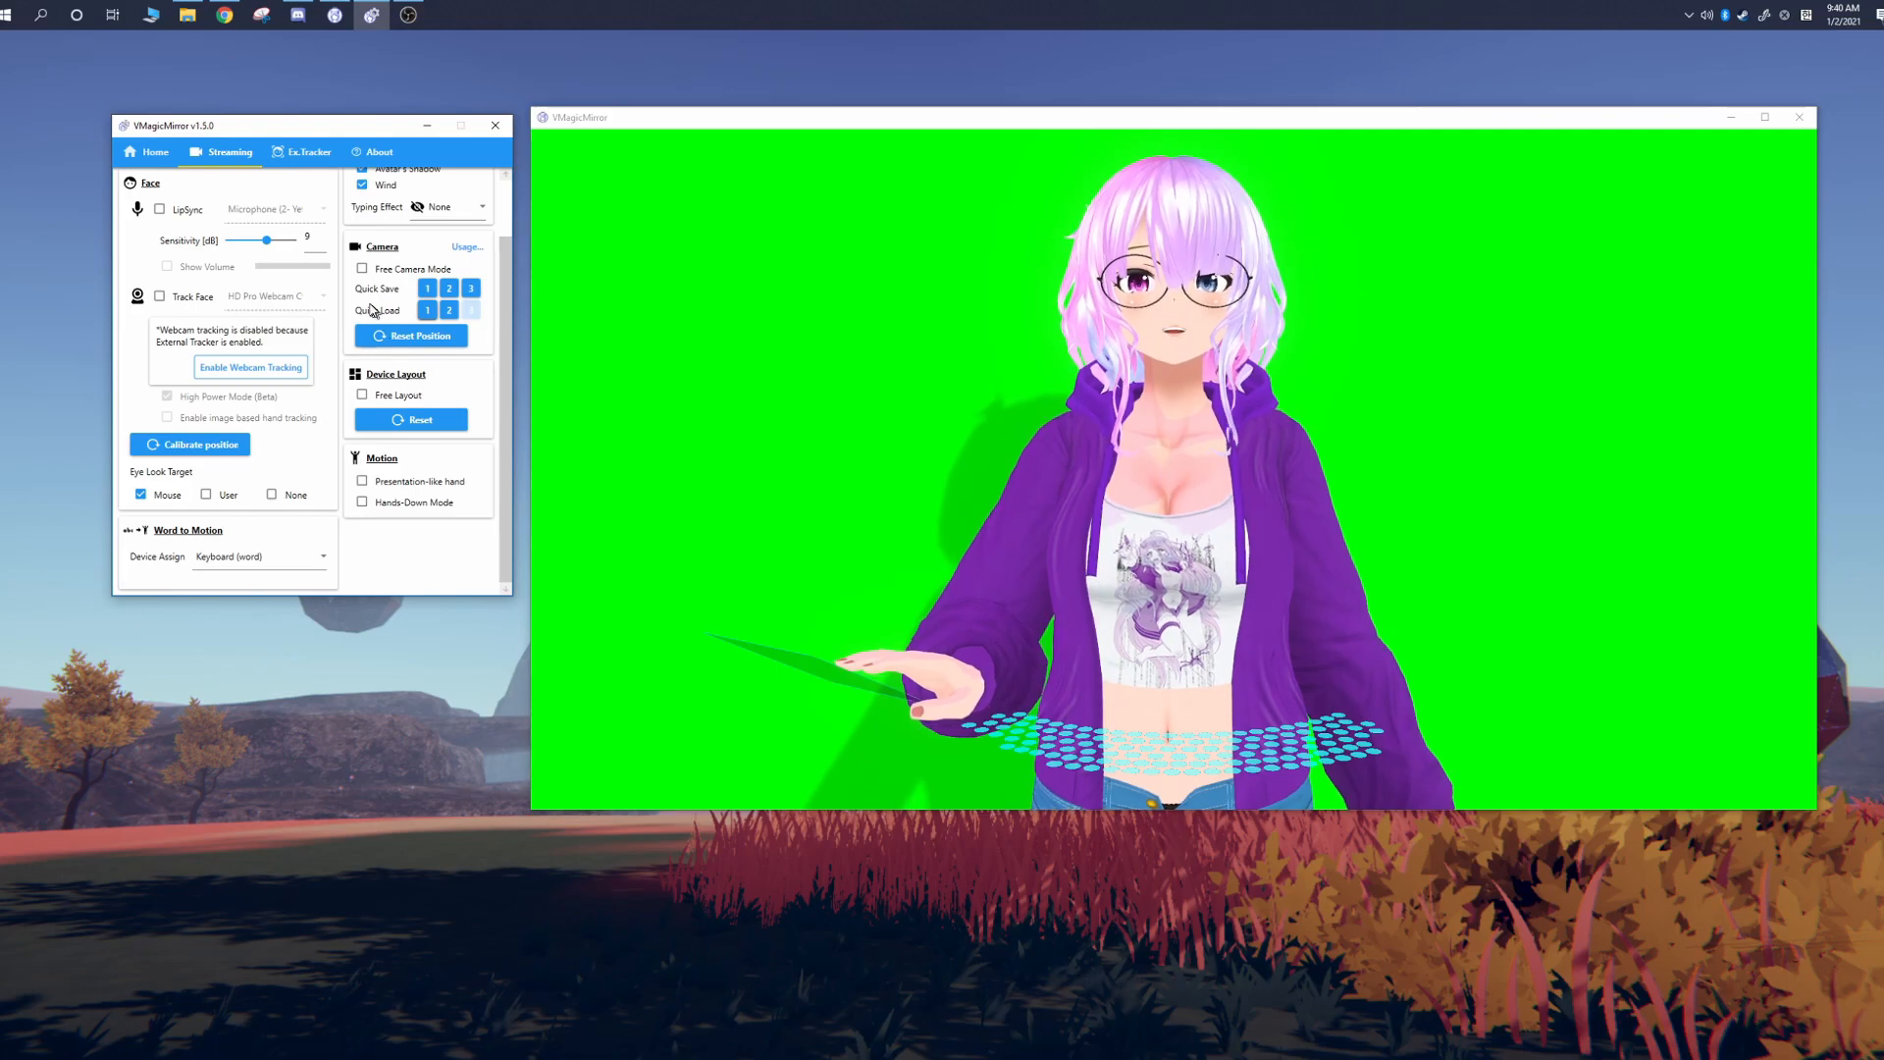
click(153, 152)
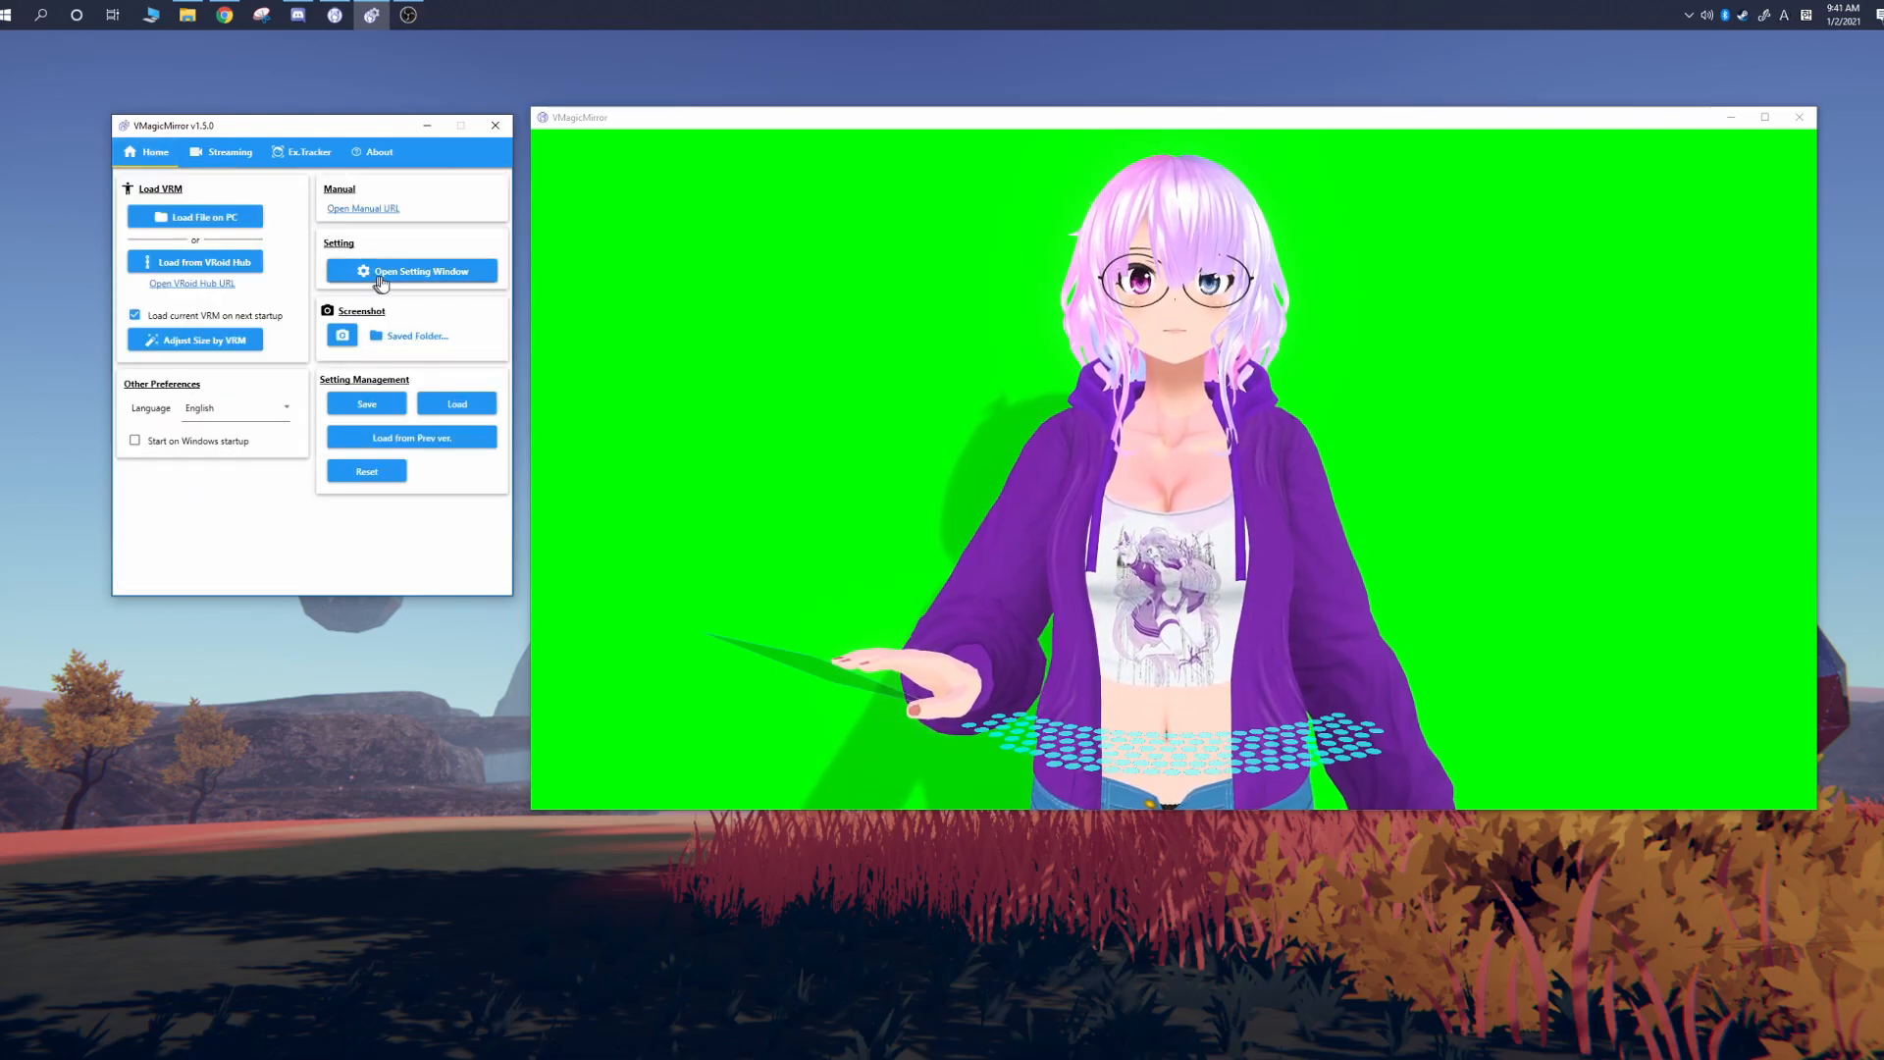
Step: Open the settings window, show the virtual camera setup notice, and open the VMagicMirror_v1.5.0a folder
click(410, 271)
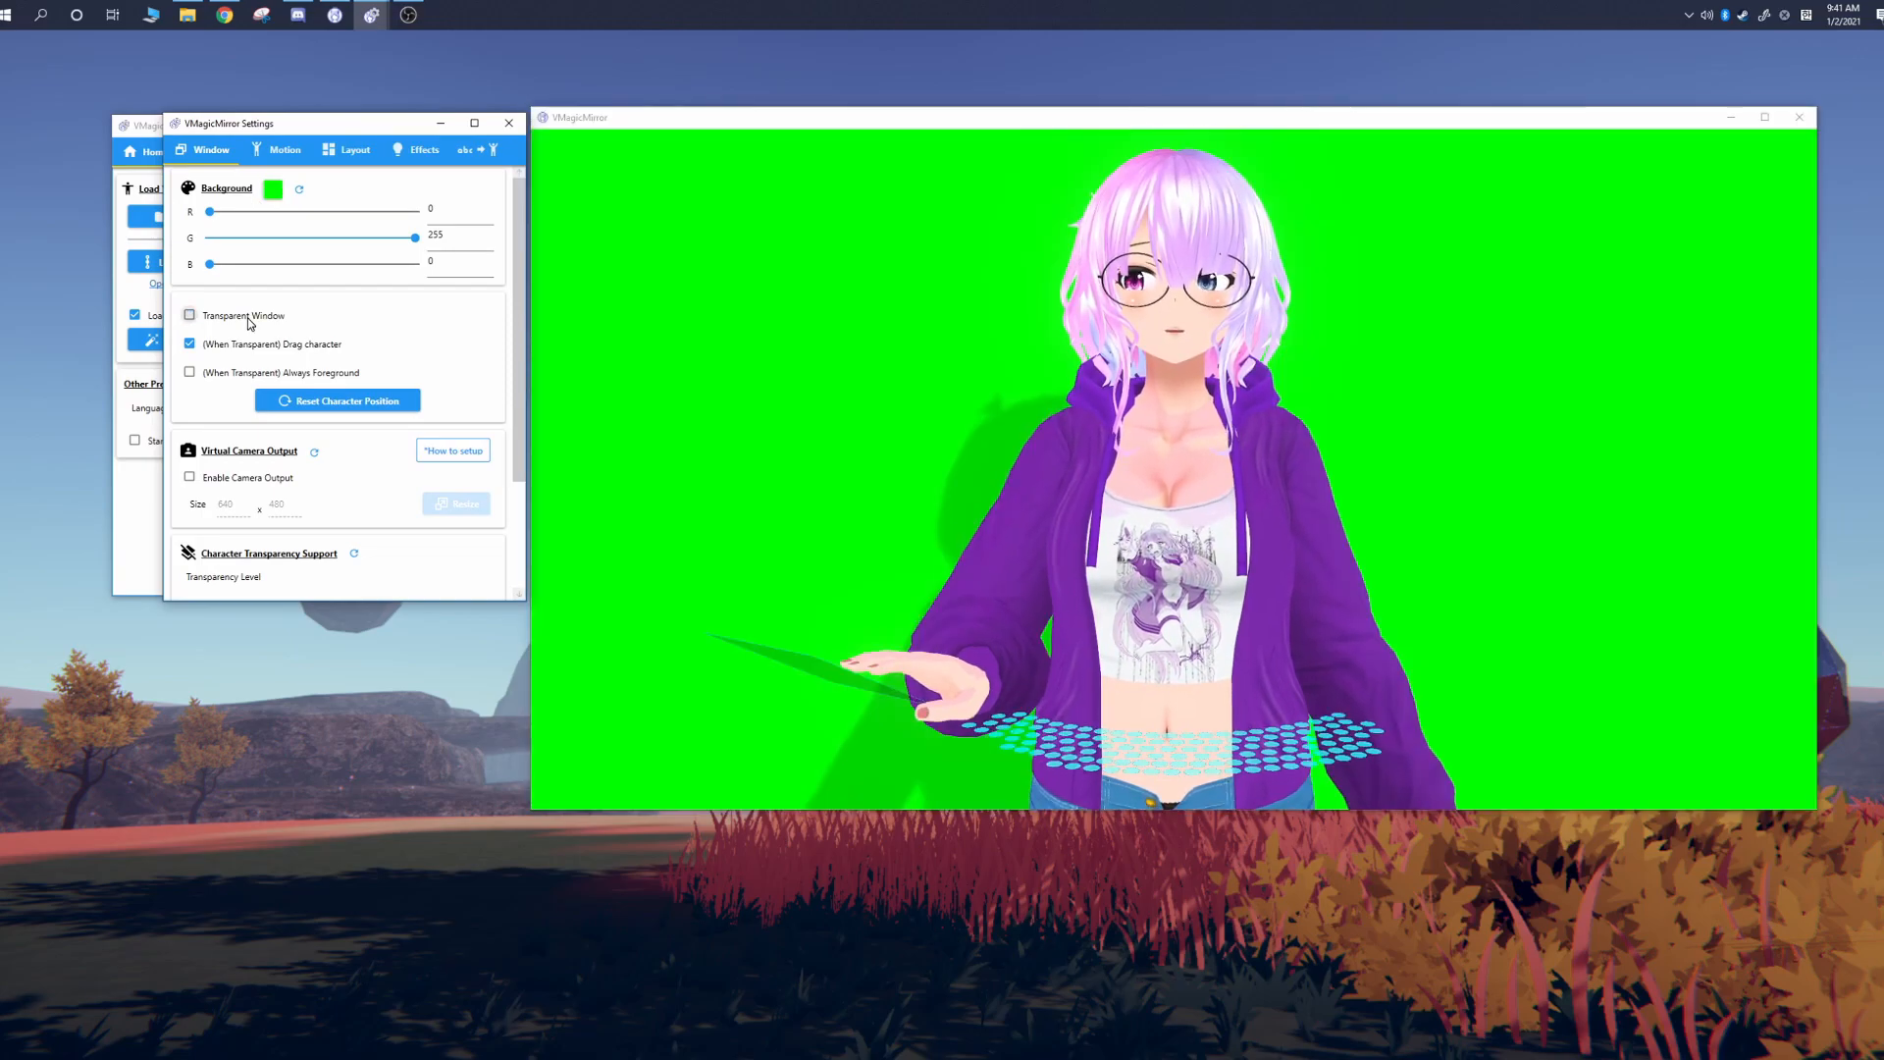
click(188, 372)
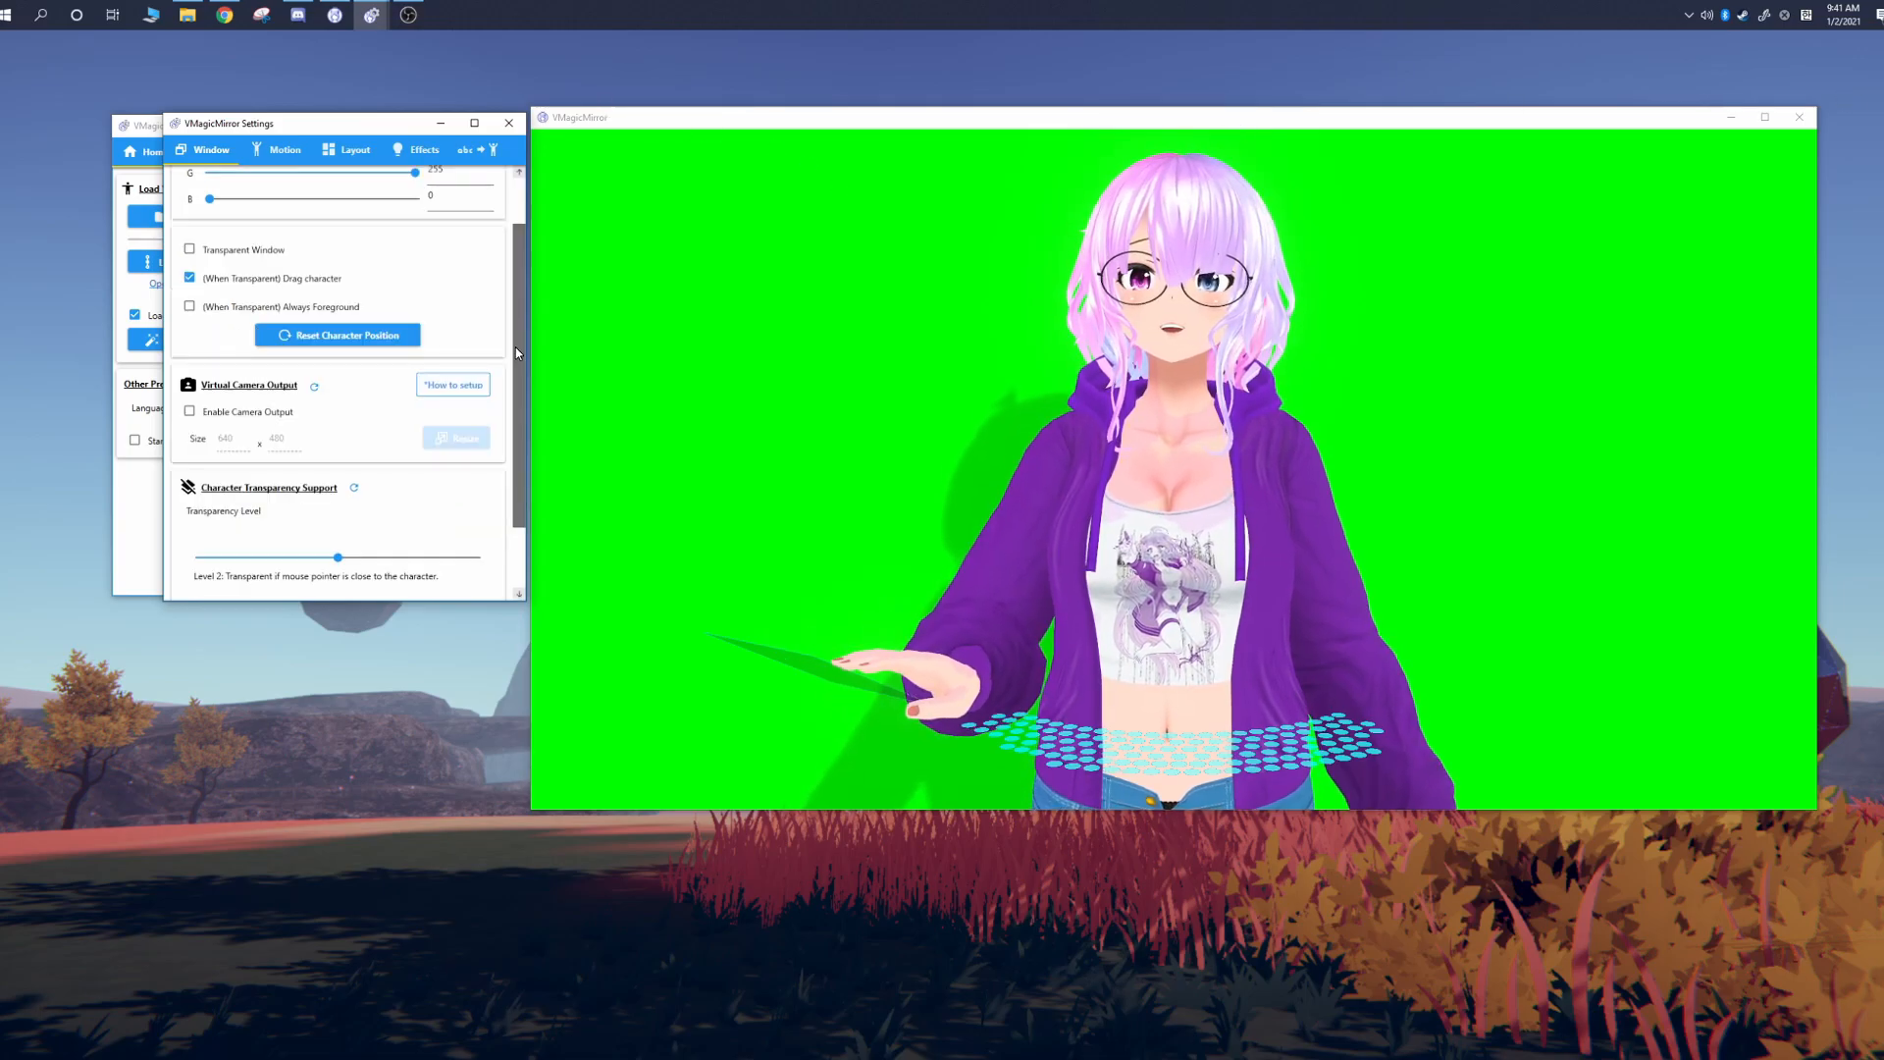
scroll(down, 3)
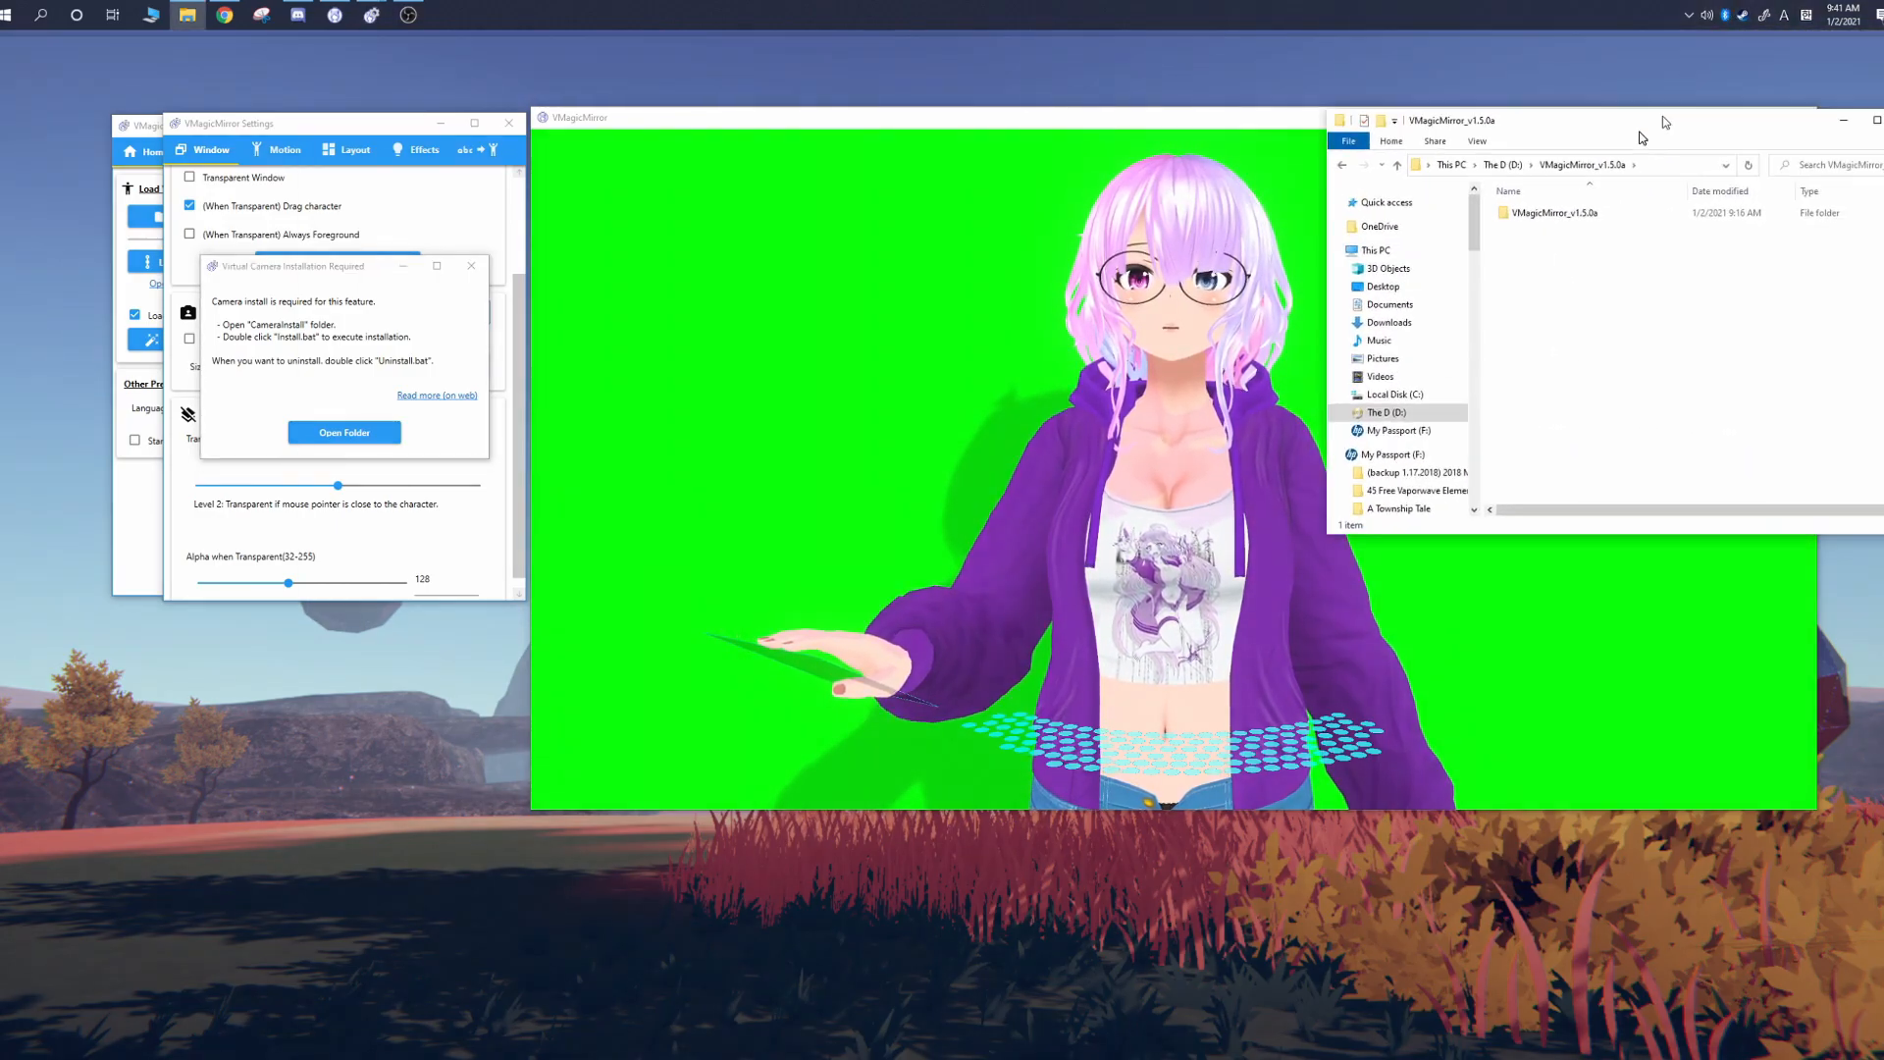
Step: Run Install.bat from the CameraInstall folder to register the virtual camera, then close Explorer
click(344, 432)
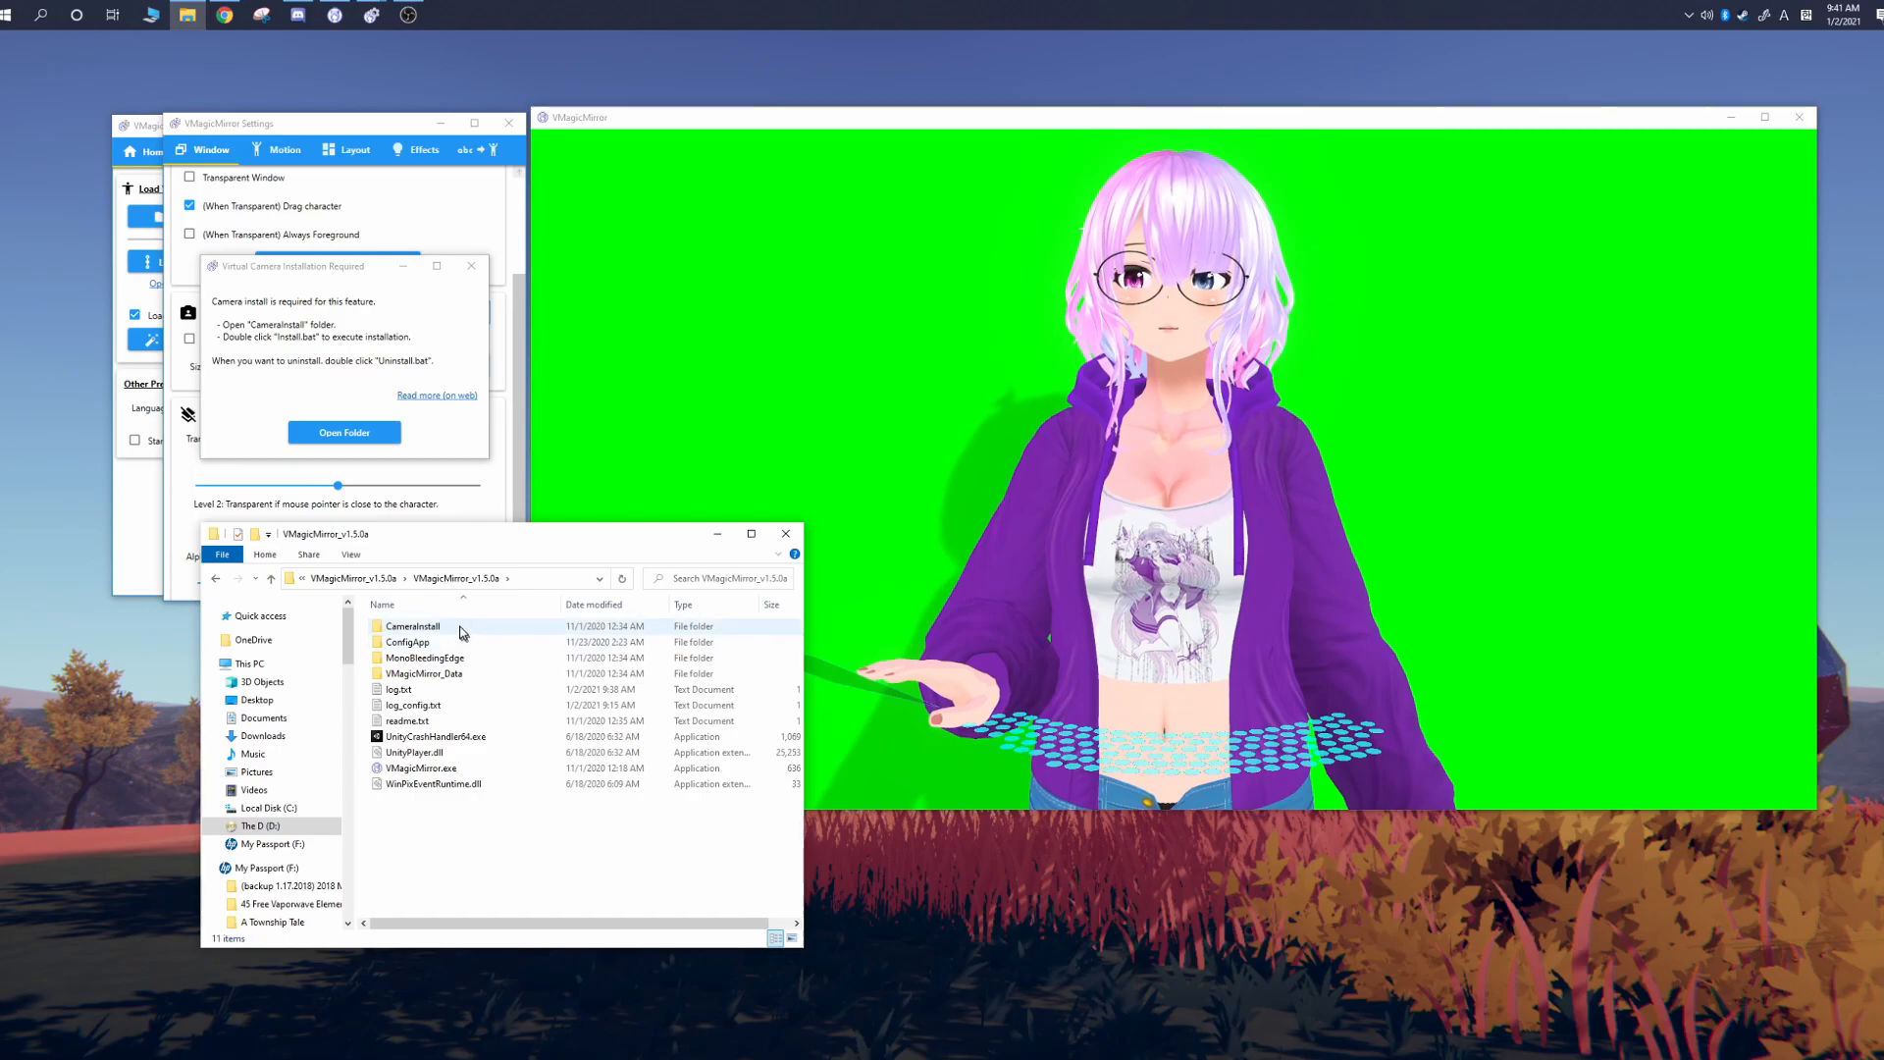
double_click(417, 626)
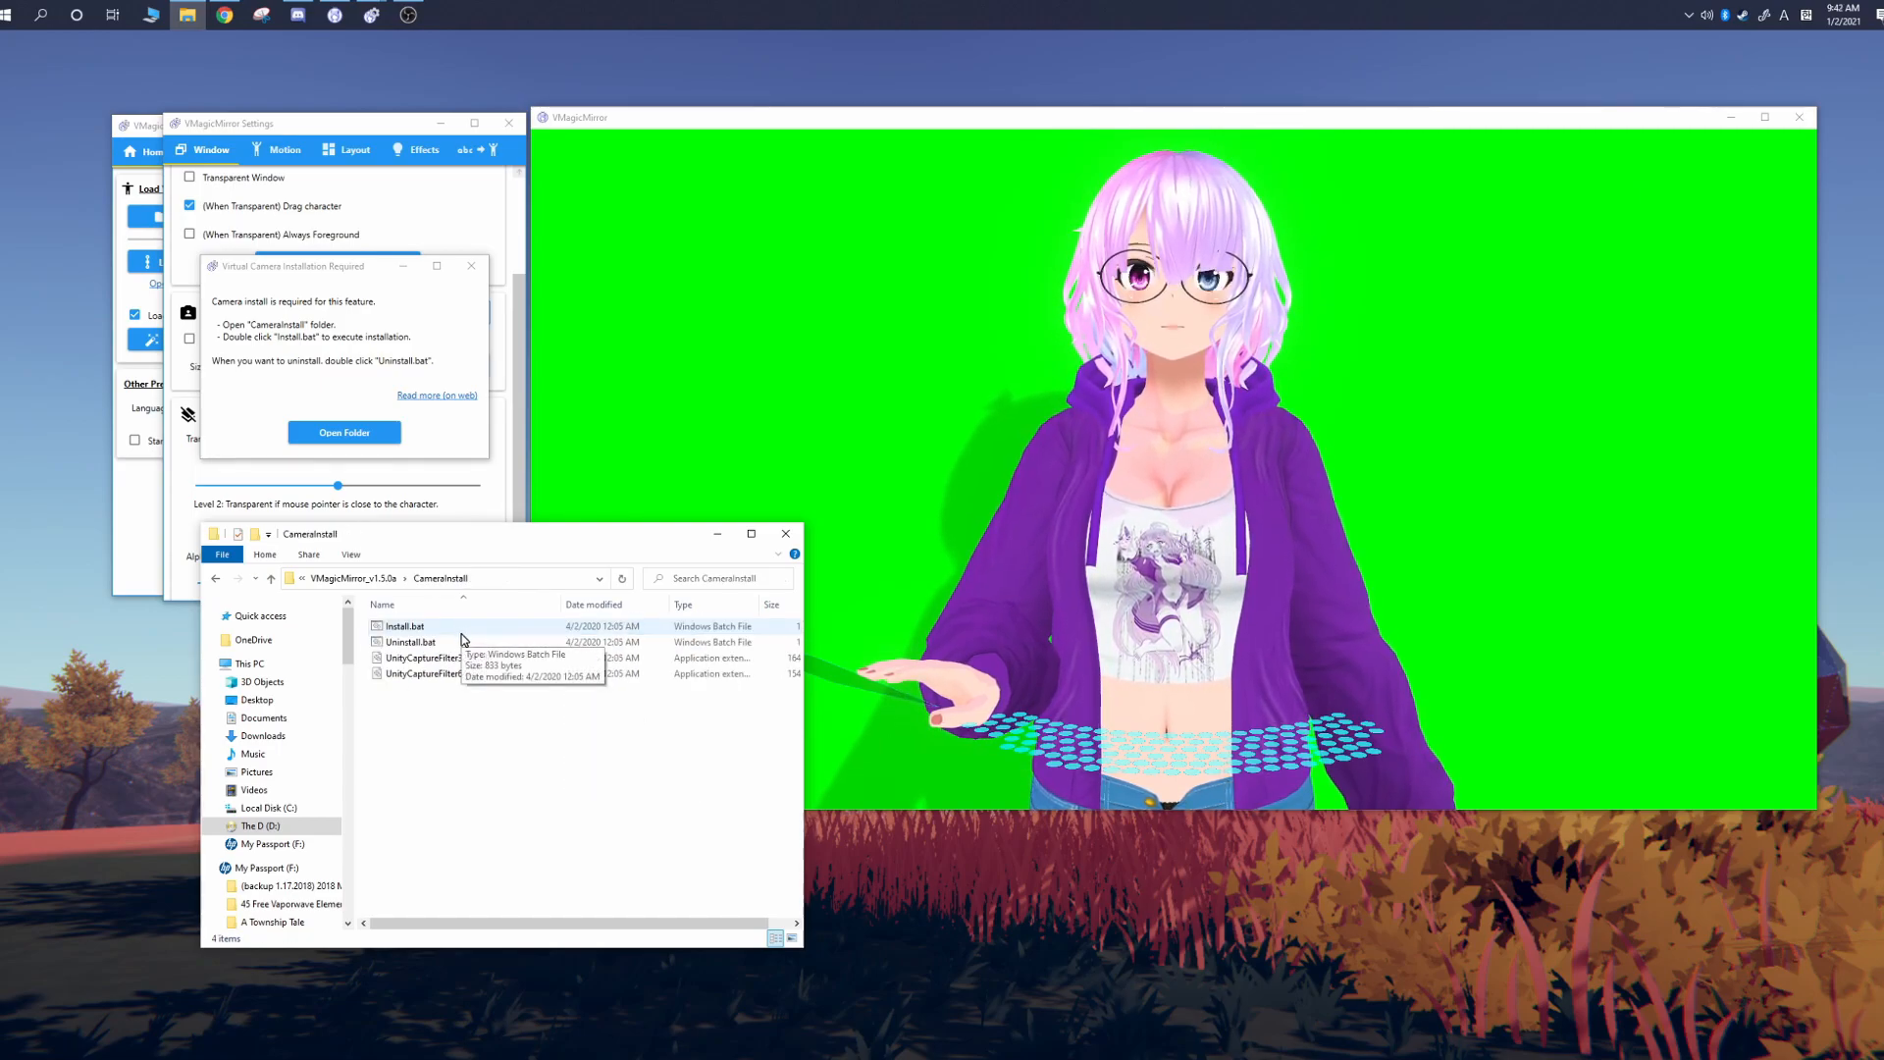
double_click(404, 626)
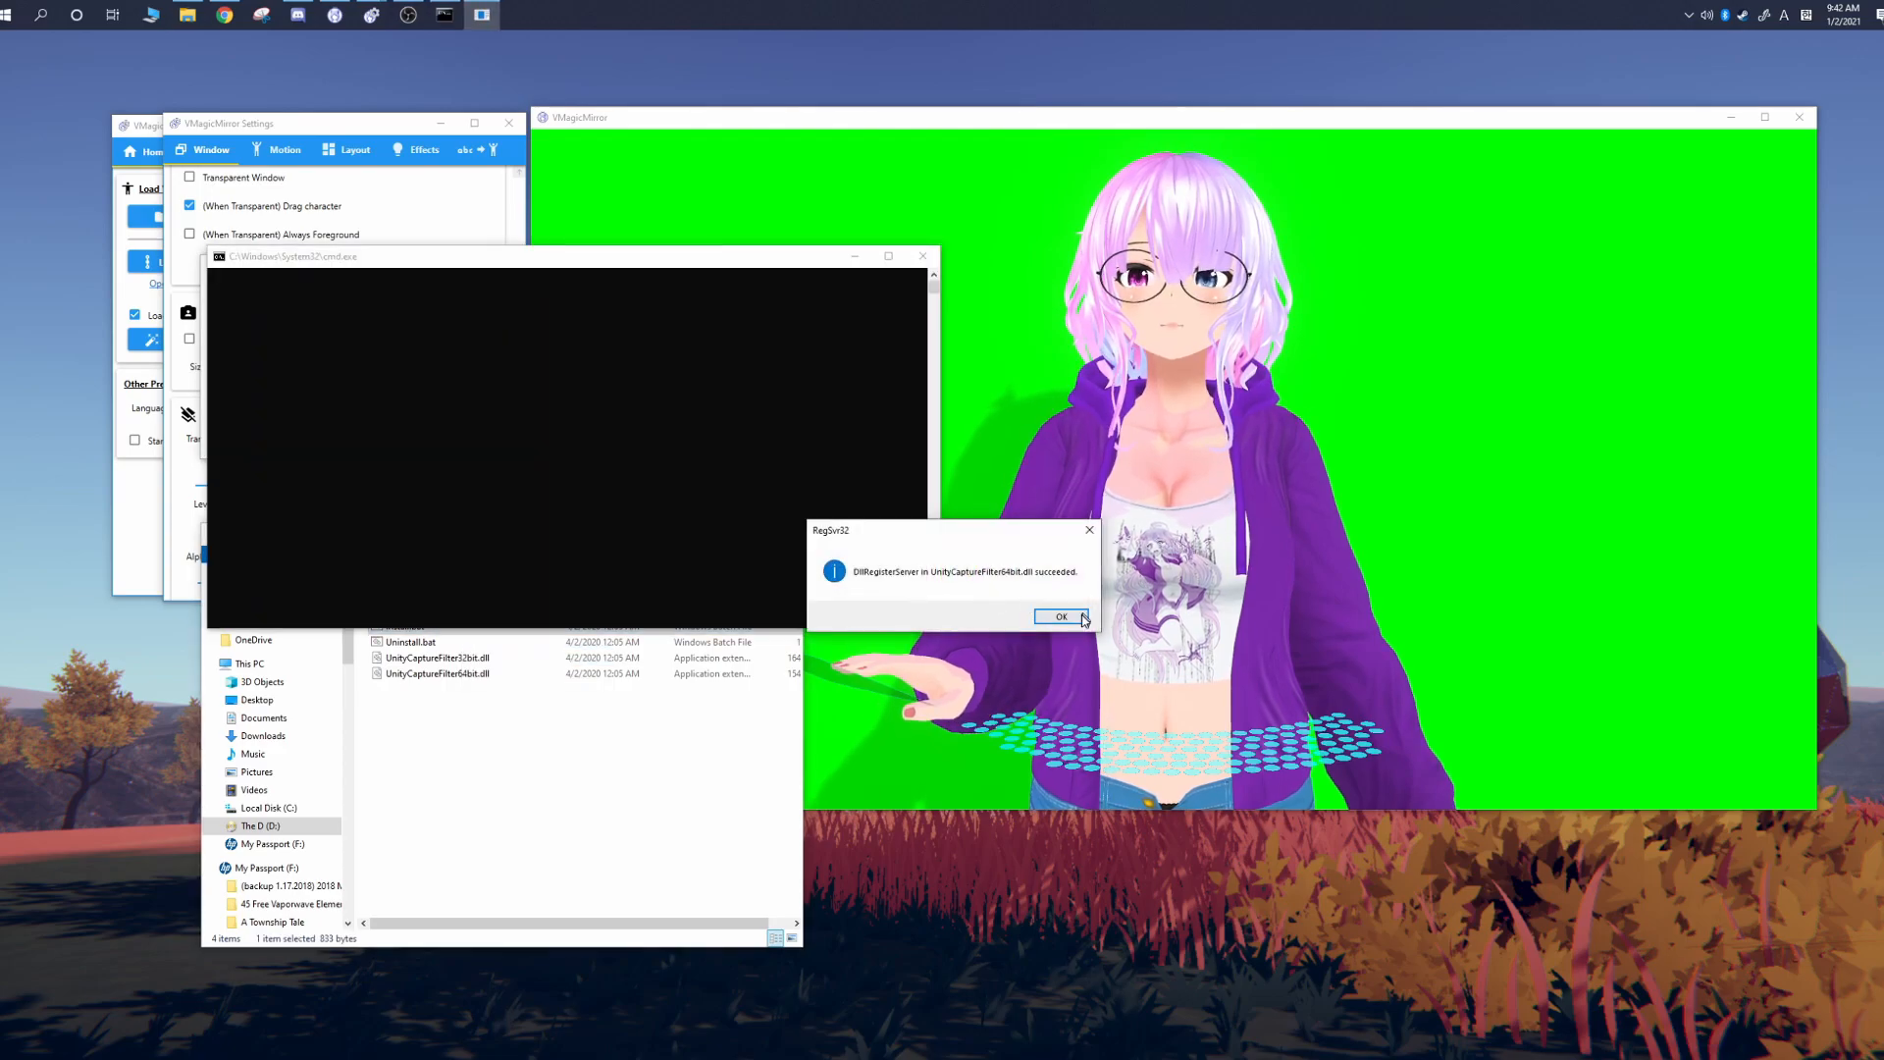
click(1062, 616)
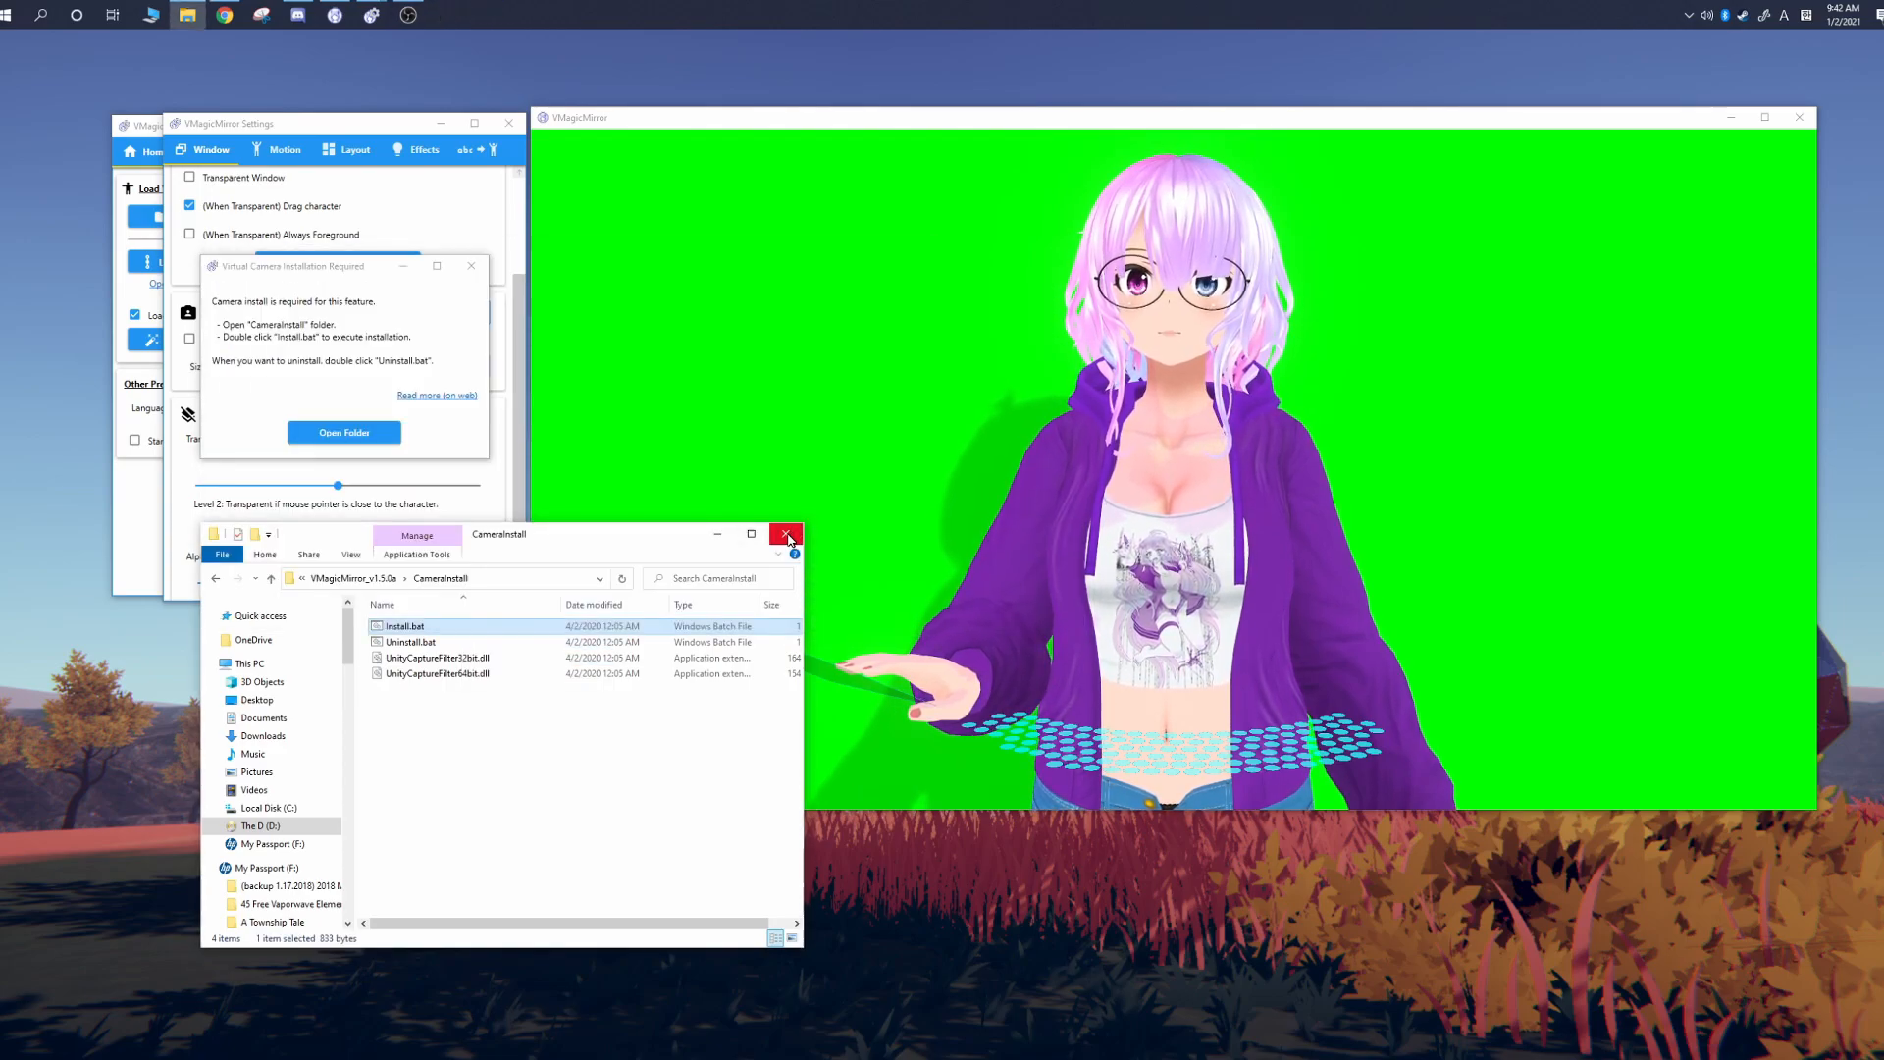
click(785, 533)
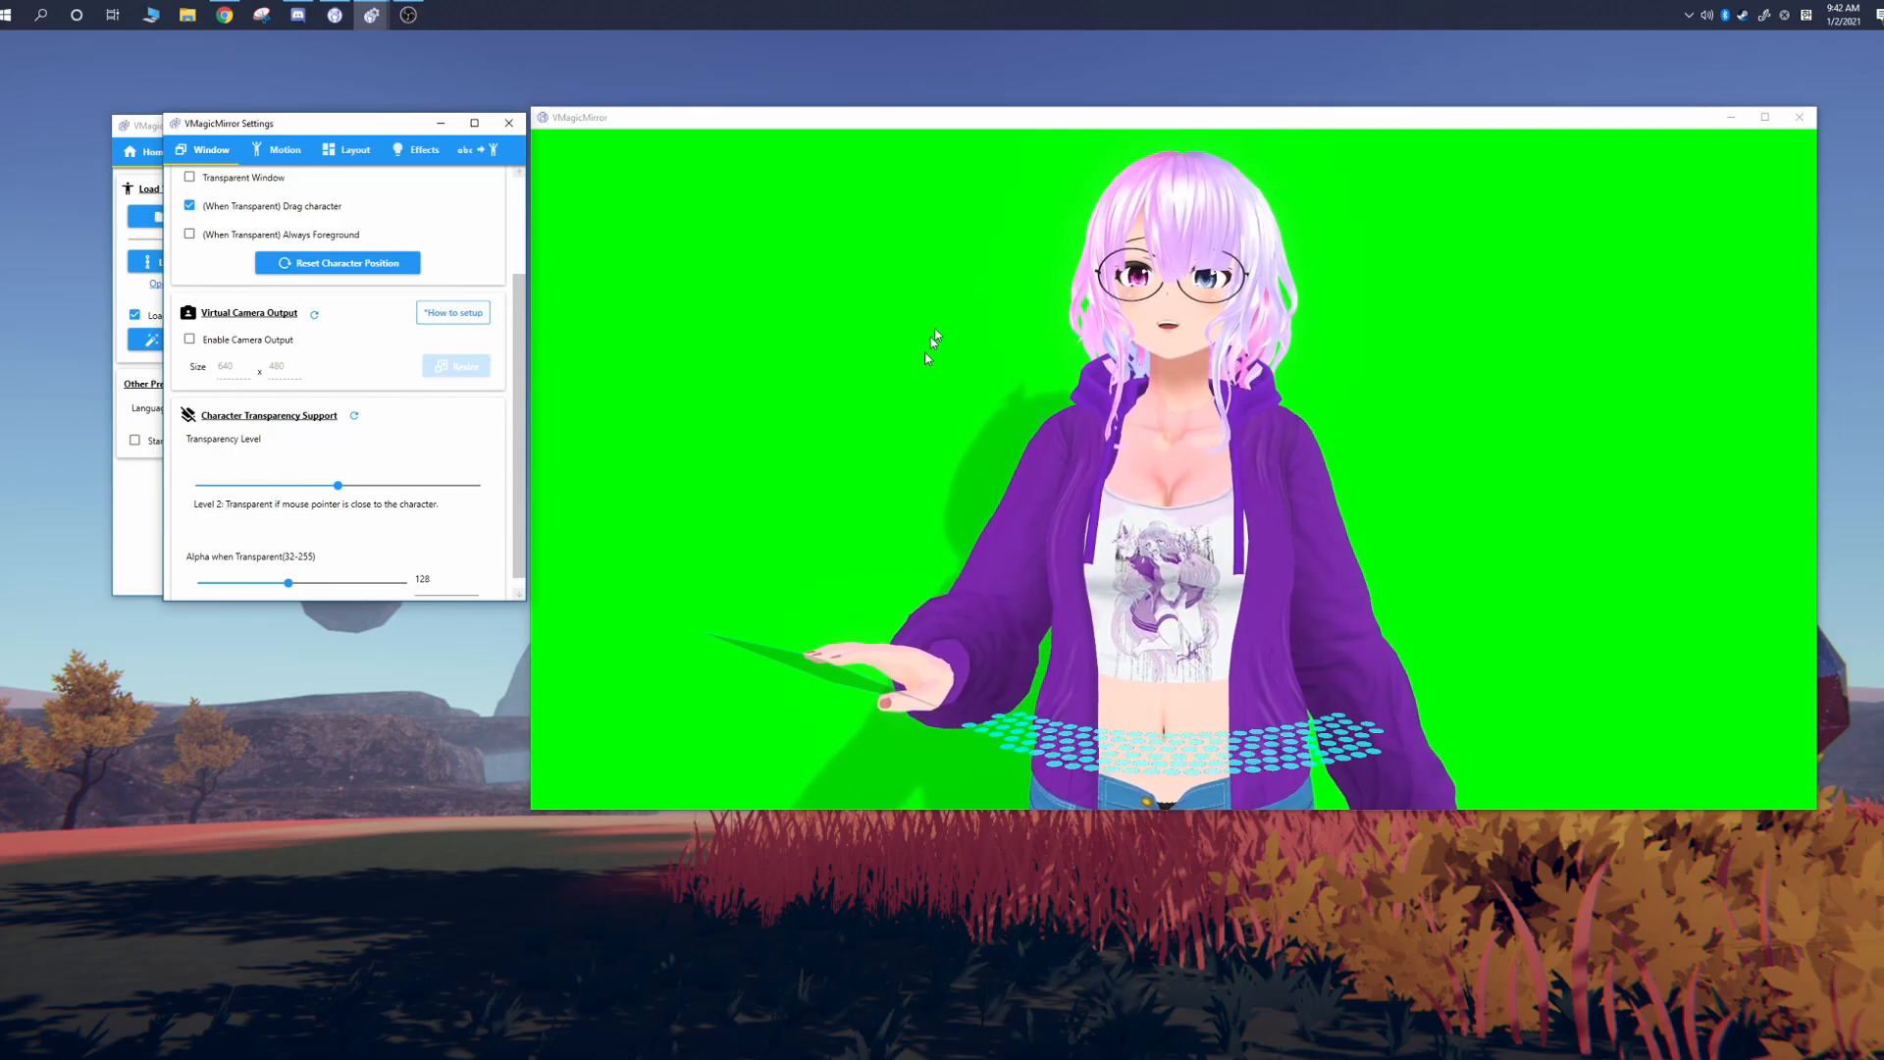
Step: Enable virtual camera output and set Discord's camera to Unity Video Capture
click(290, 17)
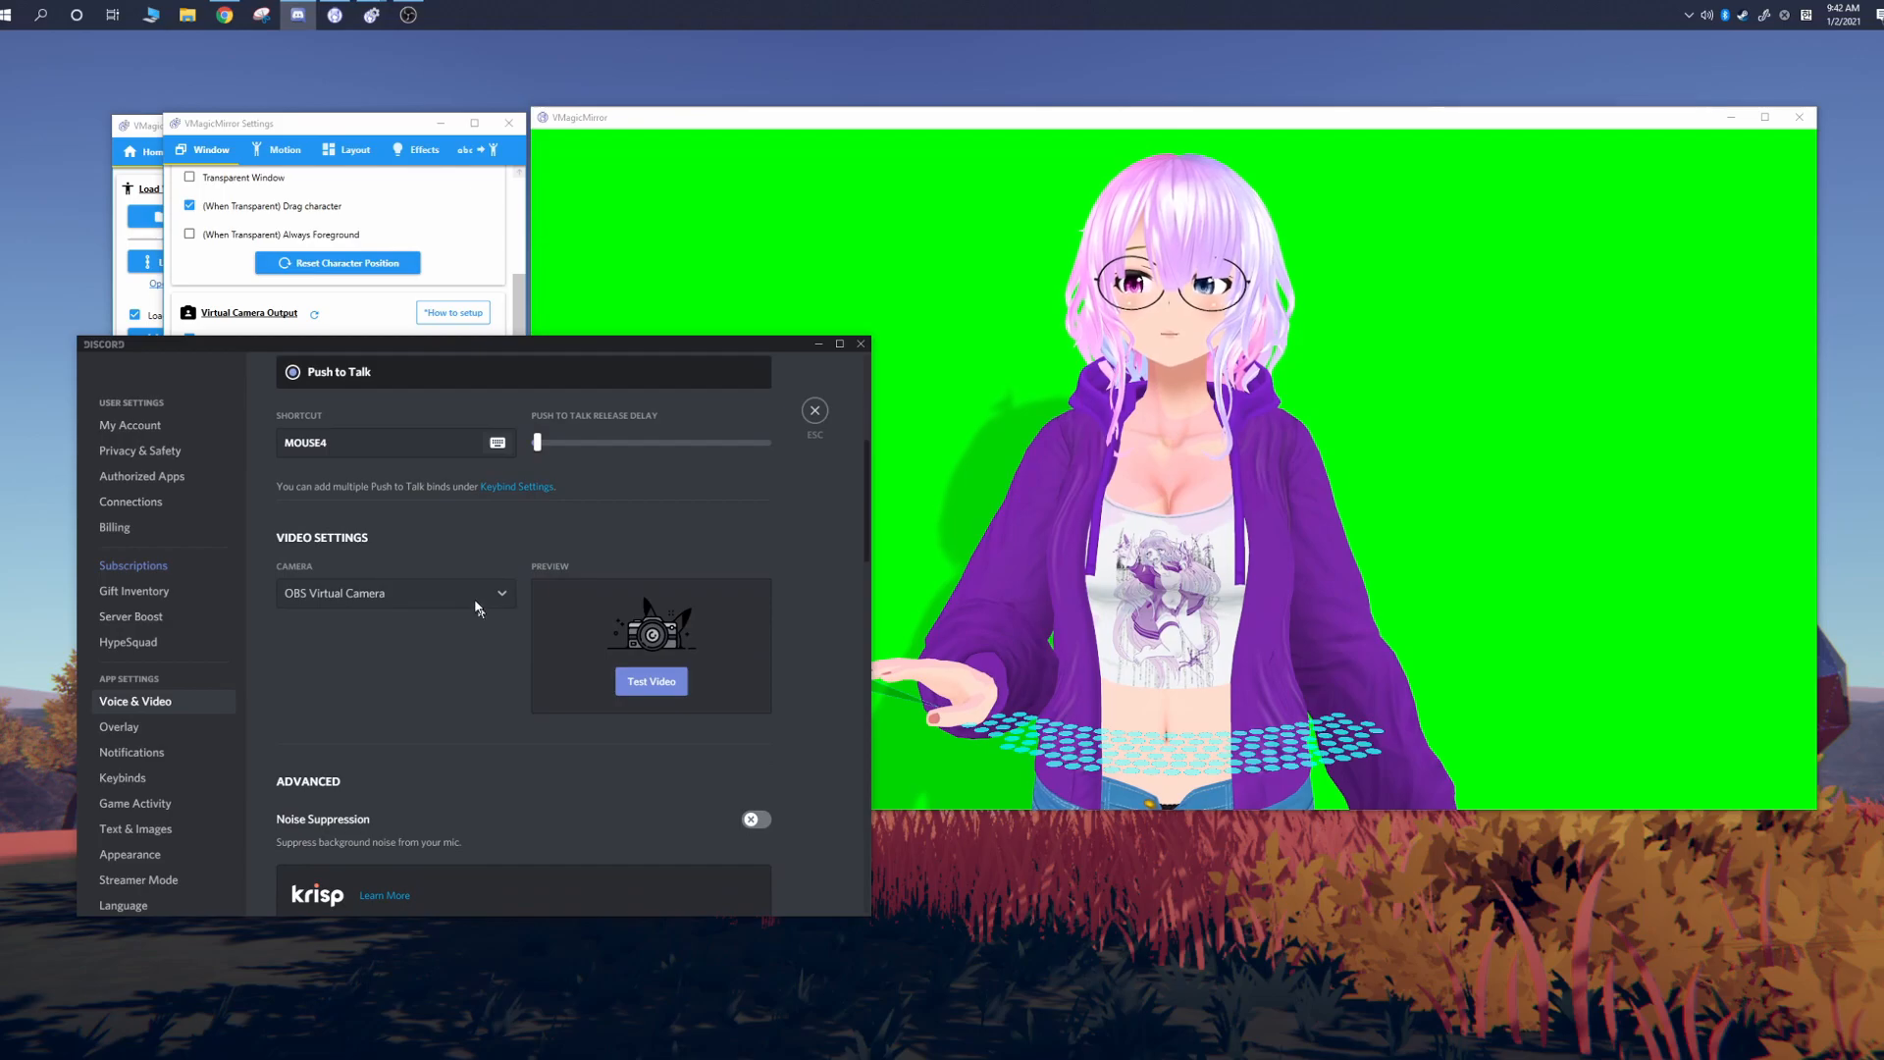
click(393, 593)
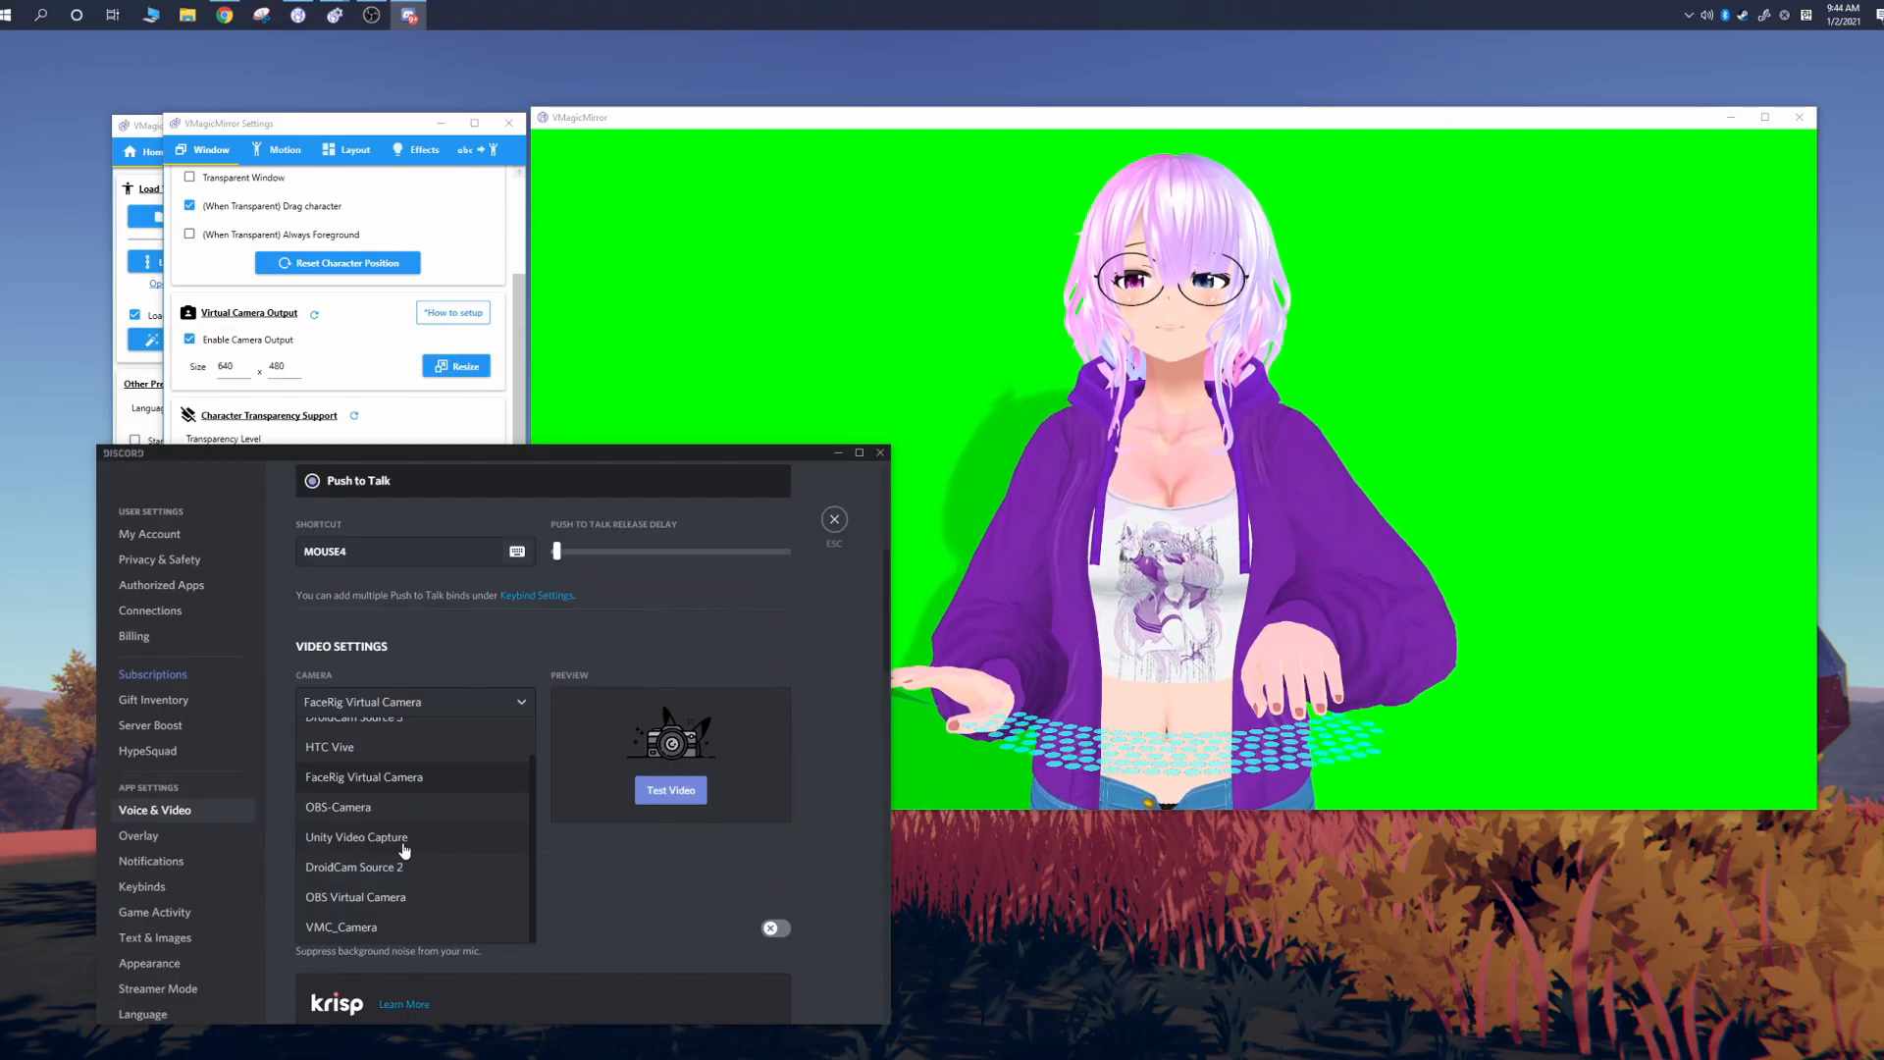
click(355, 836)
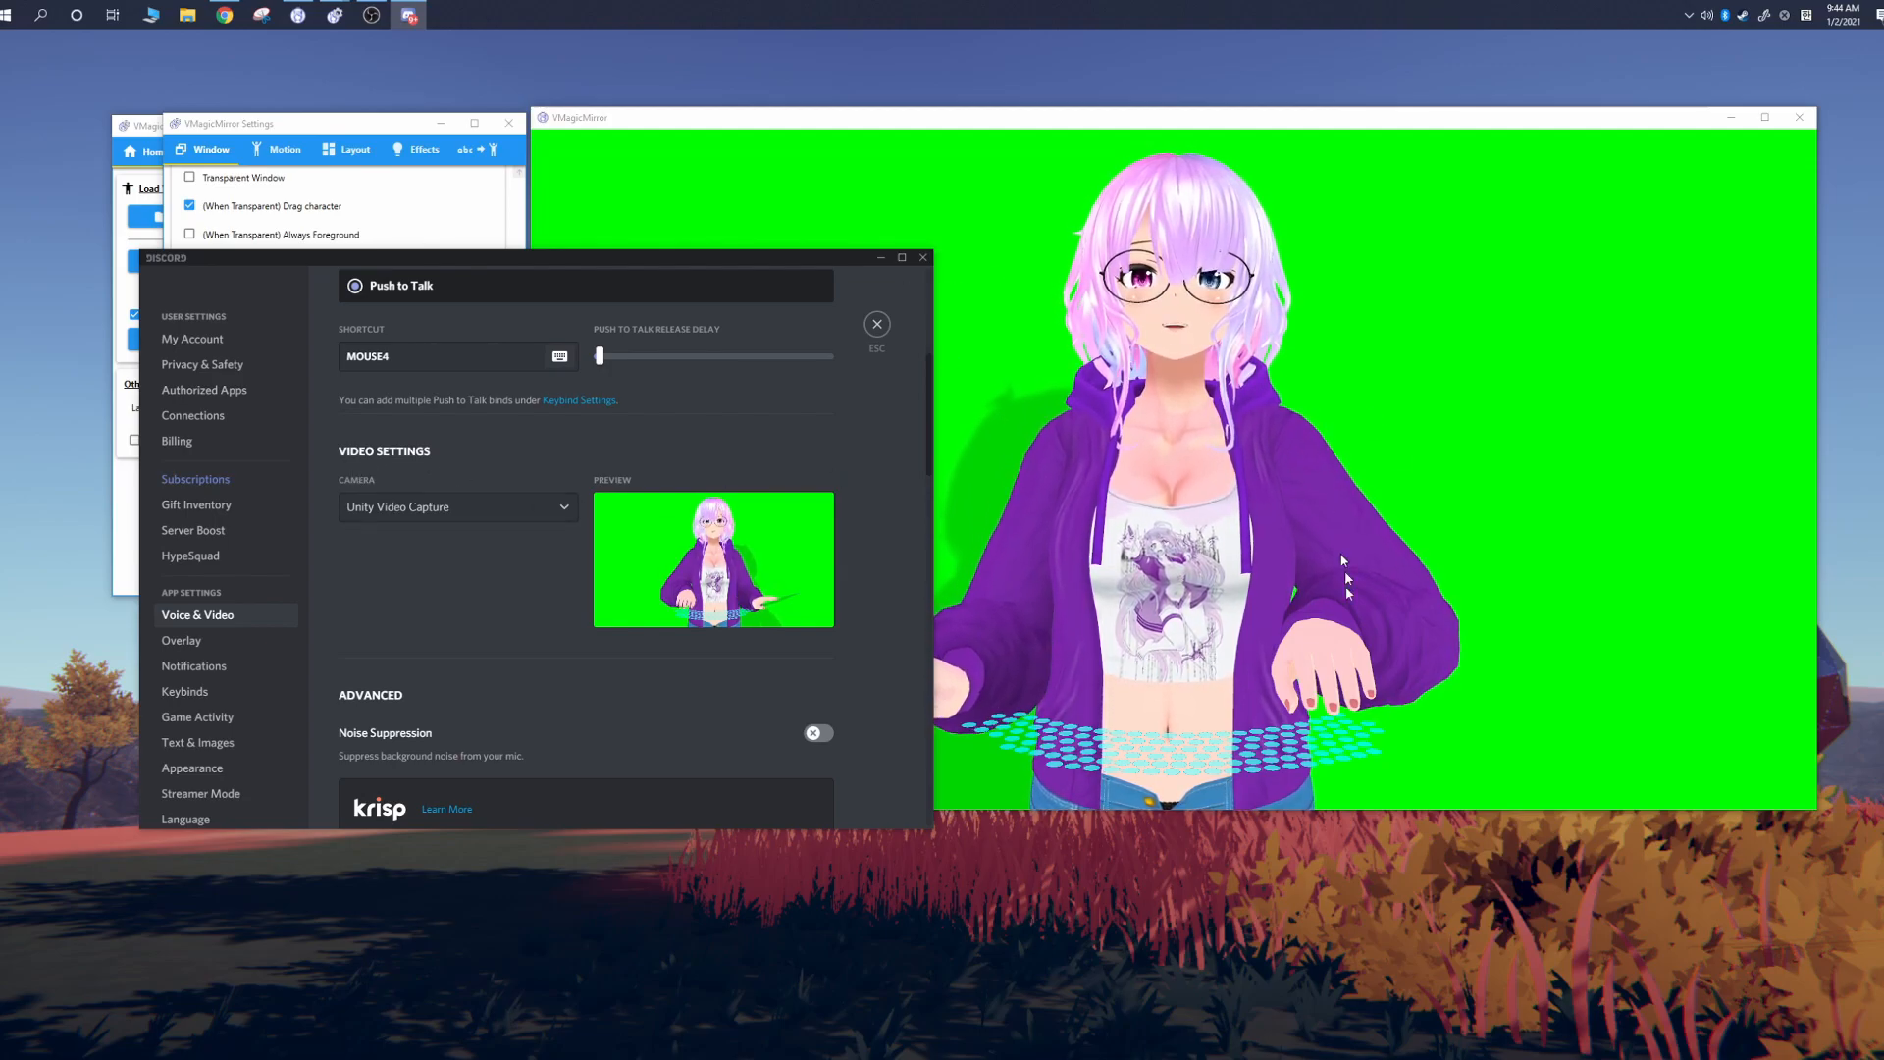
click(285, 150)
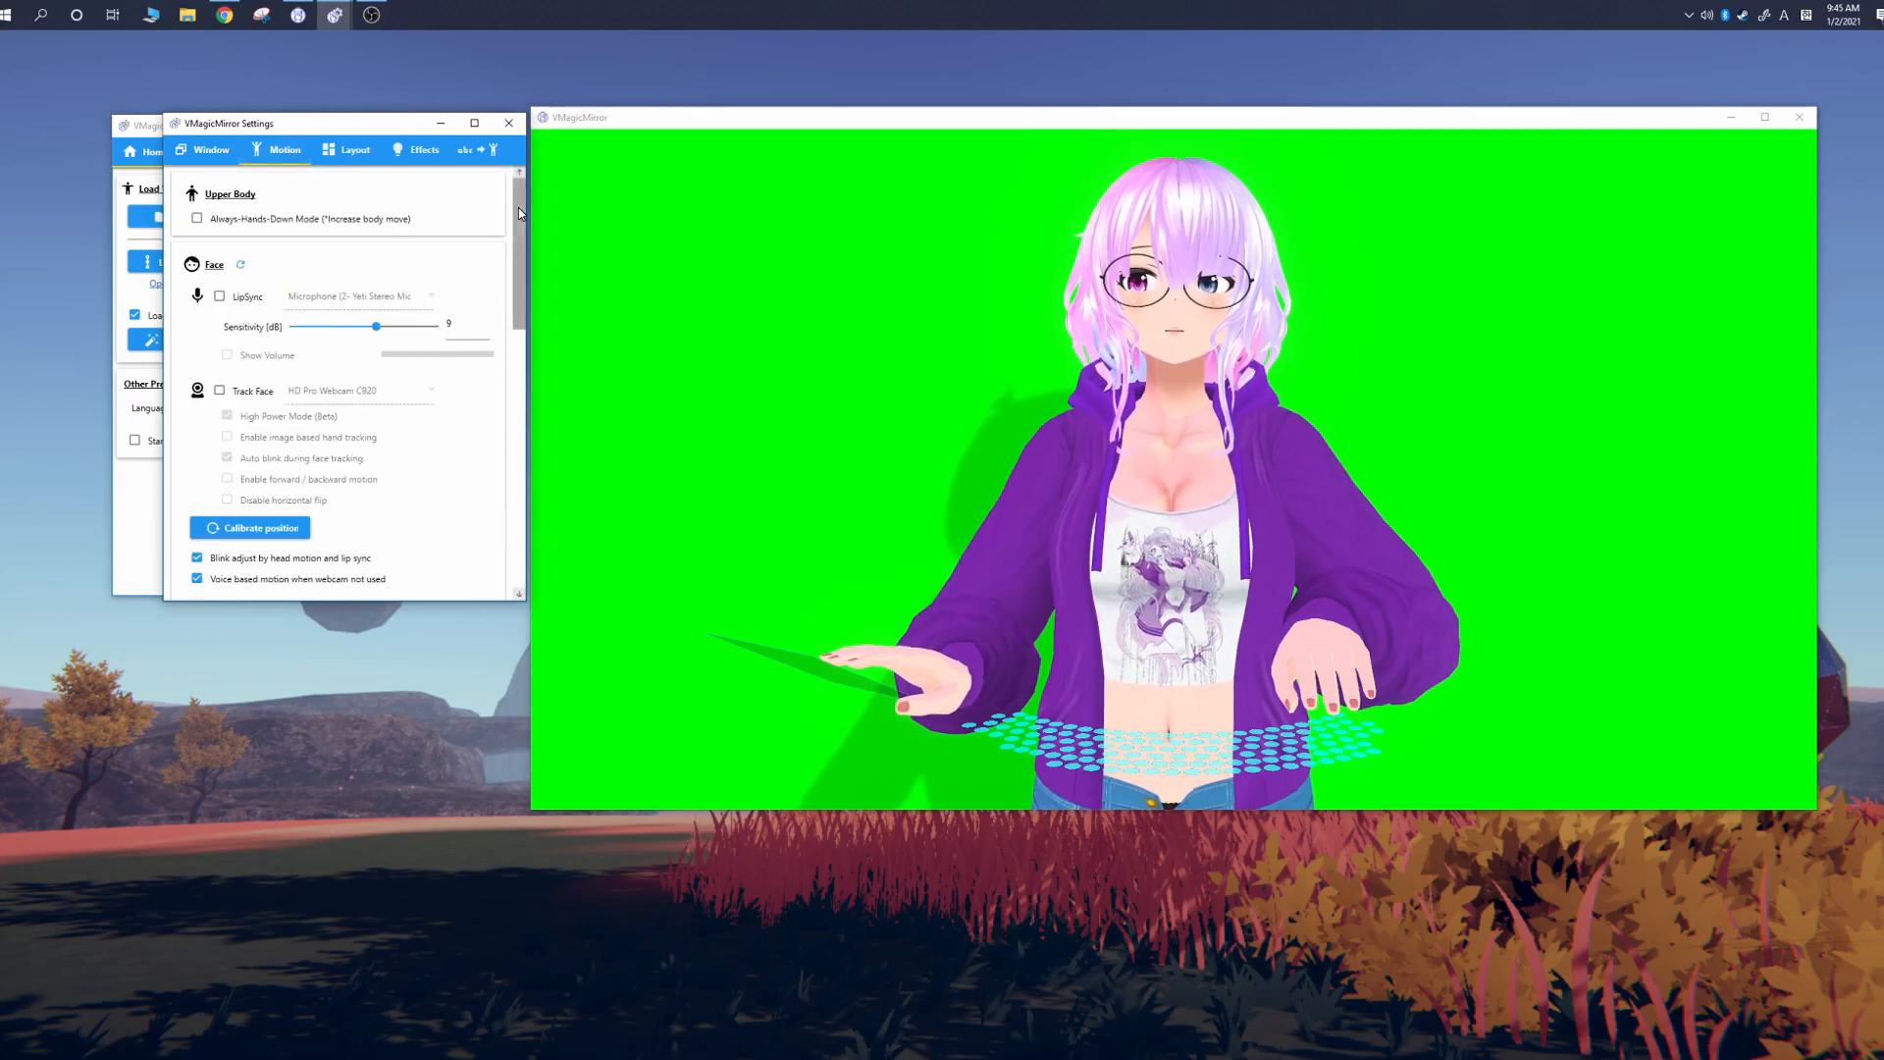
Step: Toggle Always-Hands-Down Mode off again, then set waist width 32 cm and wrist-to-fingertip about 10 cm
click(197, 219)
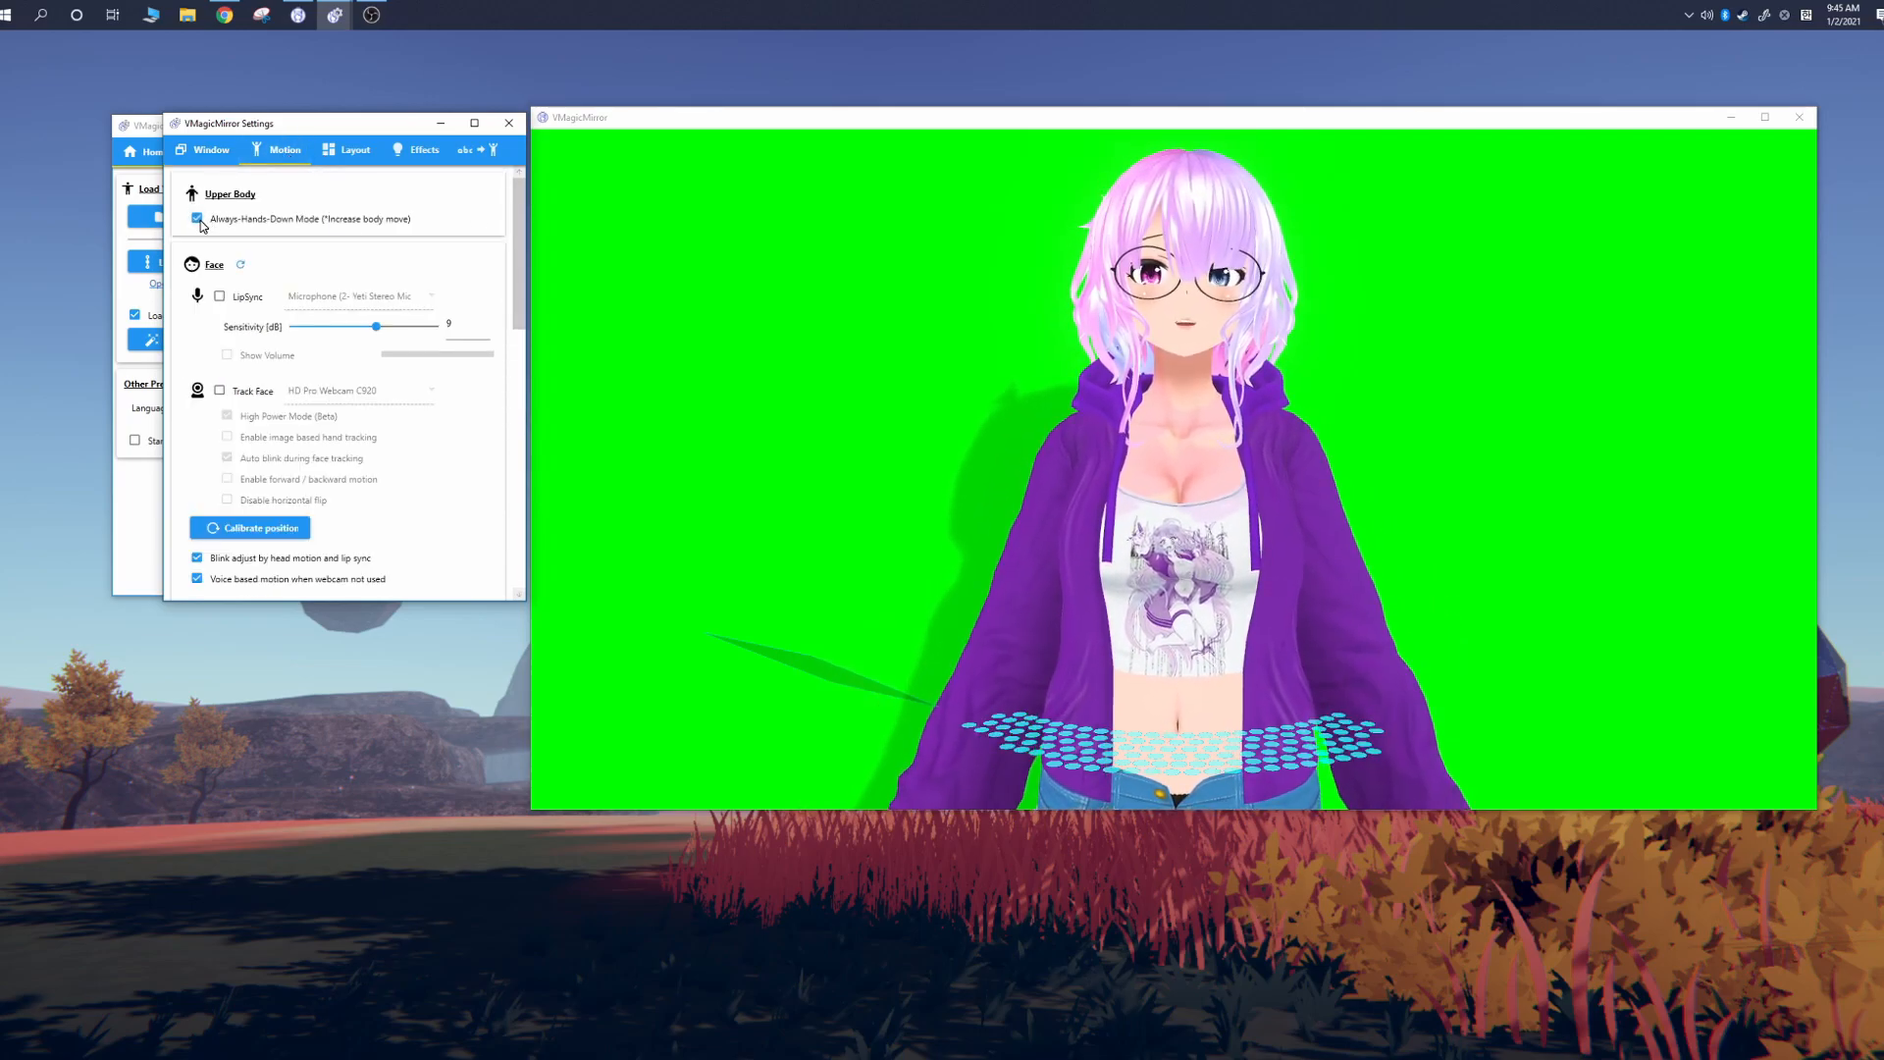
click(196, 219)
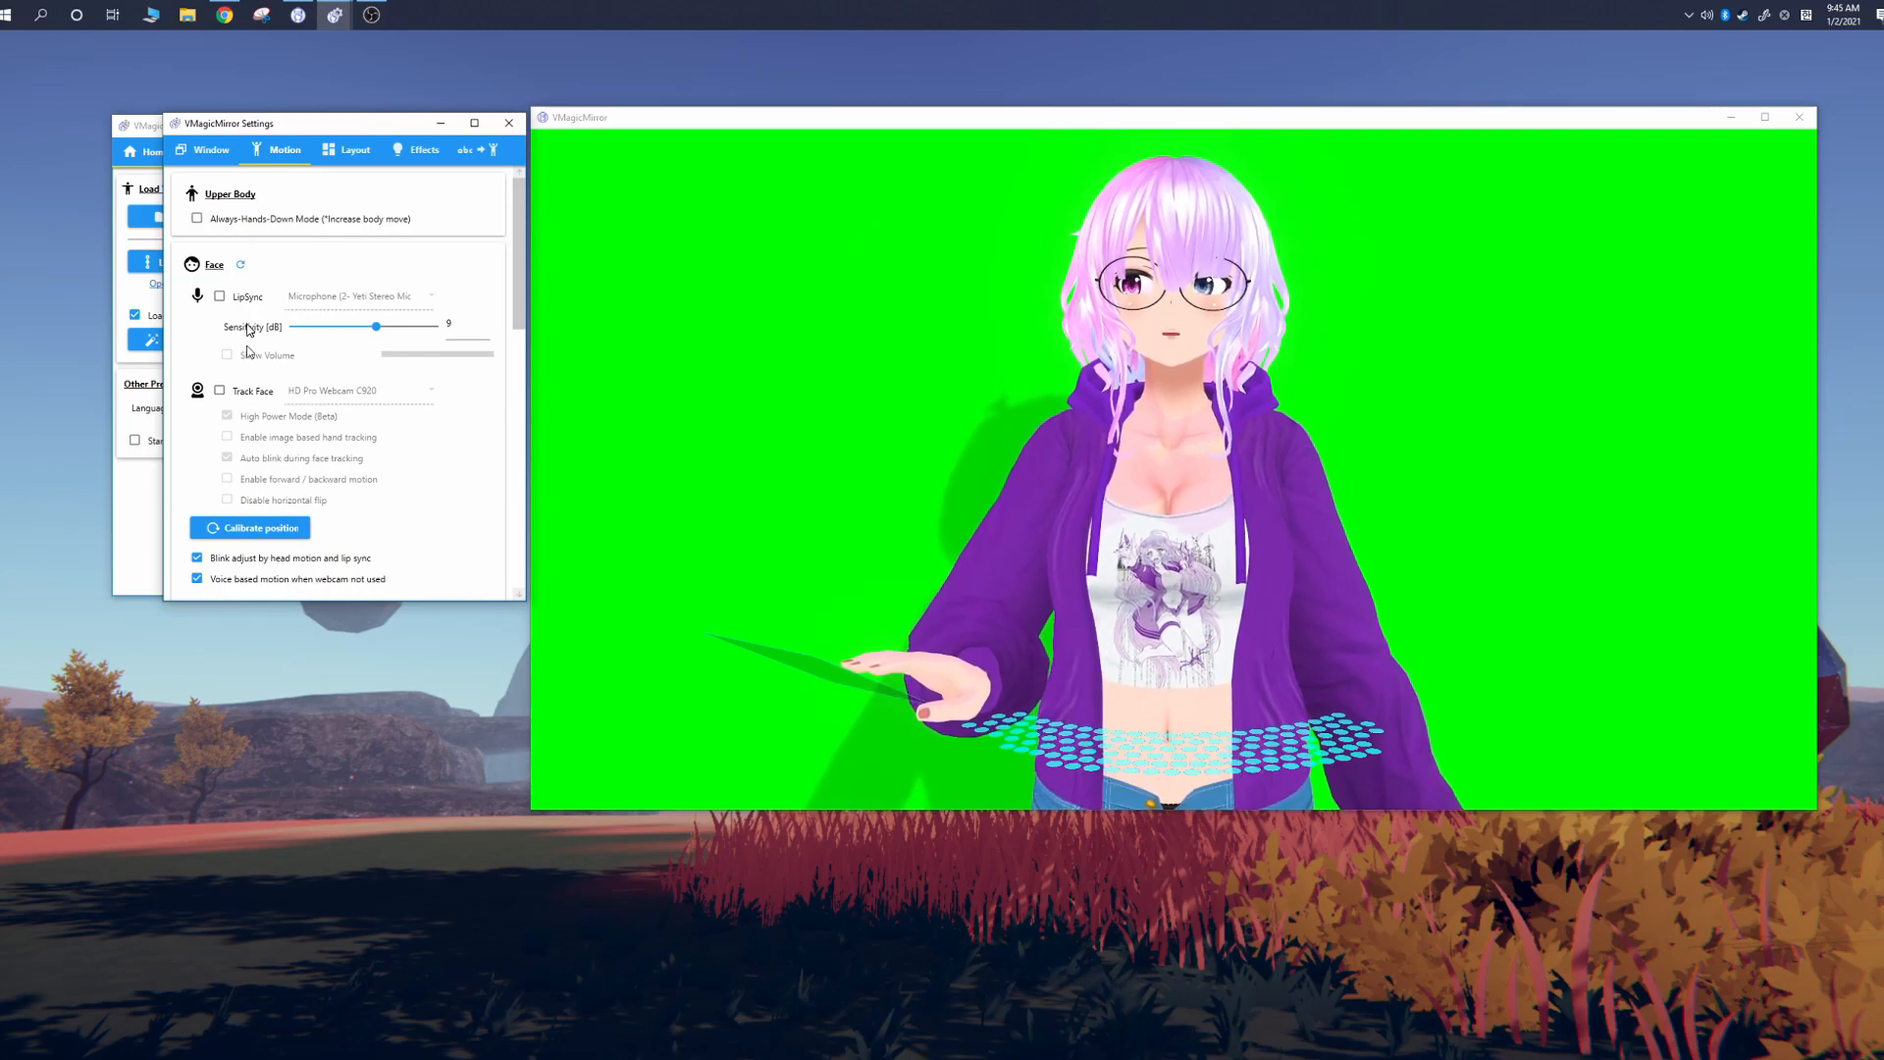
scroll(down, 3)
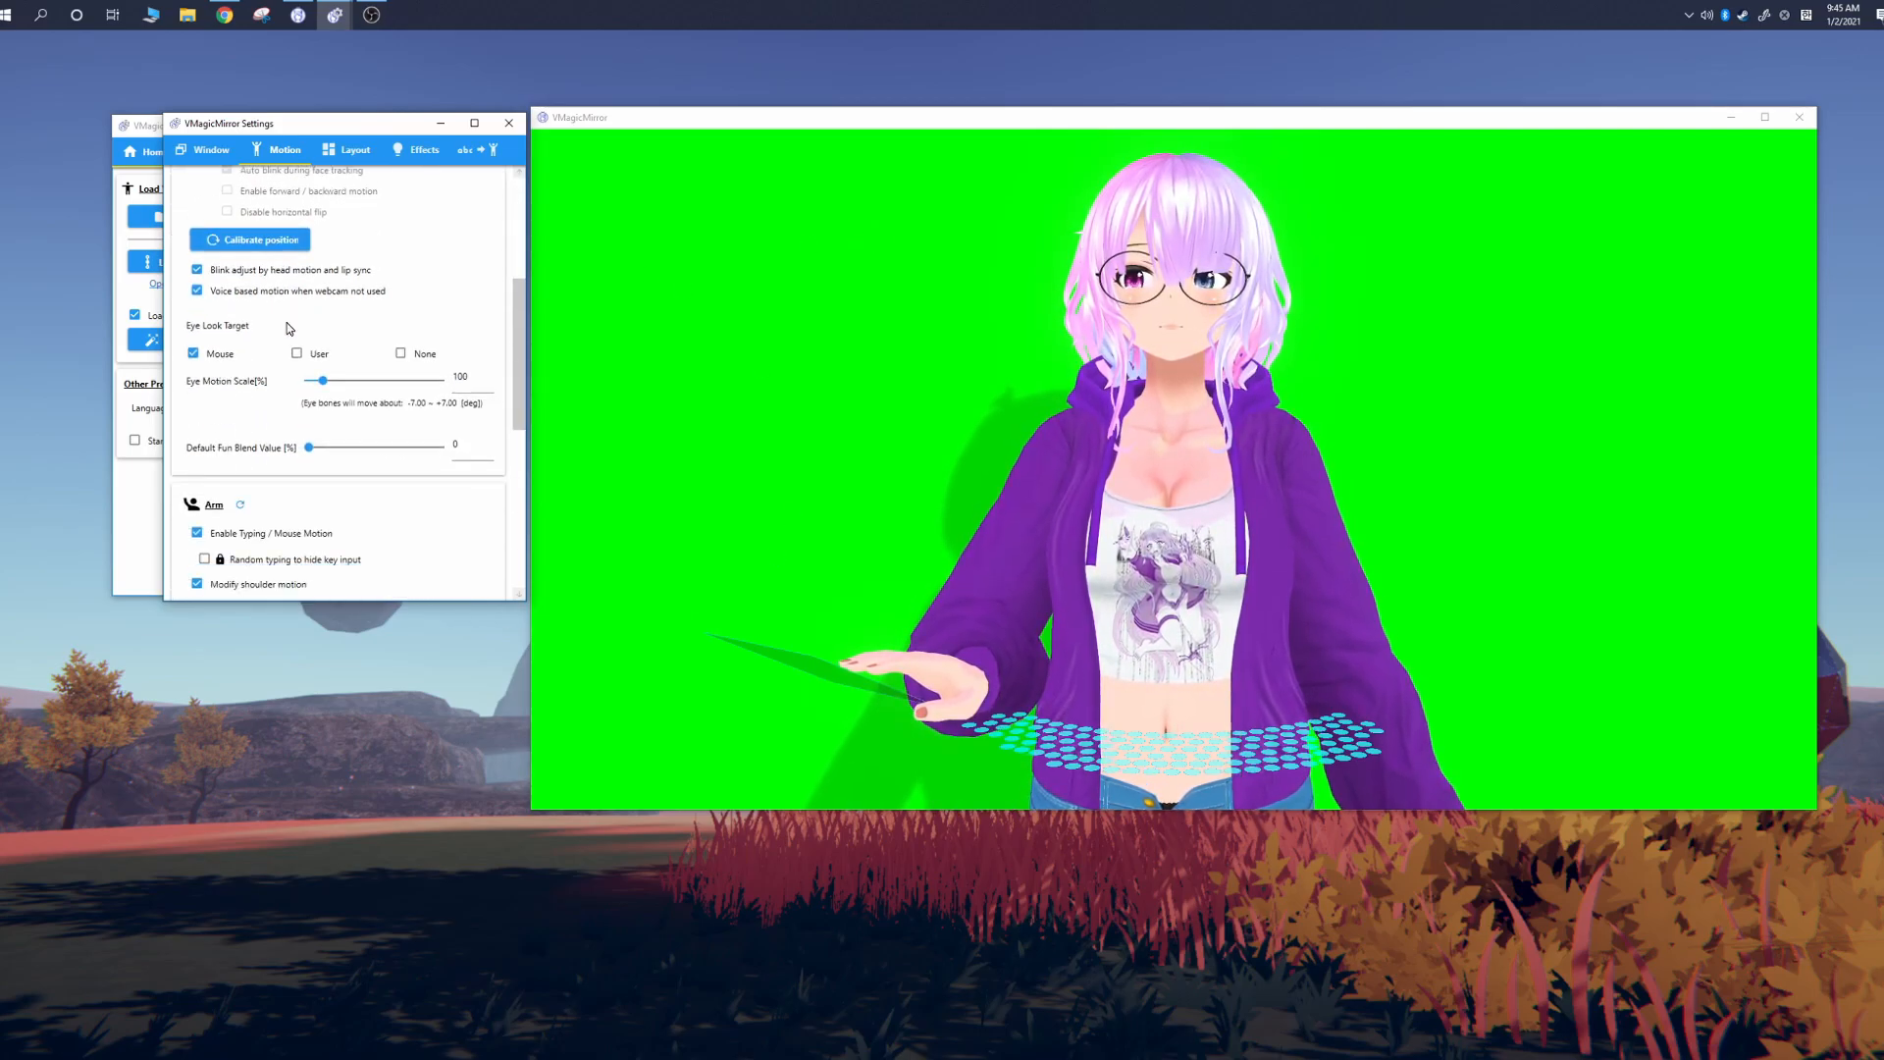
scroll(down, 3)
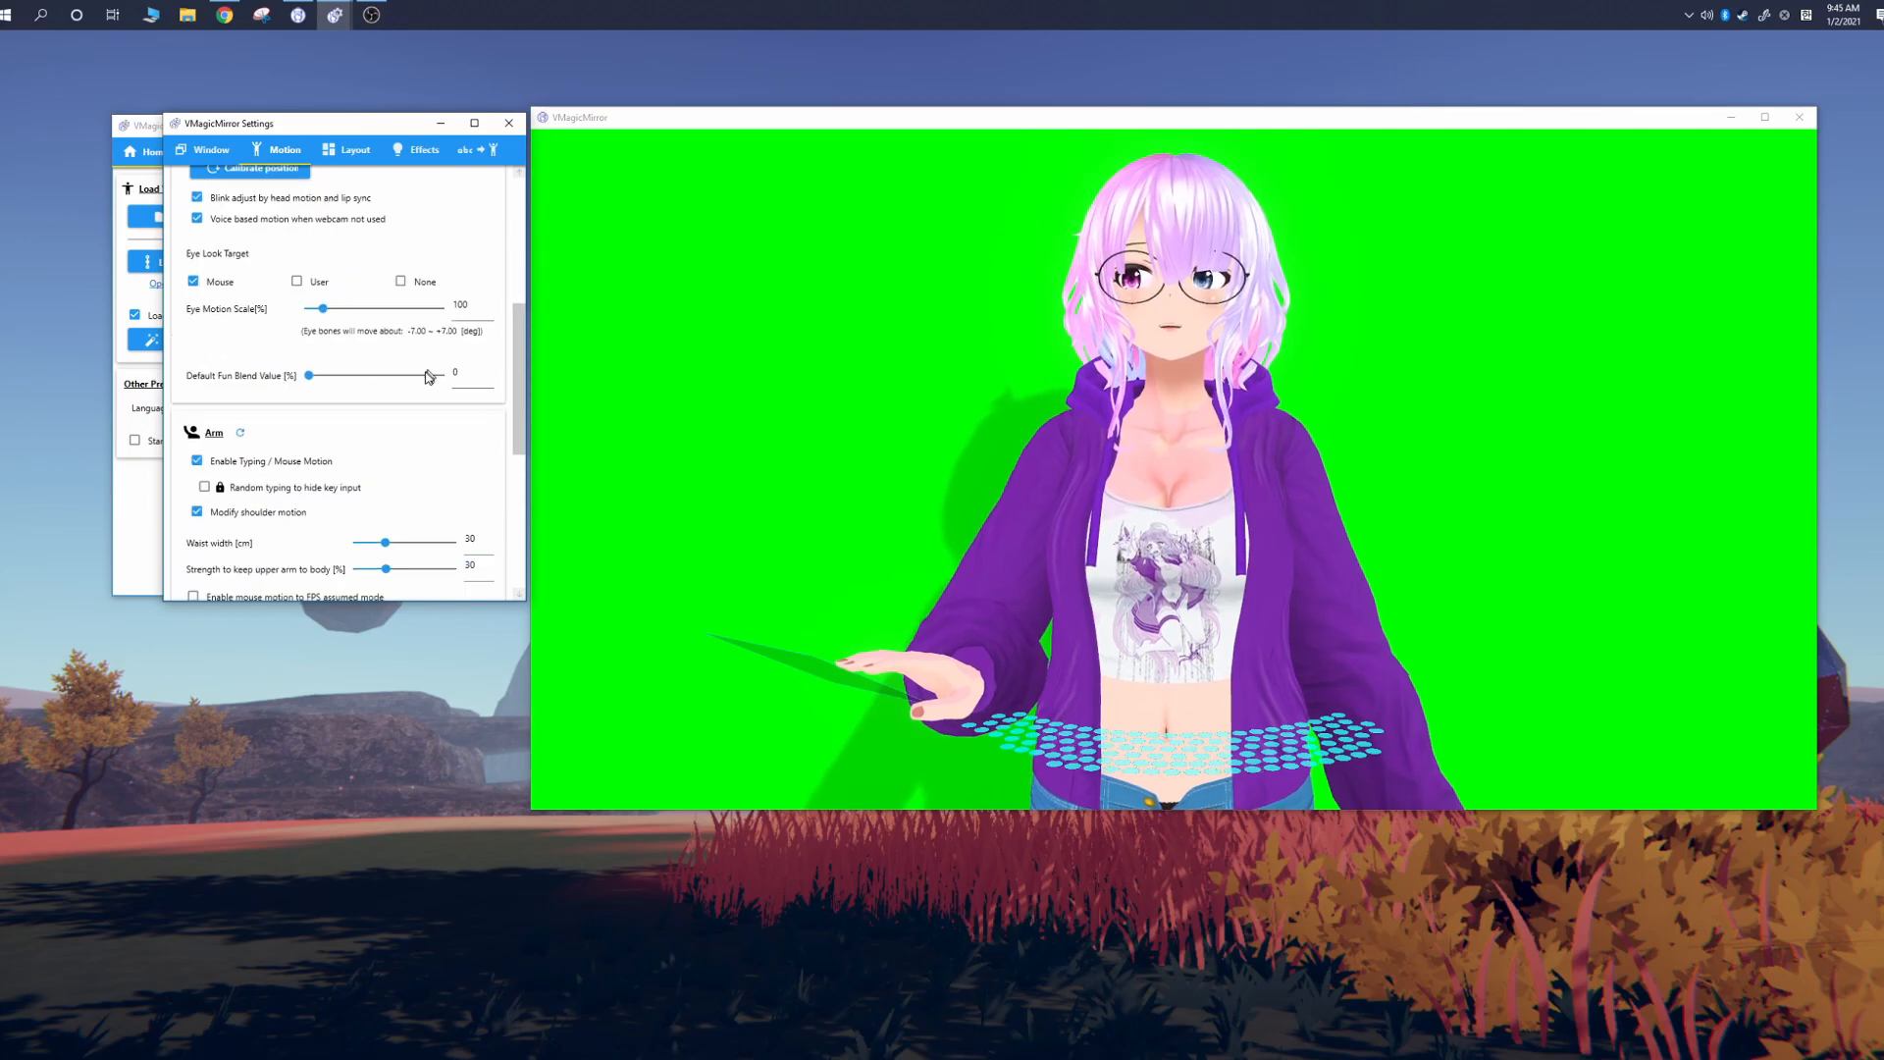
scroll(down, 3)
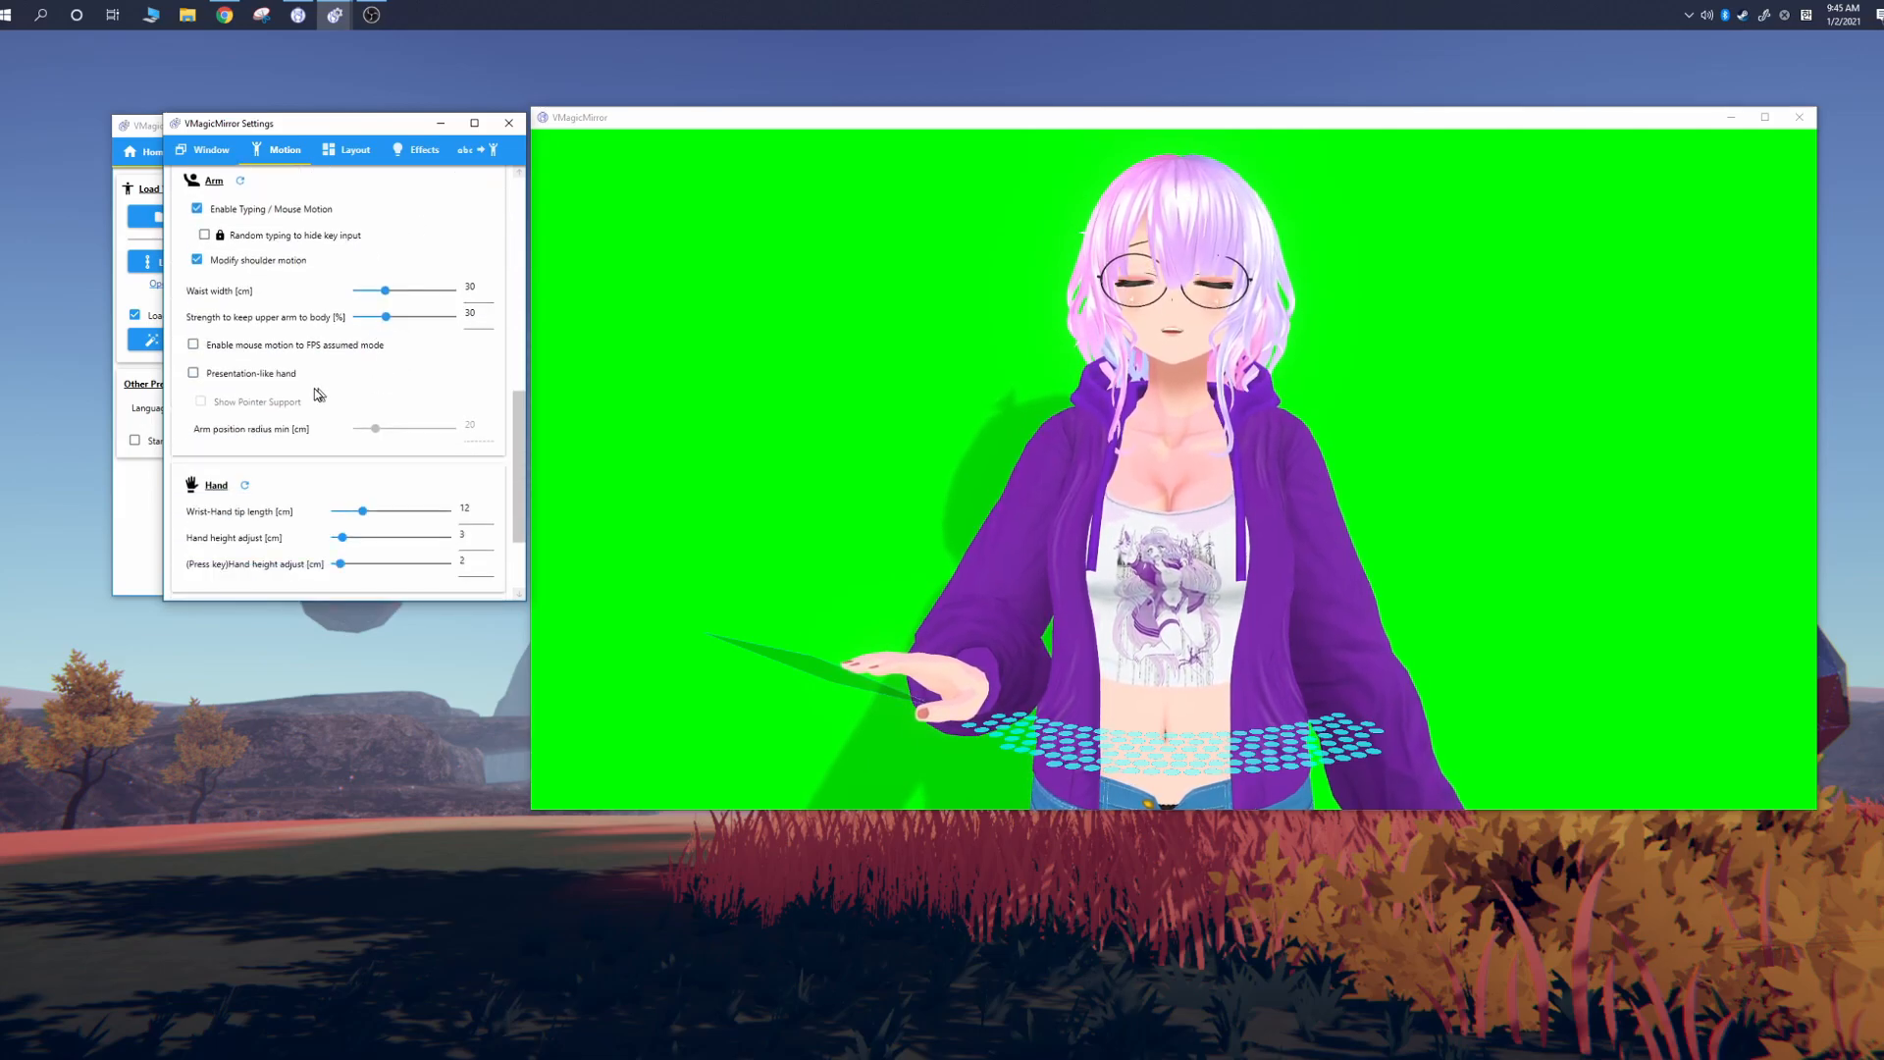
drag(384, 289, 389, 290)
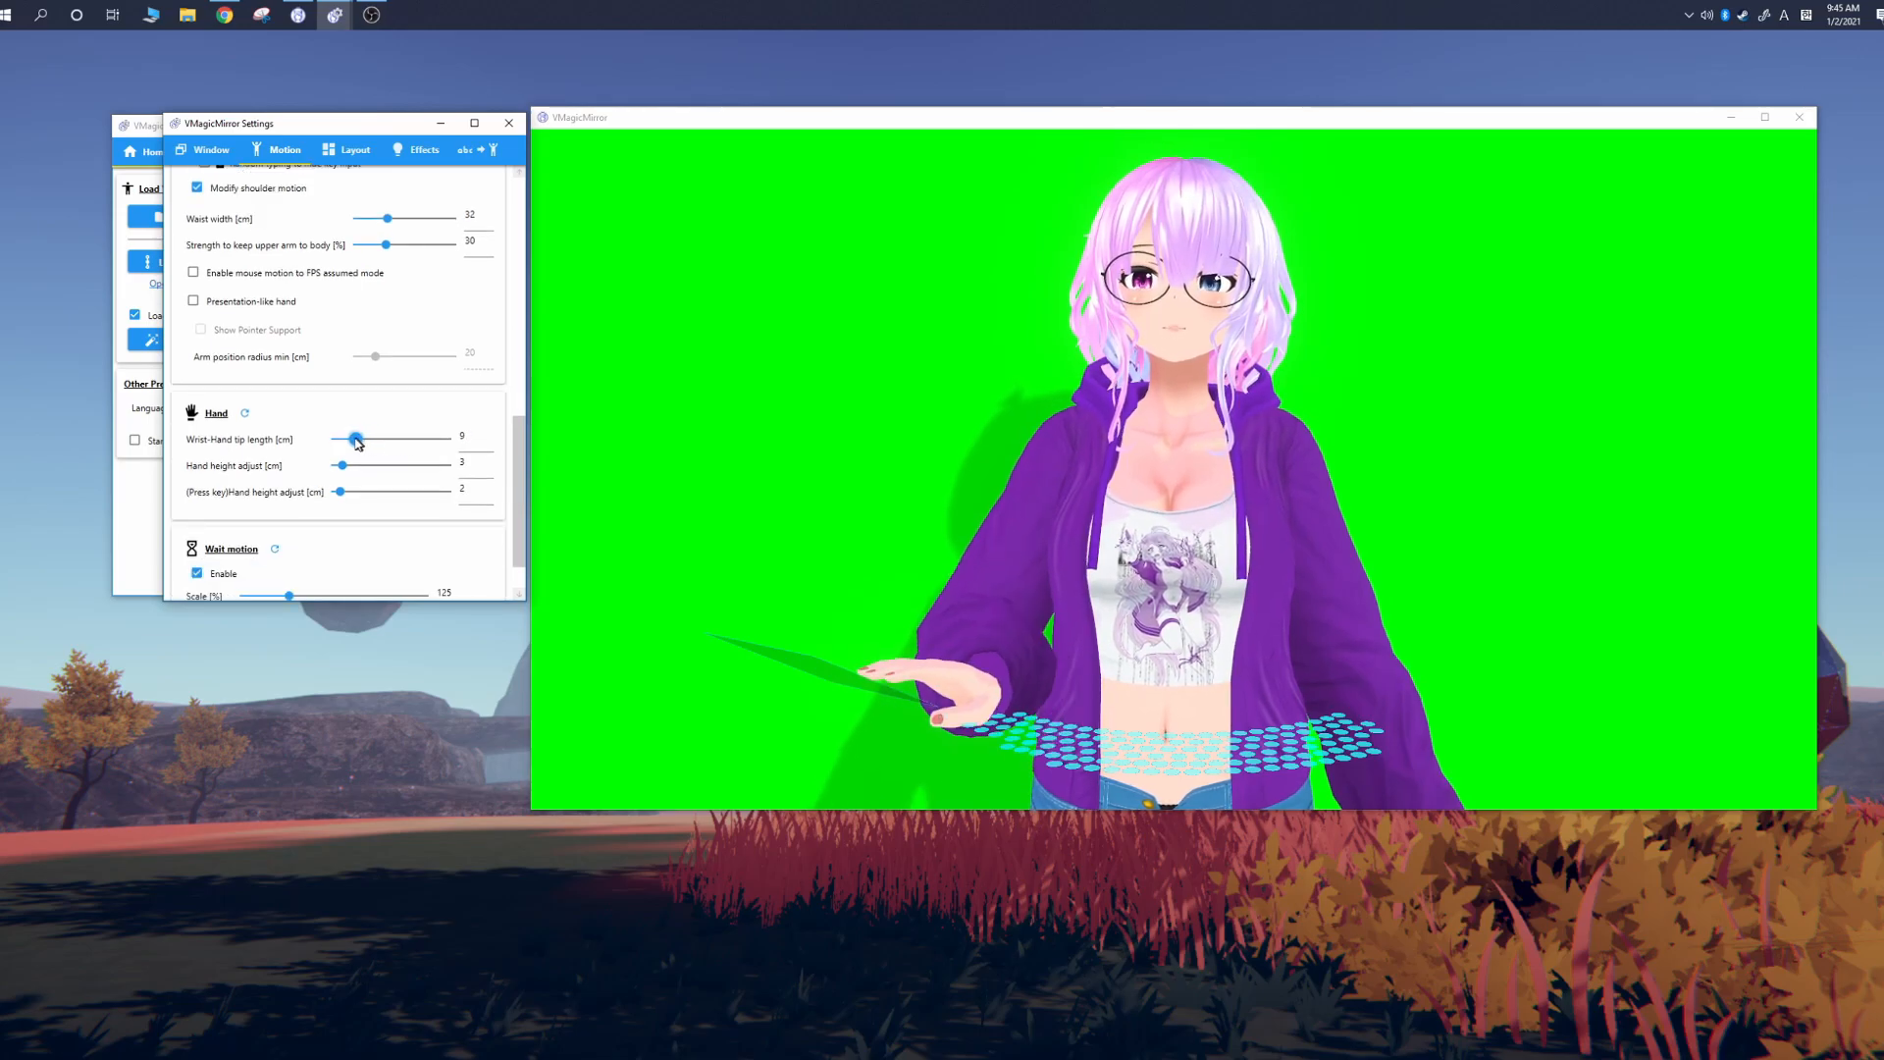
drag(353, 438, 358, 439)
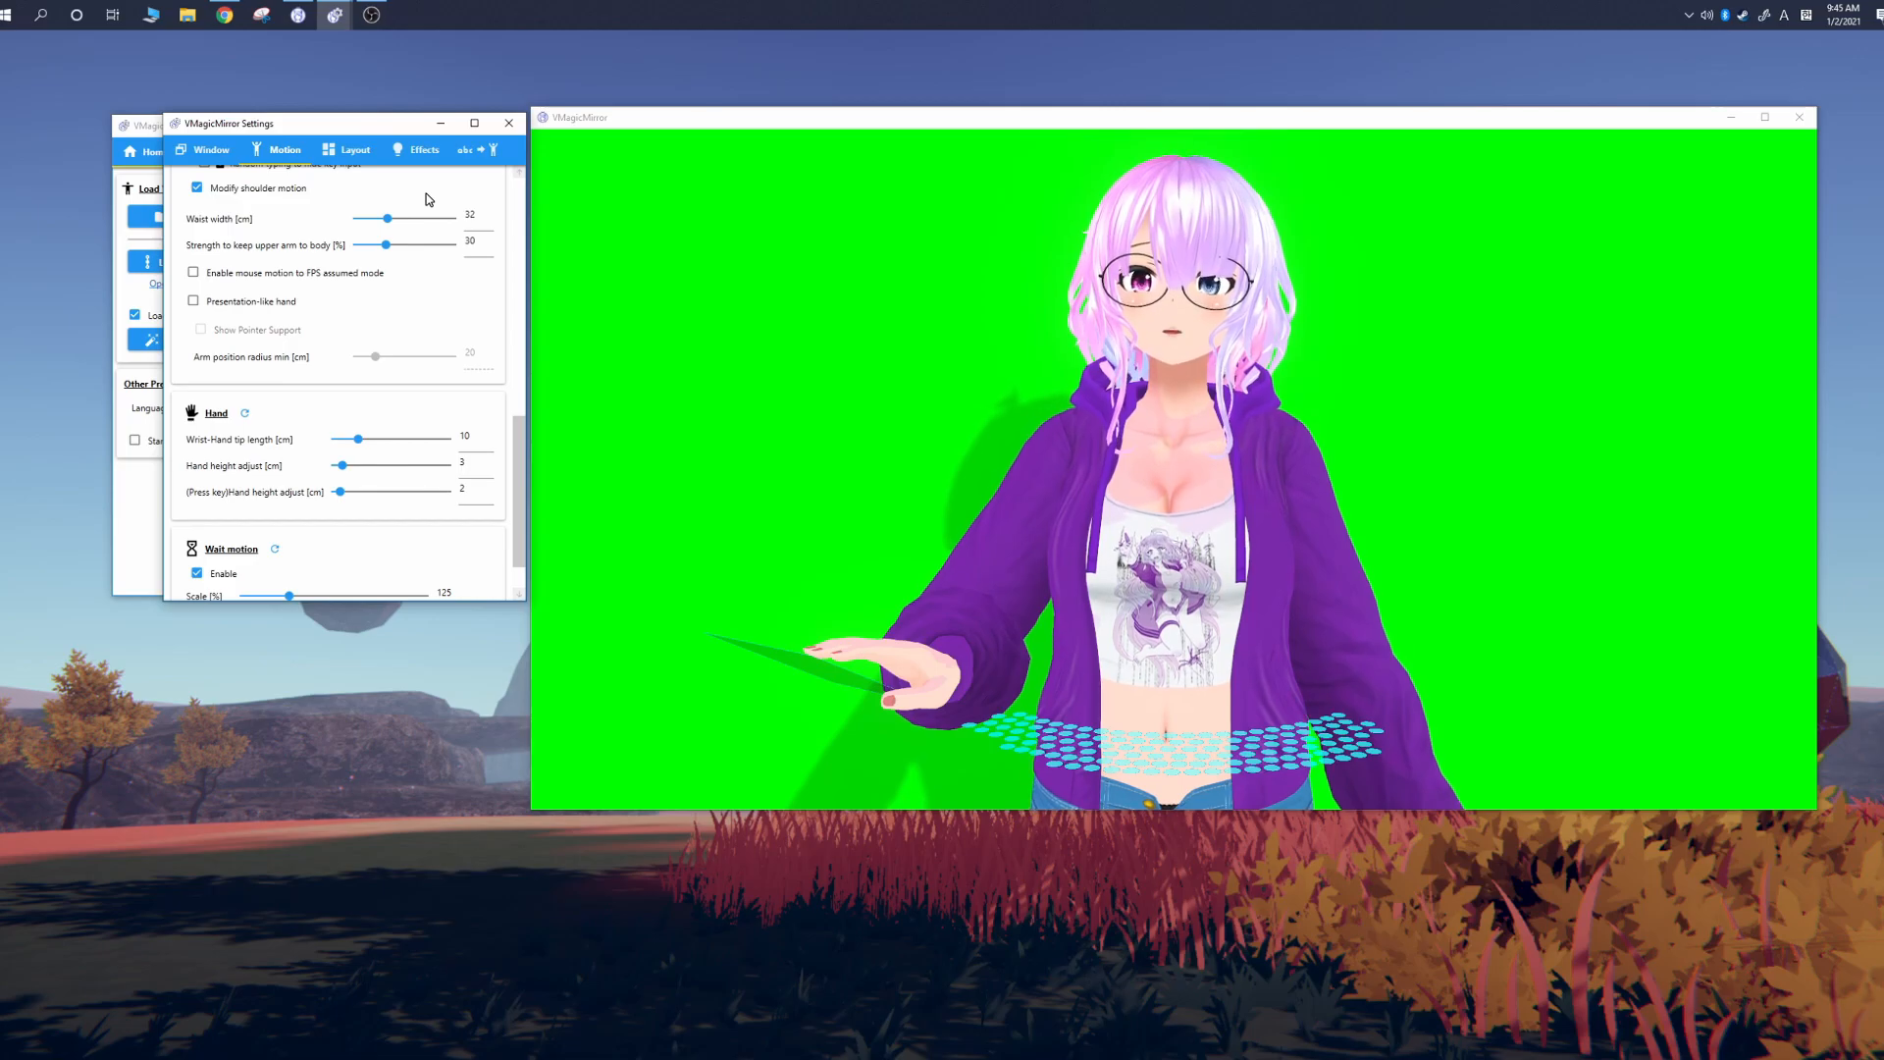
Step: Review the Layout tab's keyboard and gamepad options, then show the Effects settings
click(355, 149)
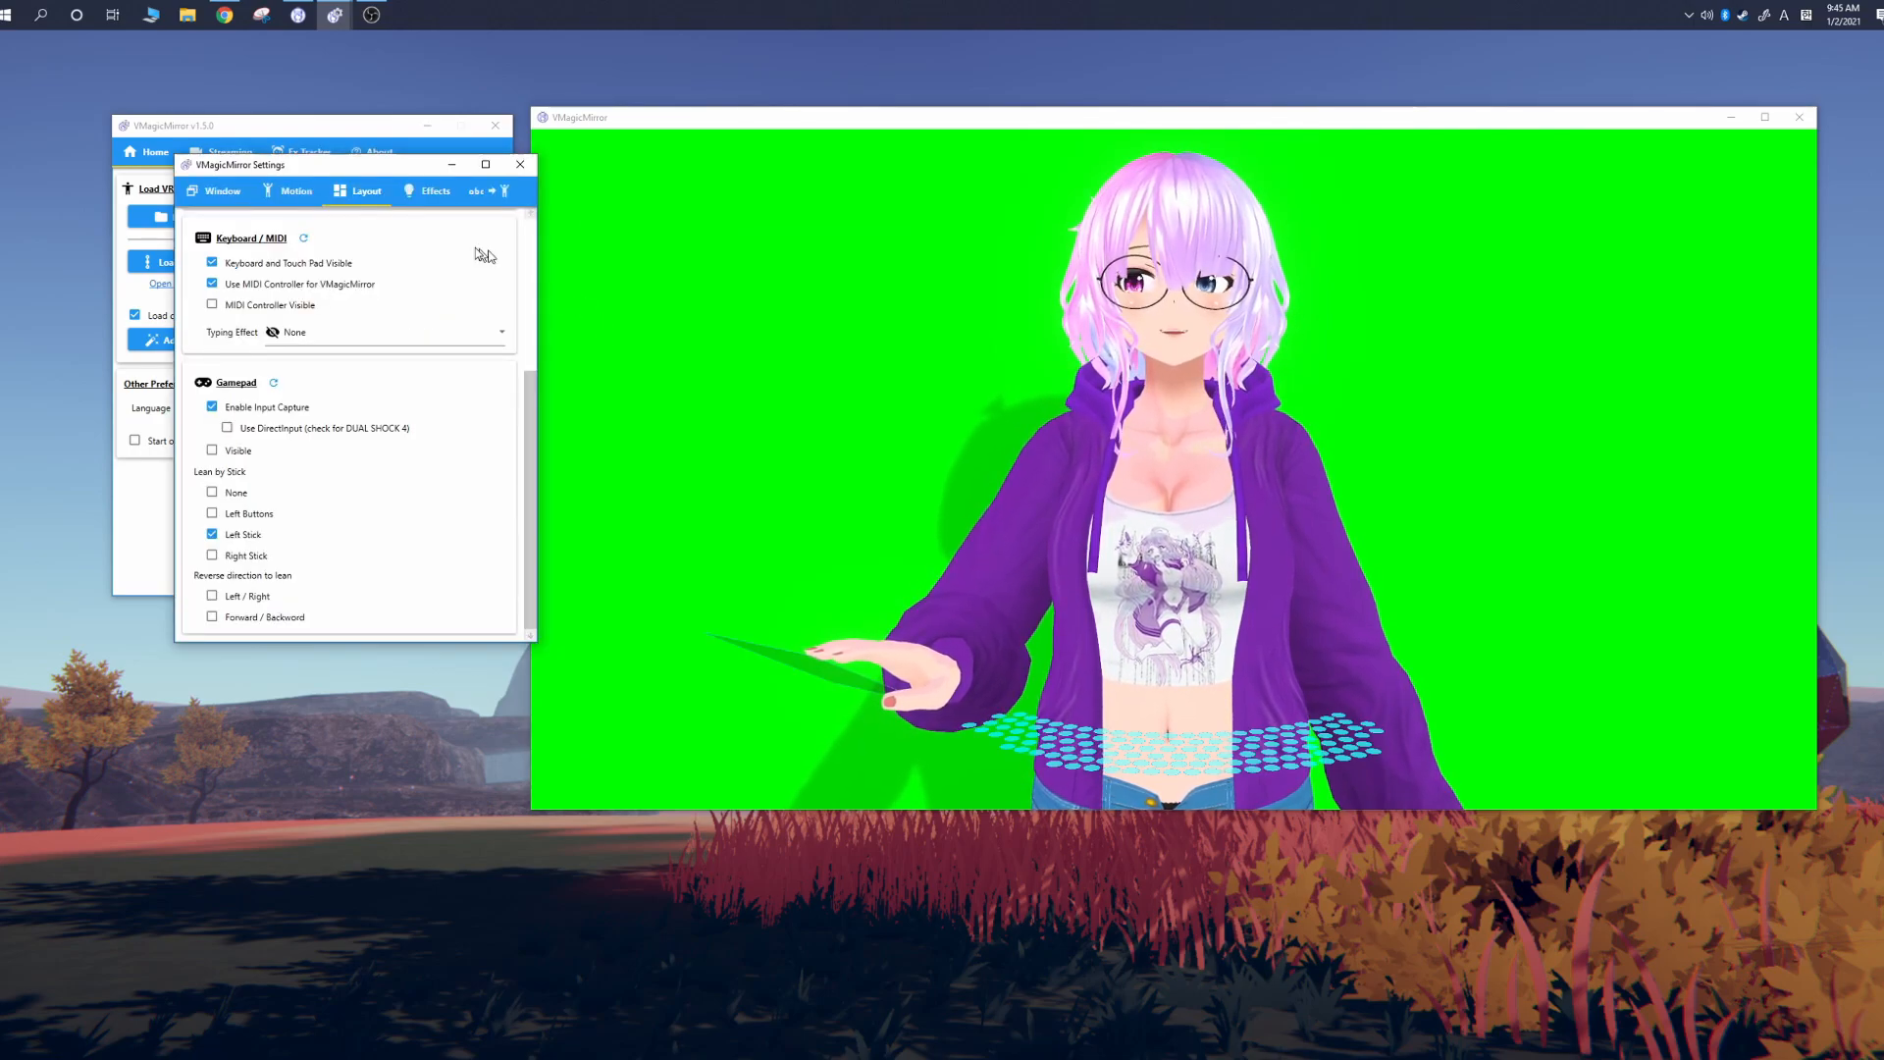
click(435, 191)
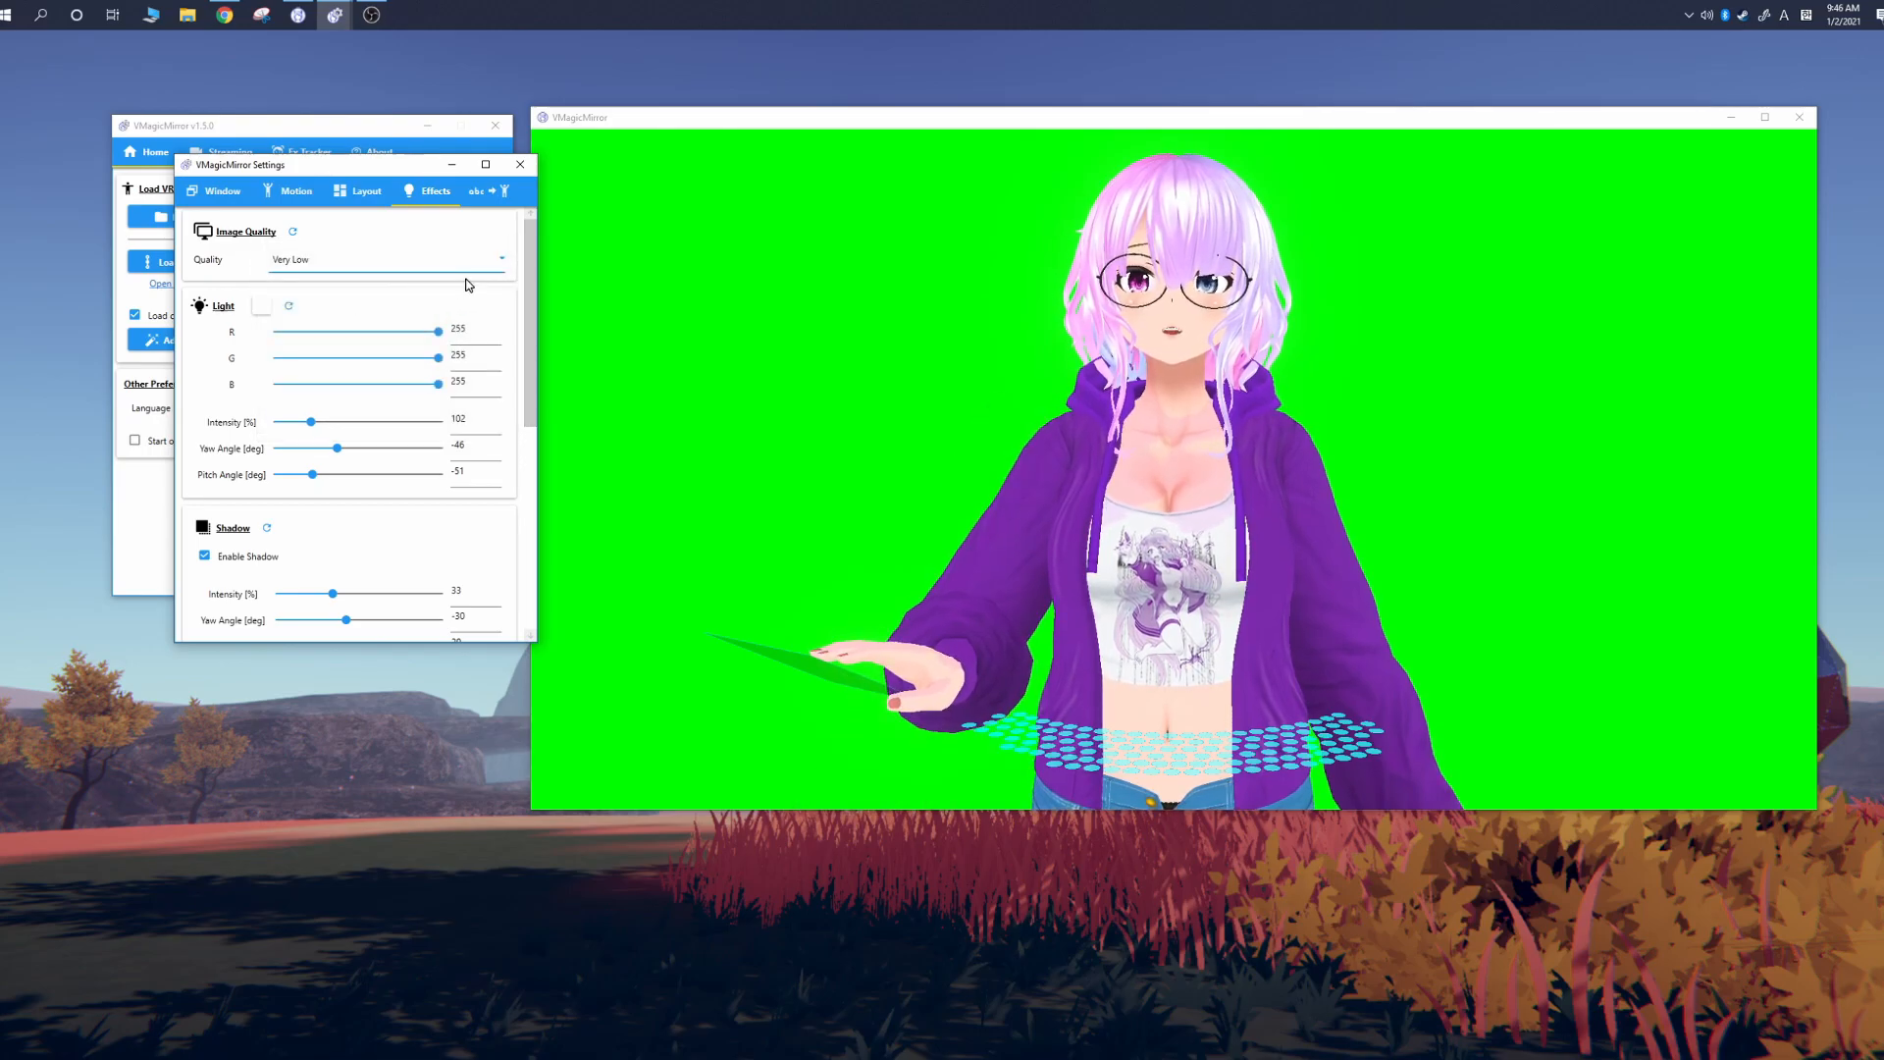
Step: Set image quality to Ultra, raise light intensity slightly, and make the wind much stronger
click(387, 259)
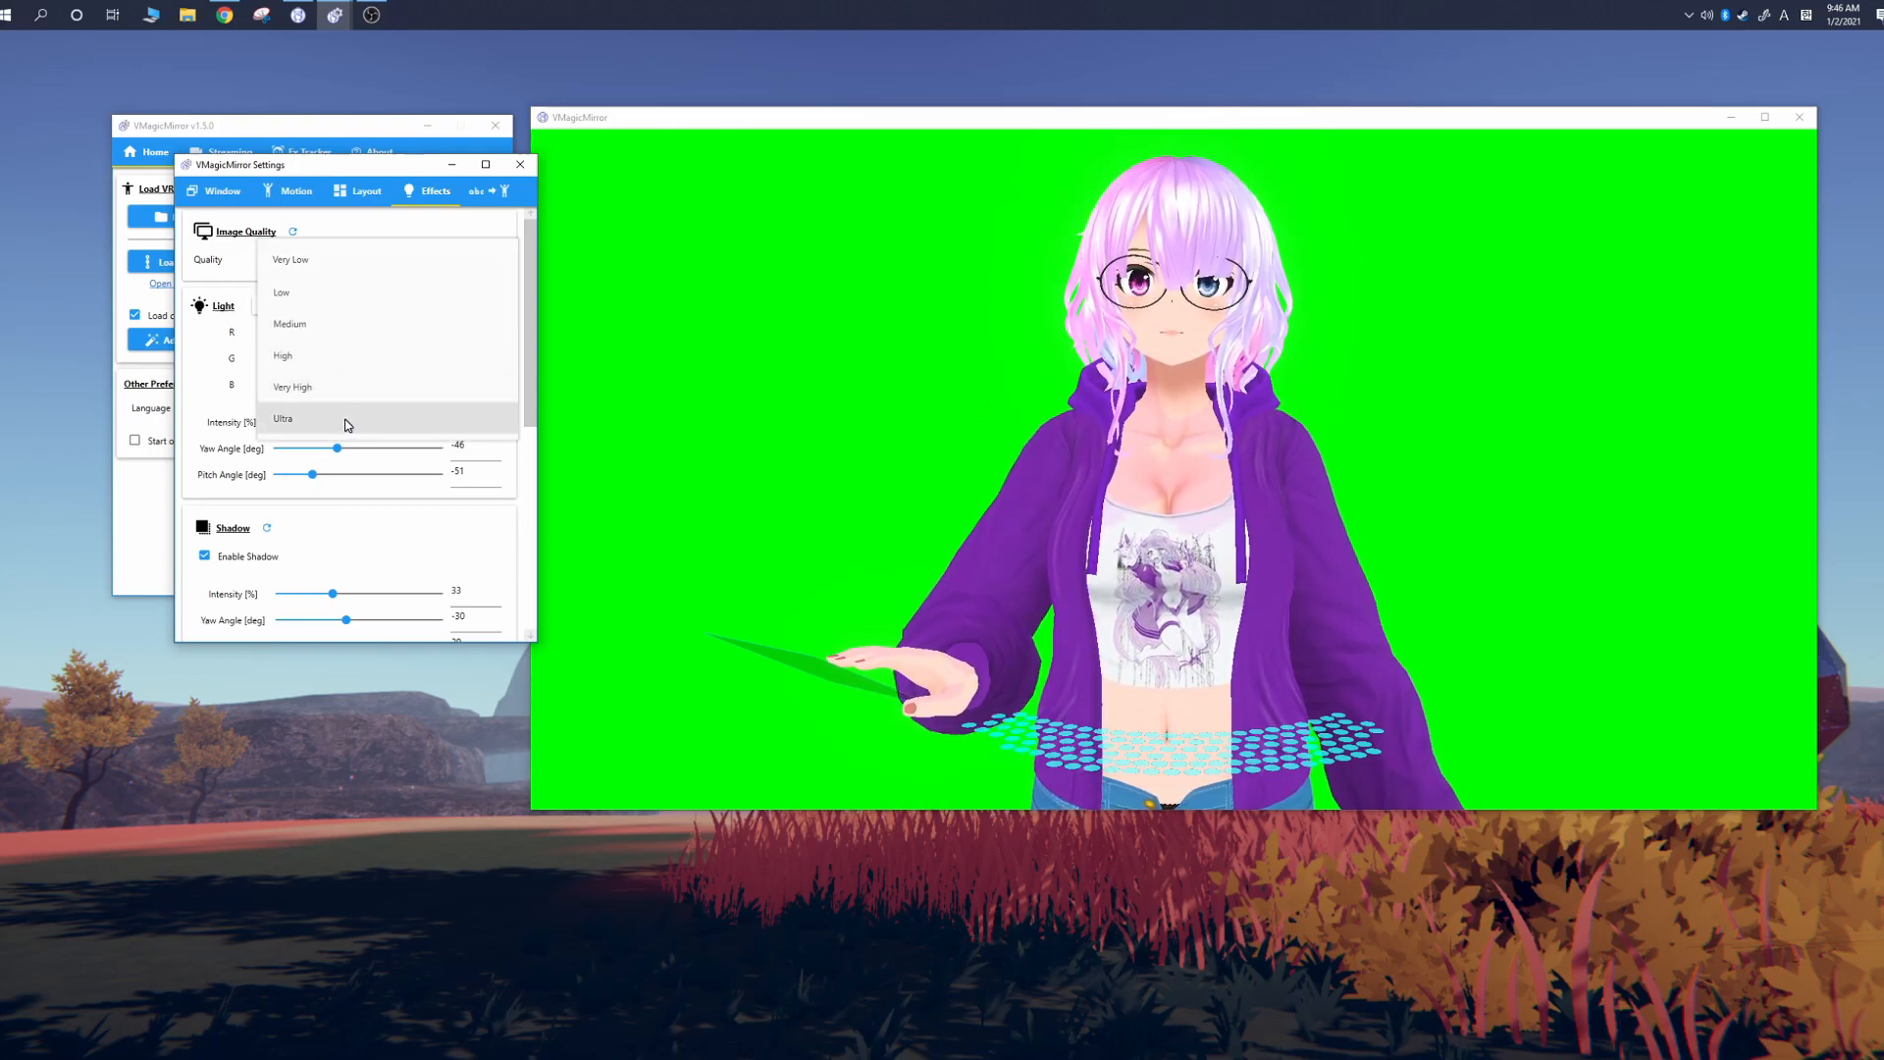
click(283, 418)
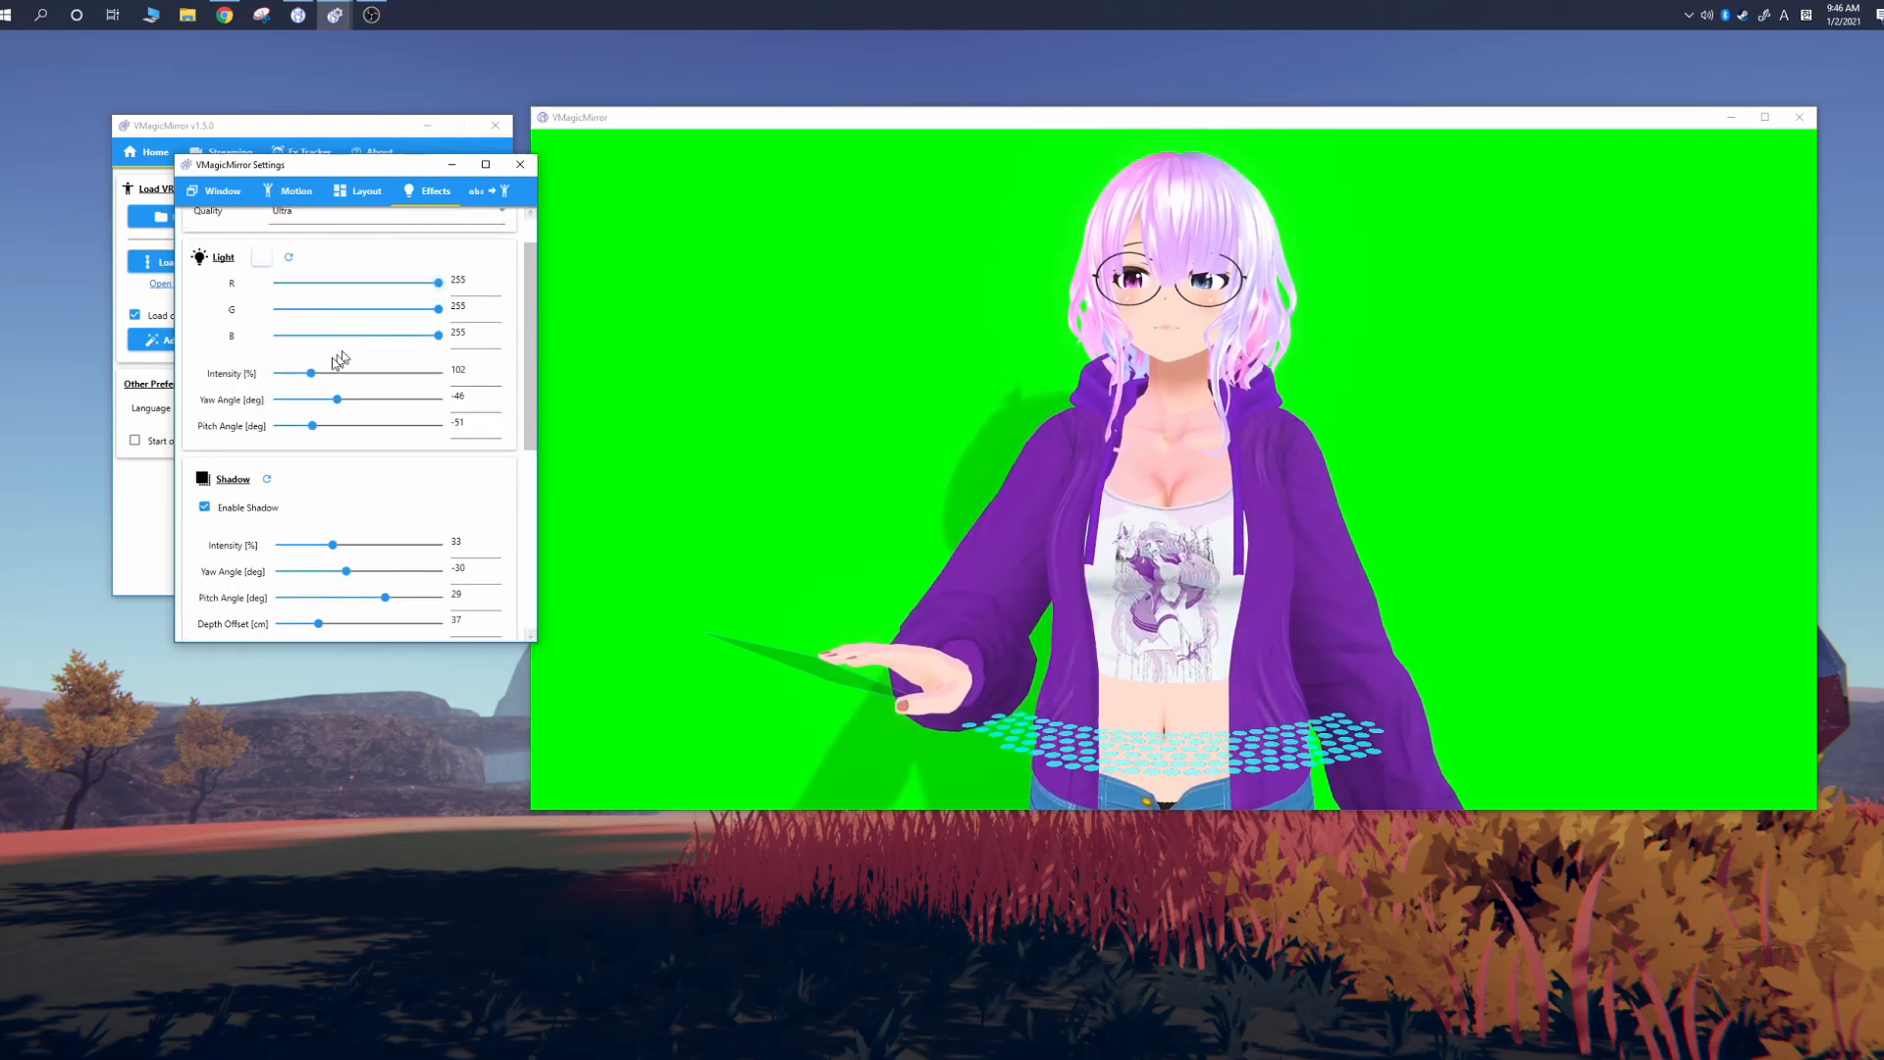
drag(310, 373, 314, 373)
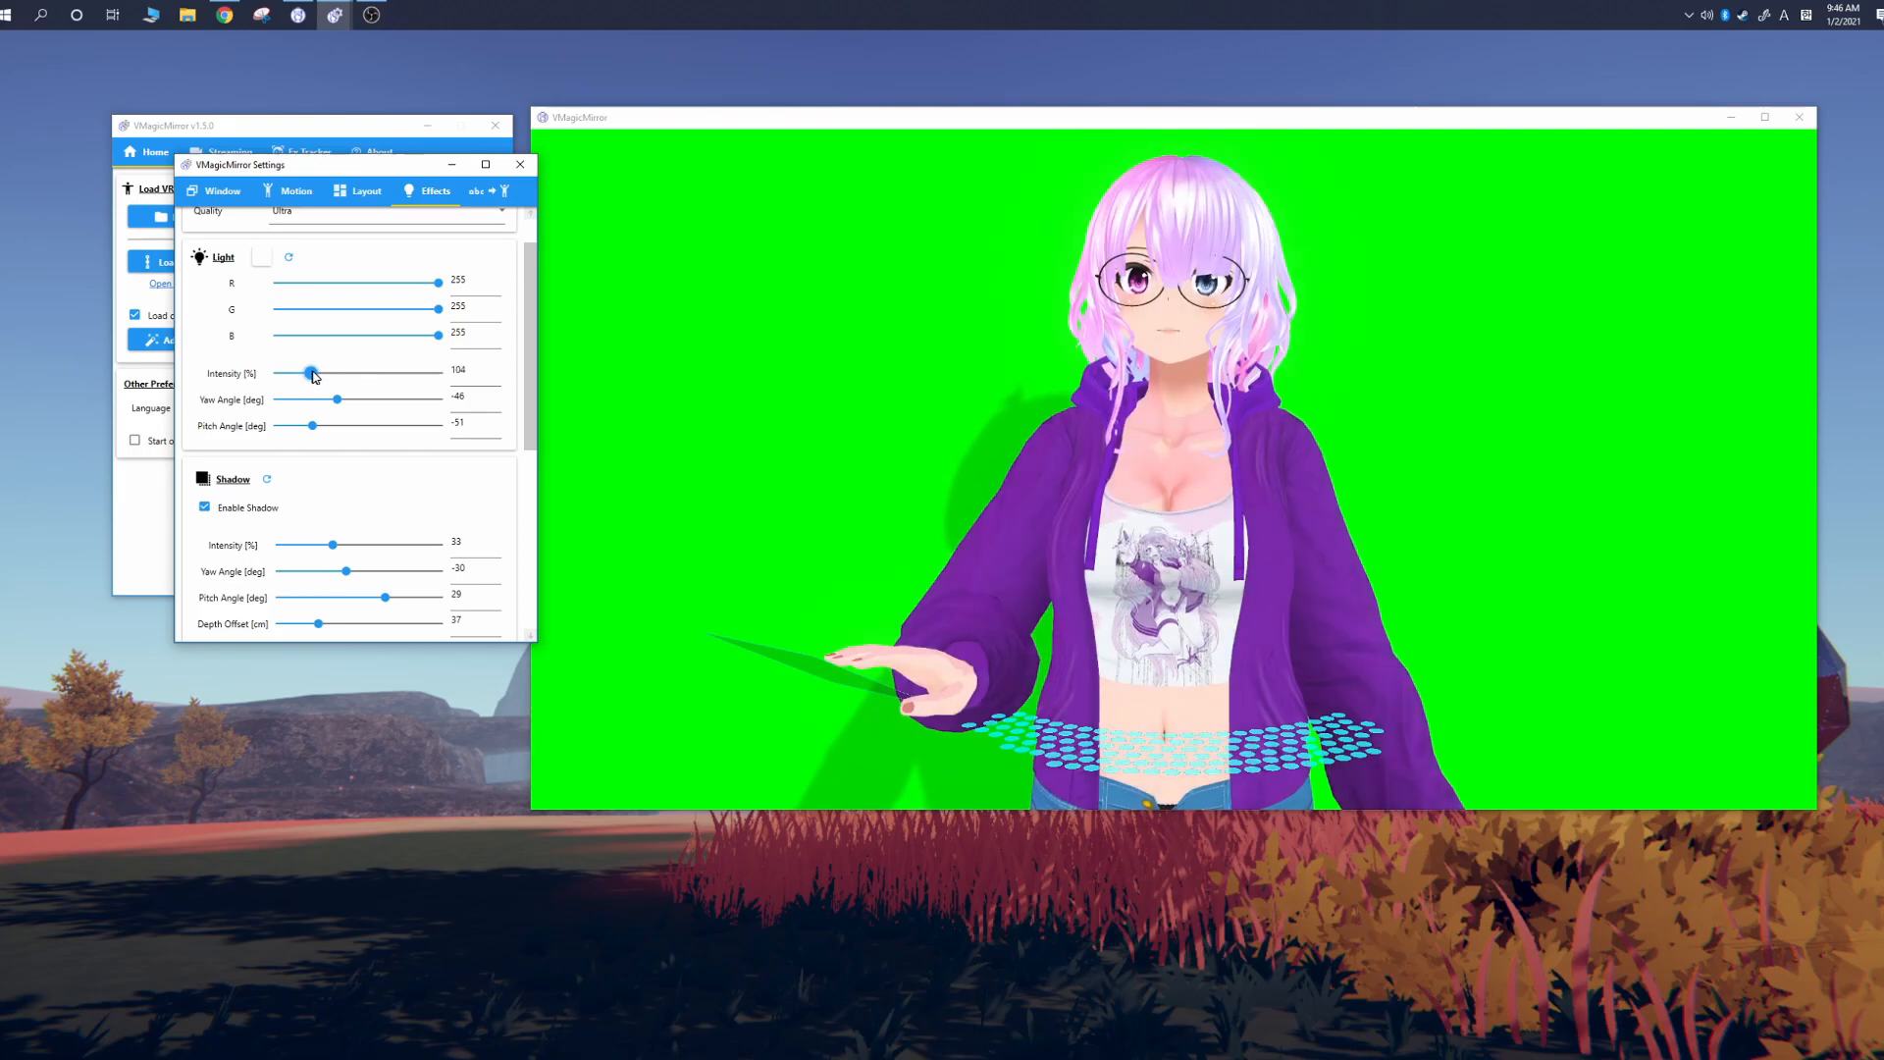
scroll(down, 3)
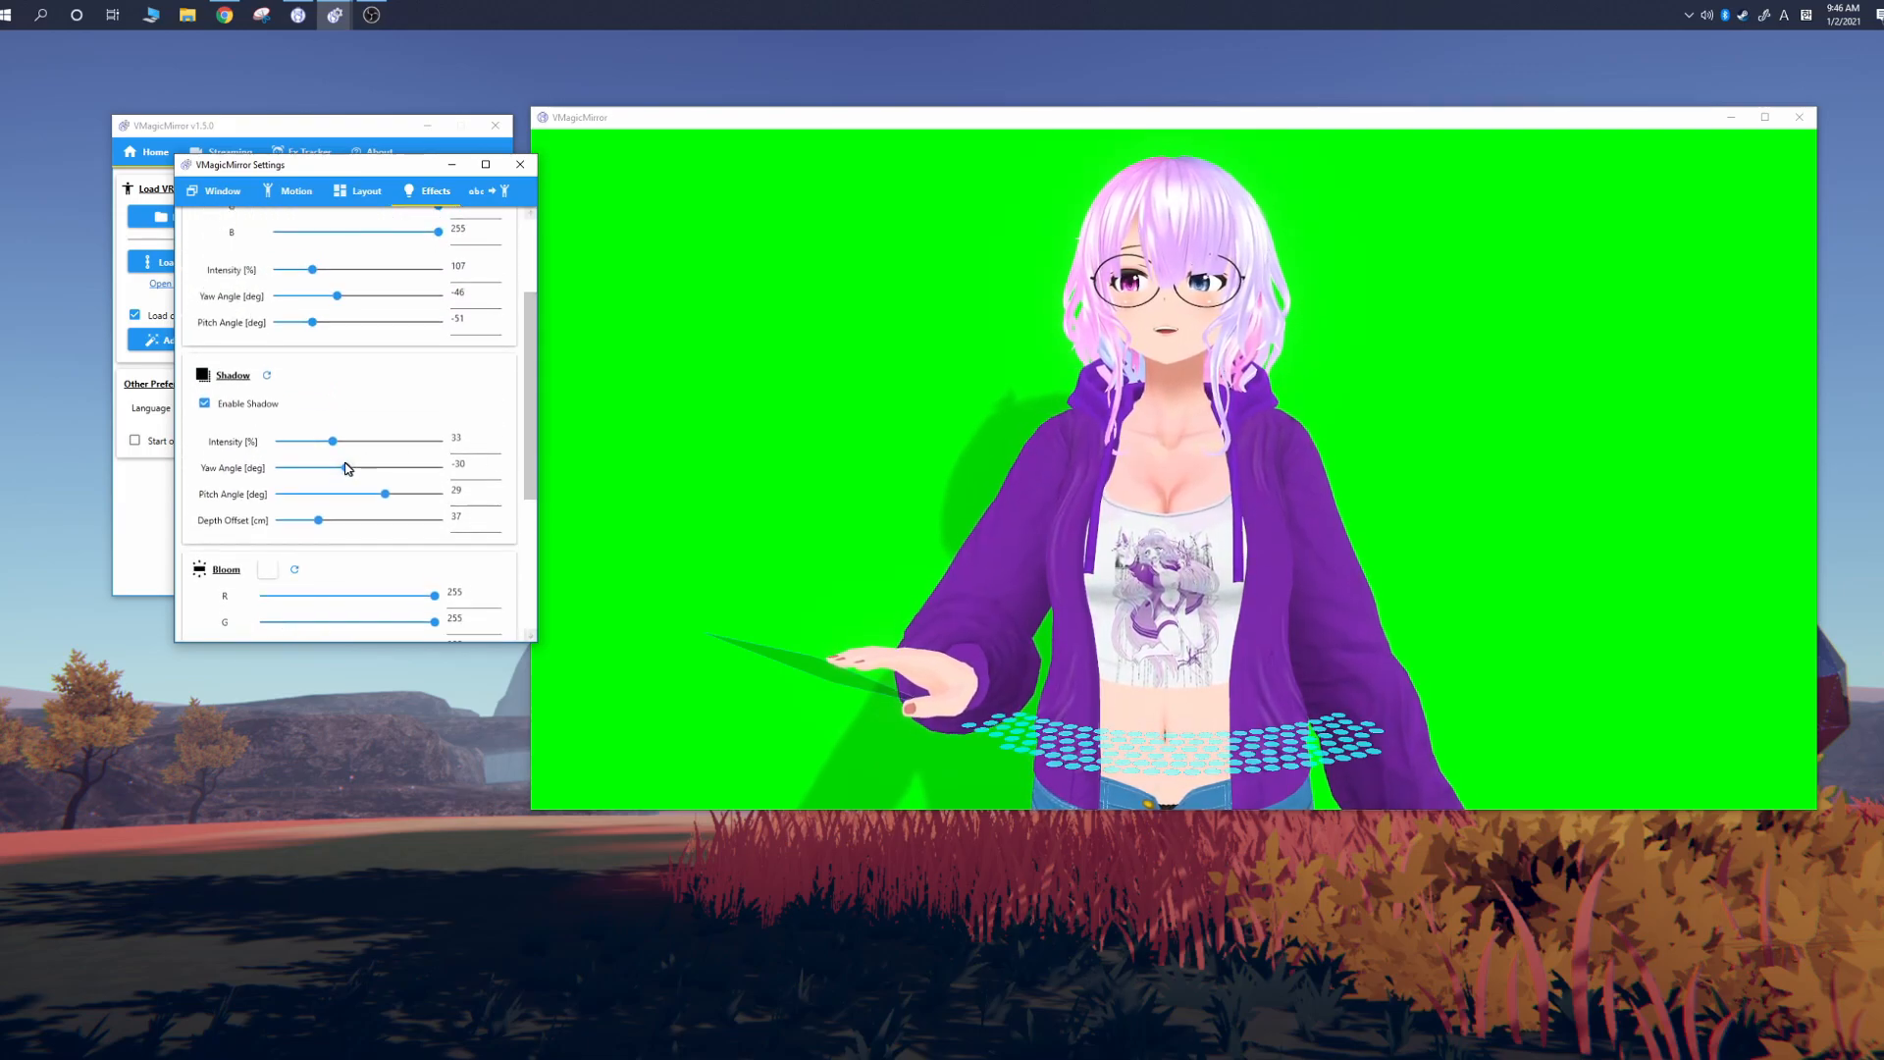
scroll(down, 3)
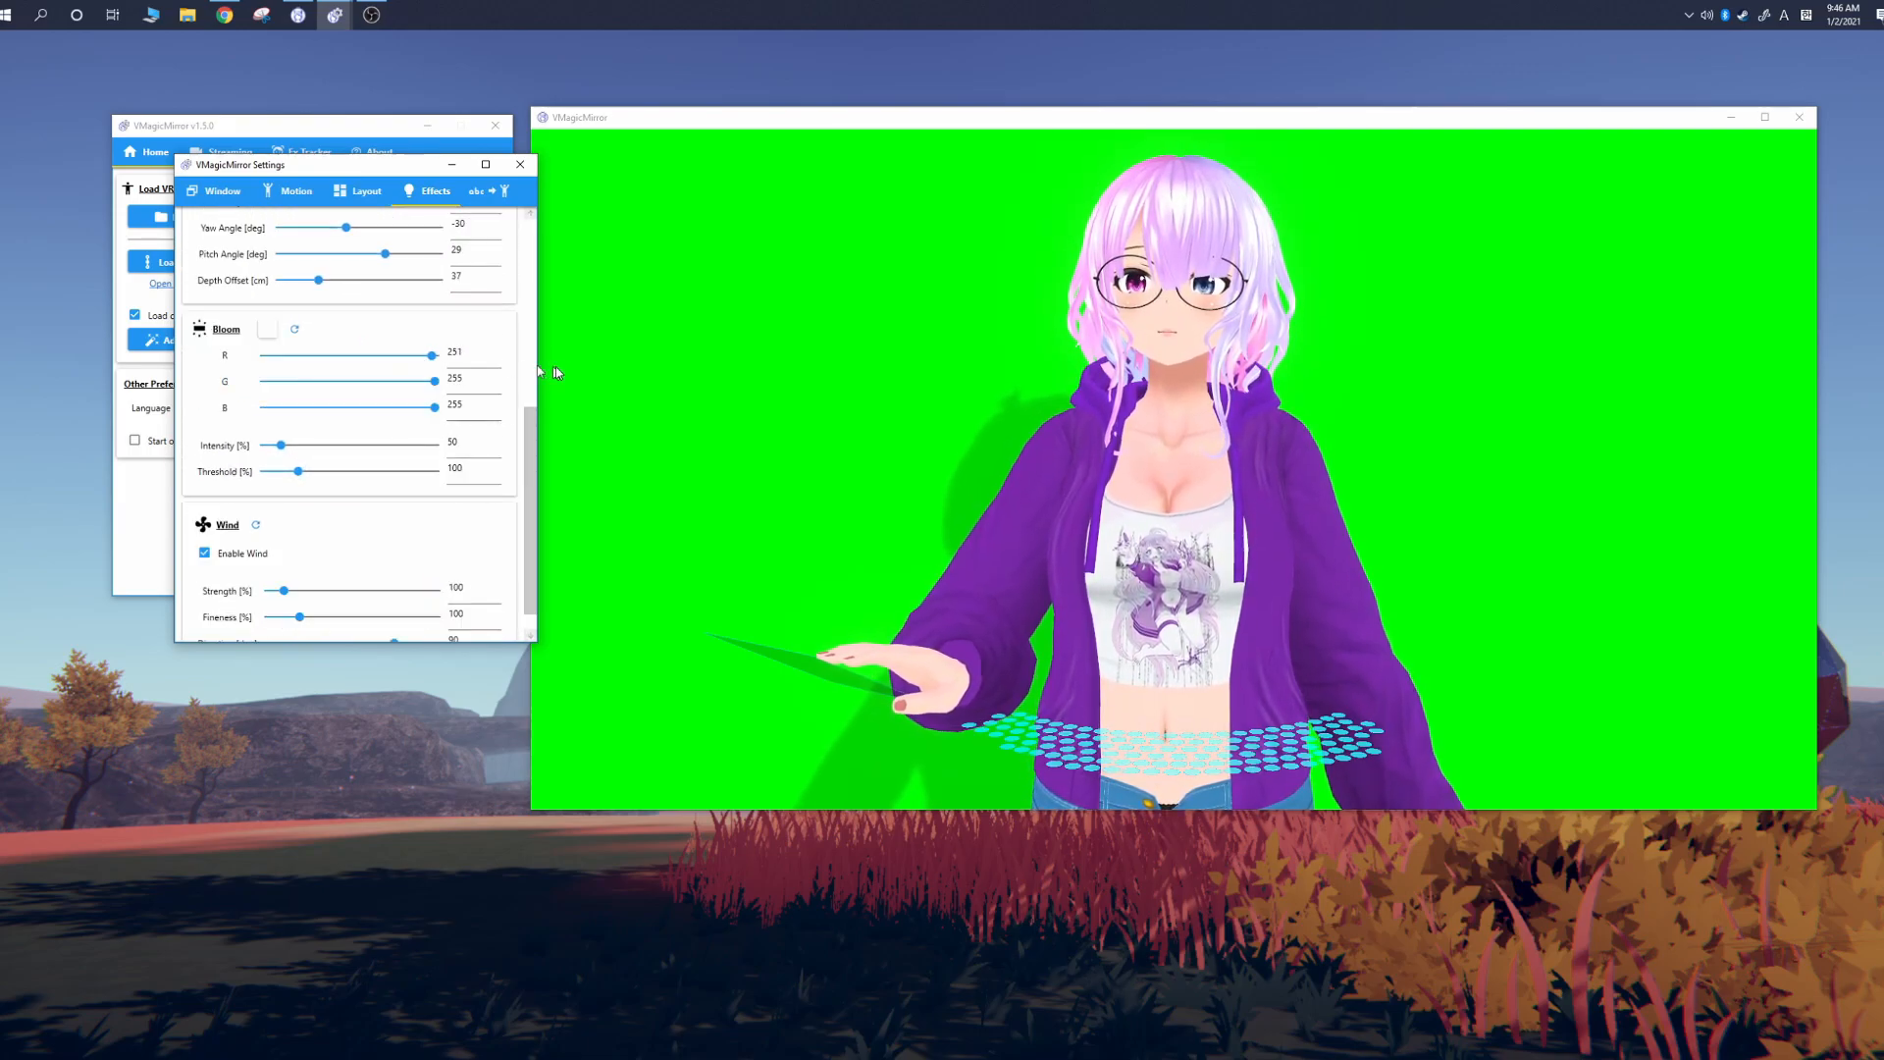
drag(282, 590, 375, 561)
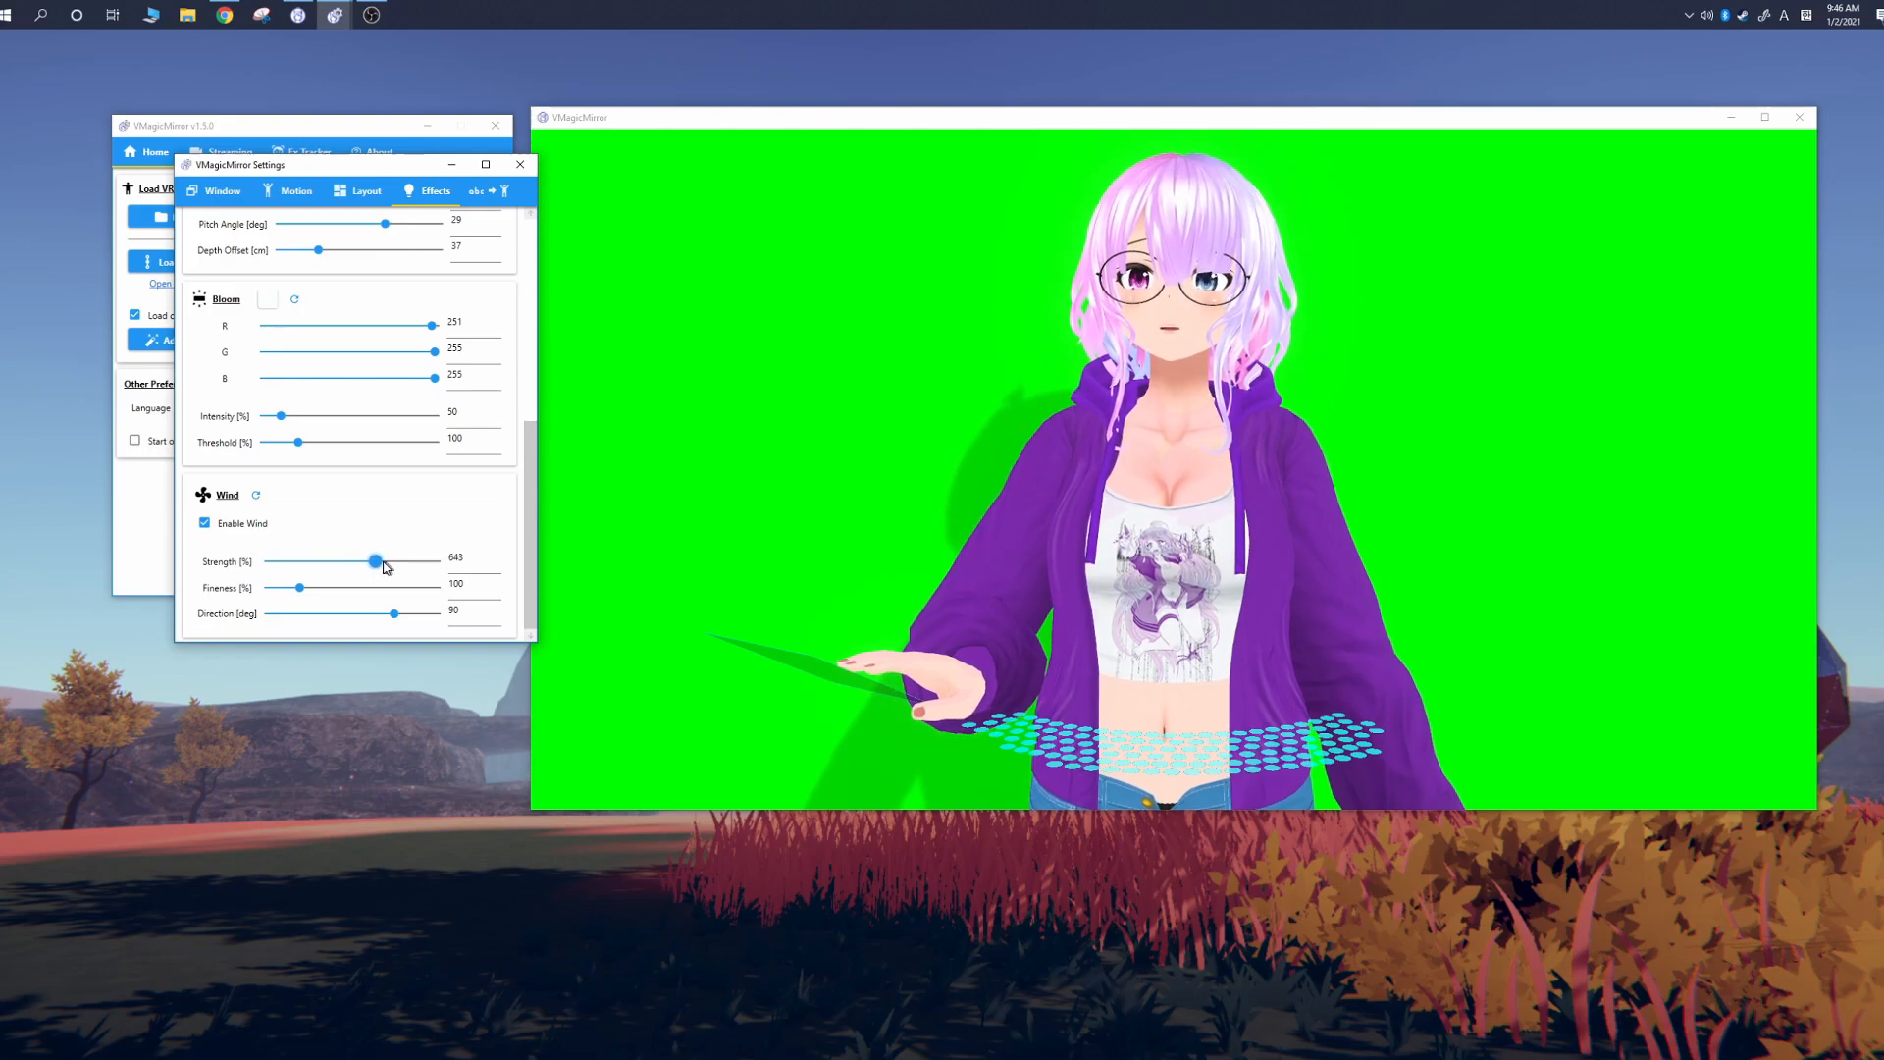
drag(375, 562, 309, 562)
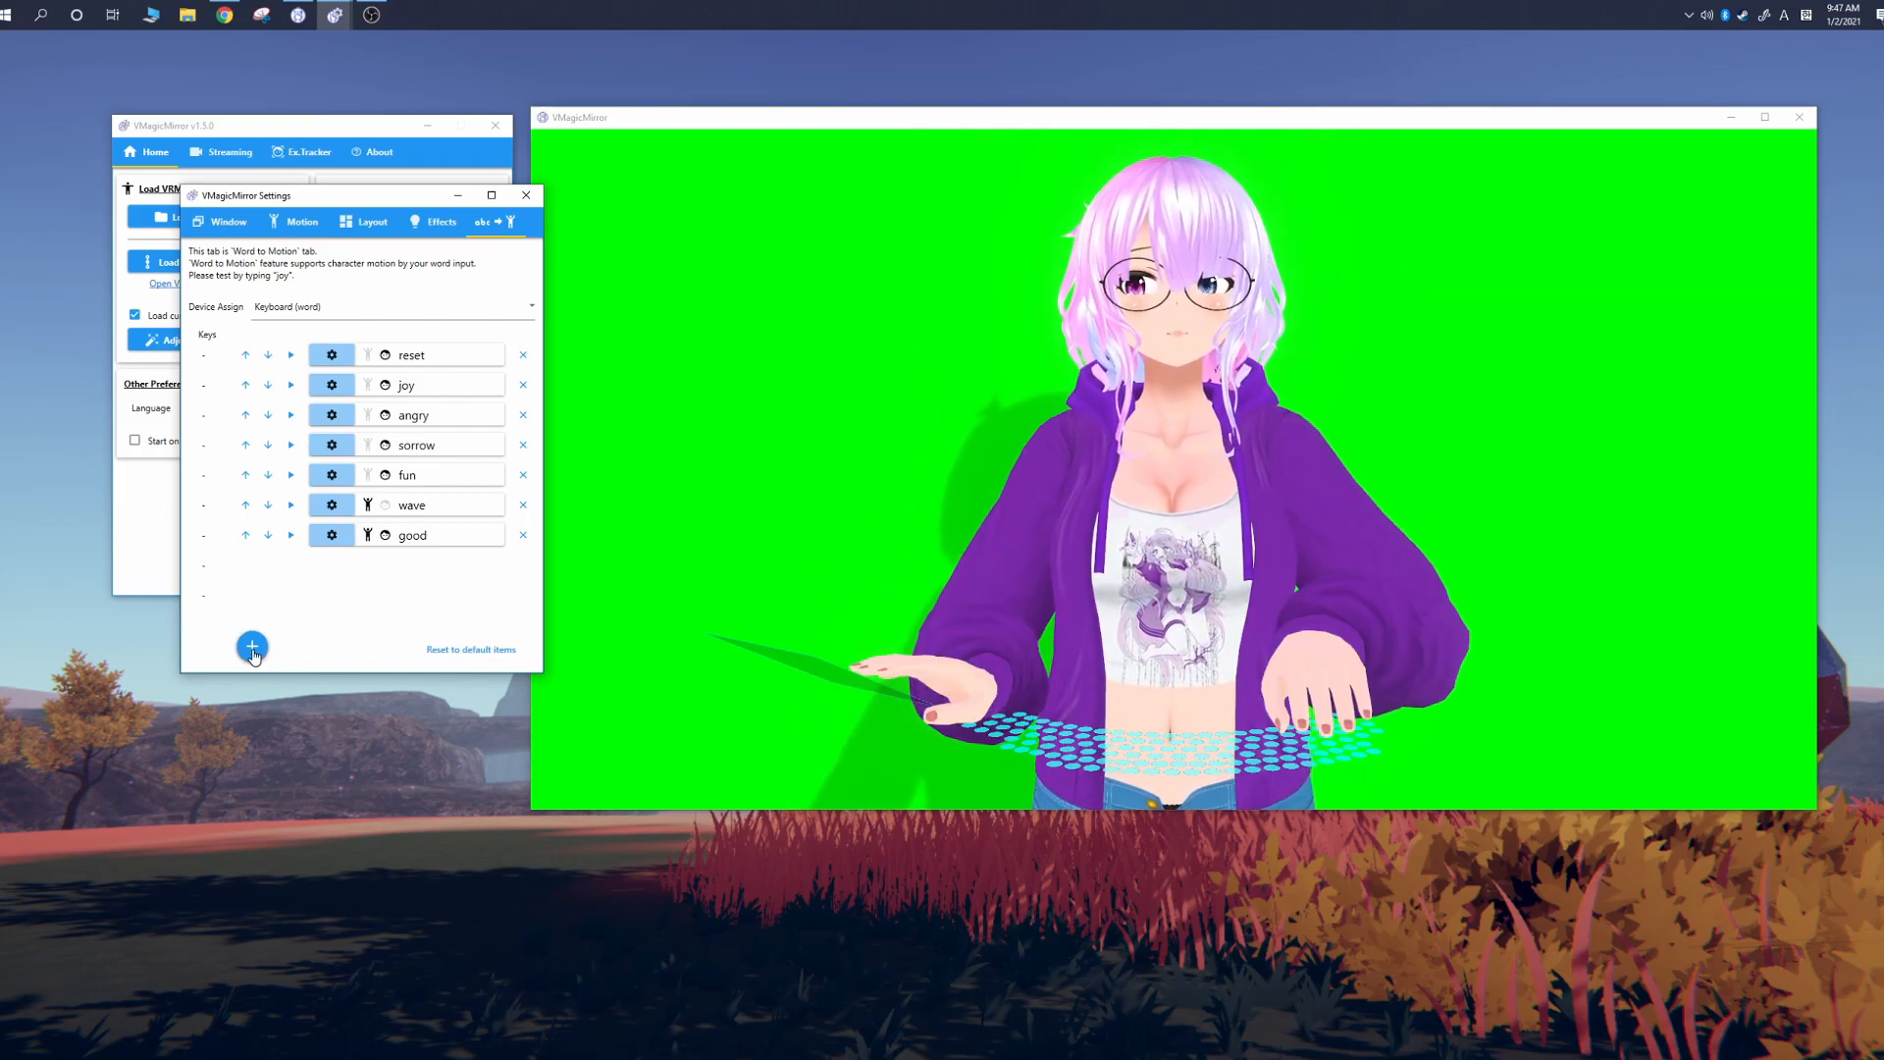
Step: Add a new Word to Motion item and open its gear editor
click(252, 646)
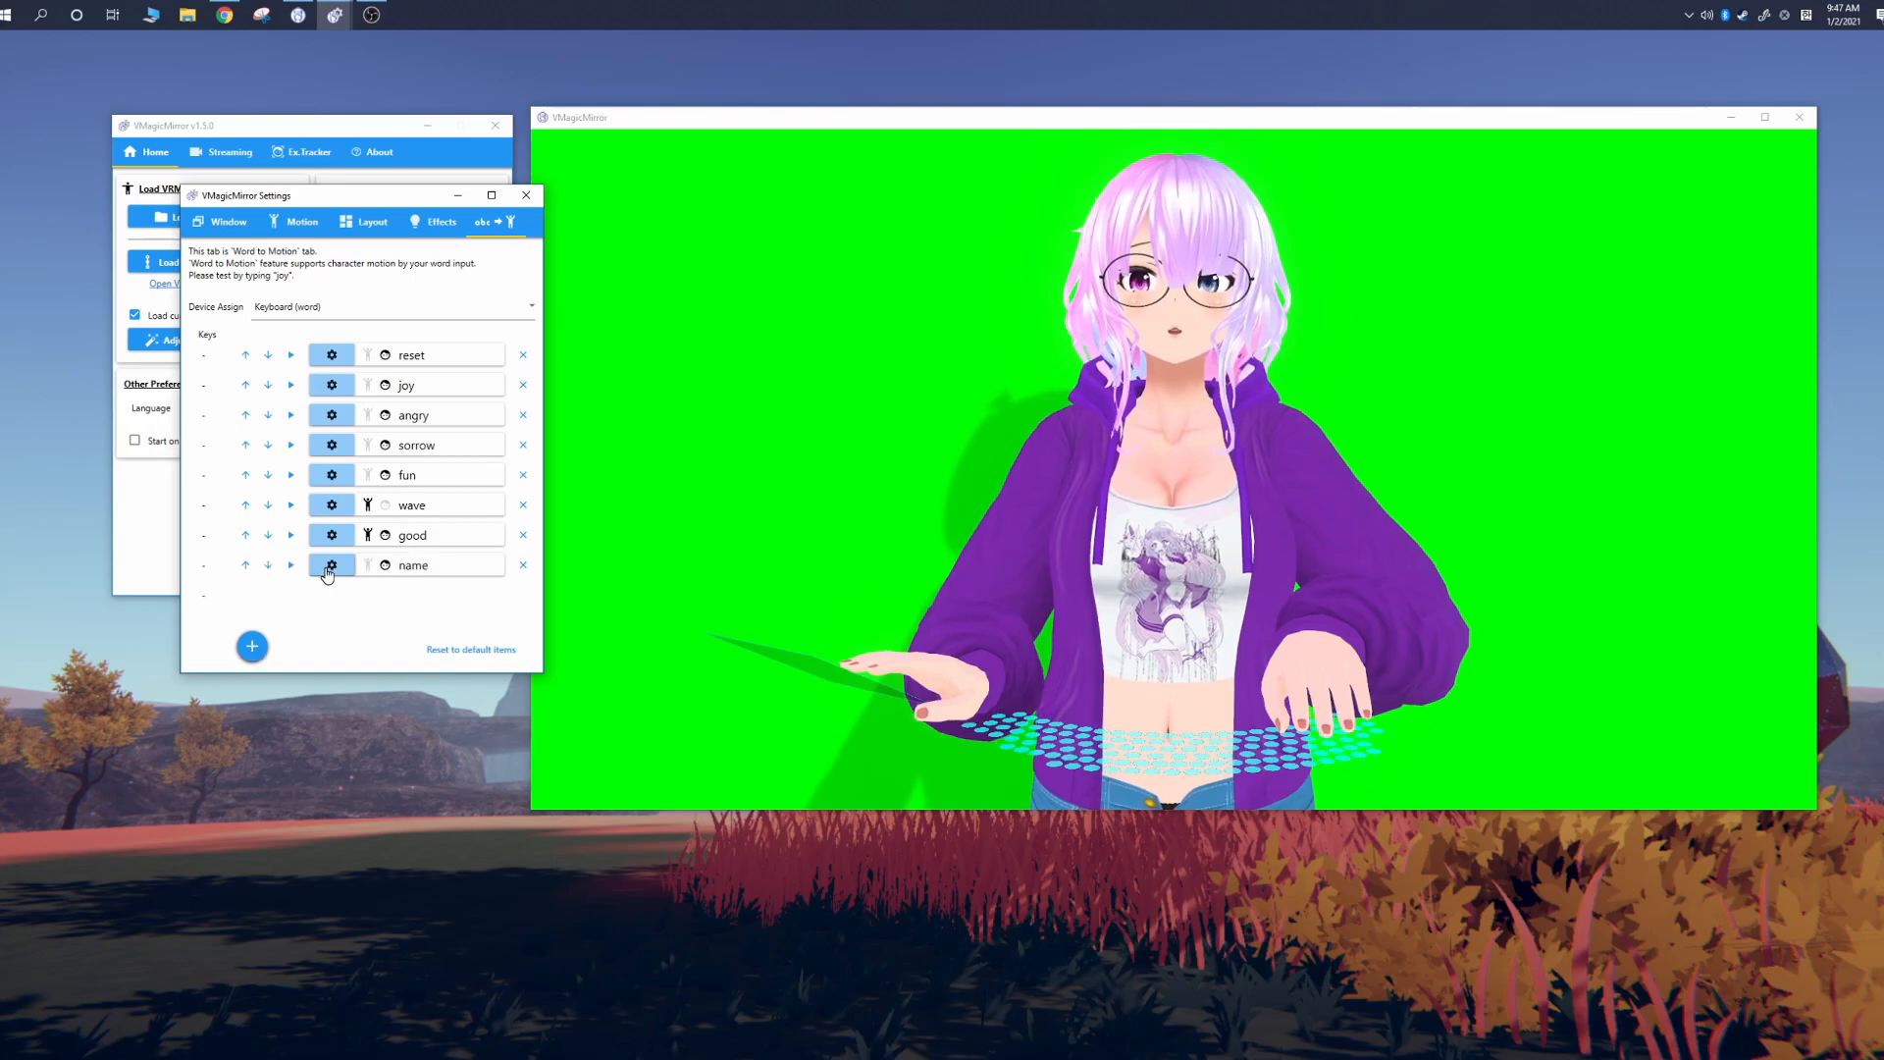
click(331, 565)
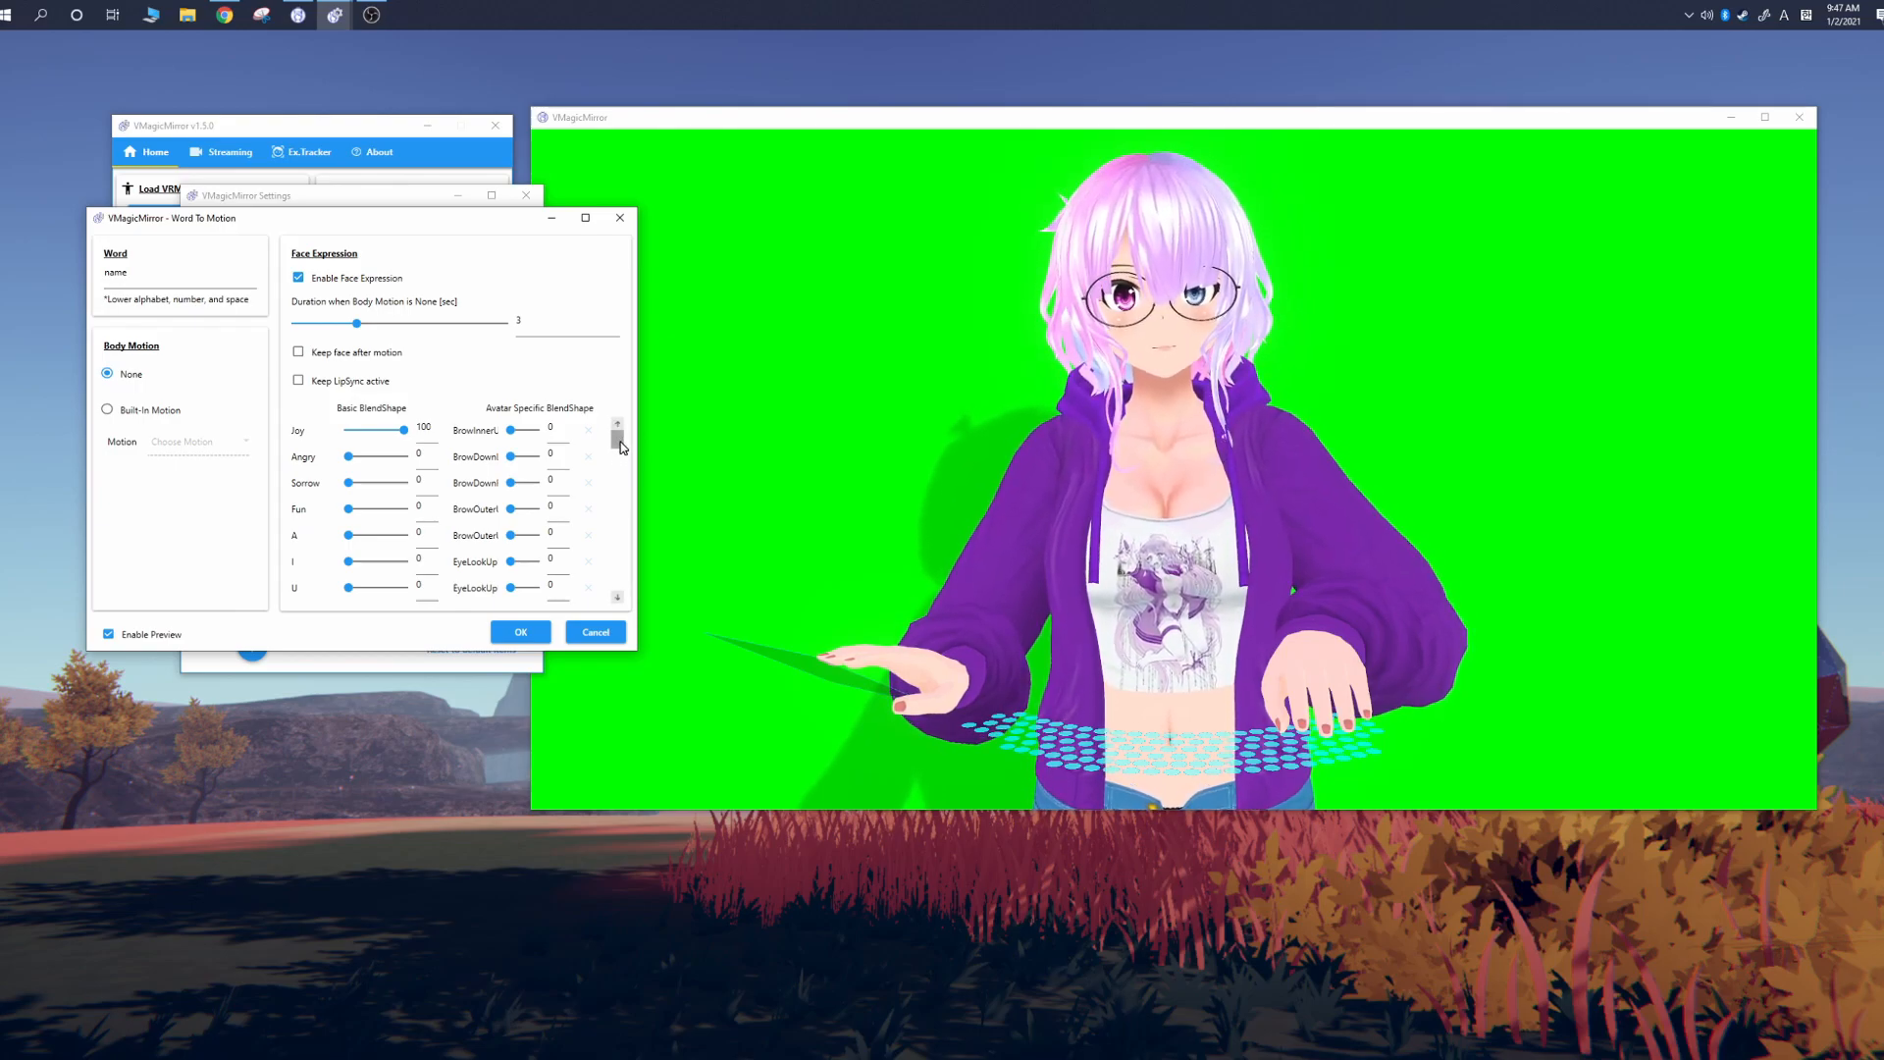
Step: Keep lip sync active and raise the avatar's VR blendshape slider for the vr entry
click(299, 381)
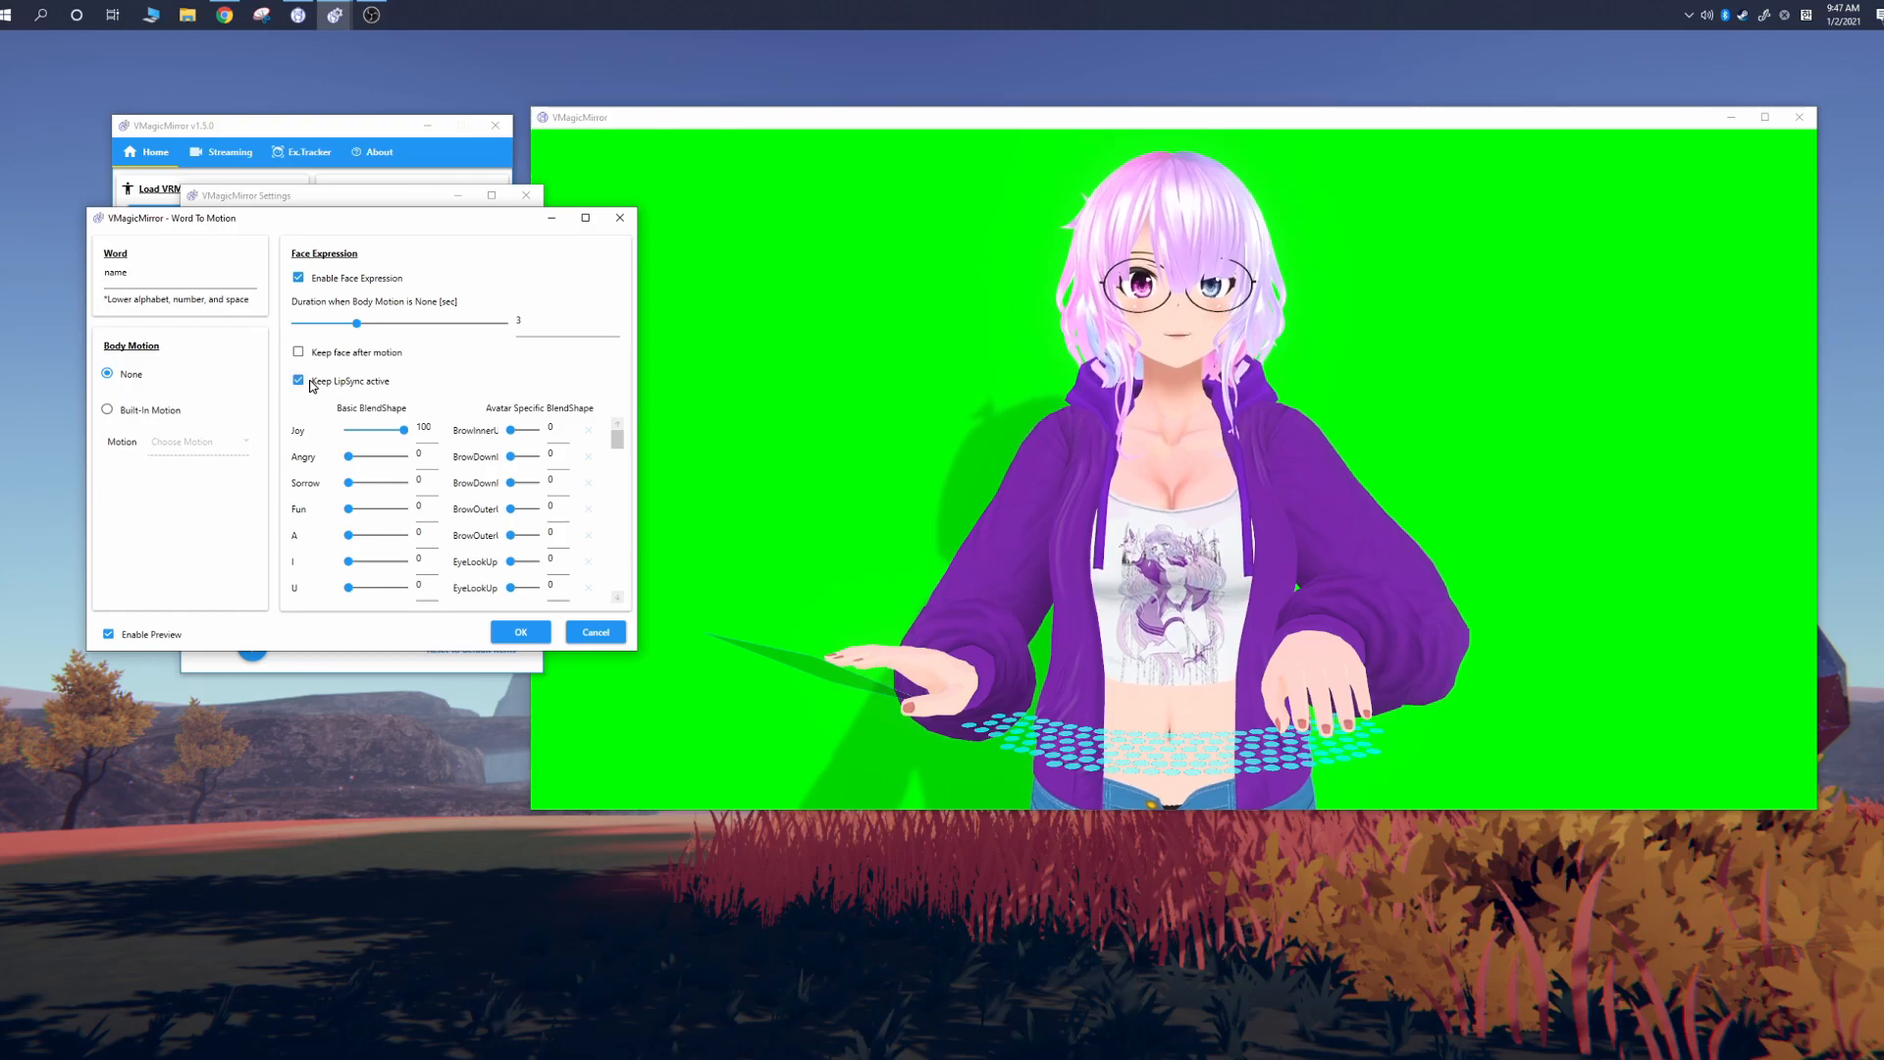
scroll(down, 3)
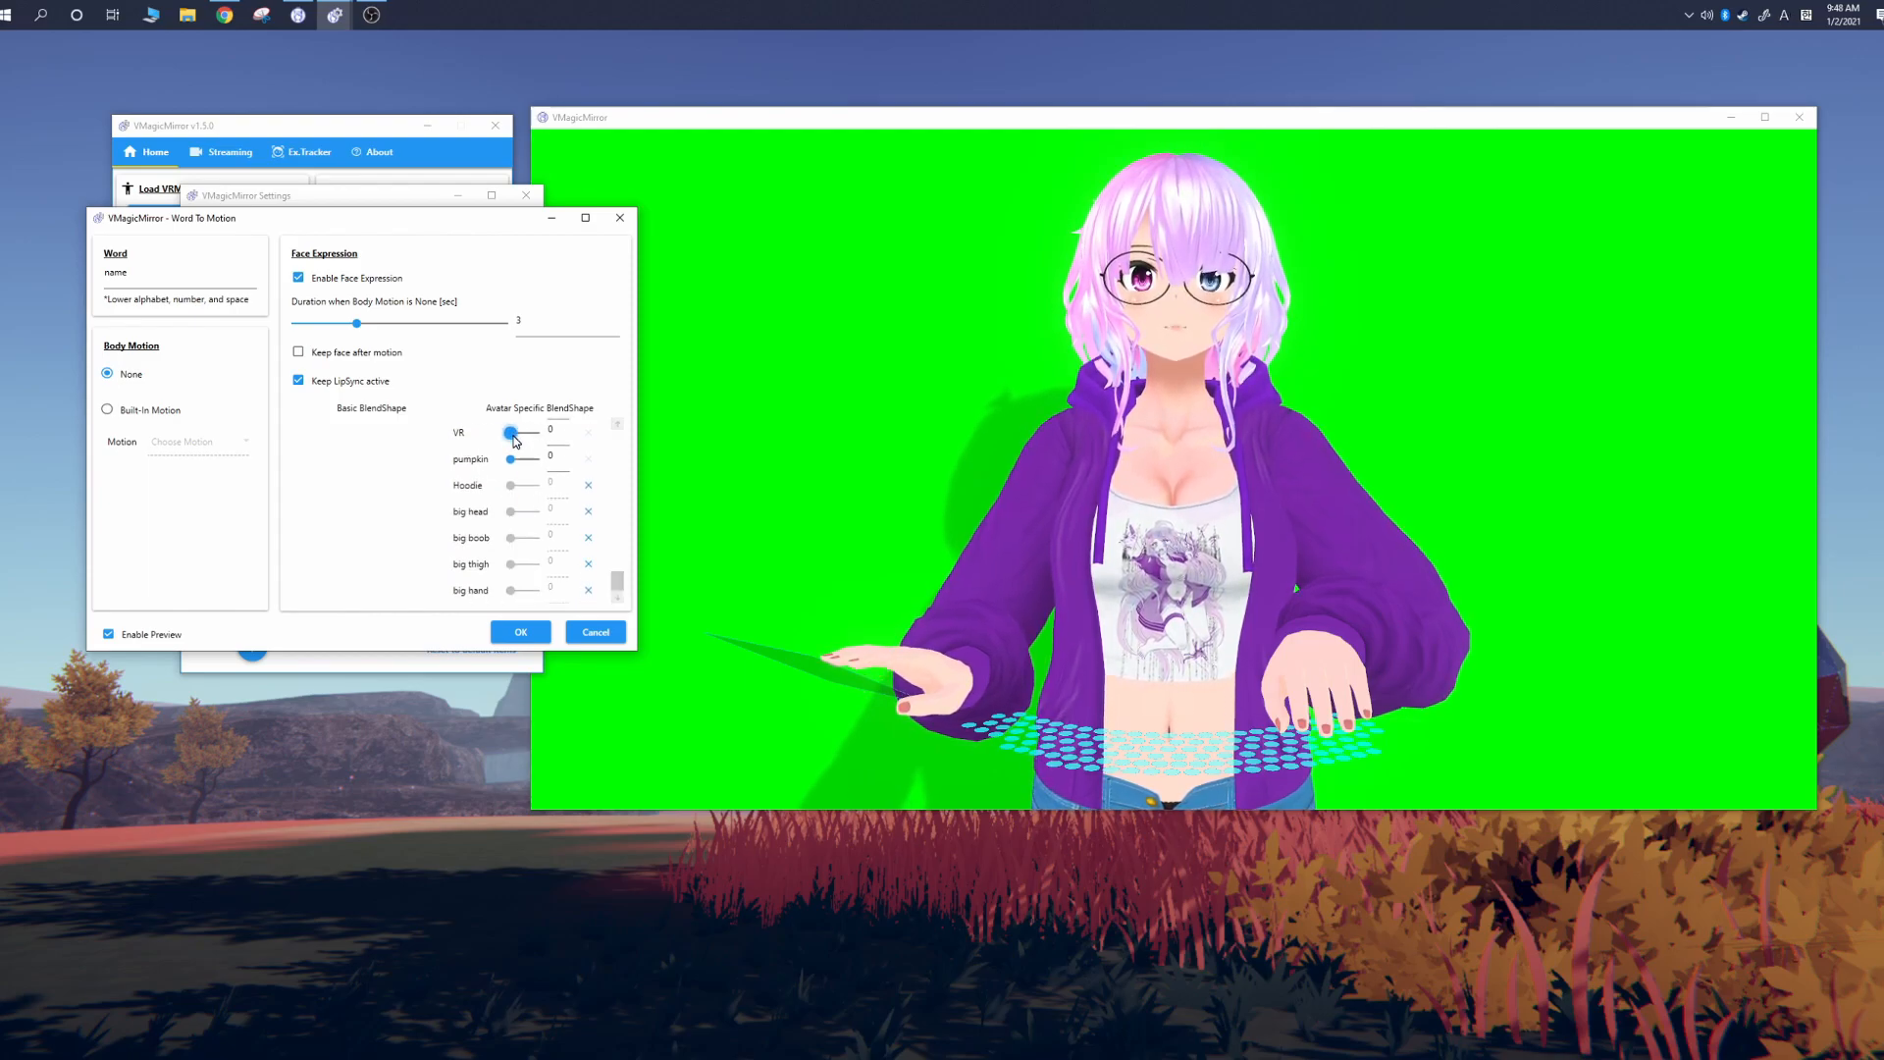
drag(513, 433, 535, 433)
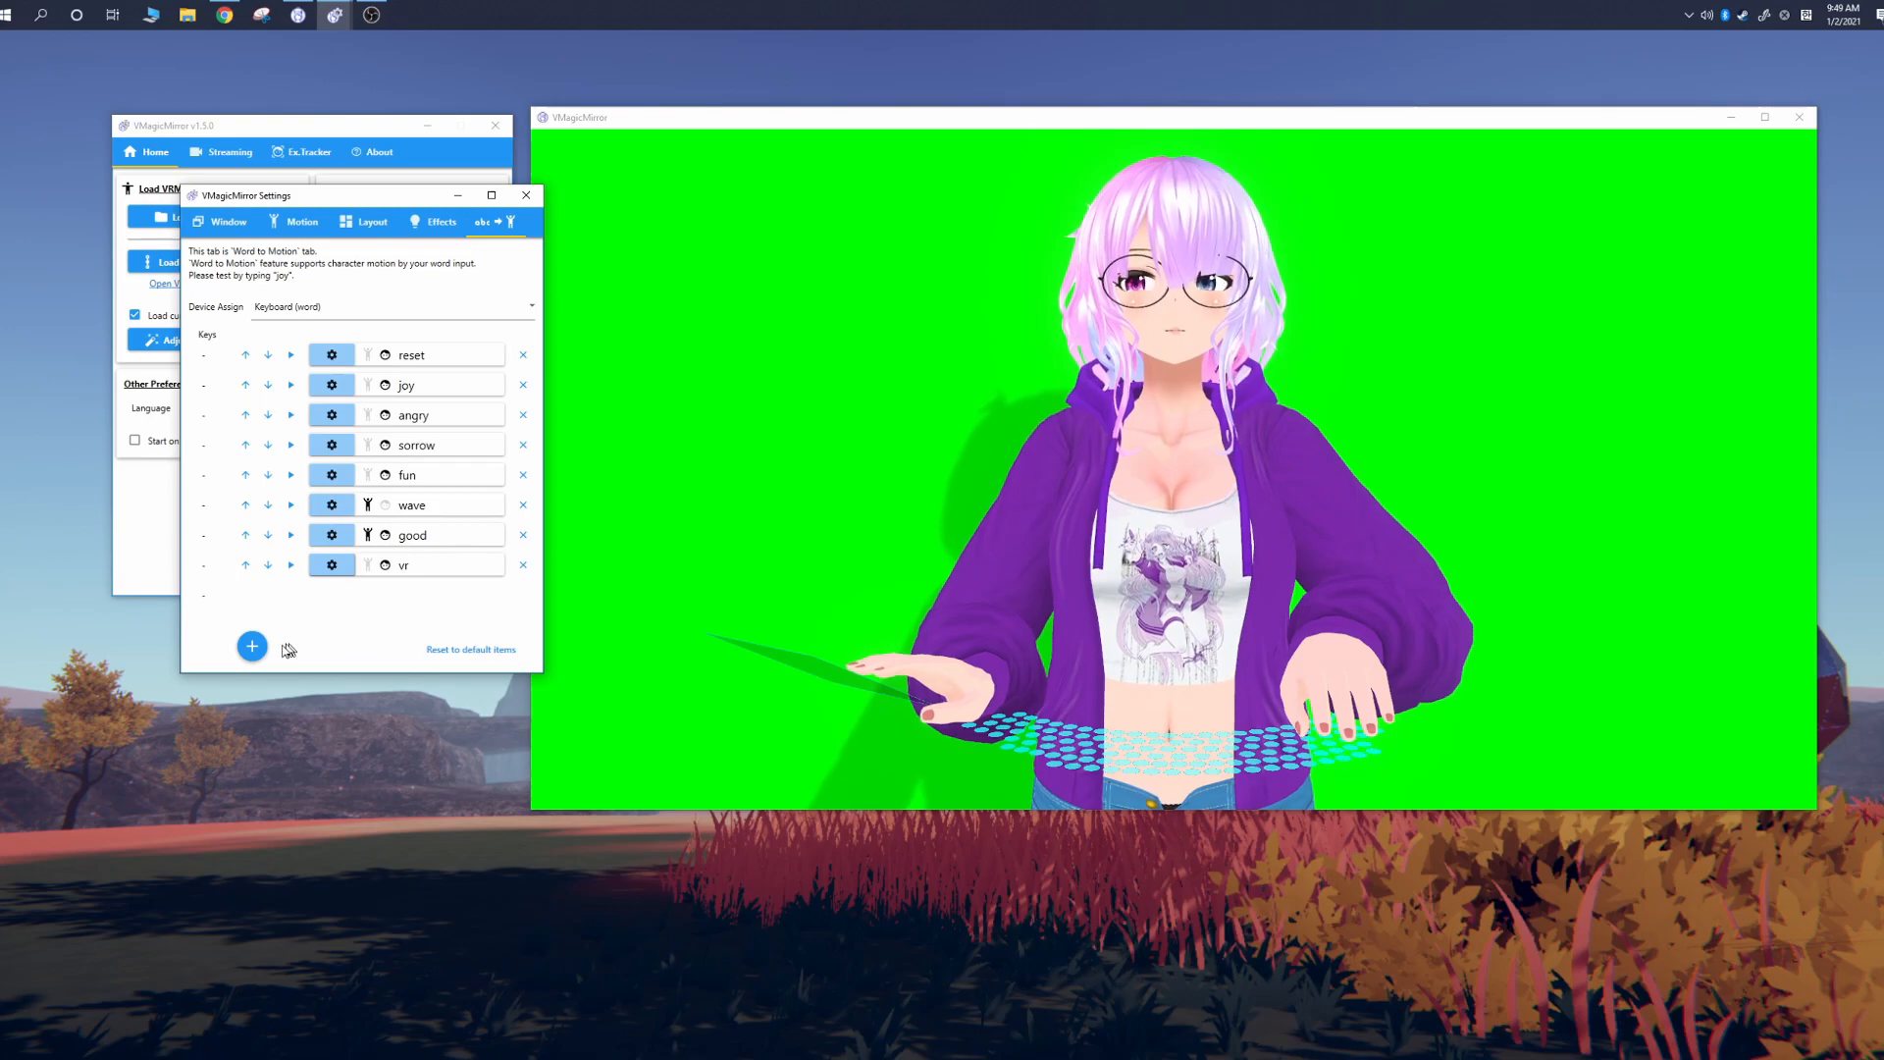
Step: Add a 'rokuro' entry that plays the built-in Rokuro motion
click(251, 645)
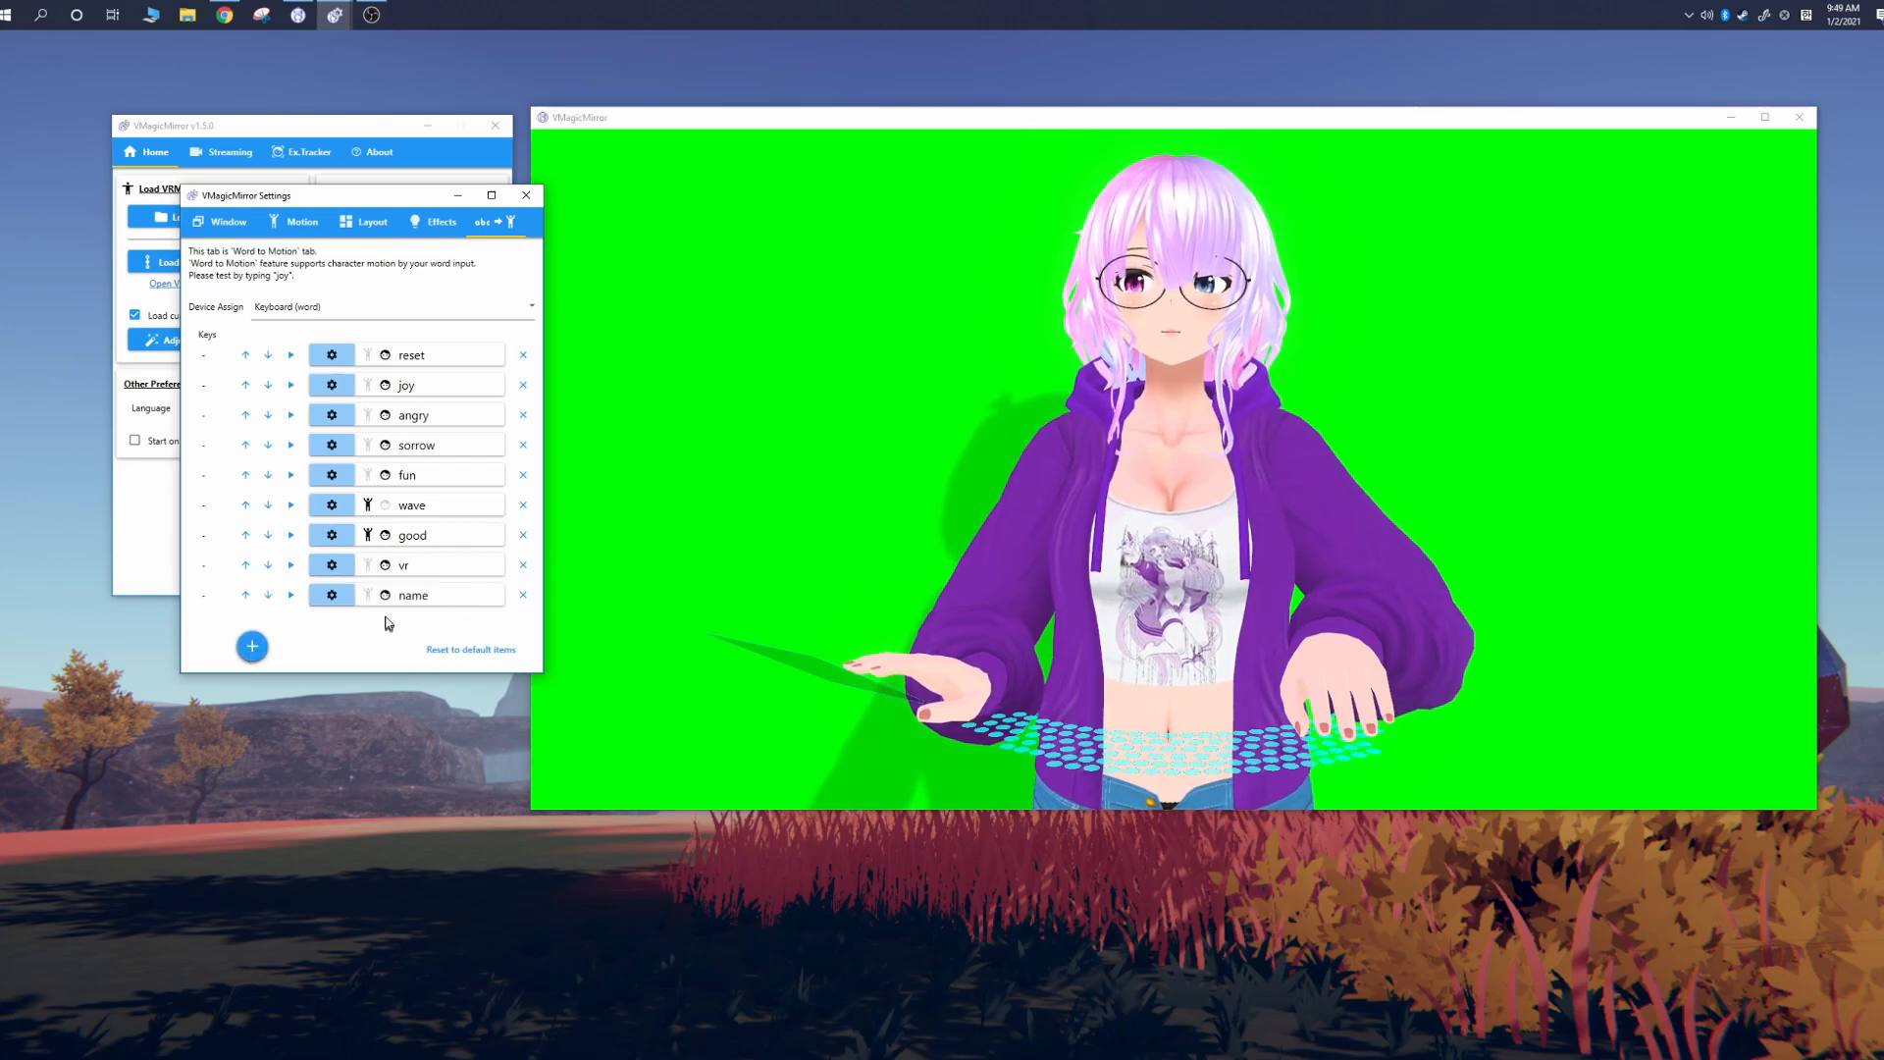
click(331, 595)
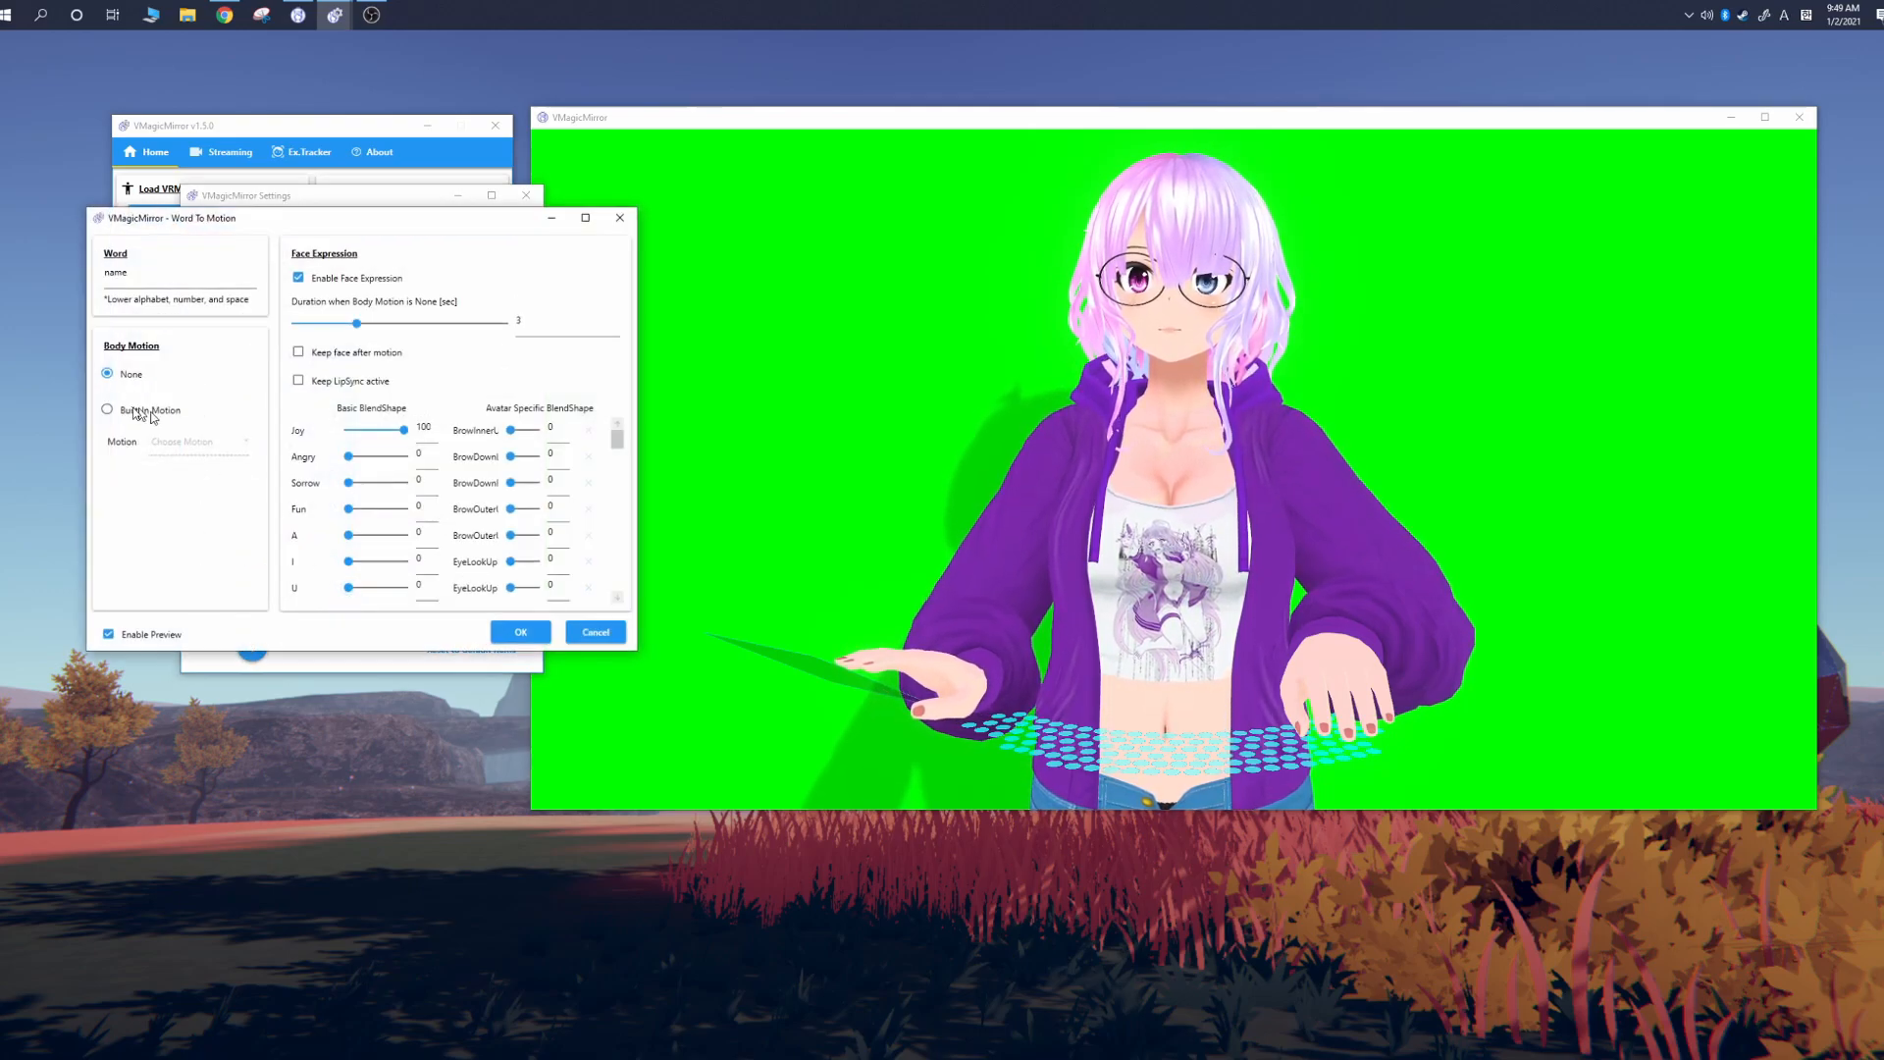
click(107, 409)
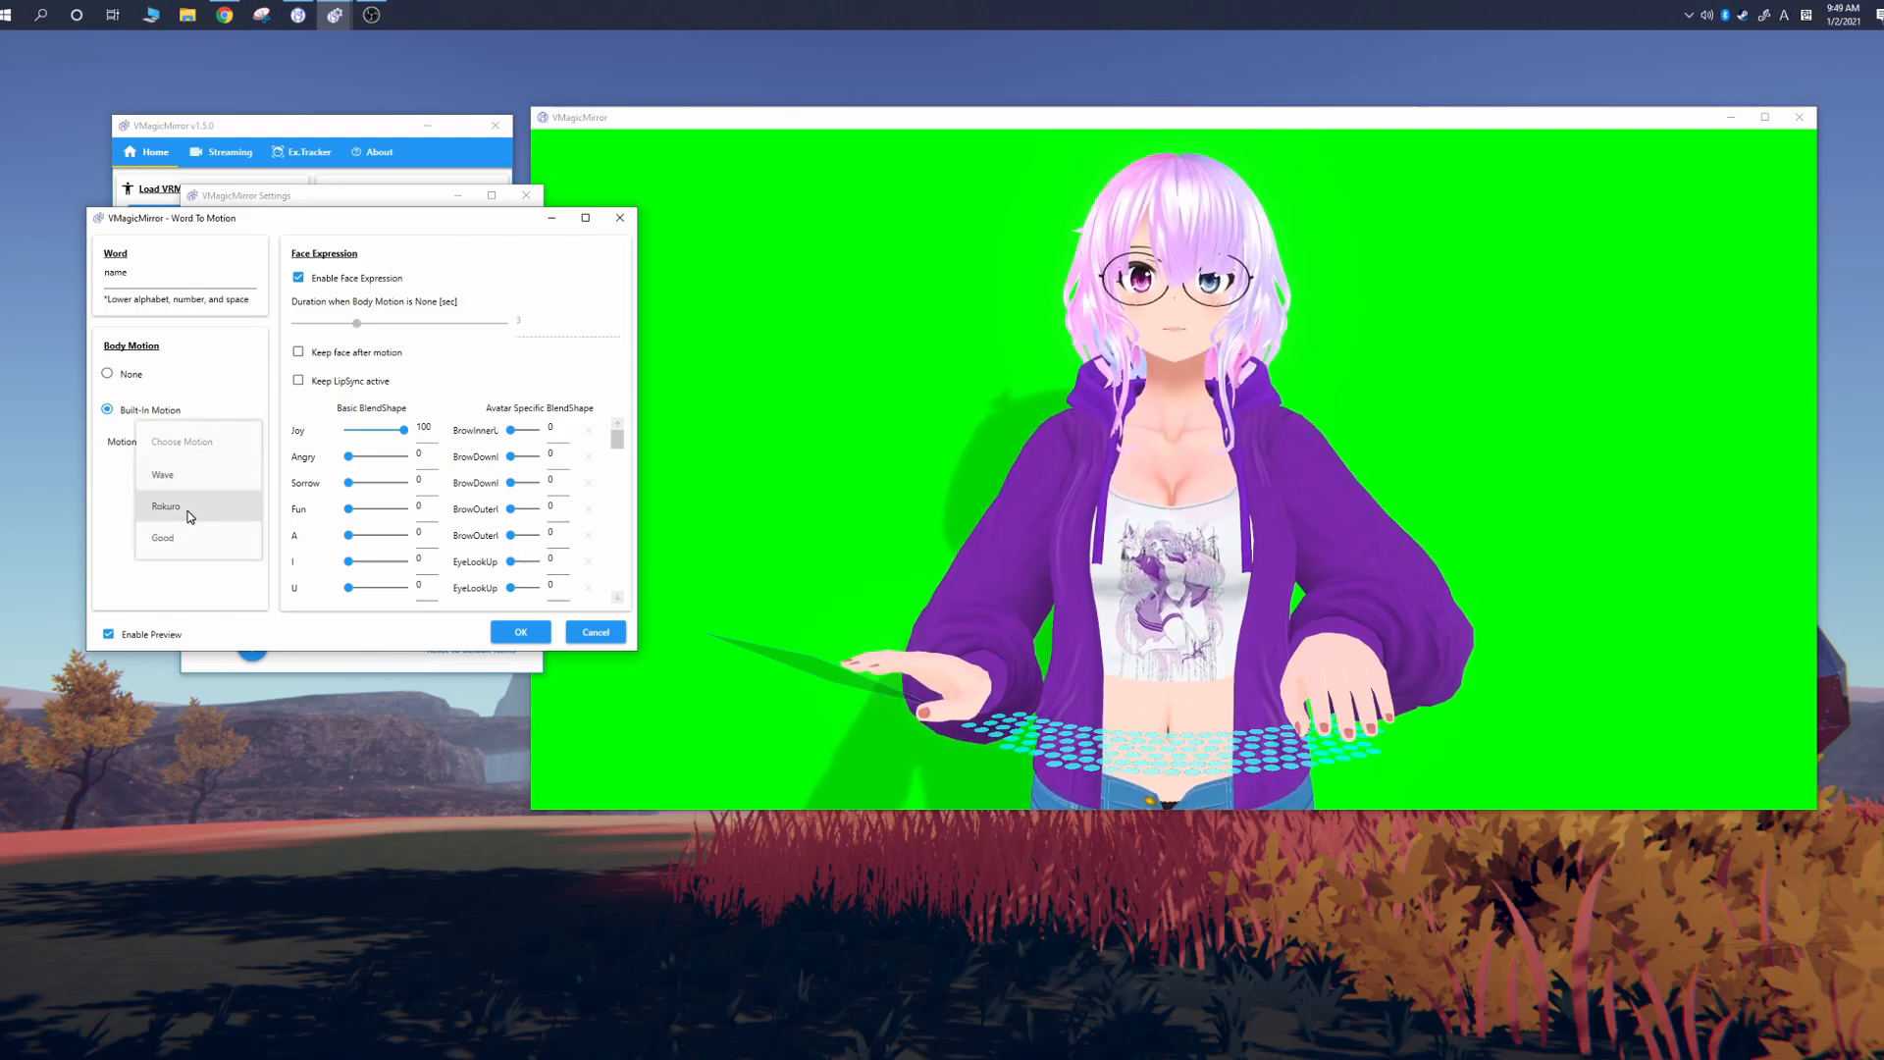
click(165, 506)
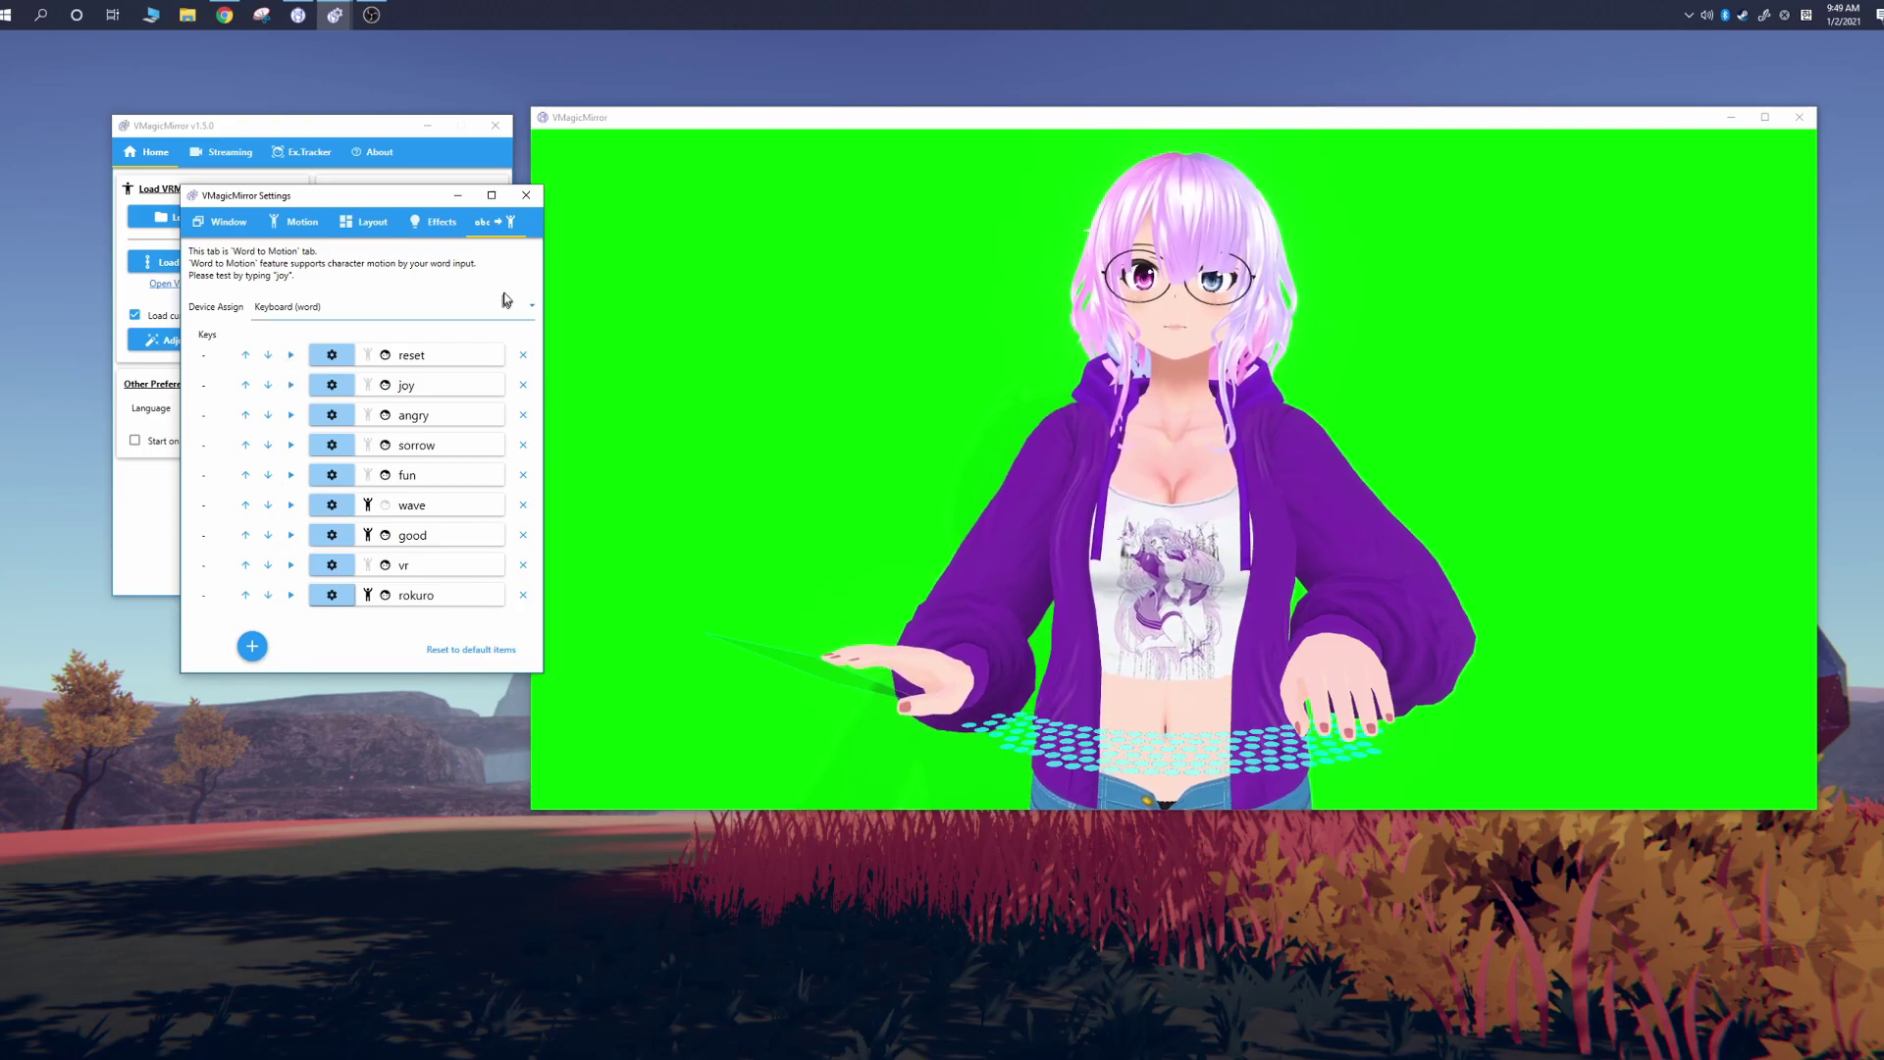
click(528, 306)
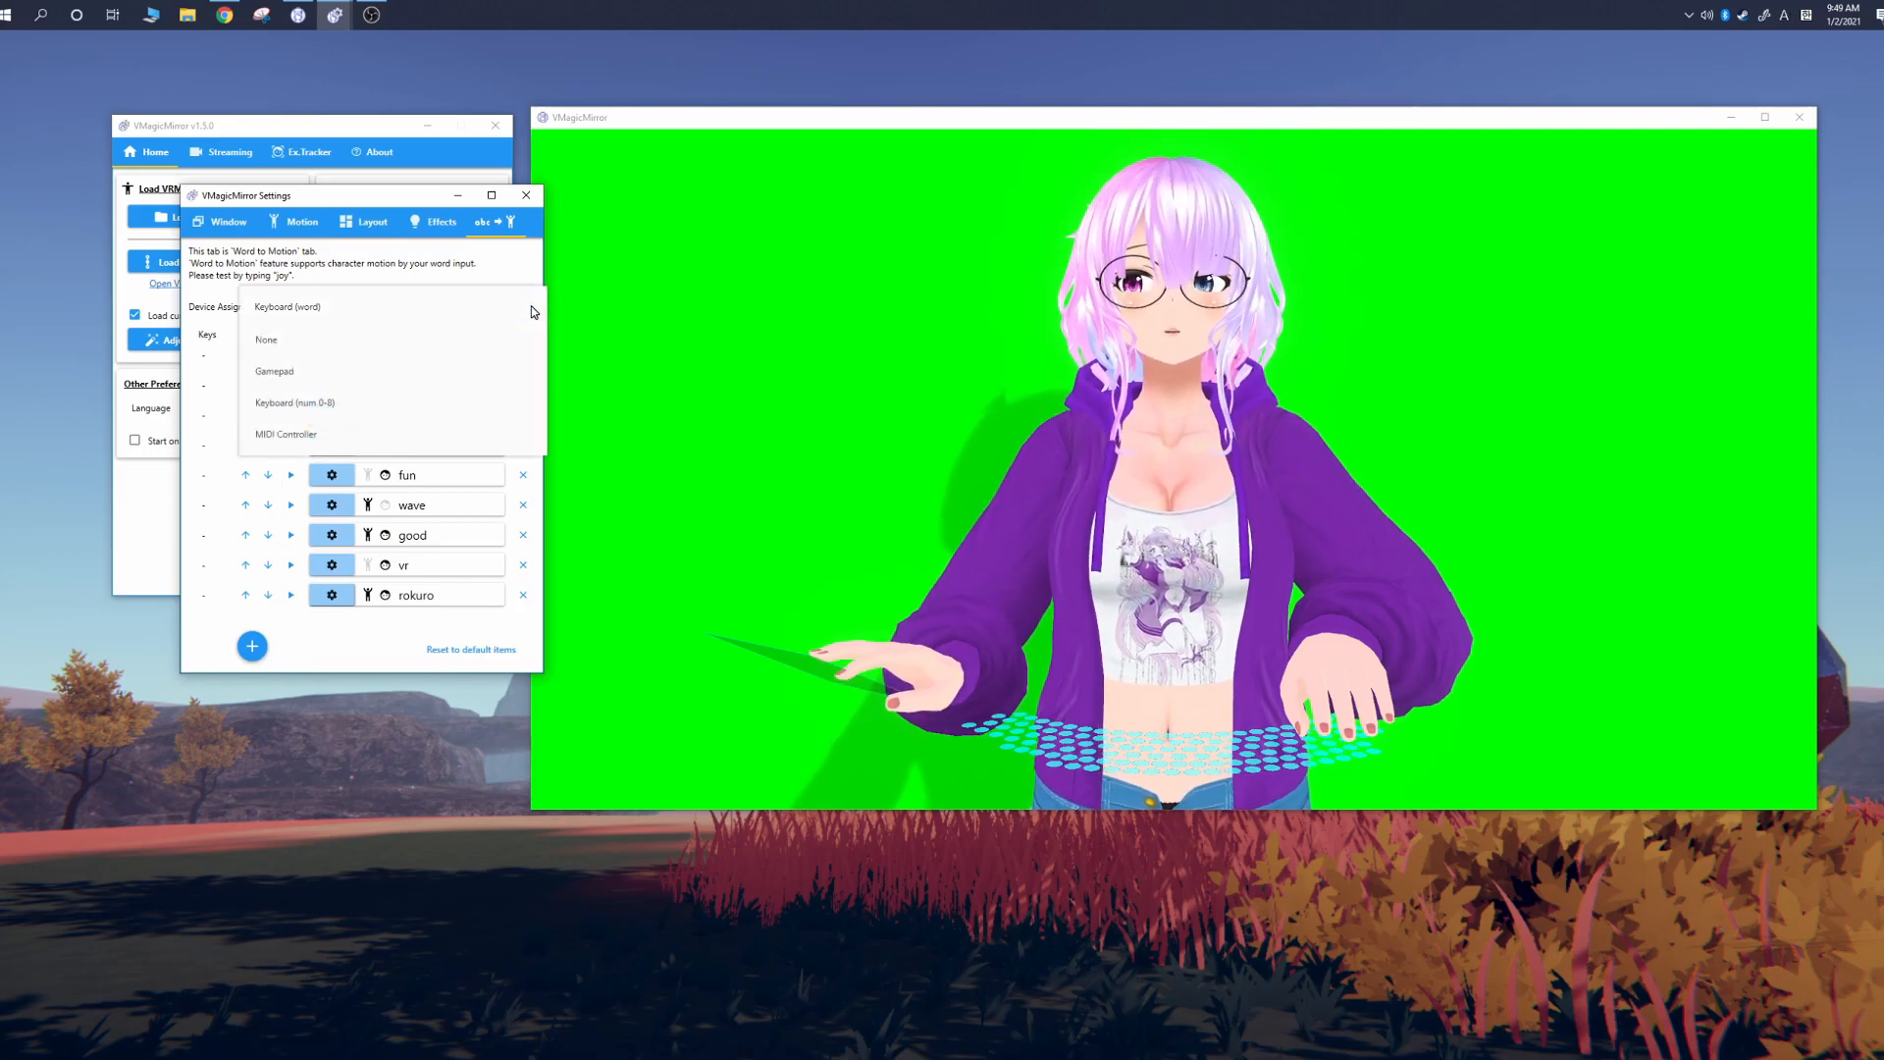
click(275, 371)
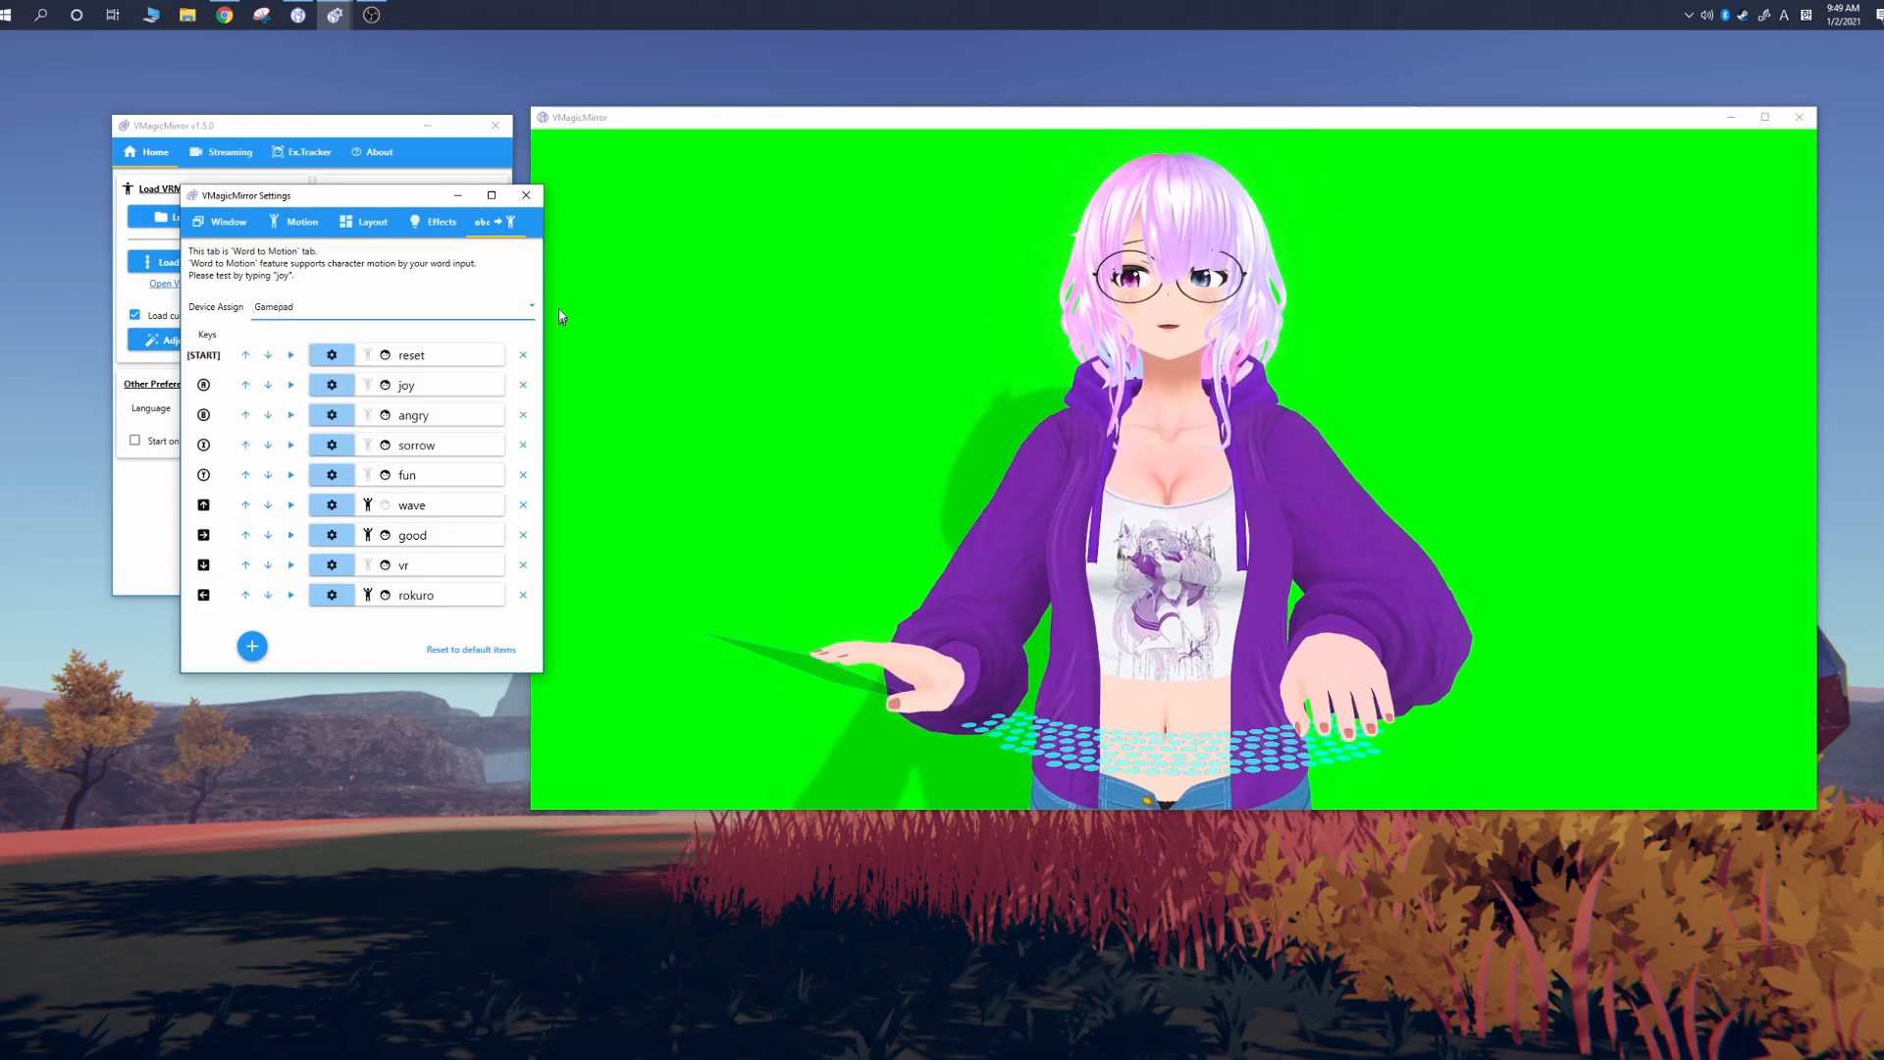
click(392, 307)
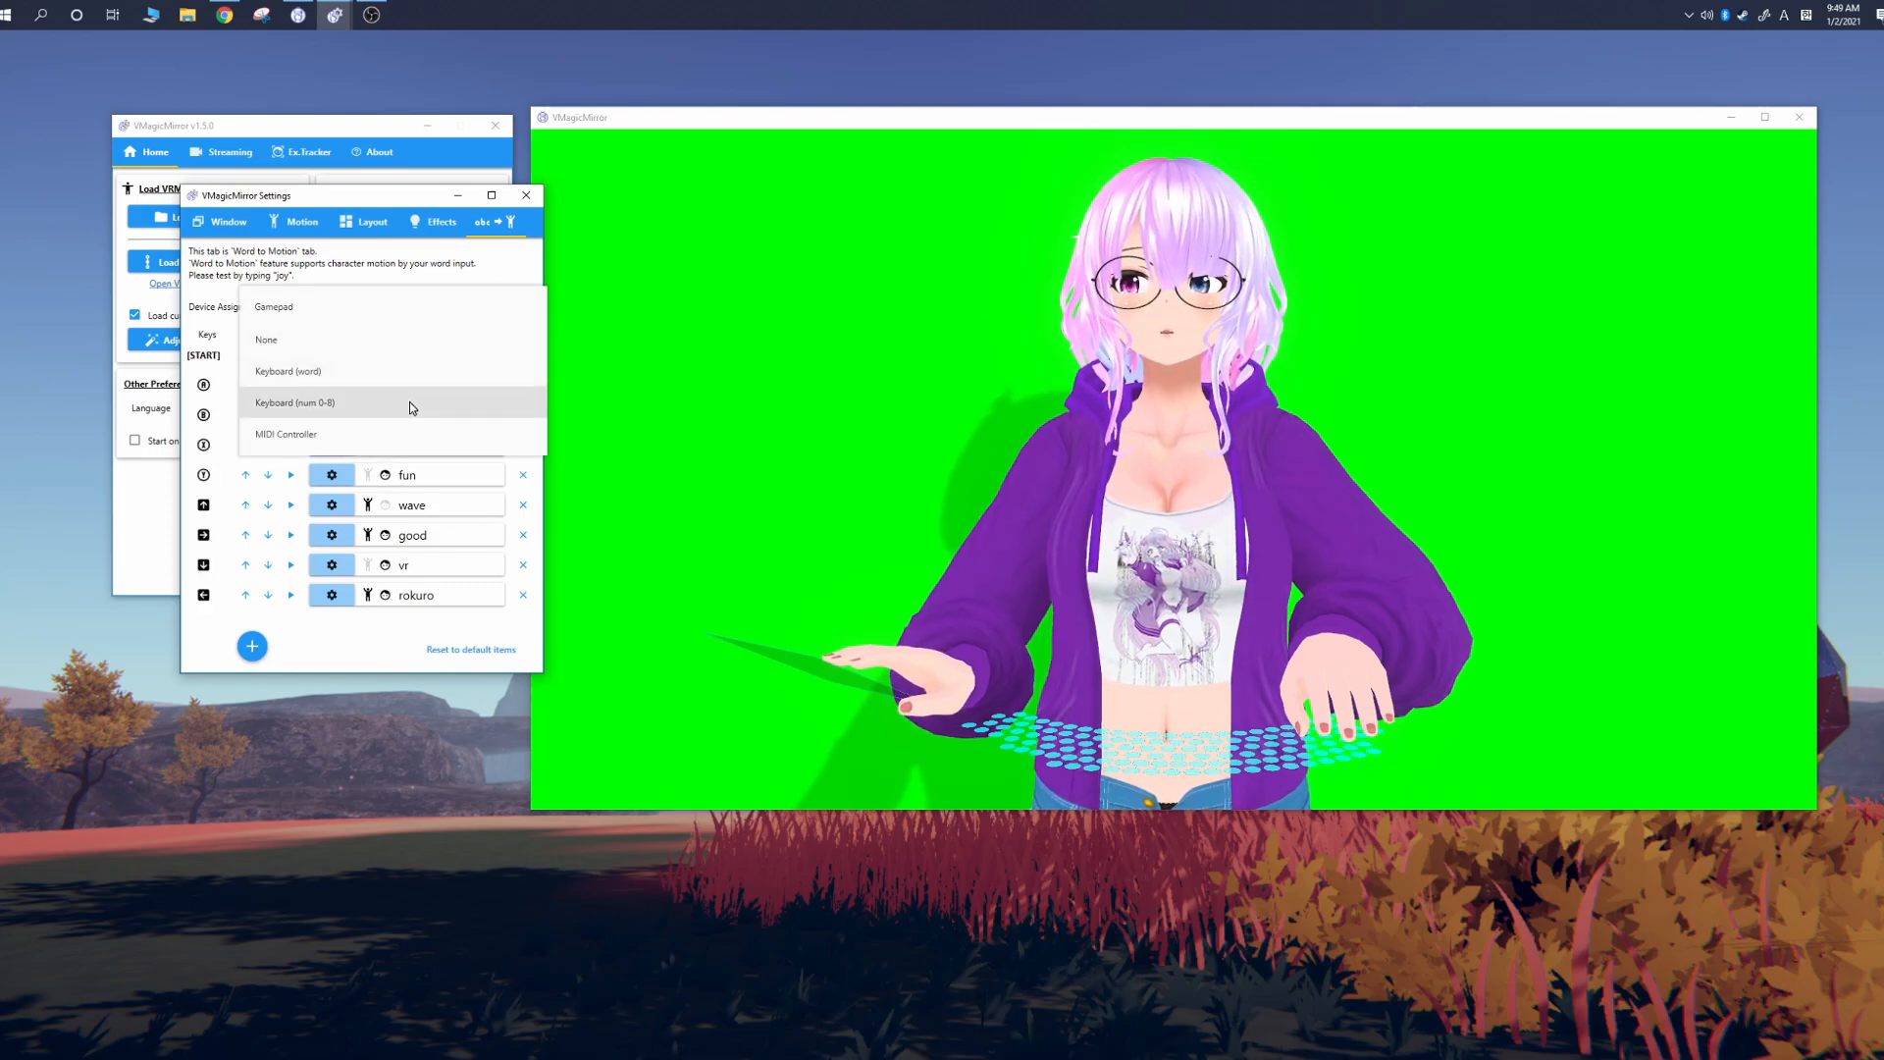
click(294, 402)
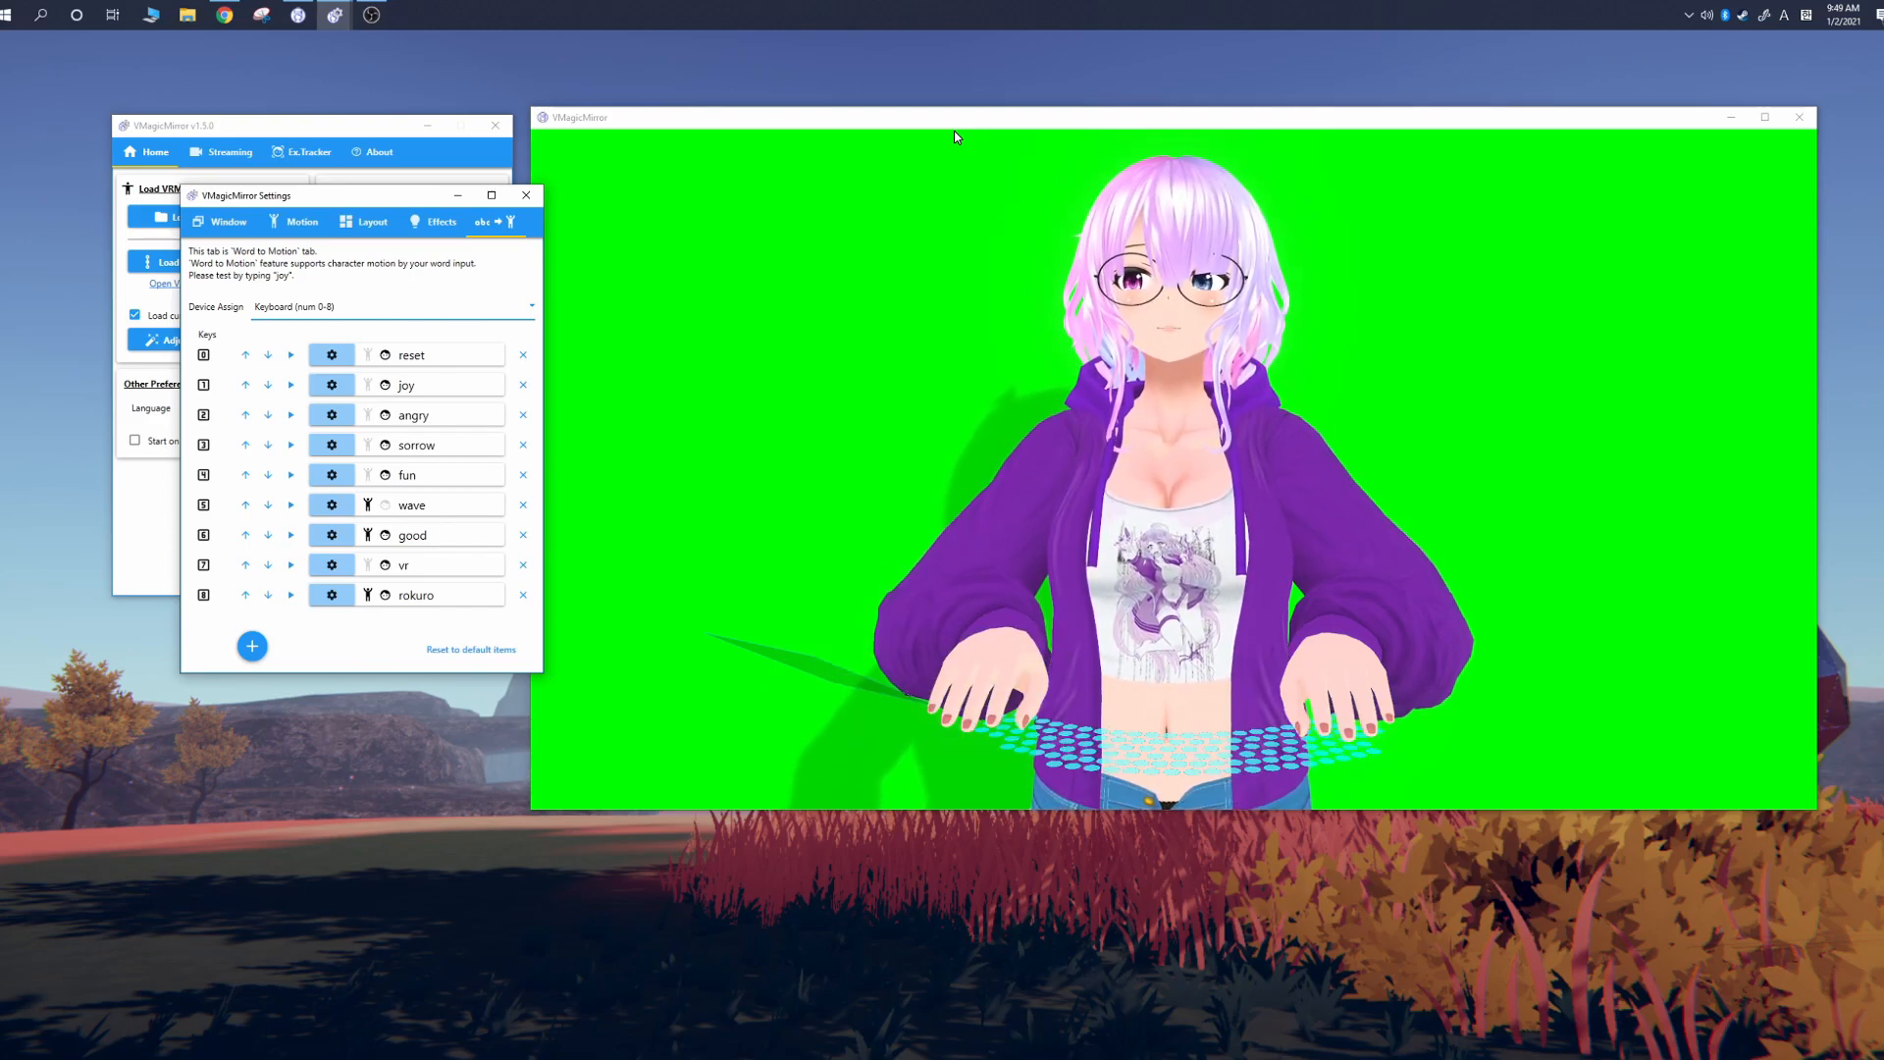
click(390, 306)
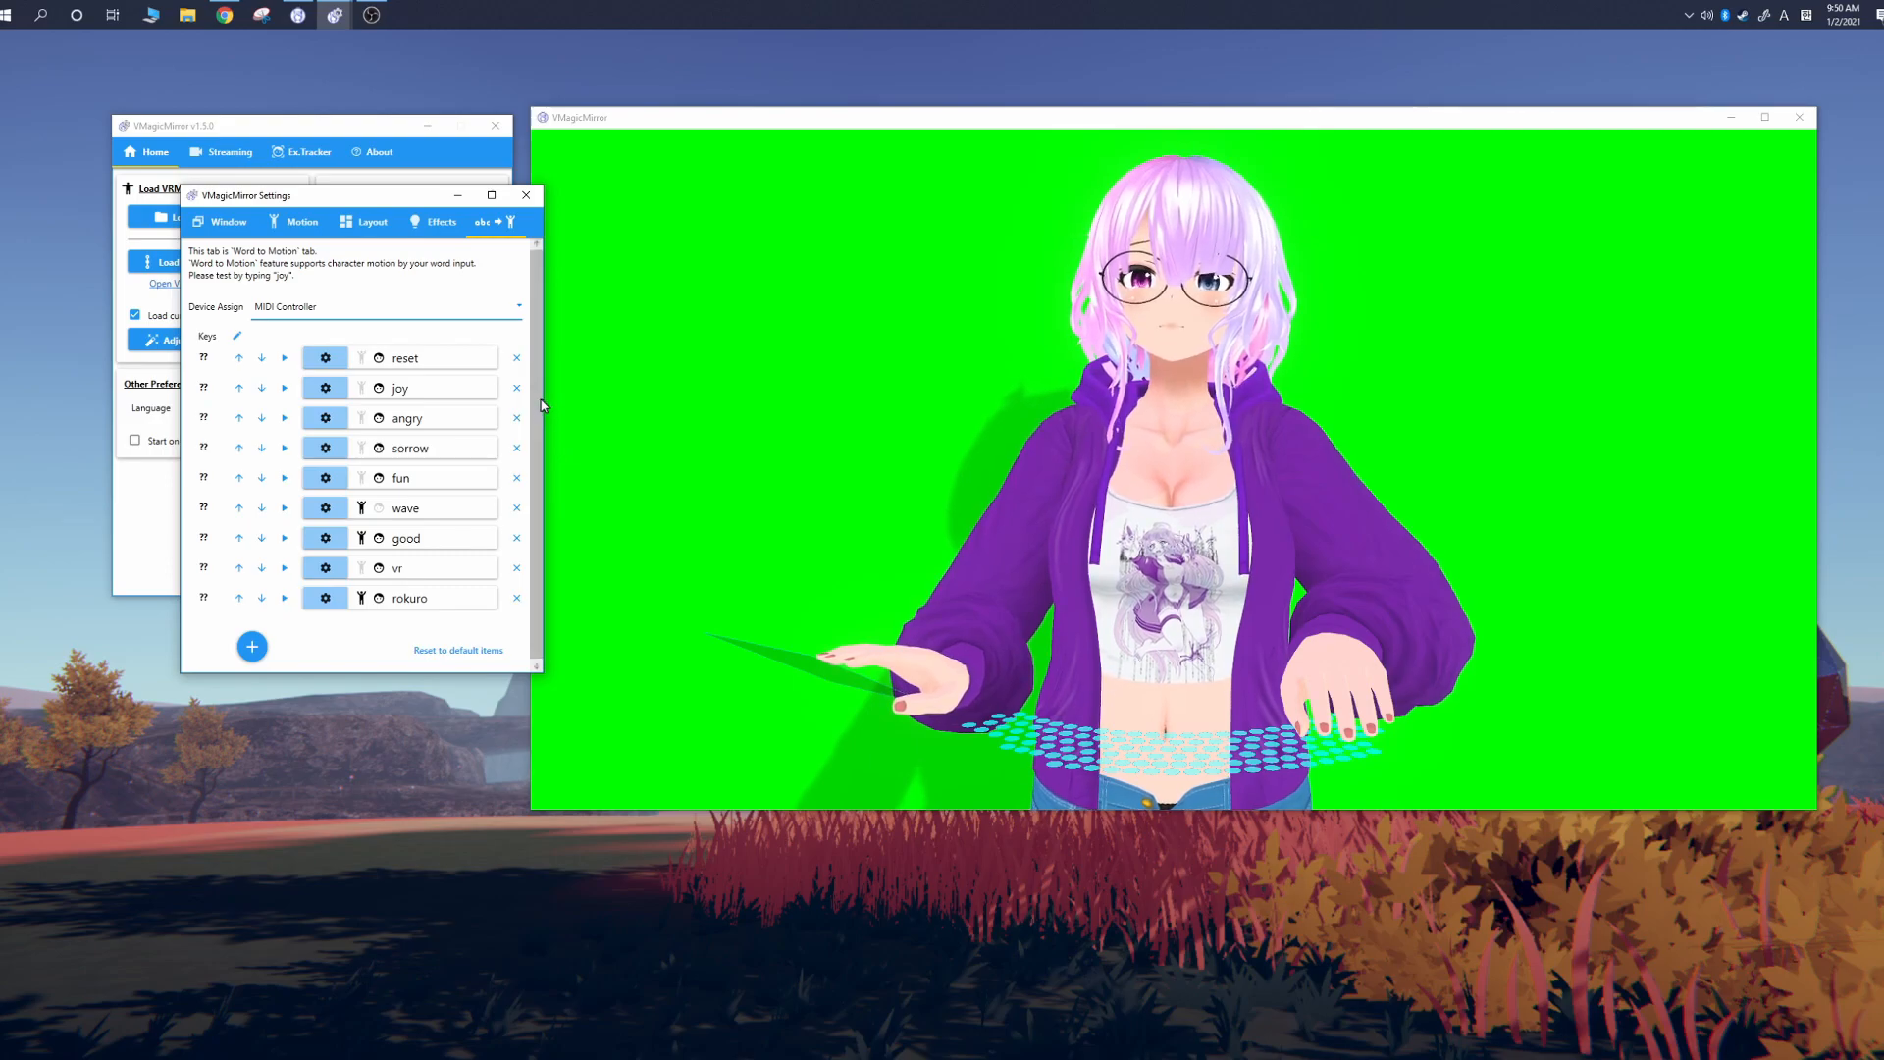
click(386, 306)
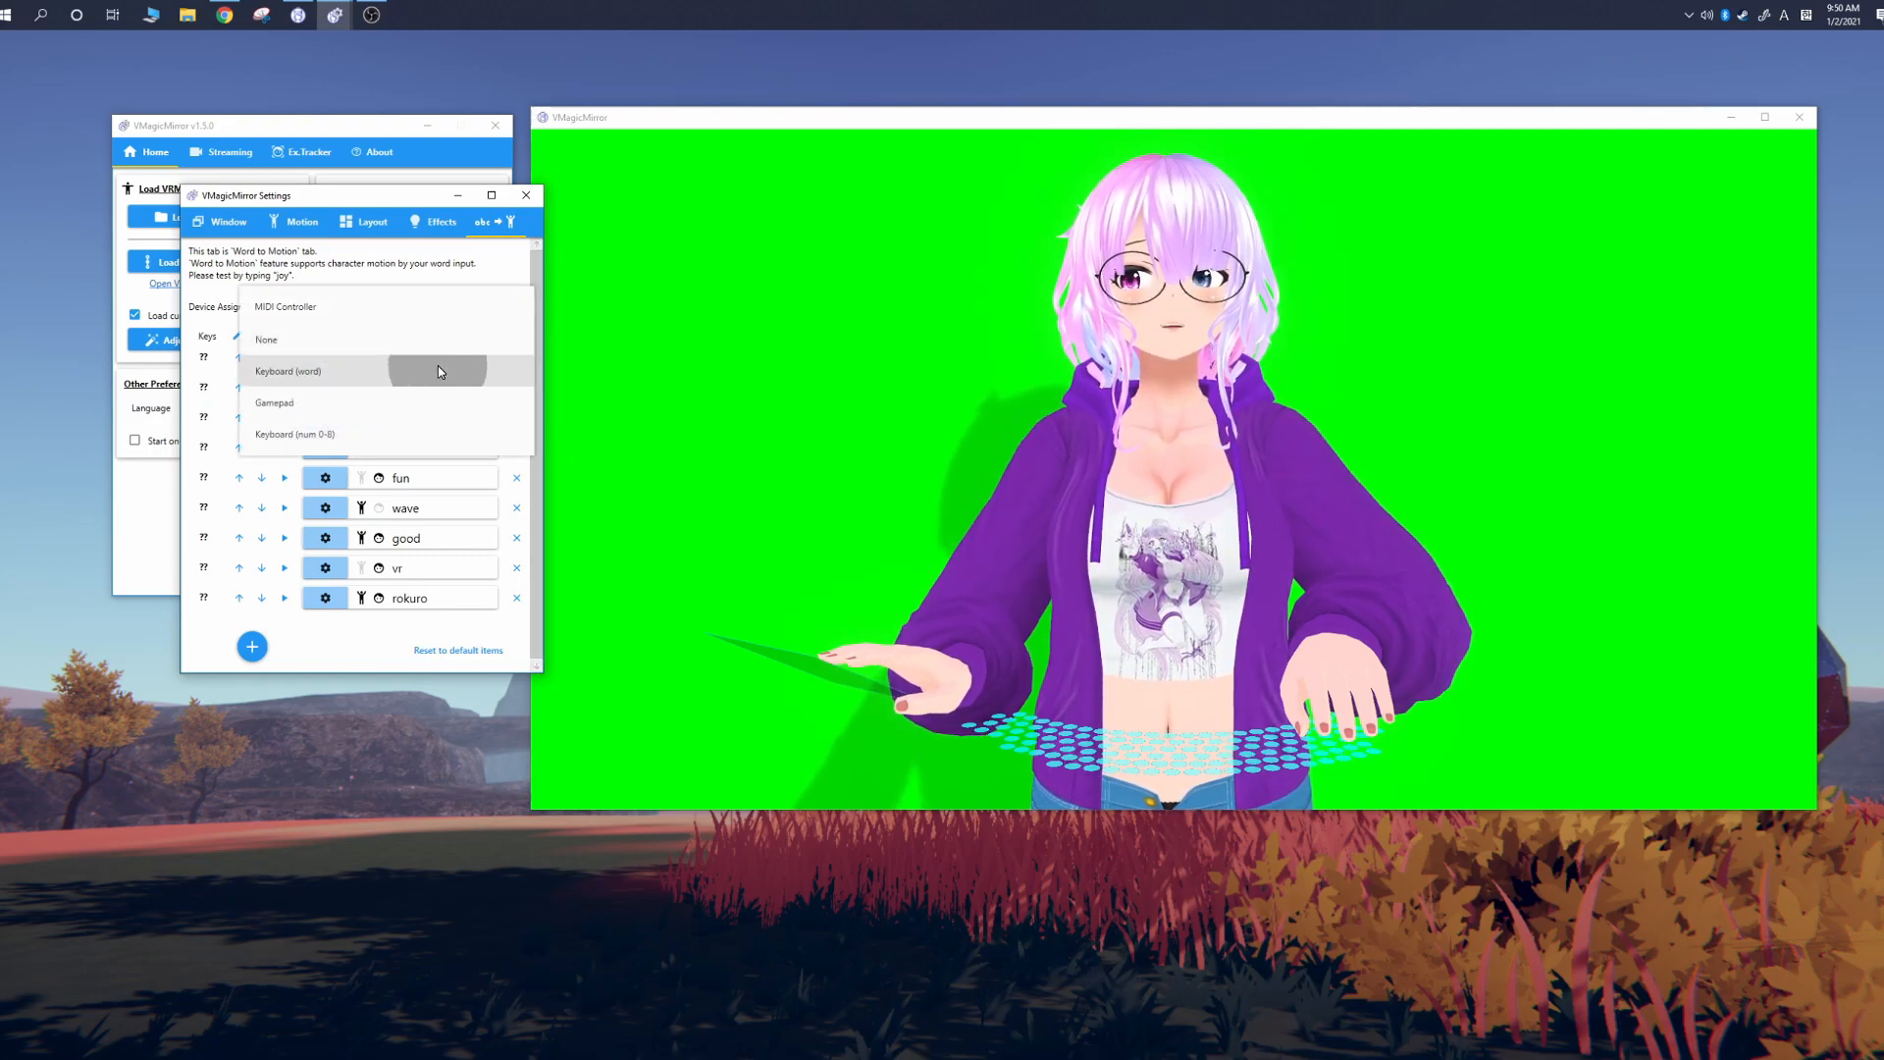
click(288, 371)
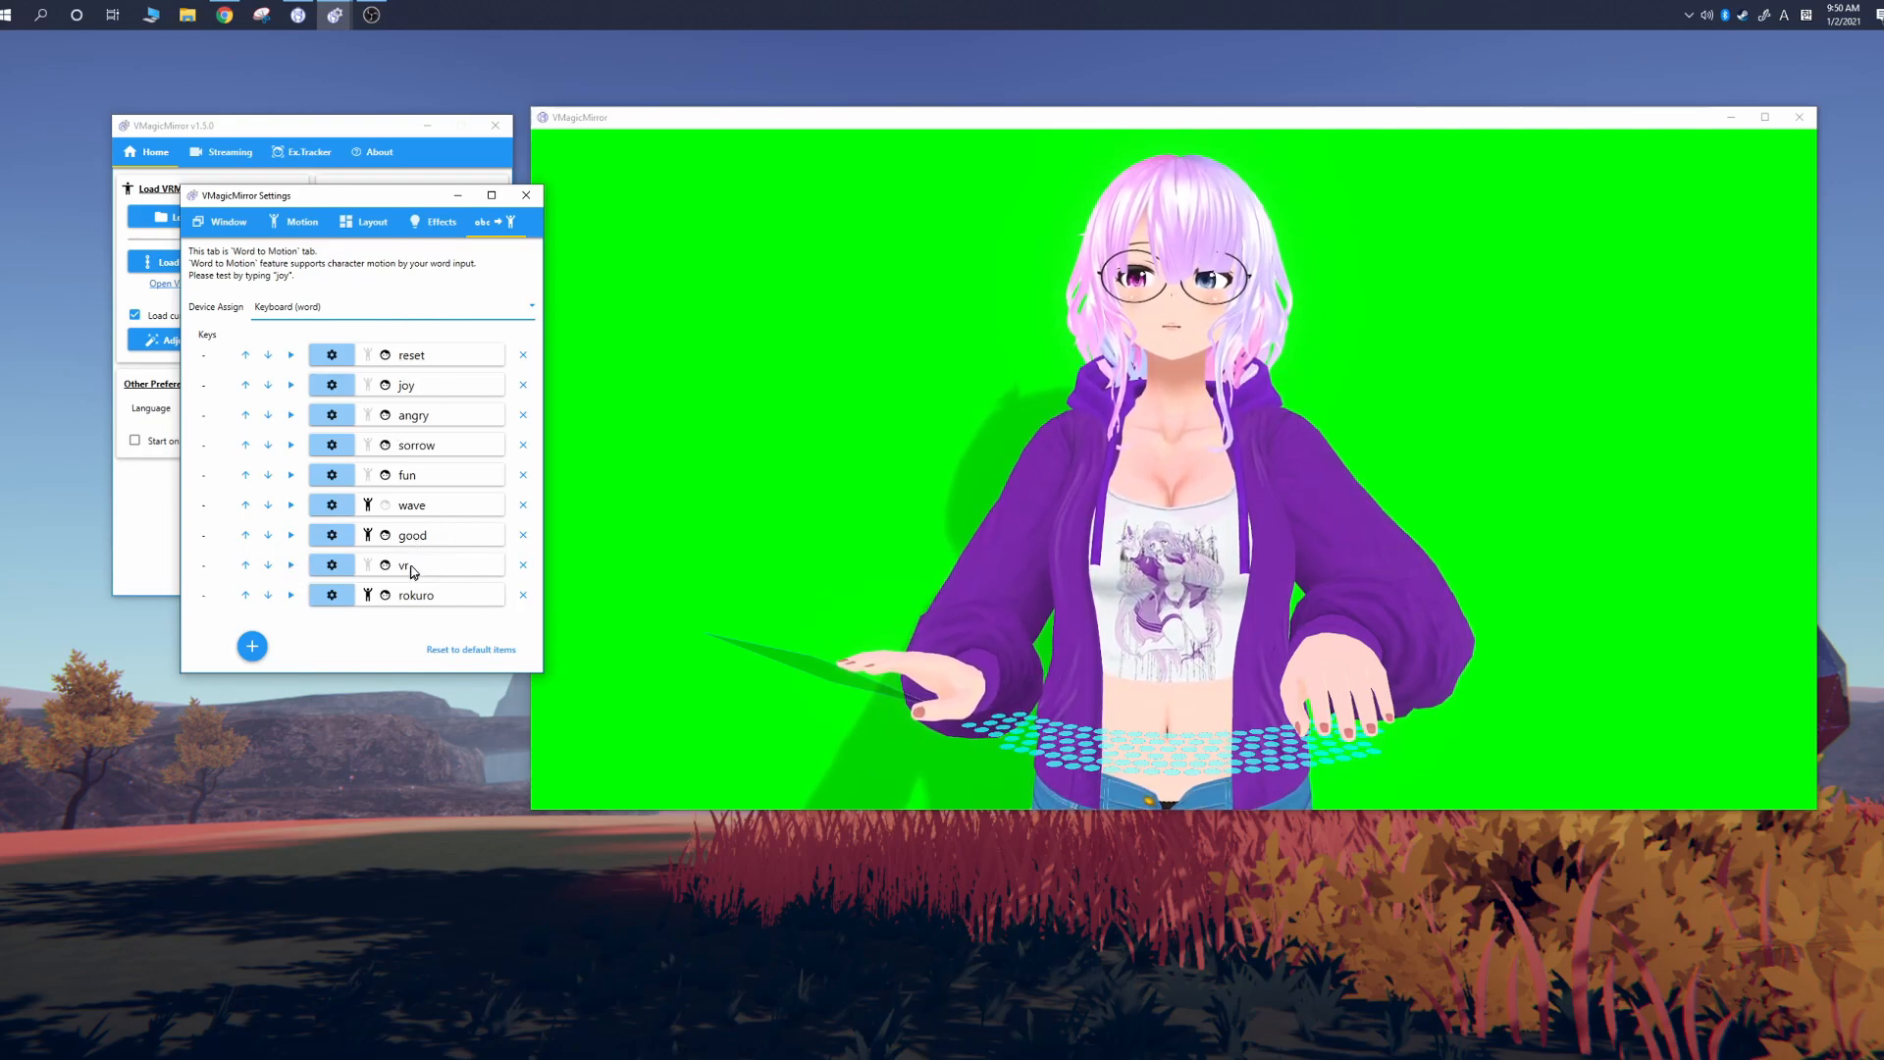
Step: Add a 'pumpkin' entry with the pumpkin head blendshape raised, then revisit the vrfun entry
click(251, 646)
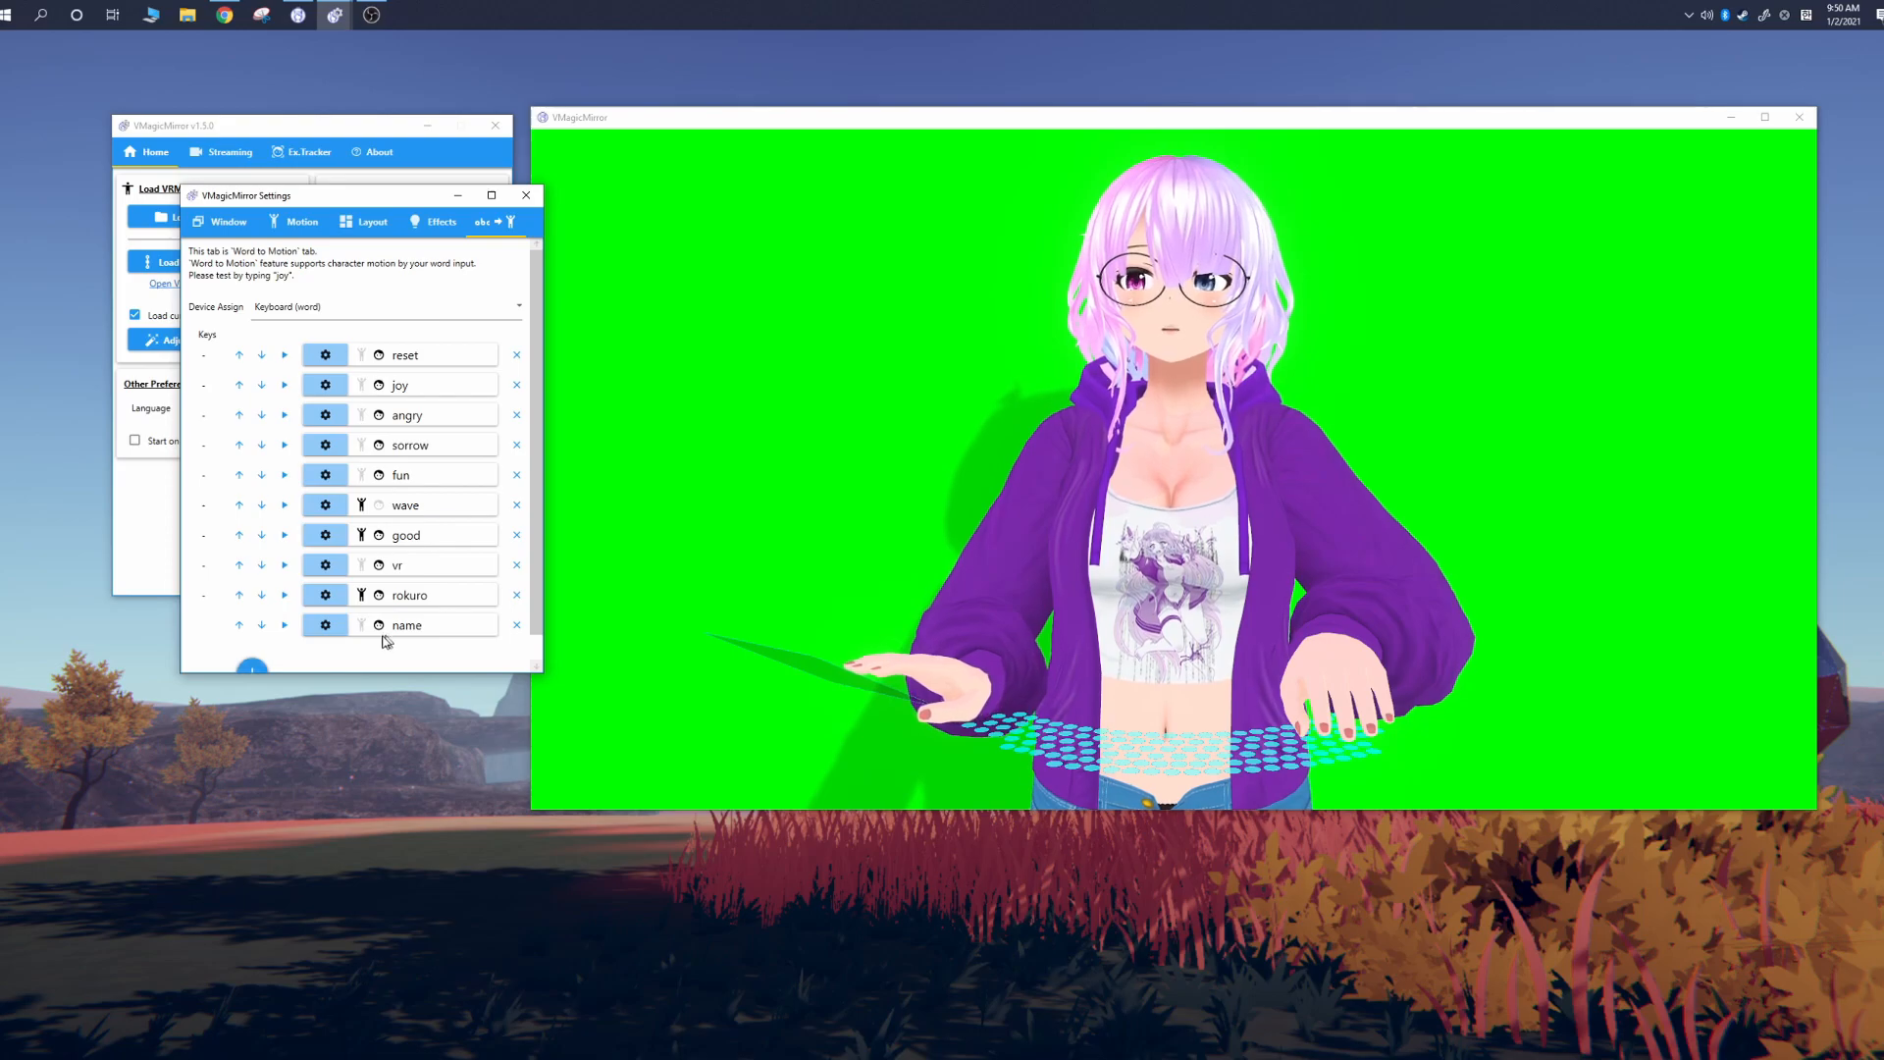
click(325, 564)
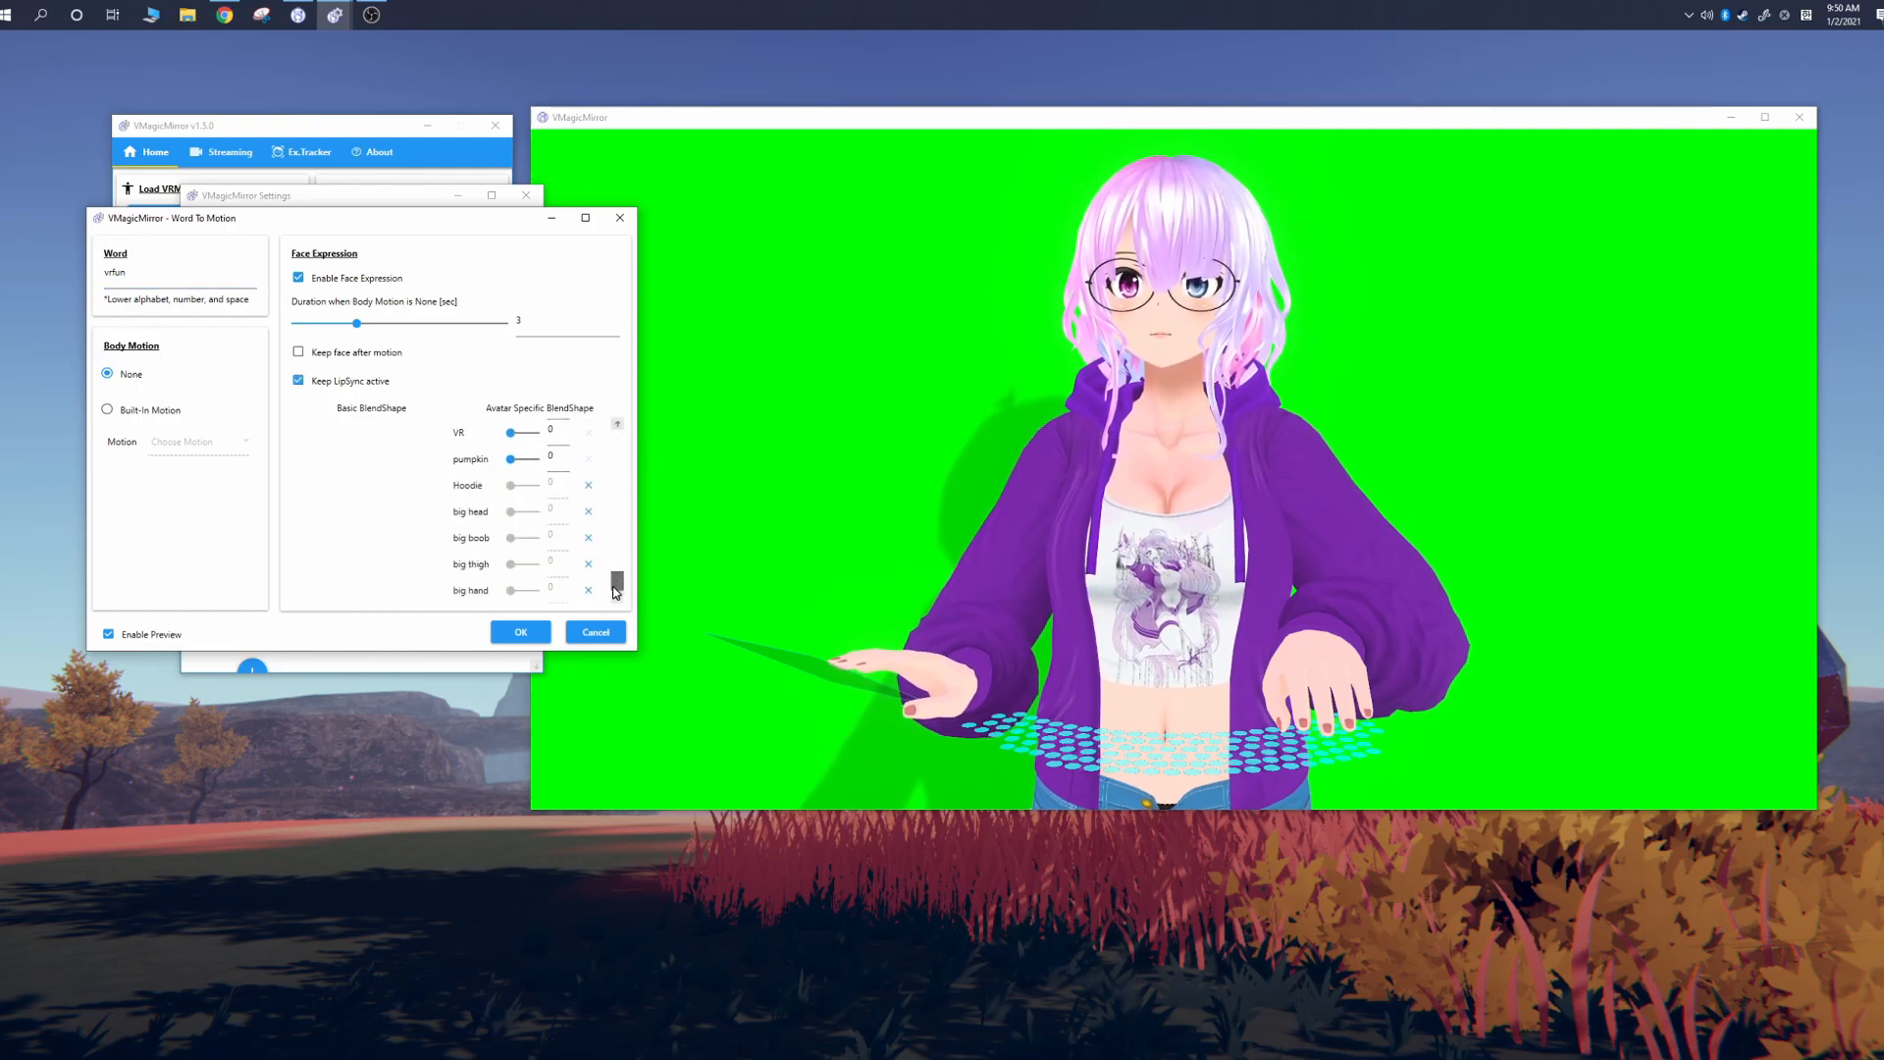
drag(520, 458, 536, 458)
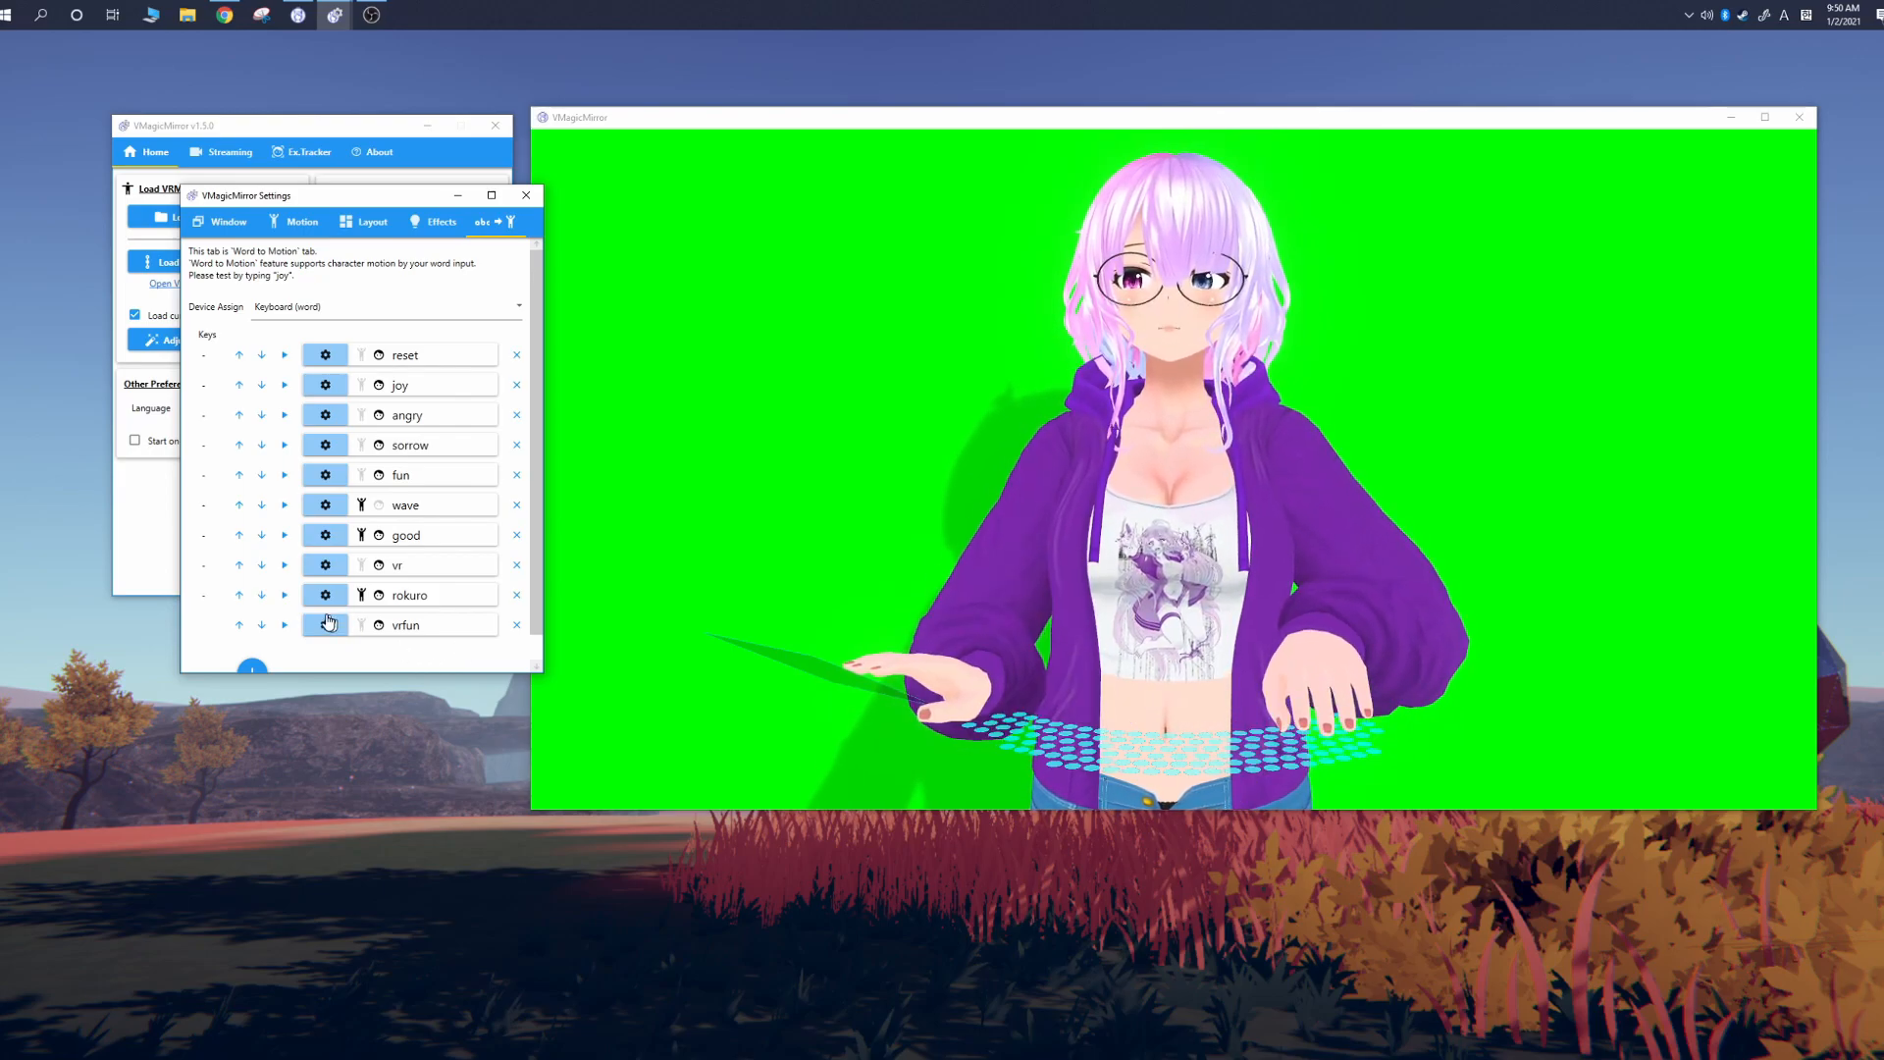
click(325, 624)
text(pumpkin)
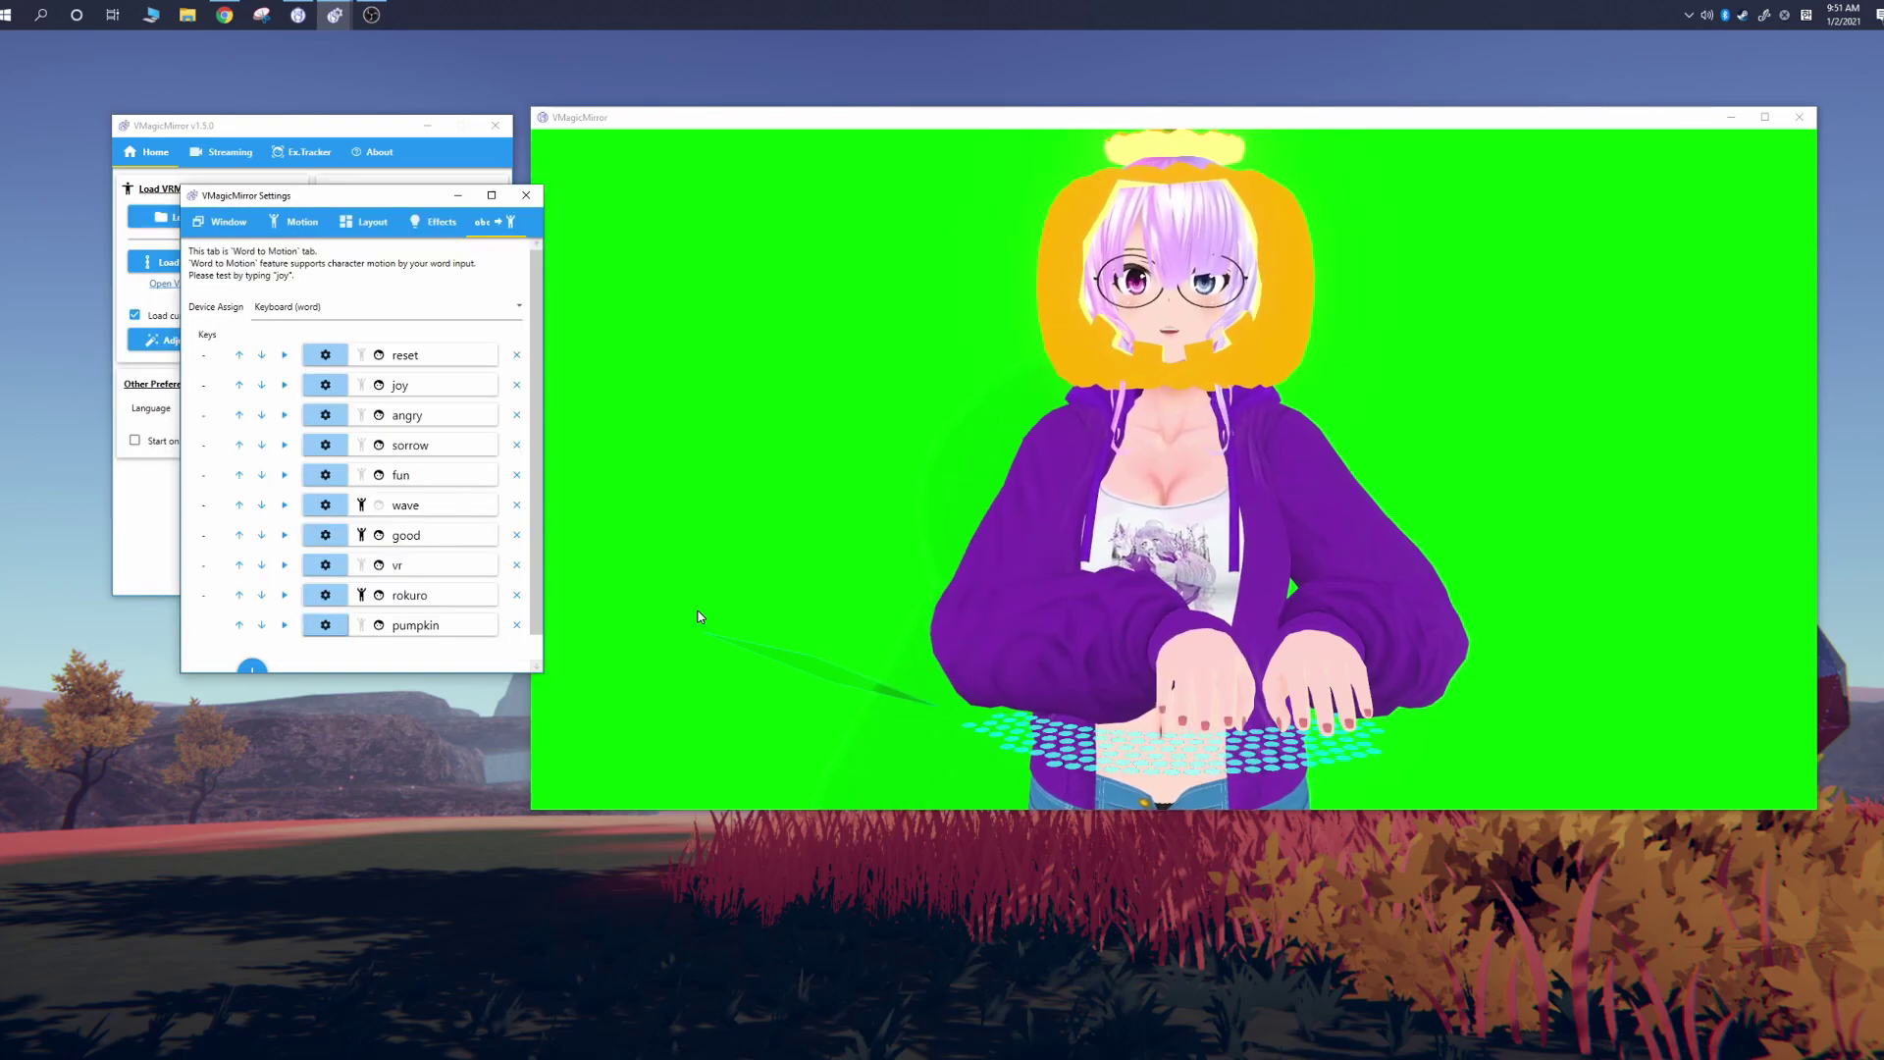
click(526, 194)
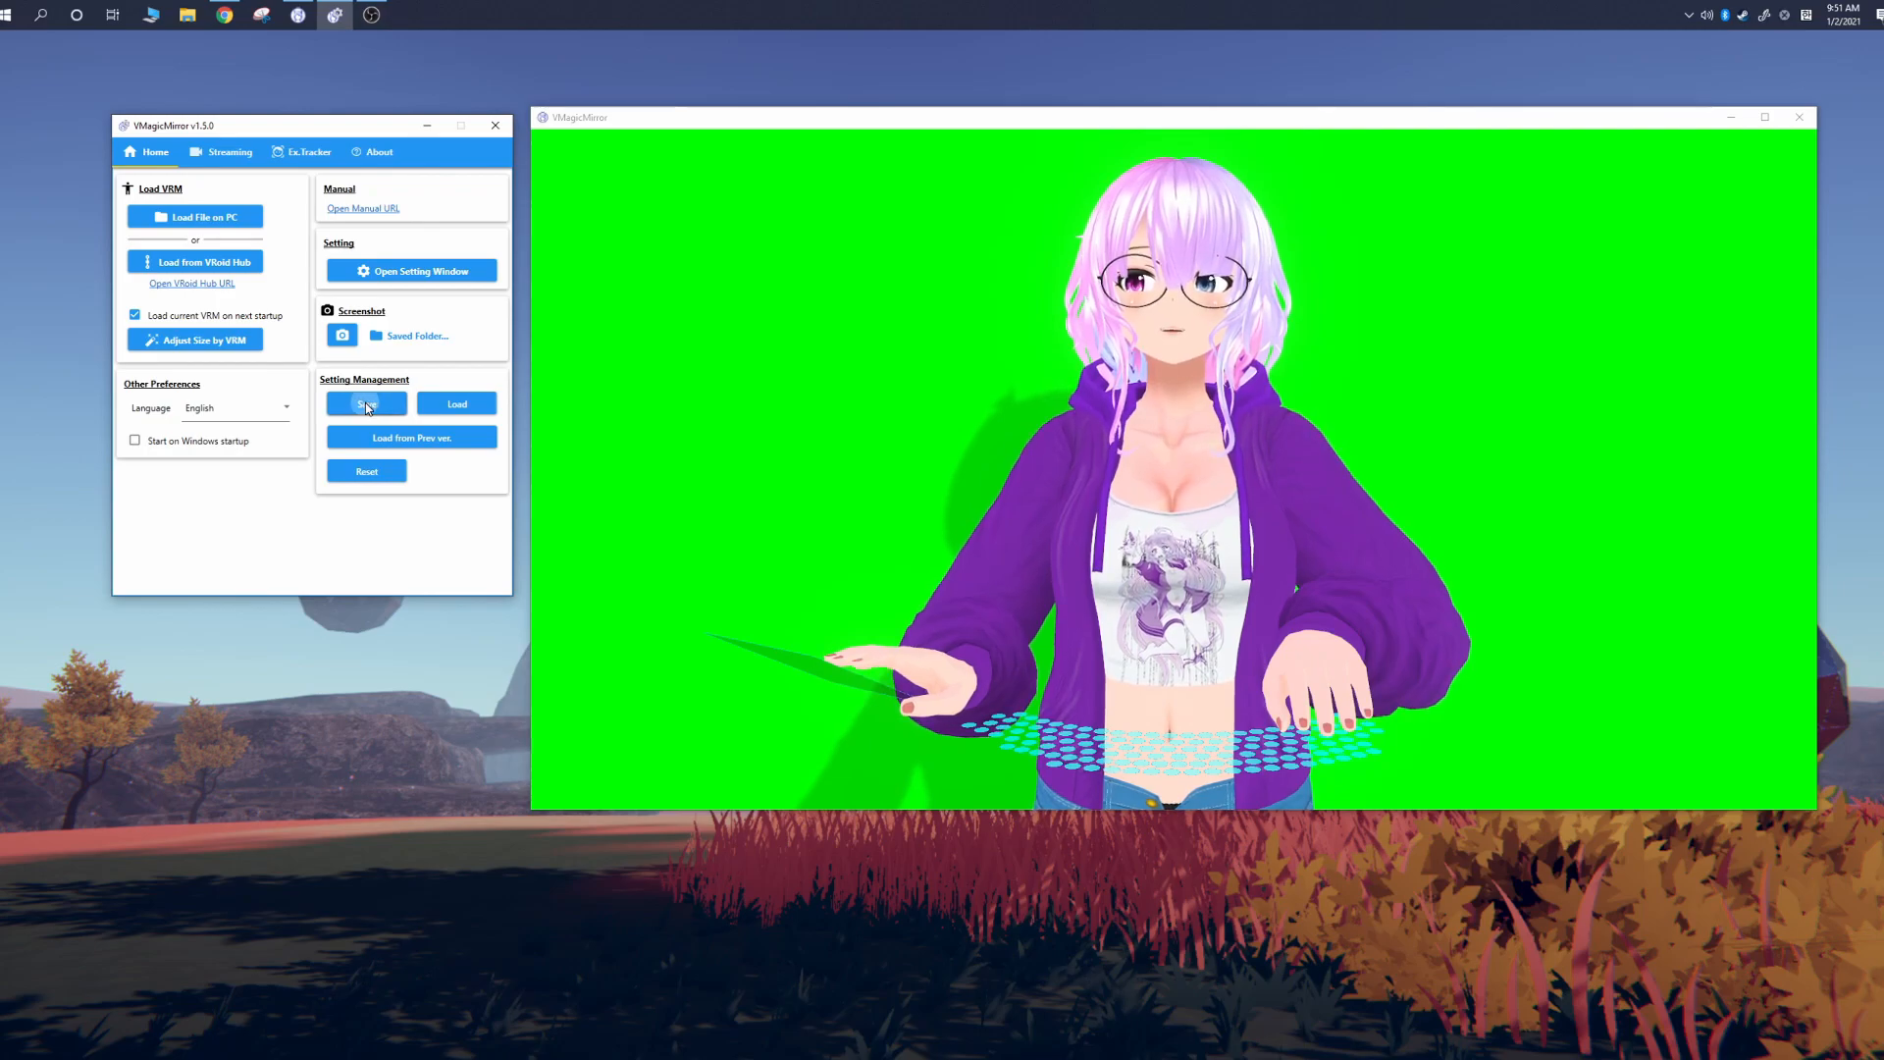
Step: Save the current VMagicMirror settings to a file named 'vmagi' in the fofamit vrm perfect sync folder
click(366, 403)
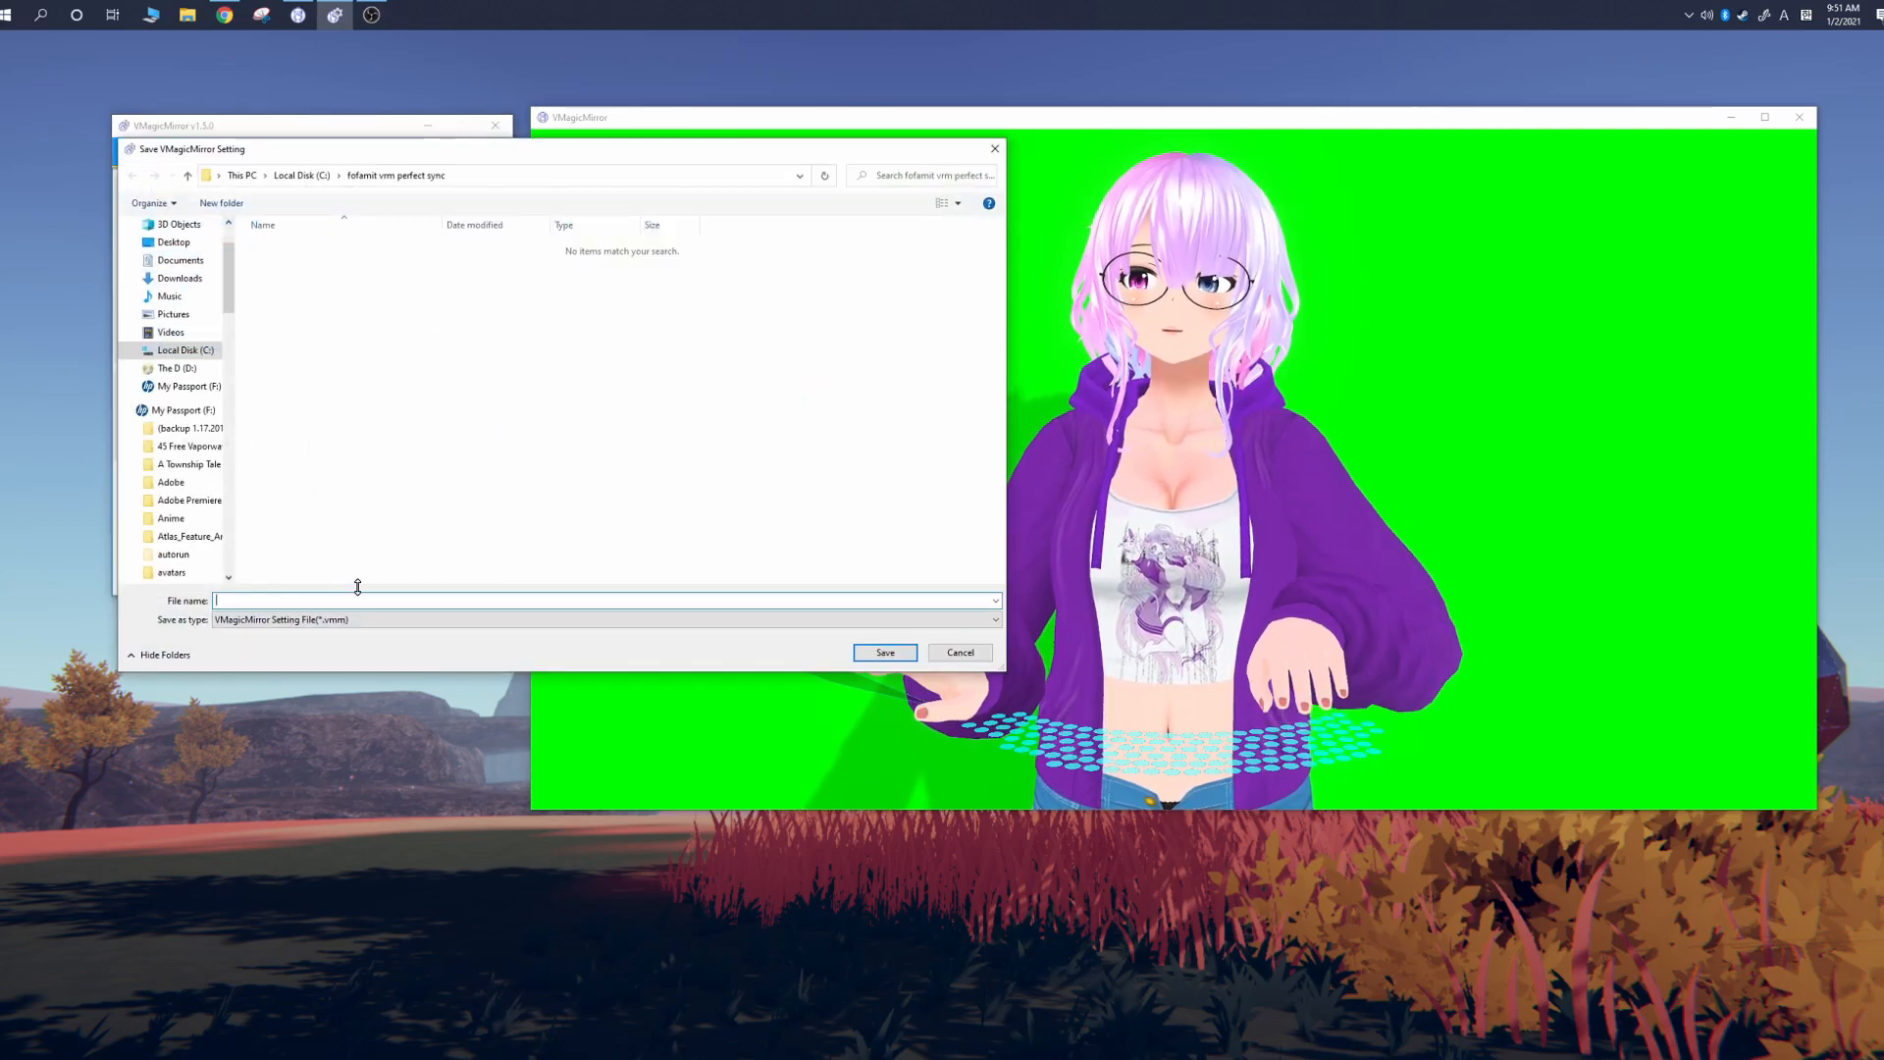
text(vmagi)
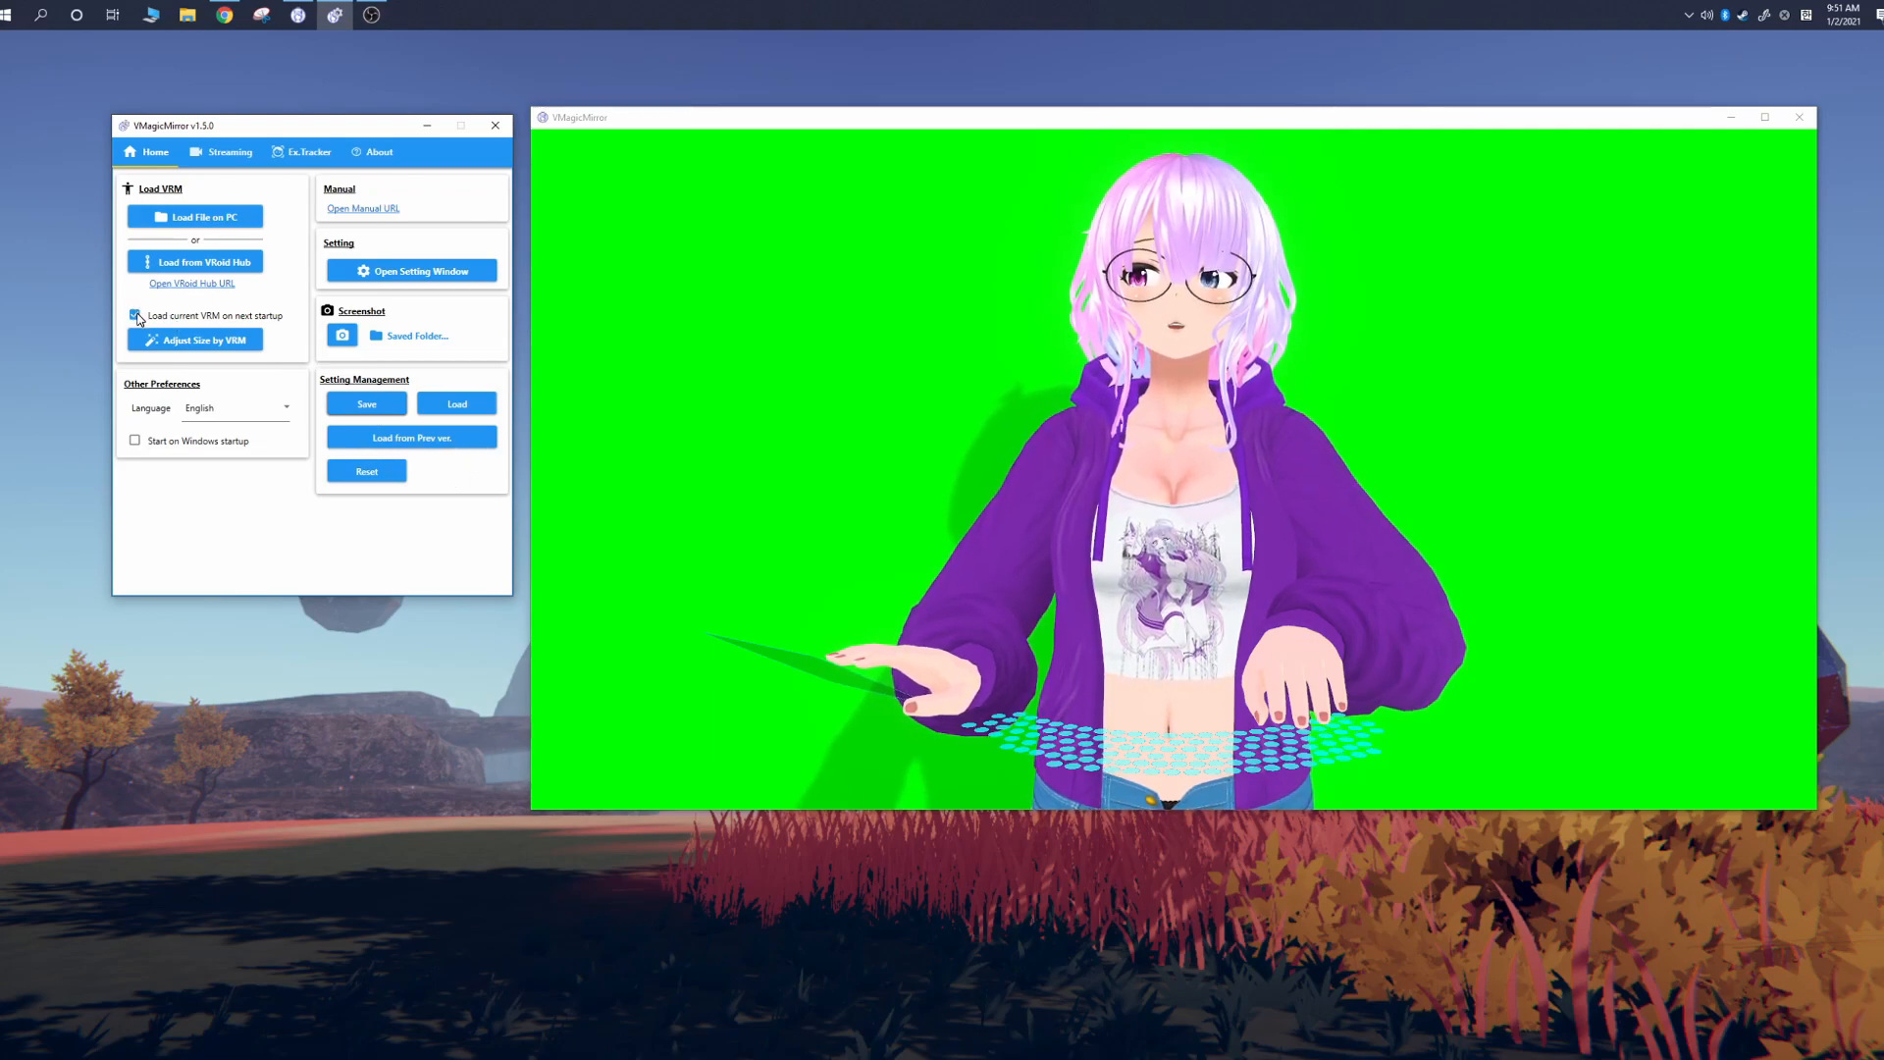
click(134, 314)
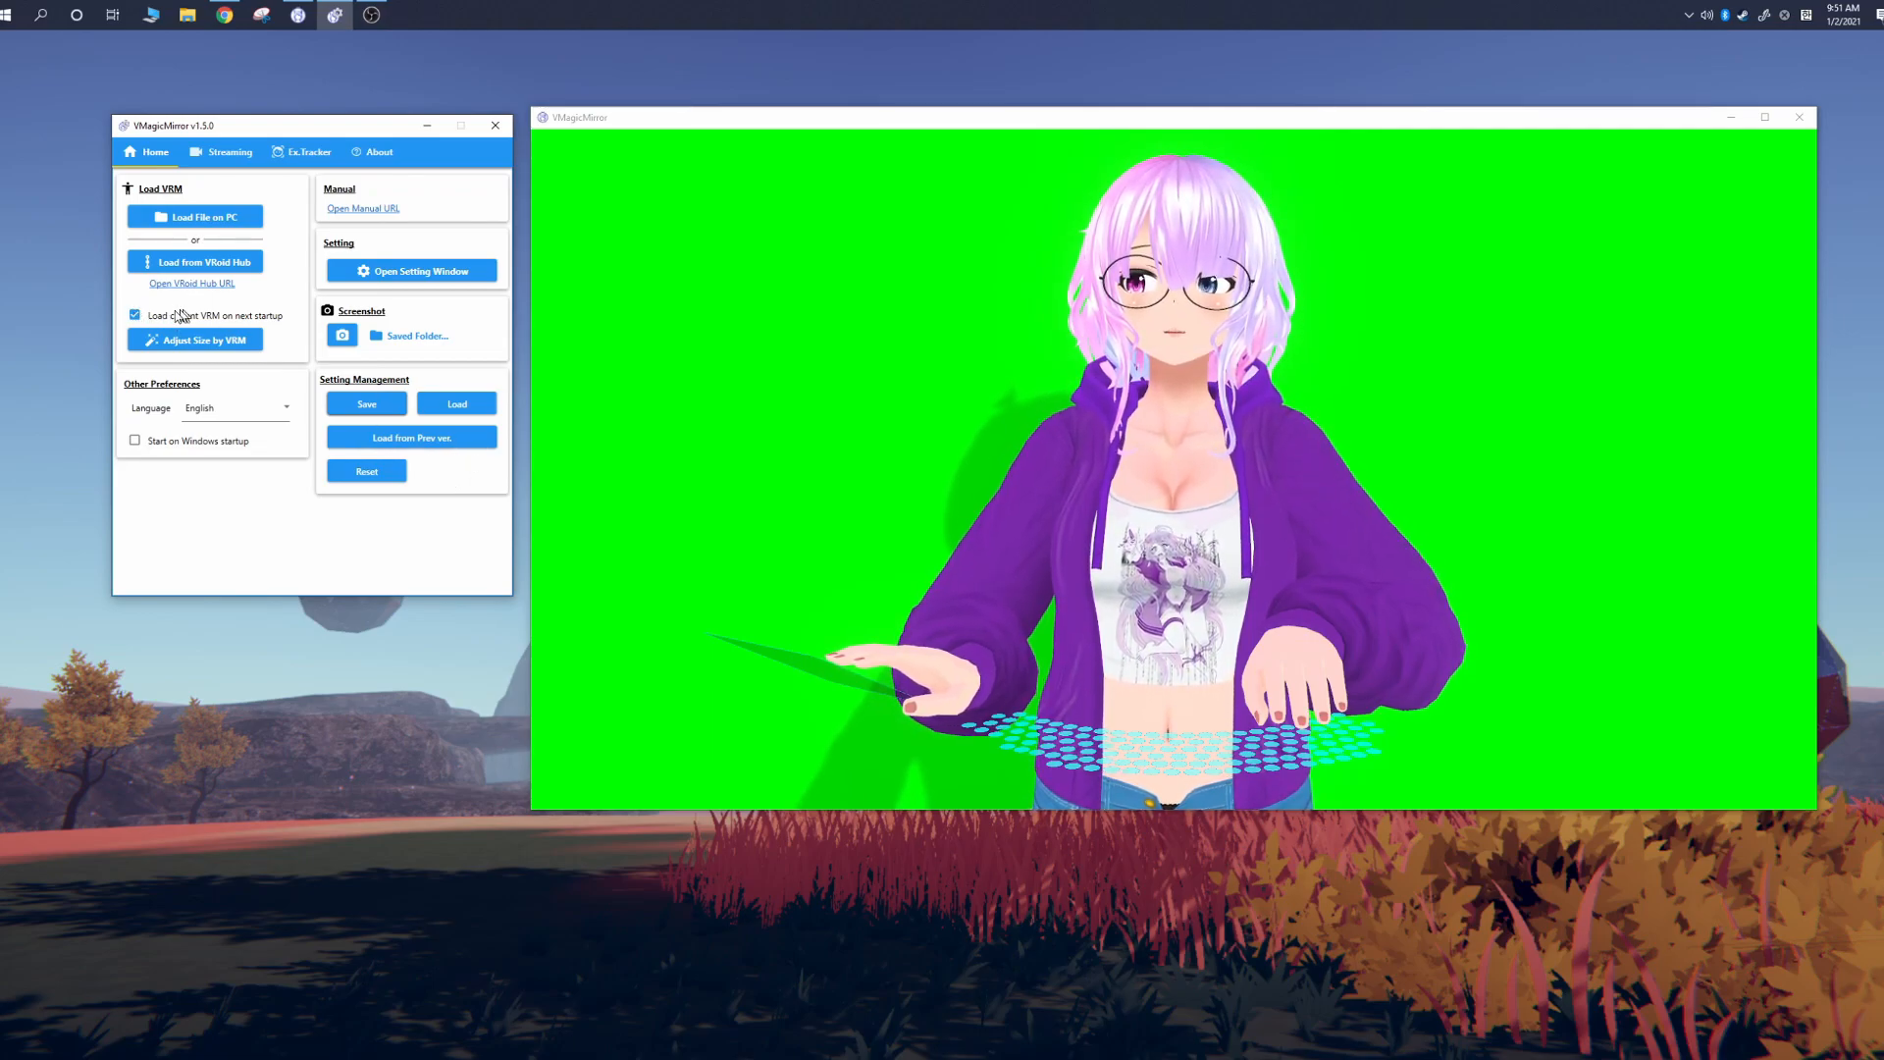